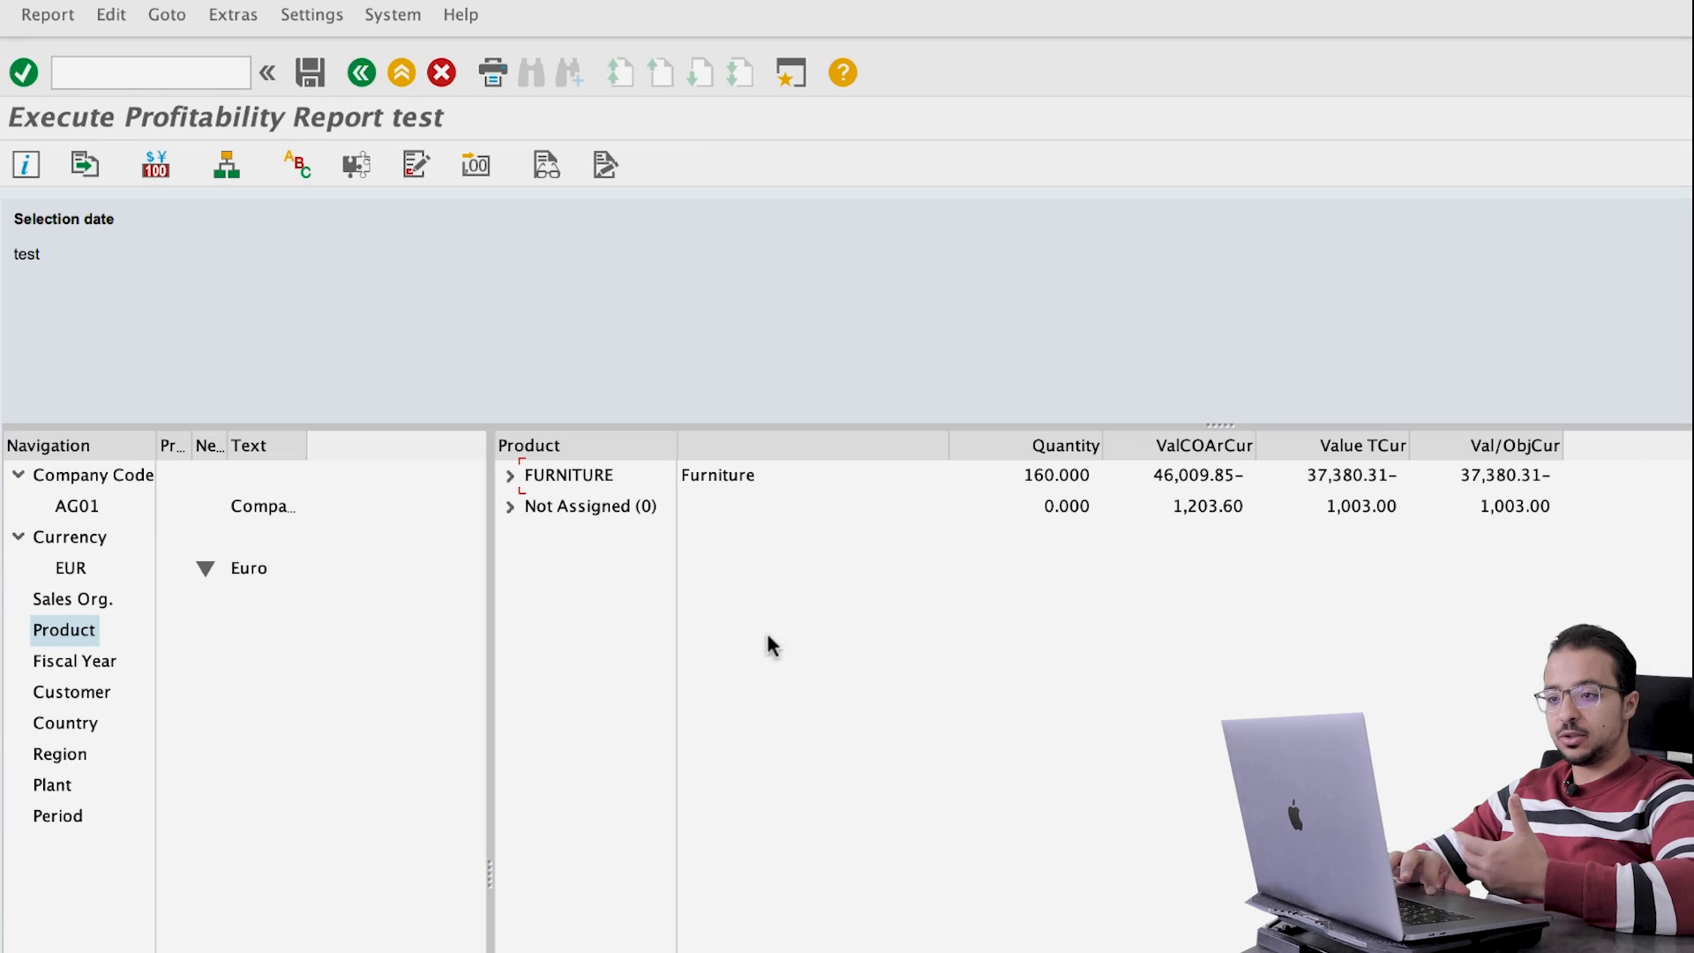
mouse_move(512, 487)
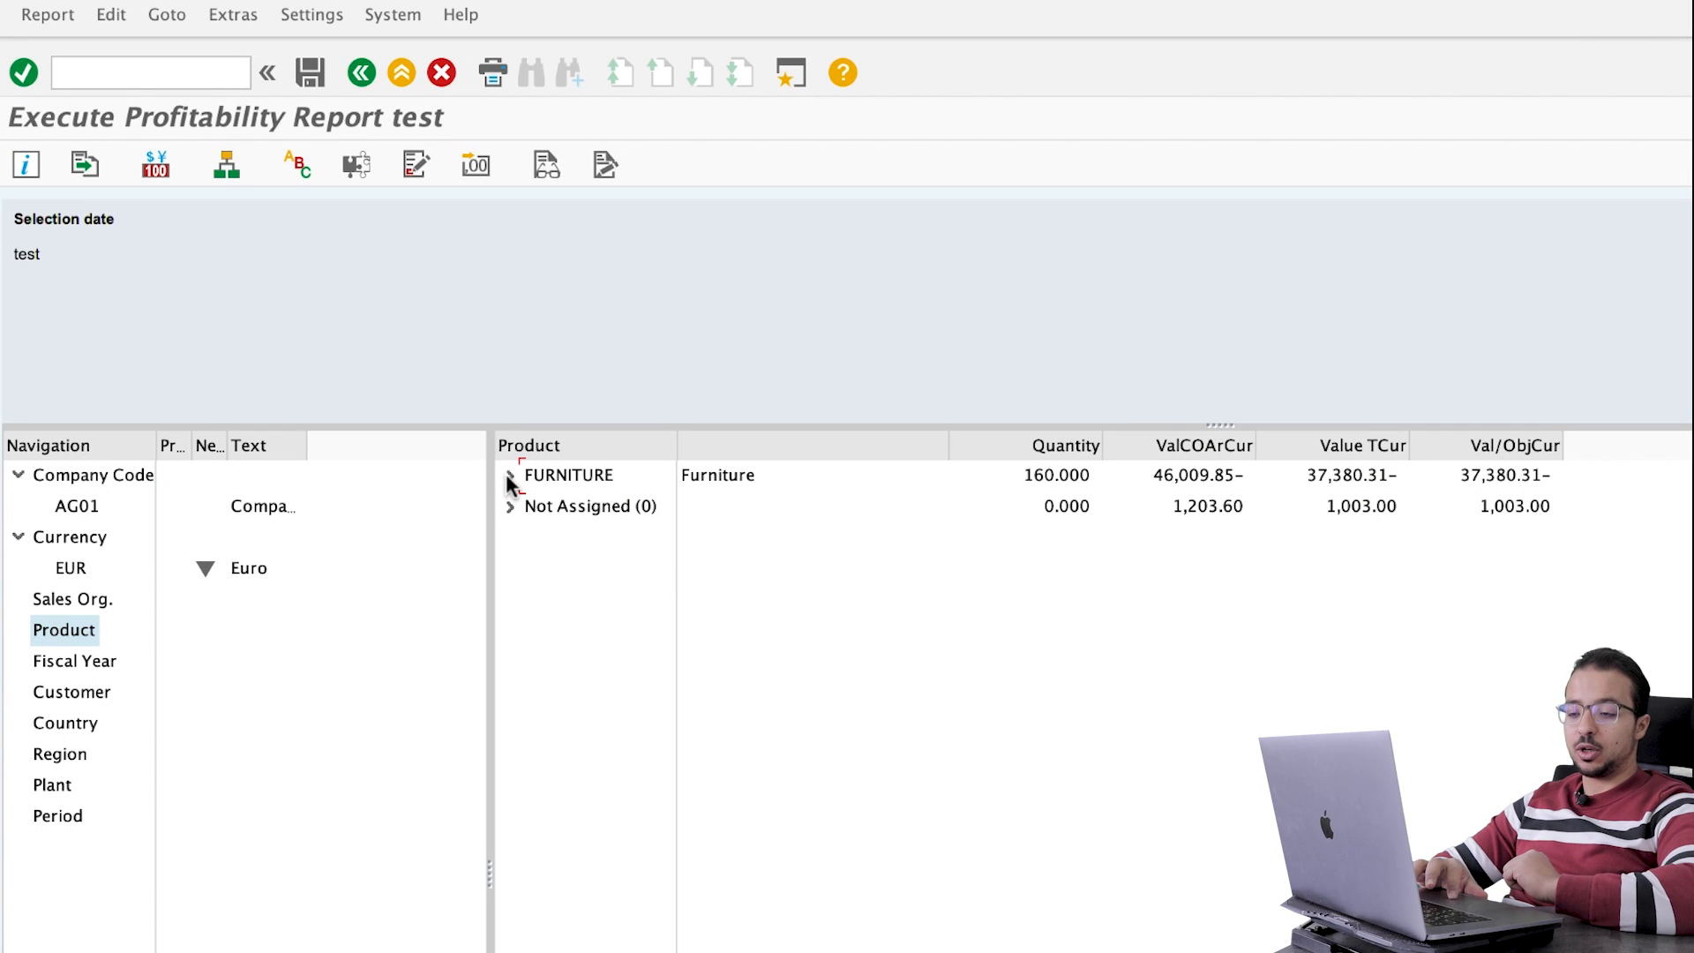
Step: Expand FURNITURE, then CHAIRS, TABLES and RAW so every individual product line is listed
left_click(508, 475)
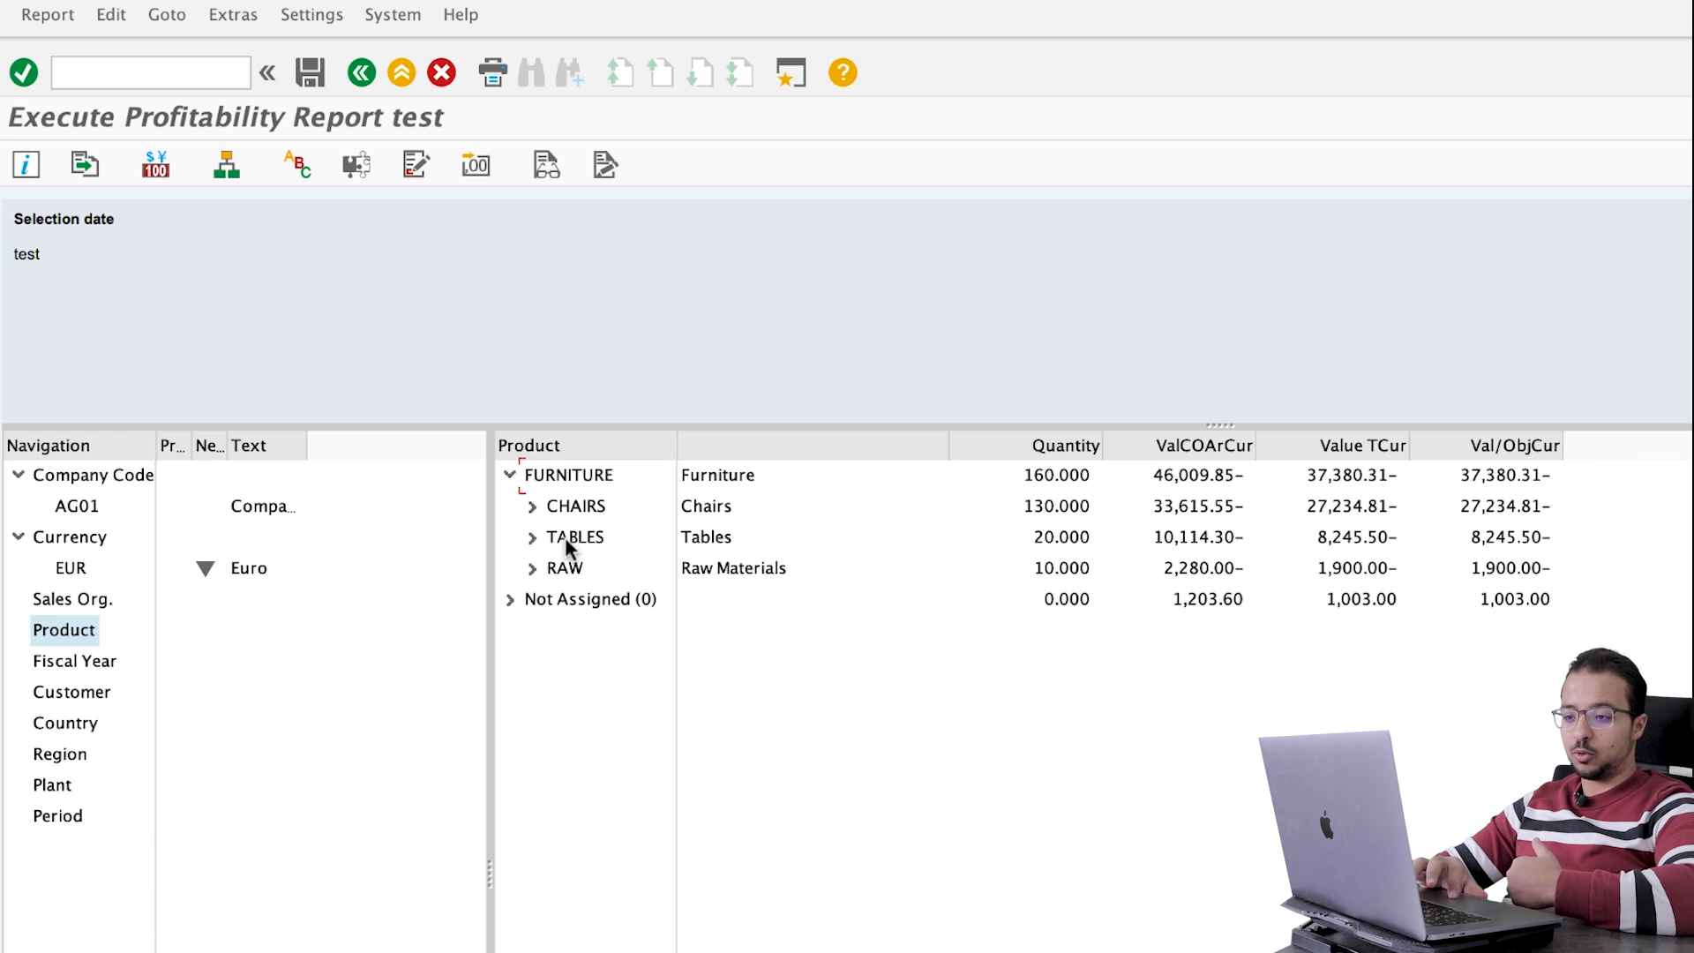
left_click(531, 506)
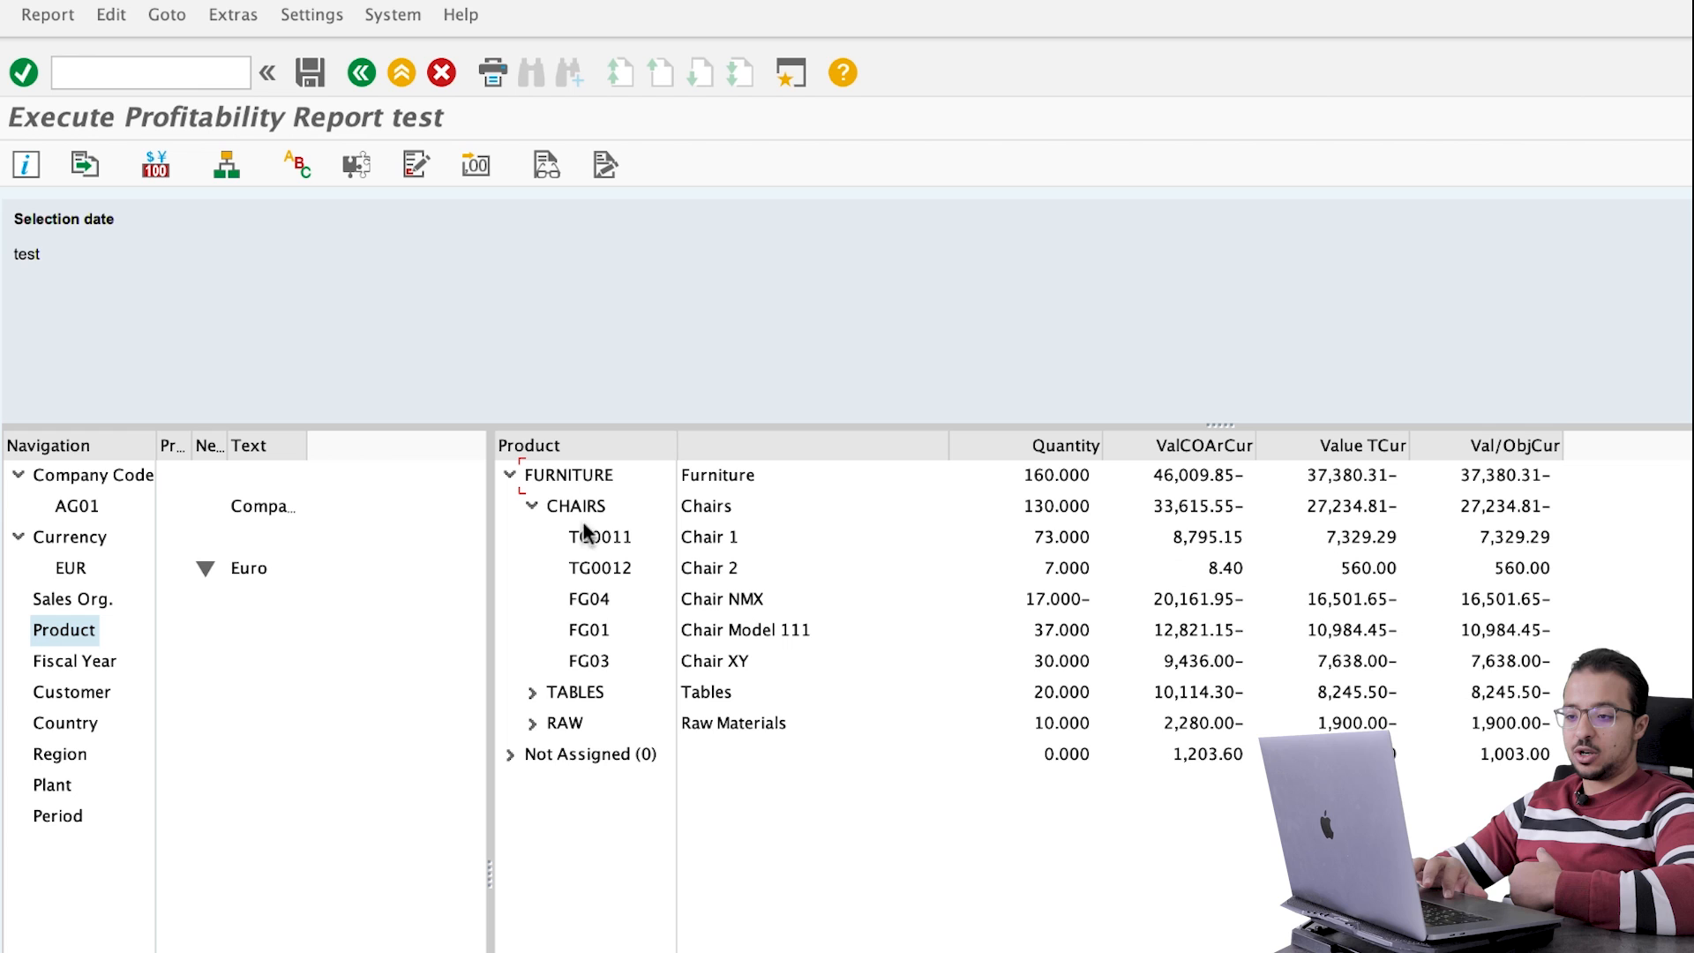
mouse_move(560, 704)
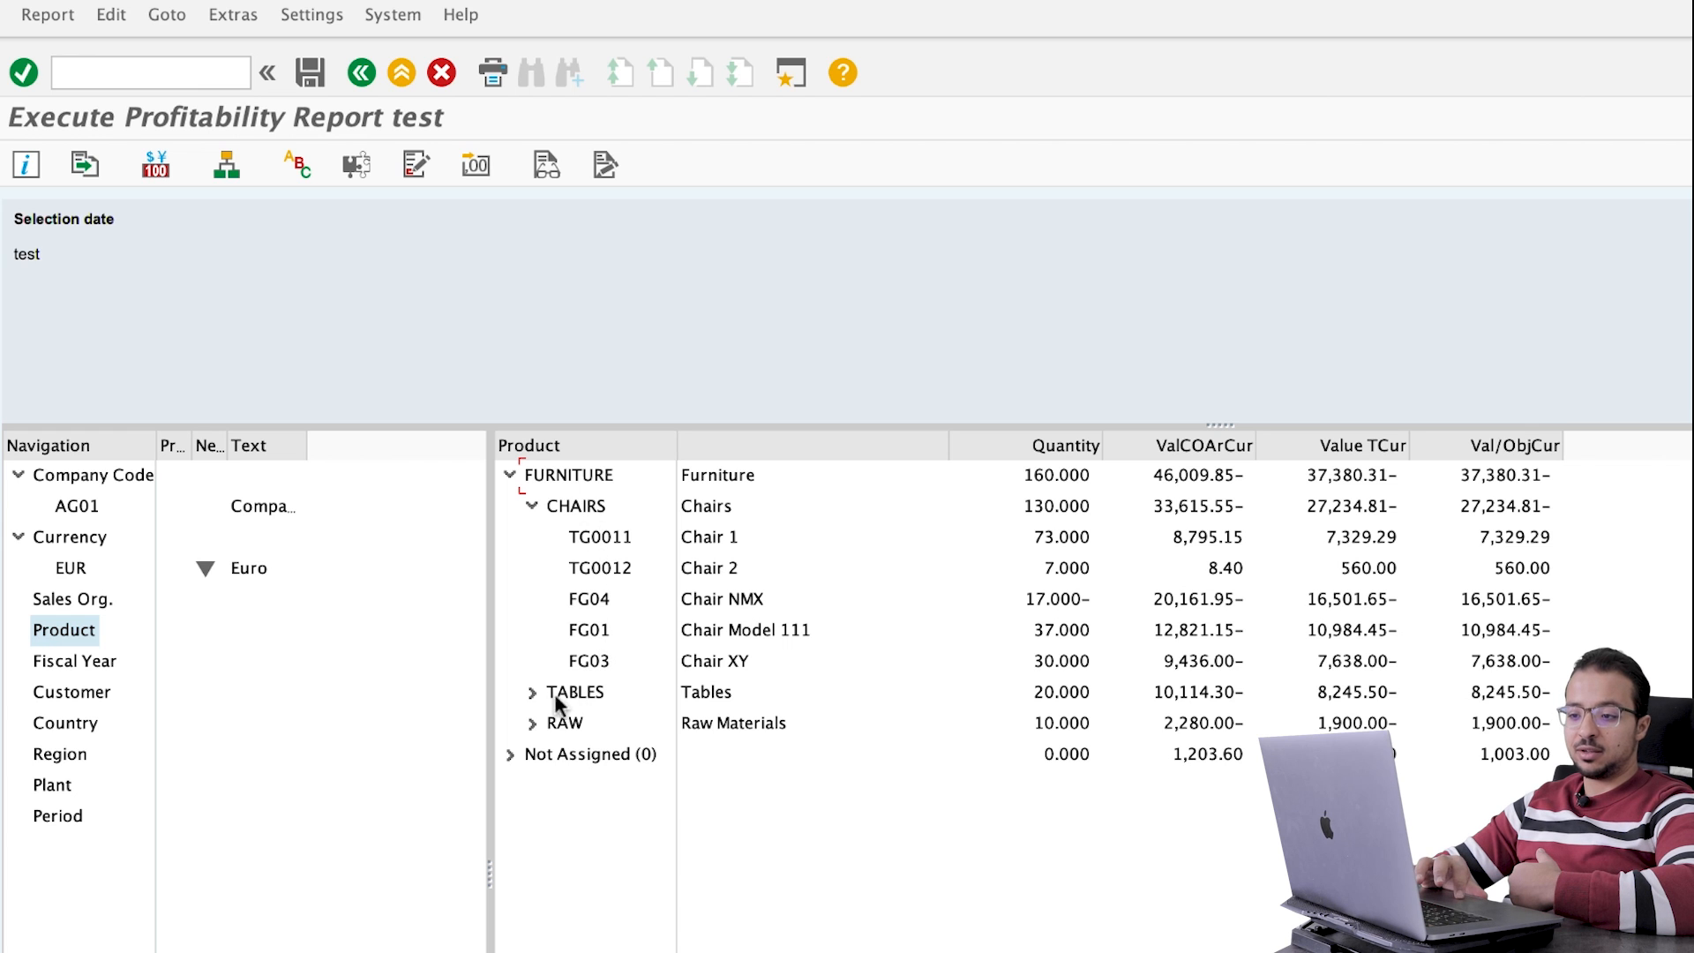
left_click(531, 692)
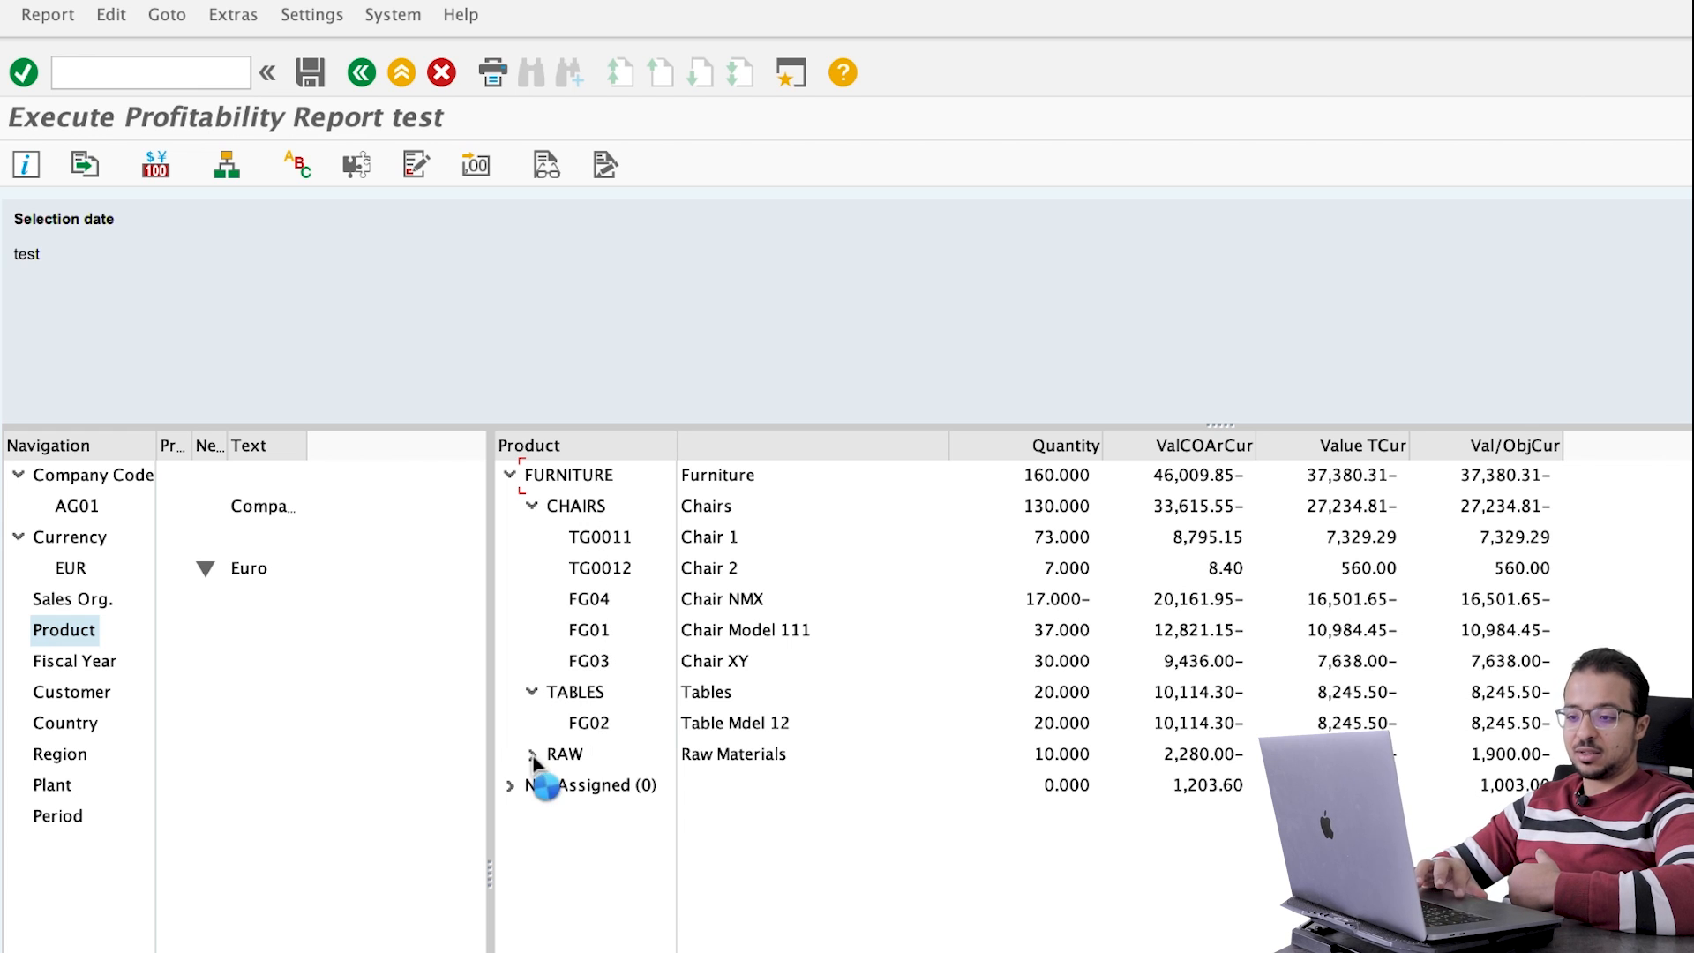
left_click(533, 753)
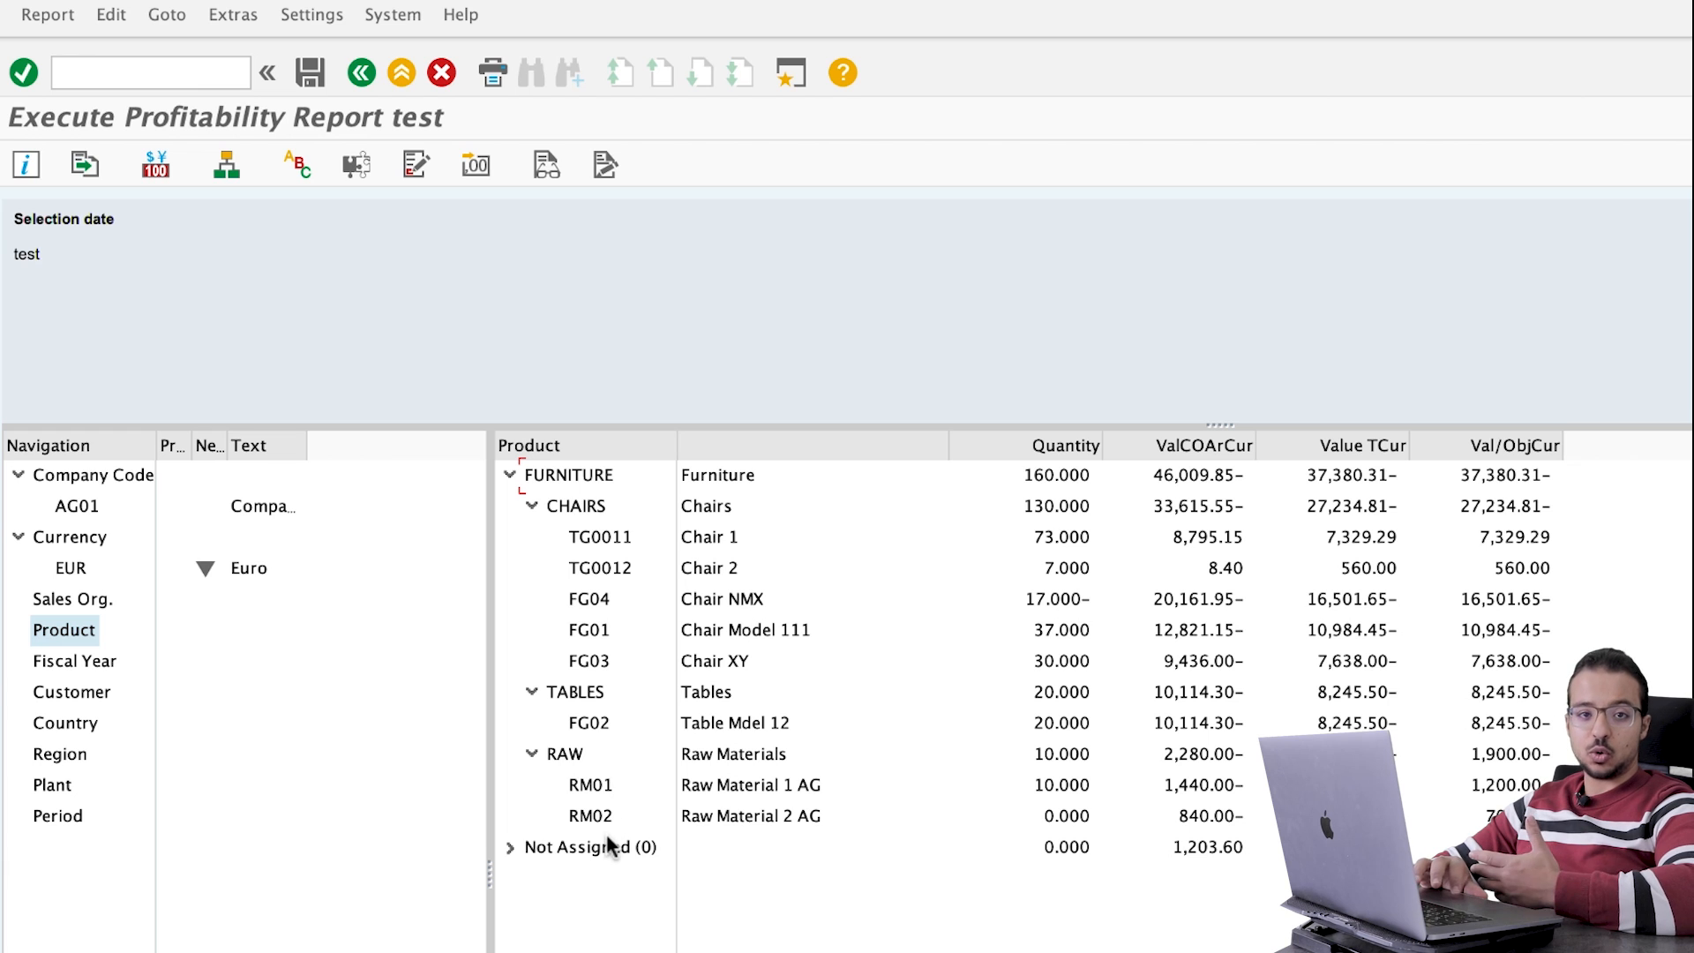
mouse_move(670, 790)
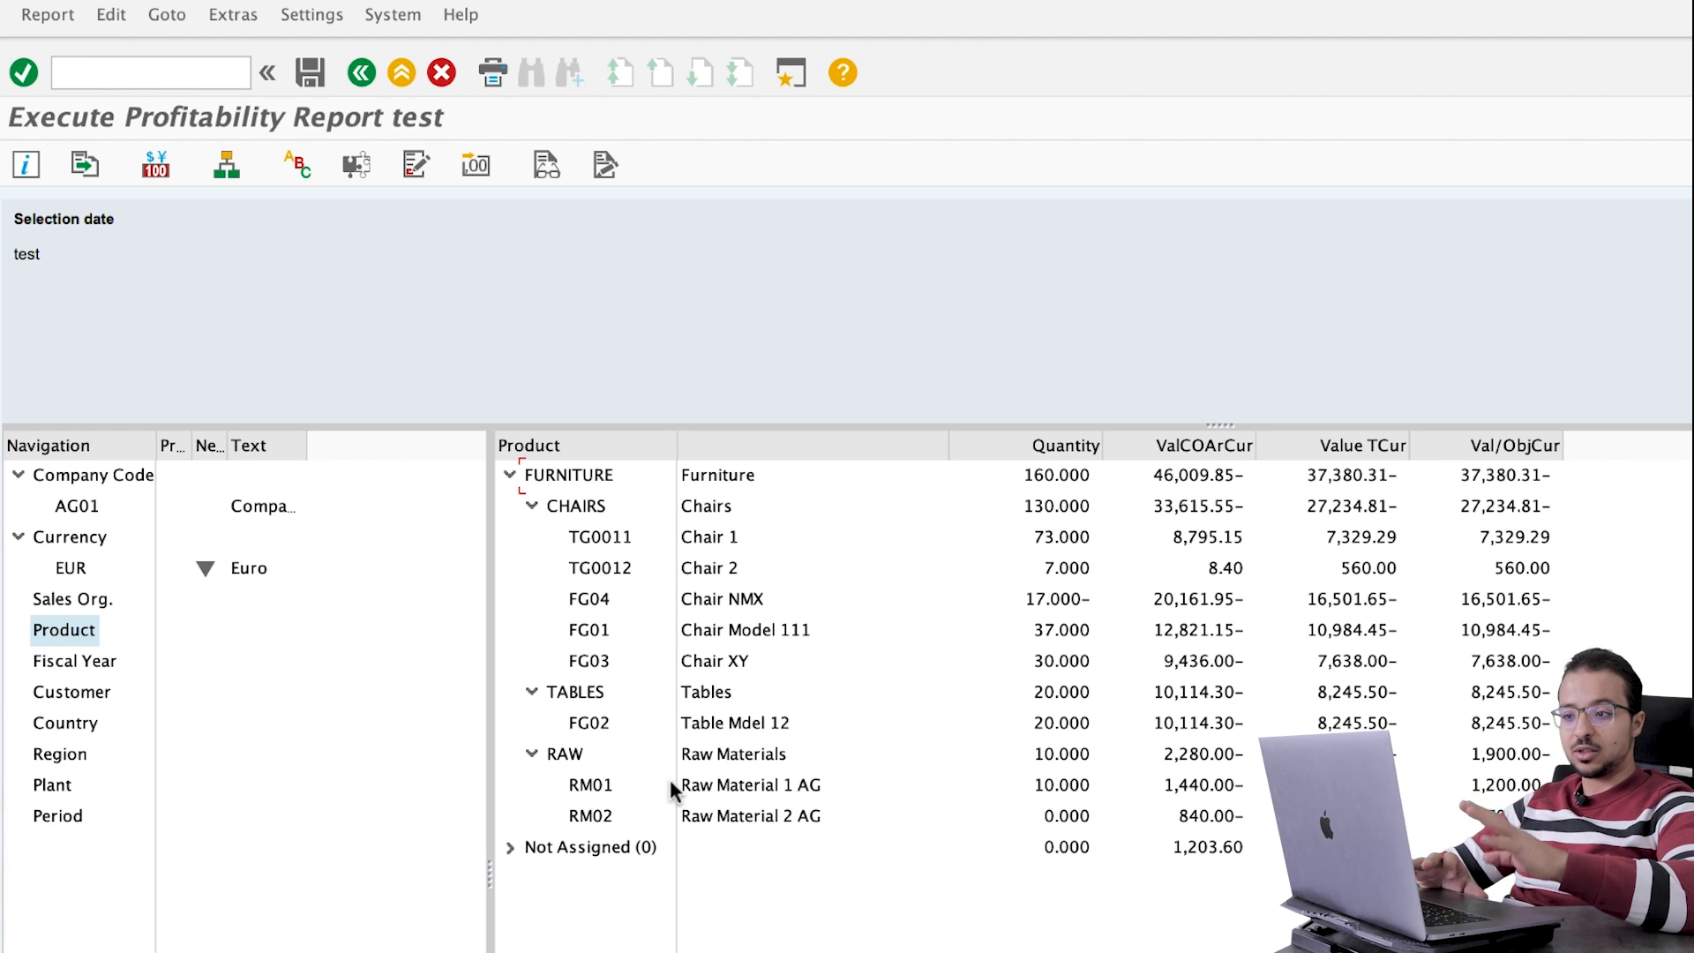
mouse_move(392, 526)
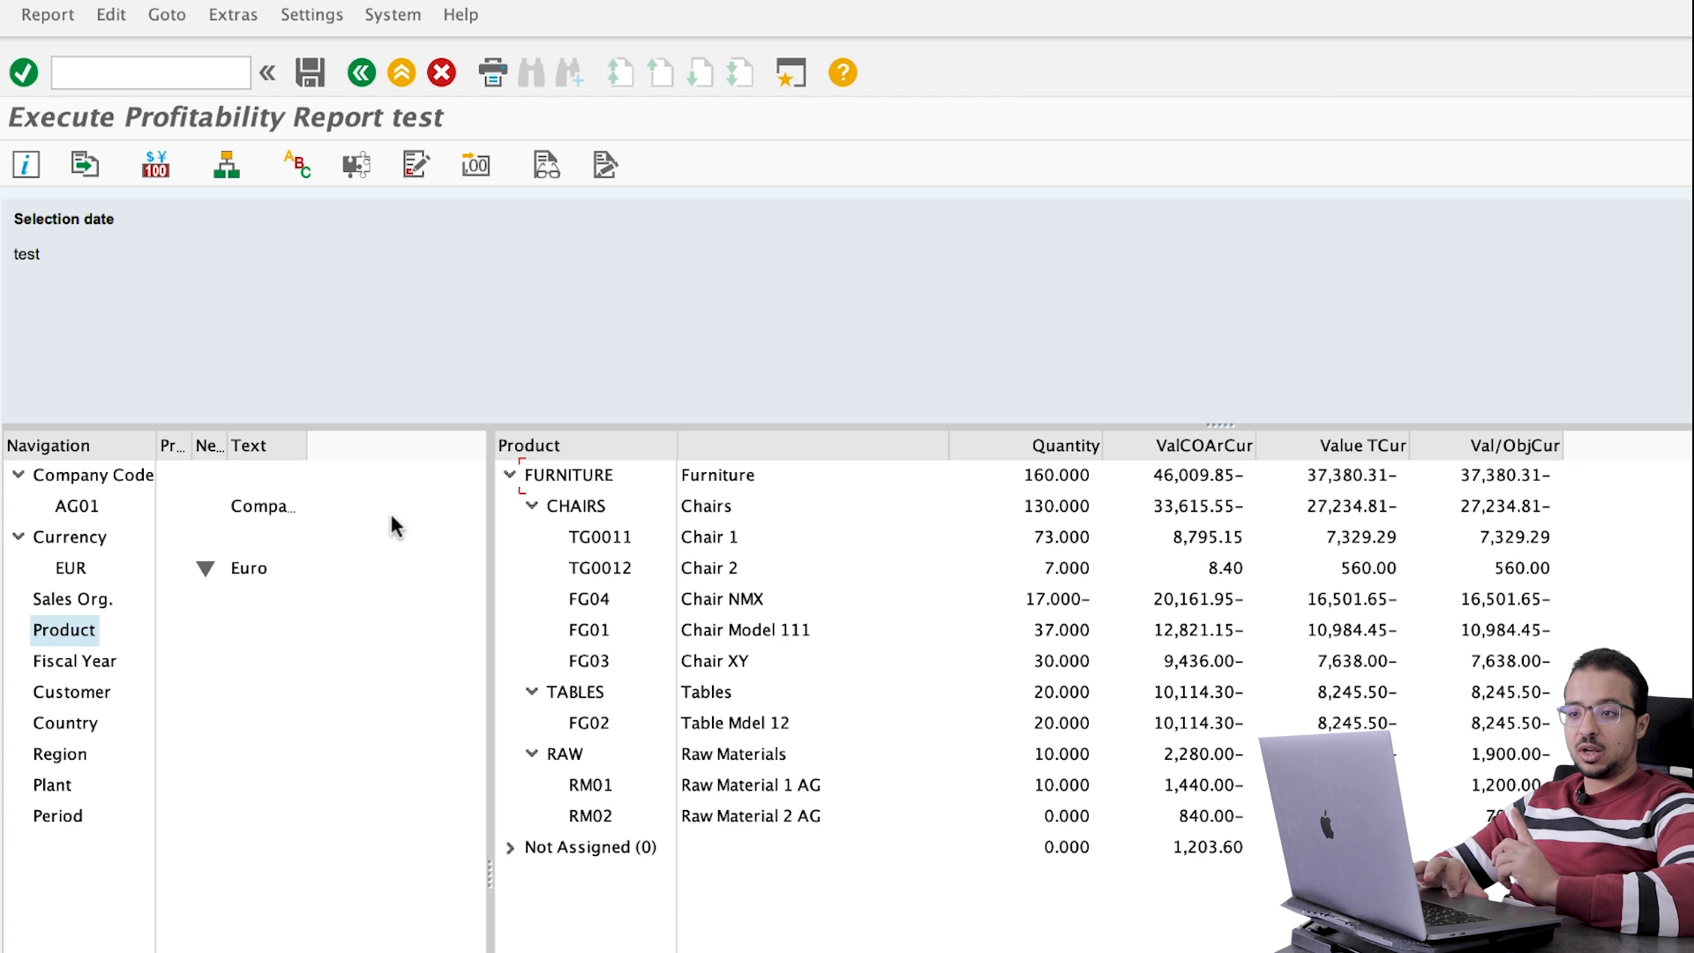
Step: Return to SAP Easy Access and drill down Accounting to the Characteristic Values transactions, selecting KES3
left_click(148, 73)
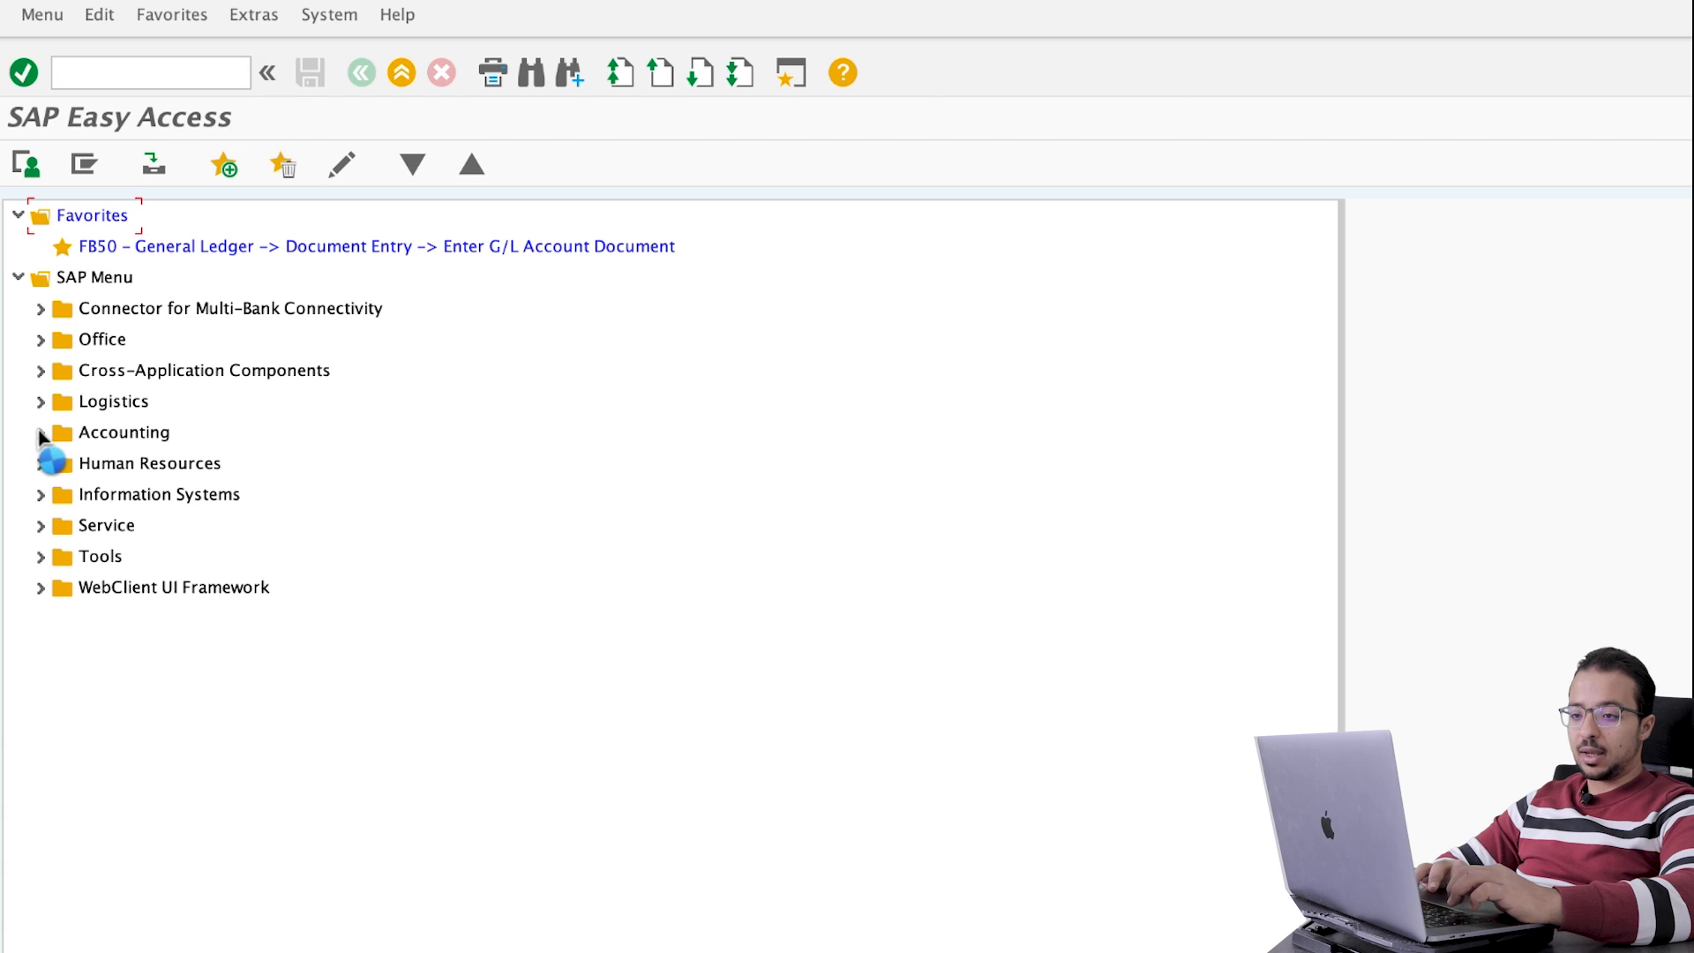
left_click(39, 432)
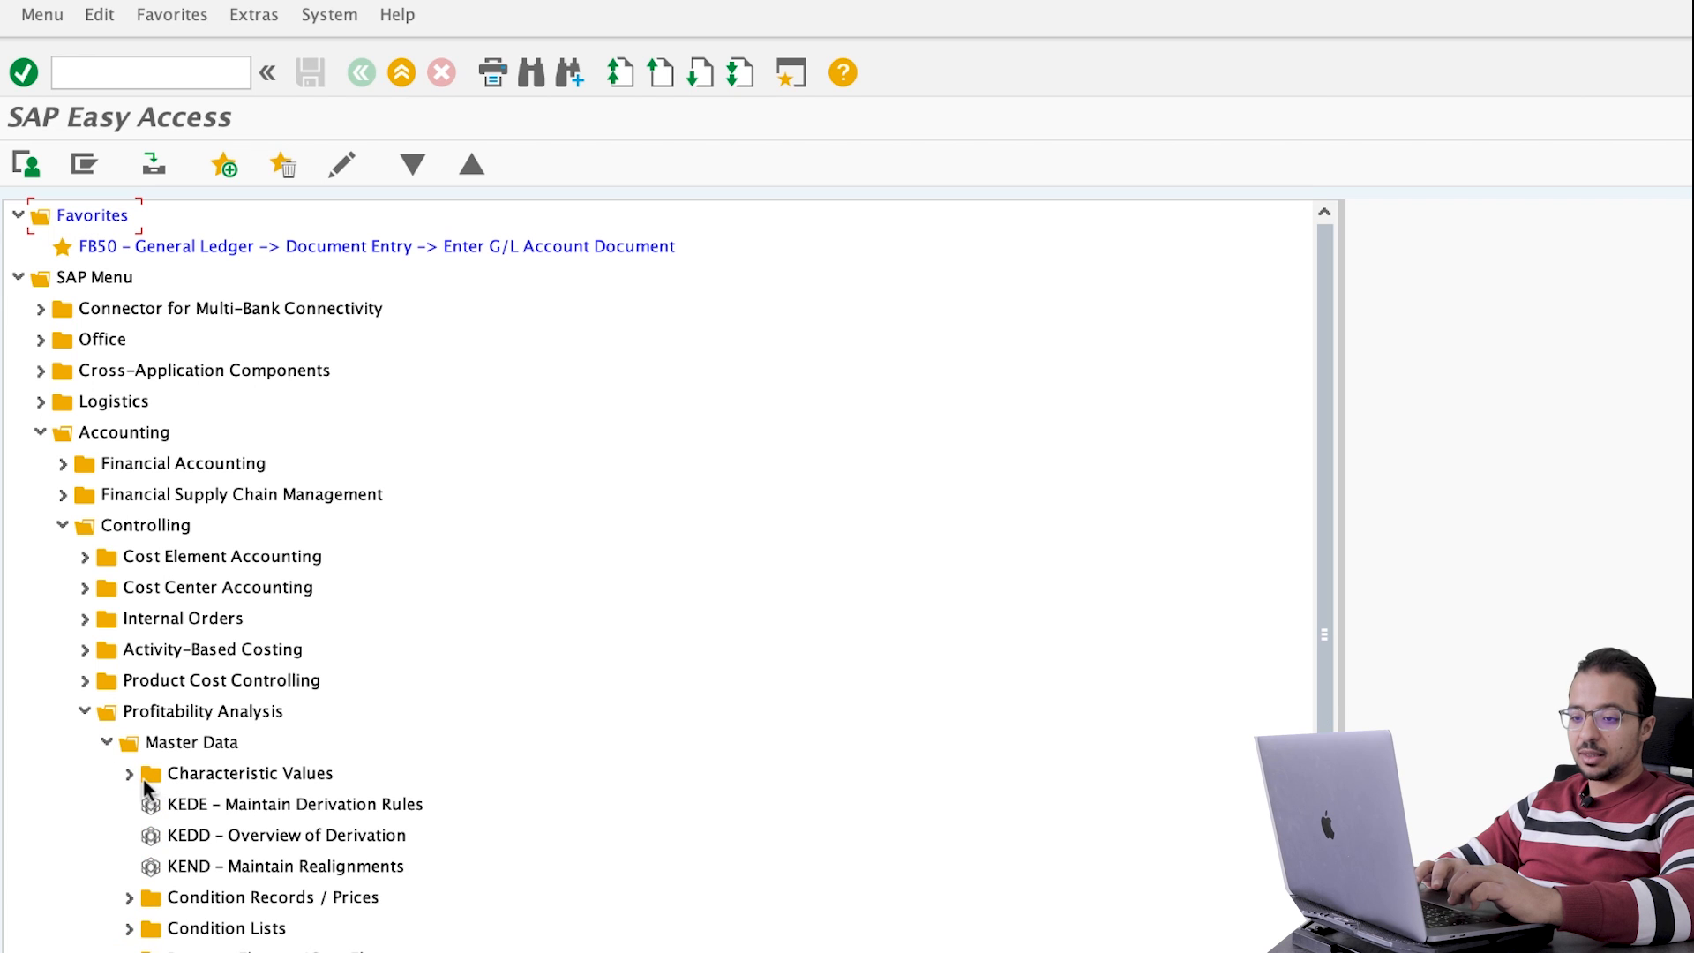
left_click(129, 773)
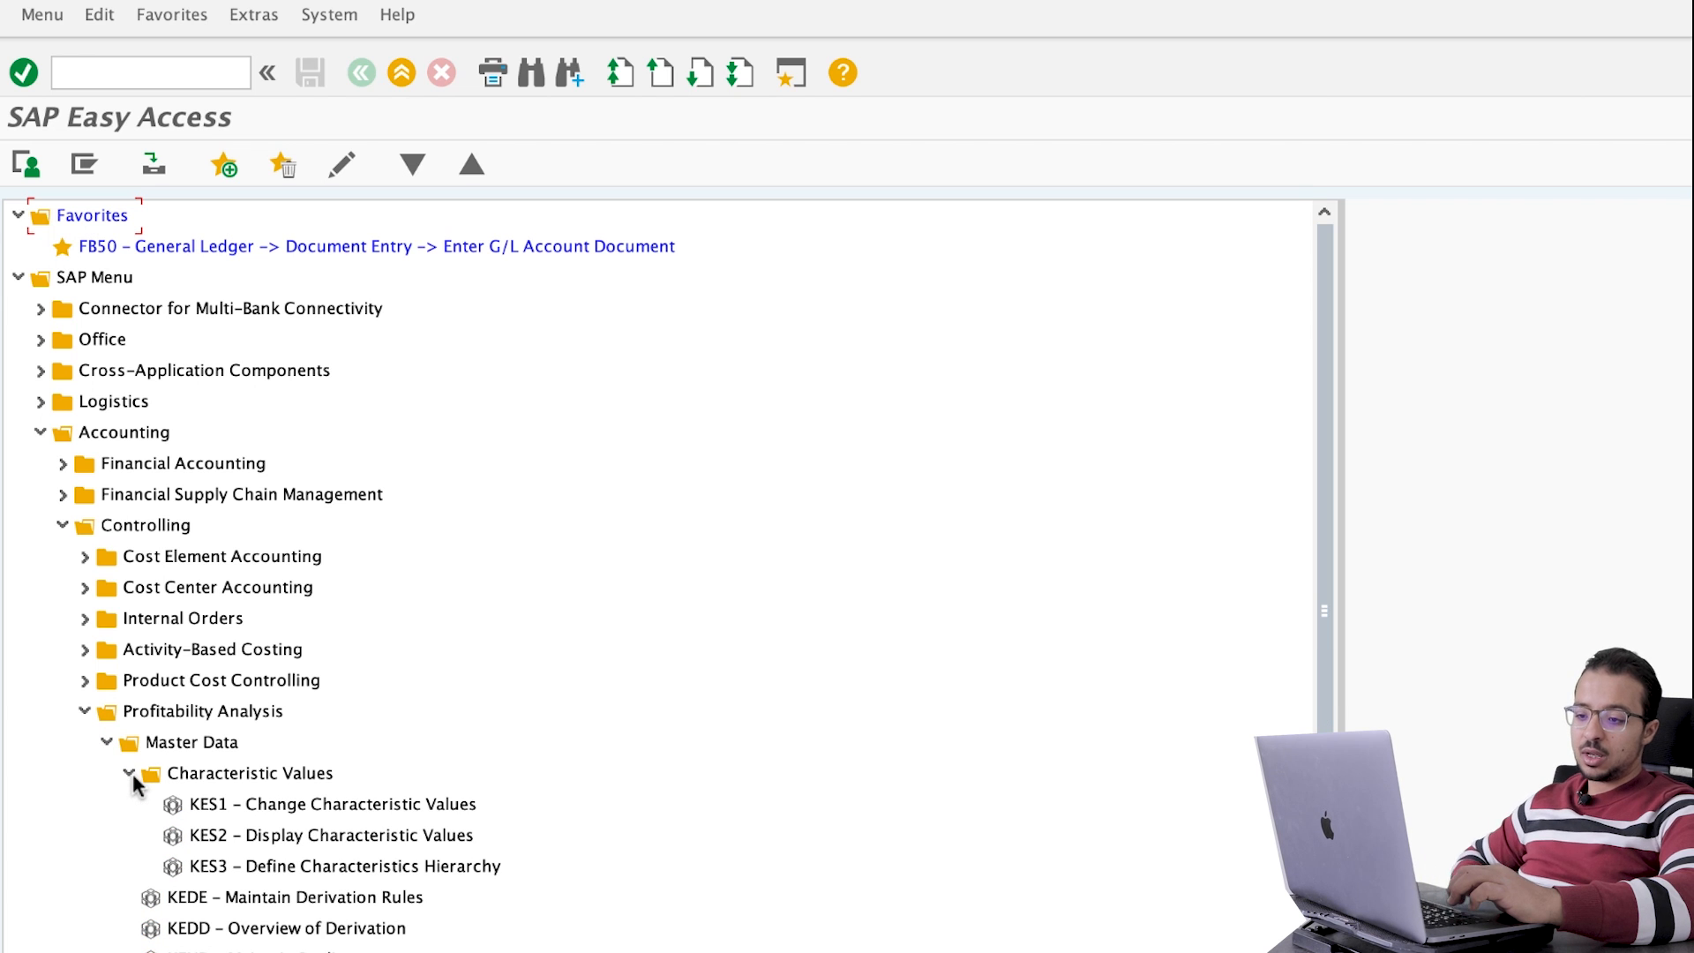
left_click(346, 865)
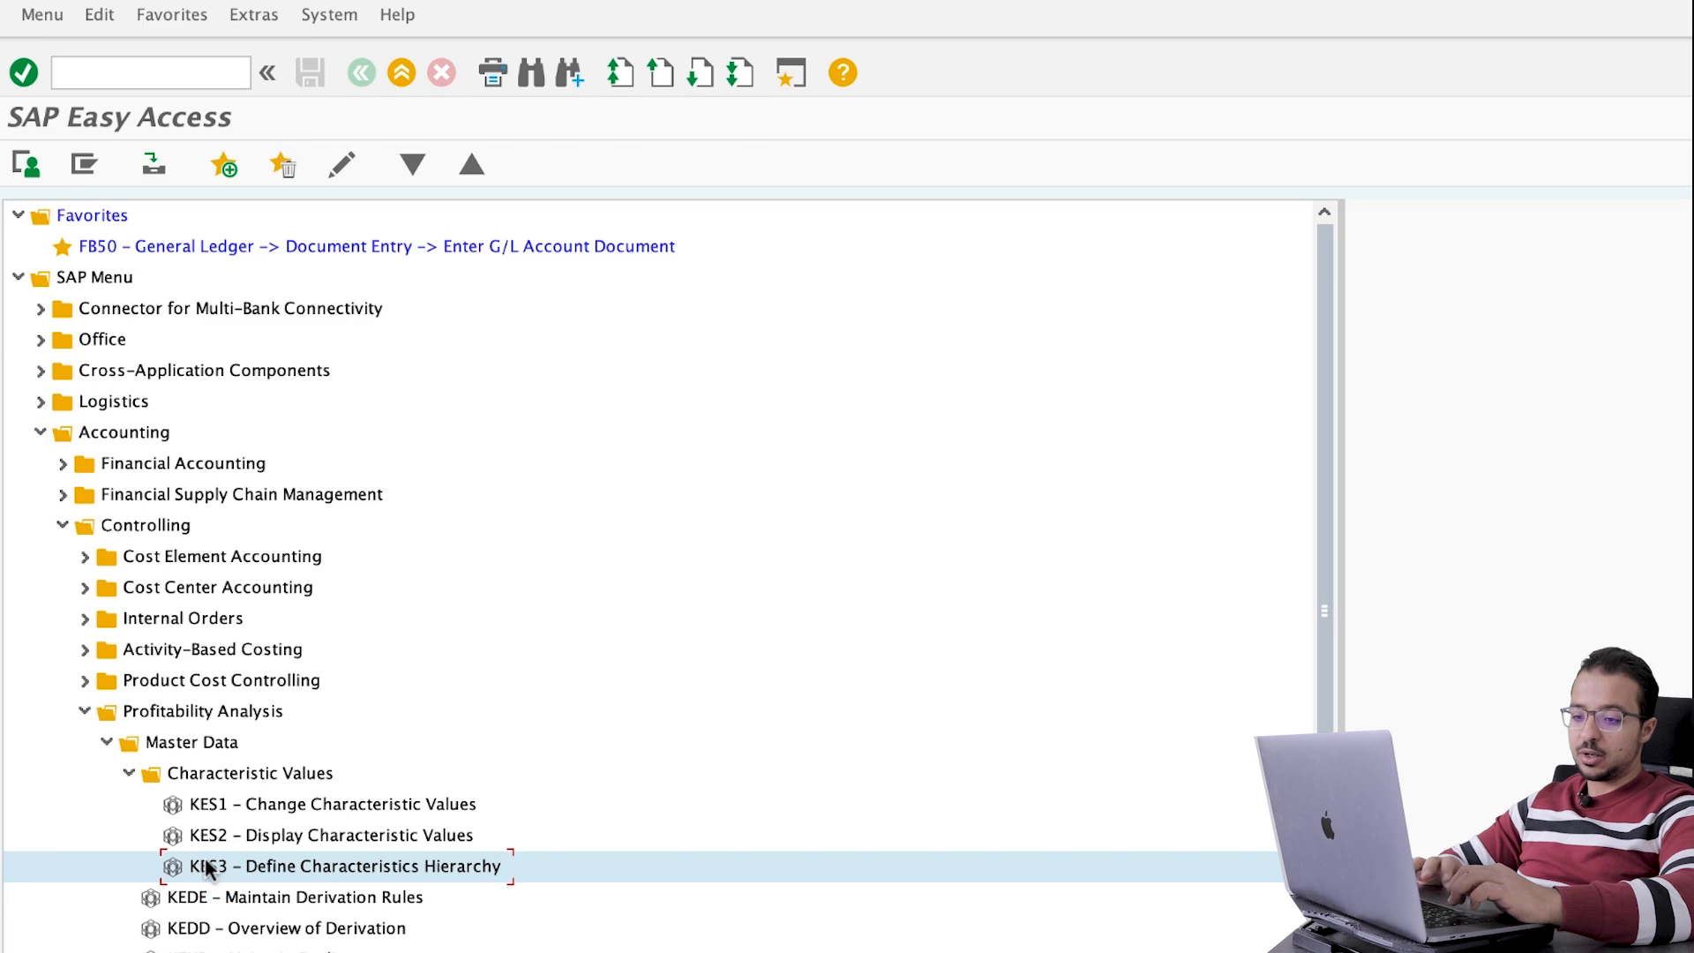
Step: Launch KES3, choose Product as the characteristic and list its hierarchy variants (P01 Products by Category)
double_click(352, 865)
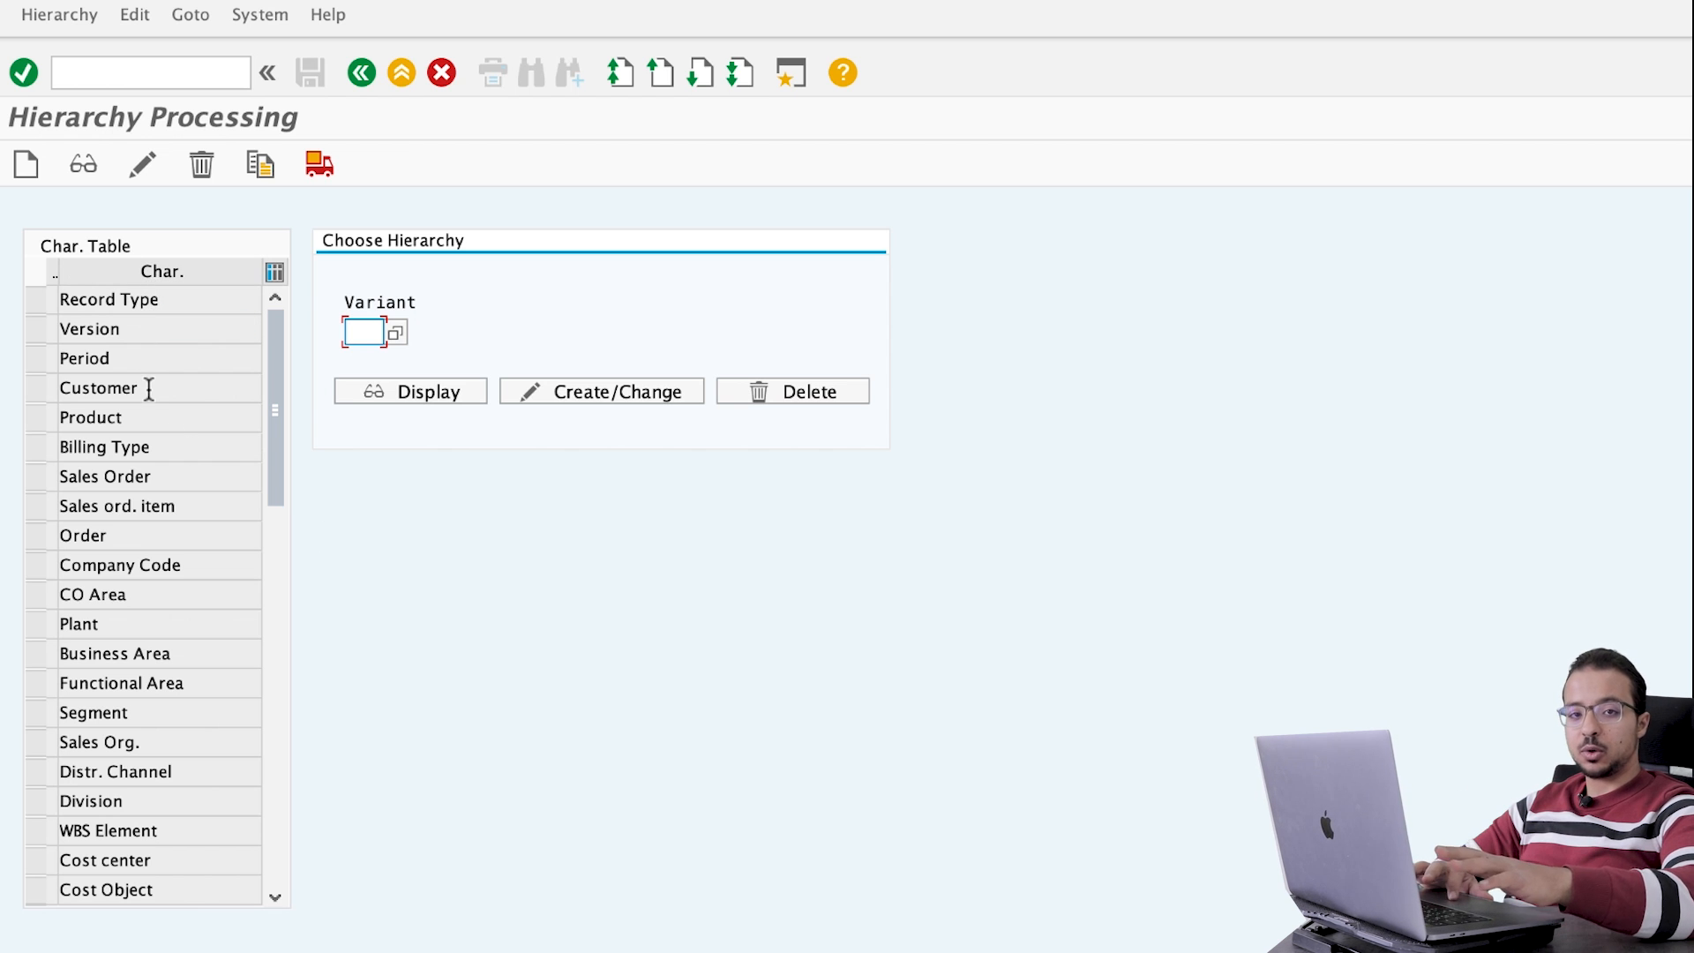
mouse_move(360, 473)
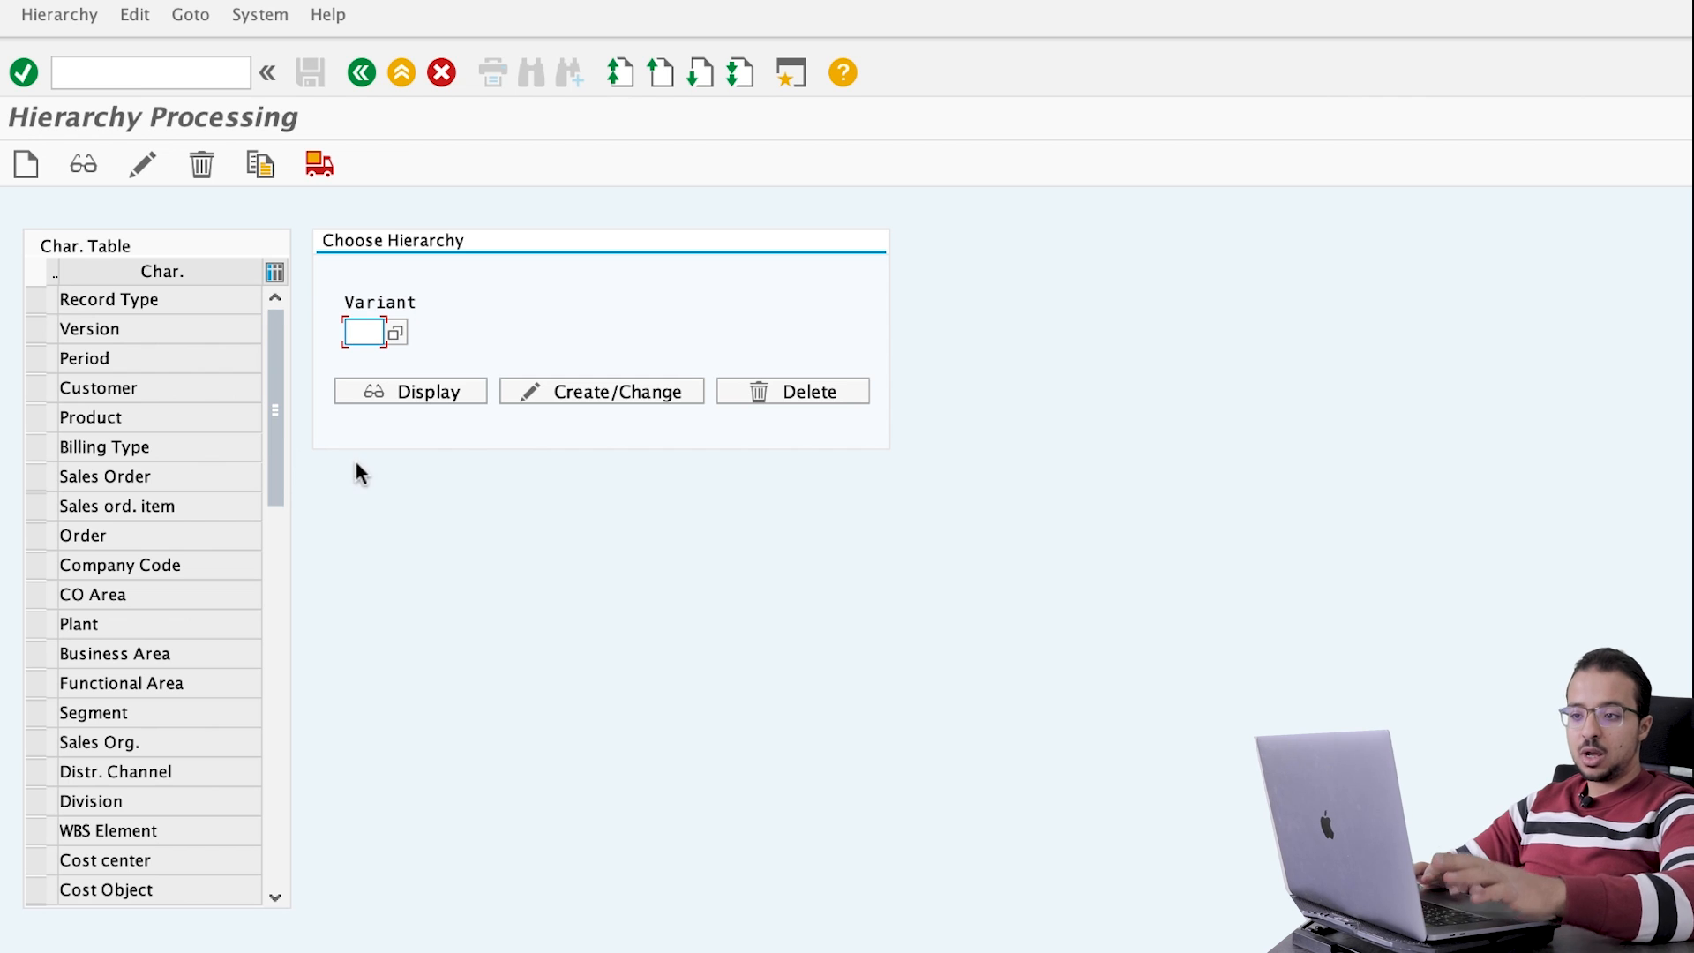
mouse_move(453, 316)
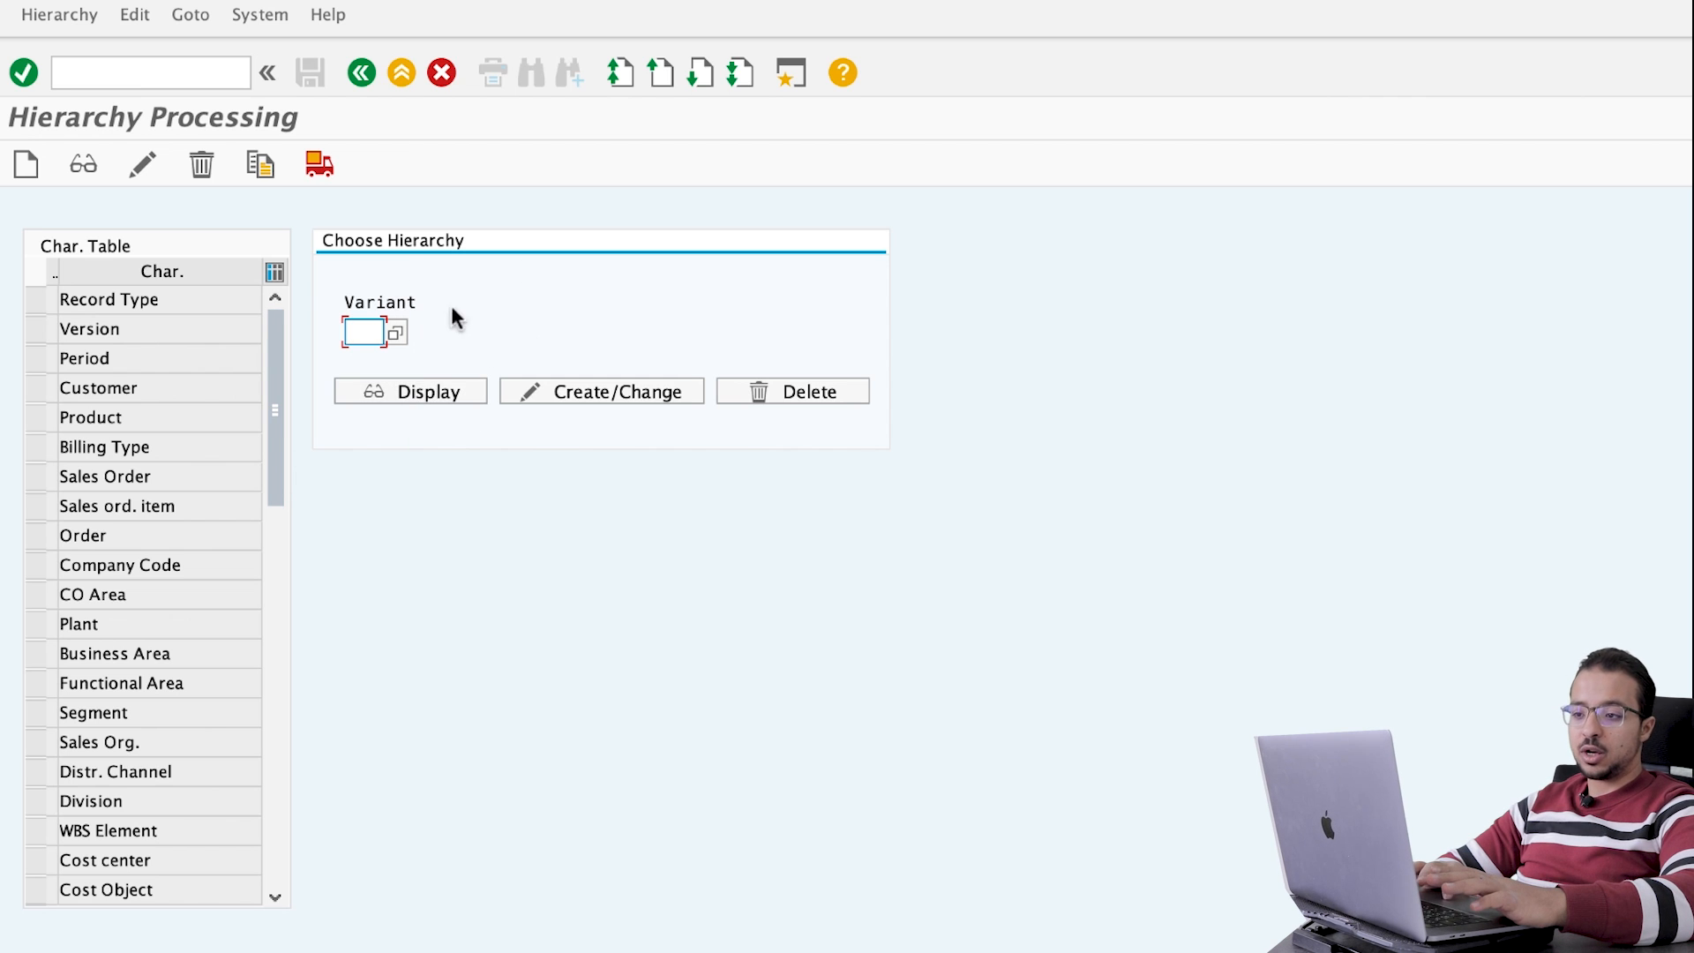
mouse_move(494, 402)
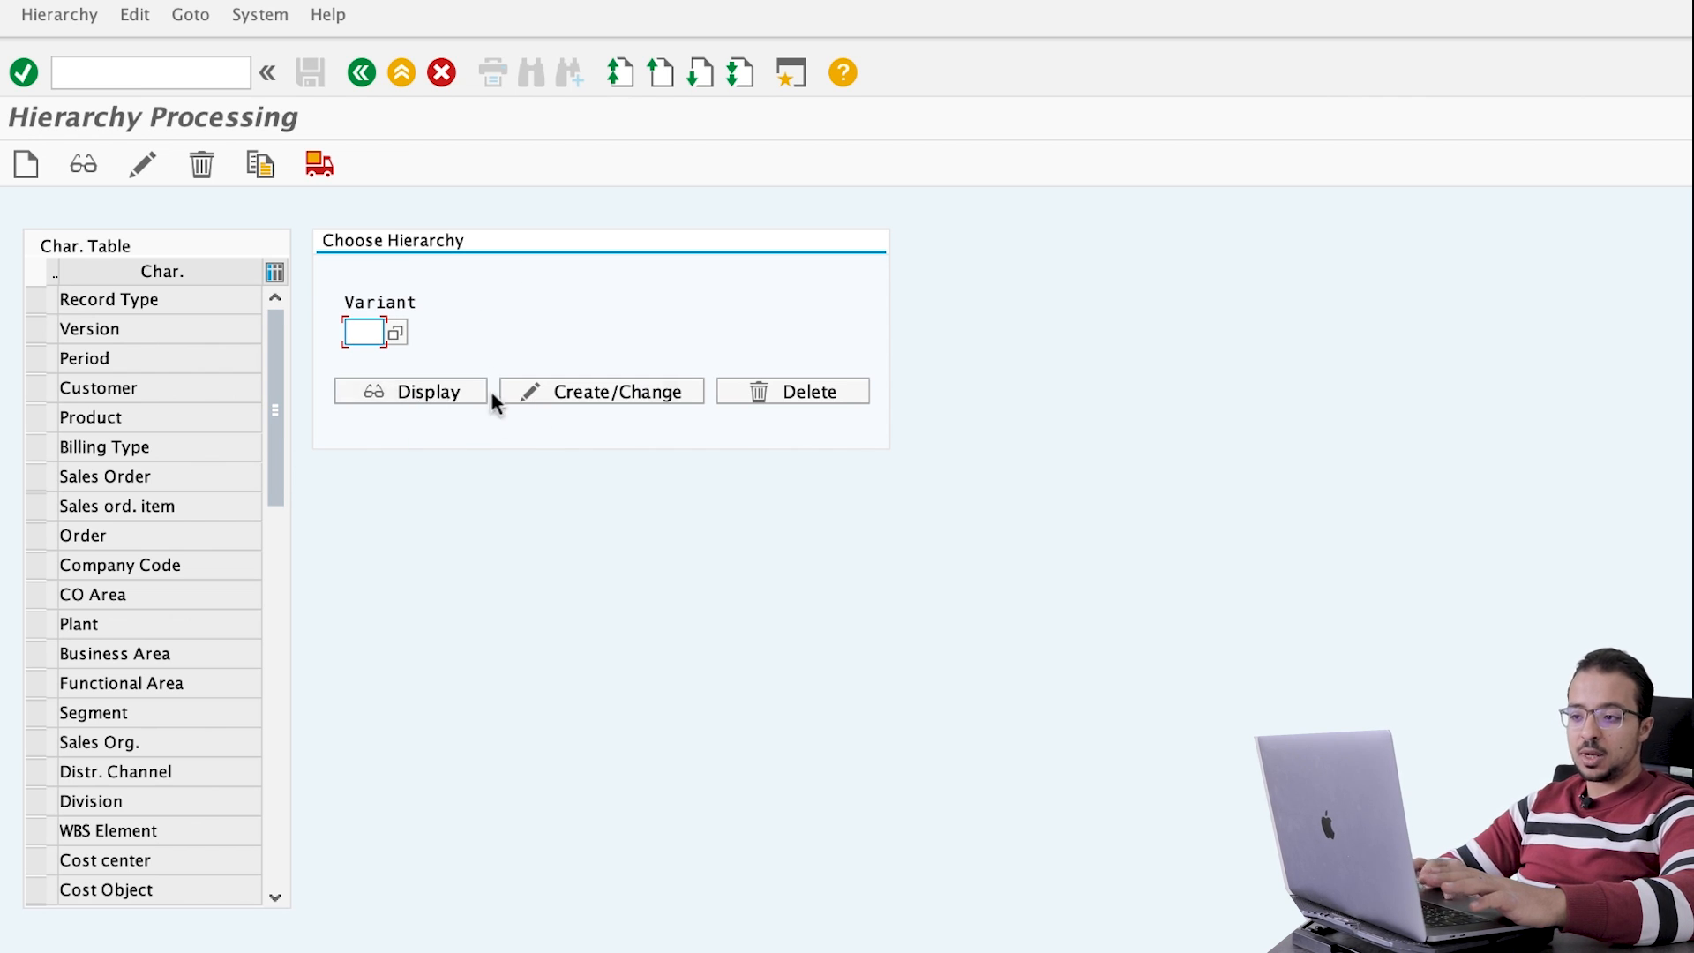
mouse_move(188, 426)
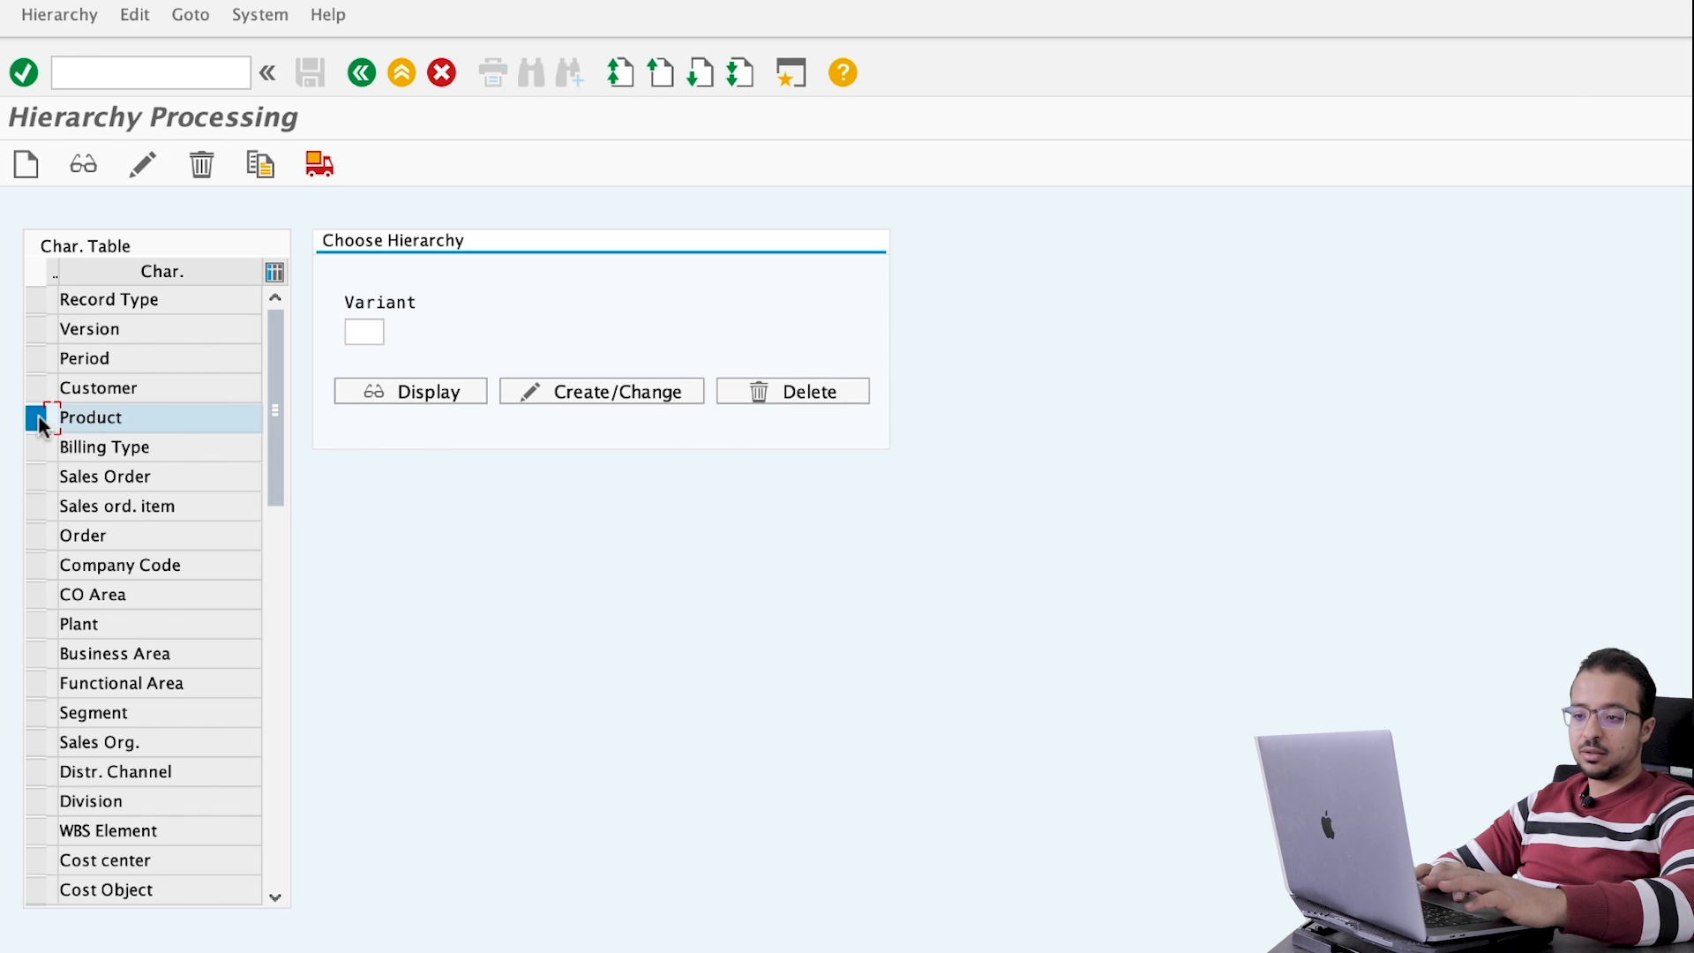
left_click(363, 332)
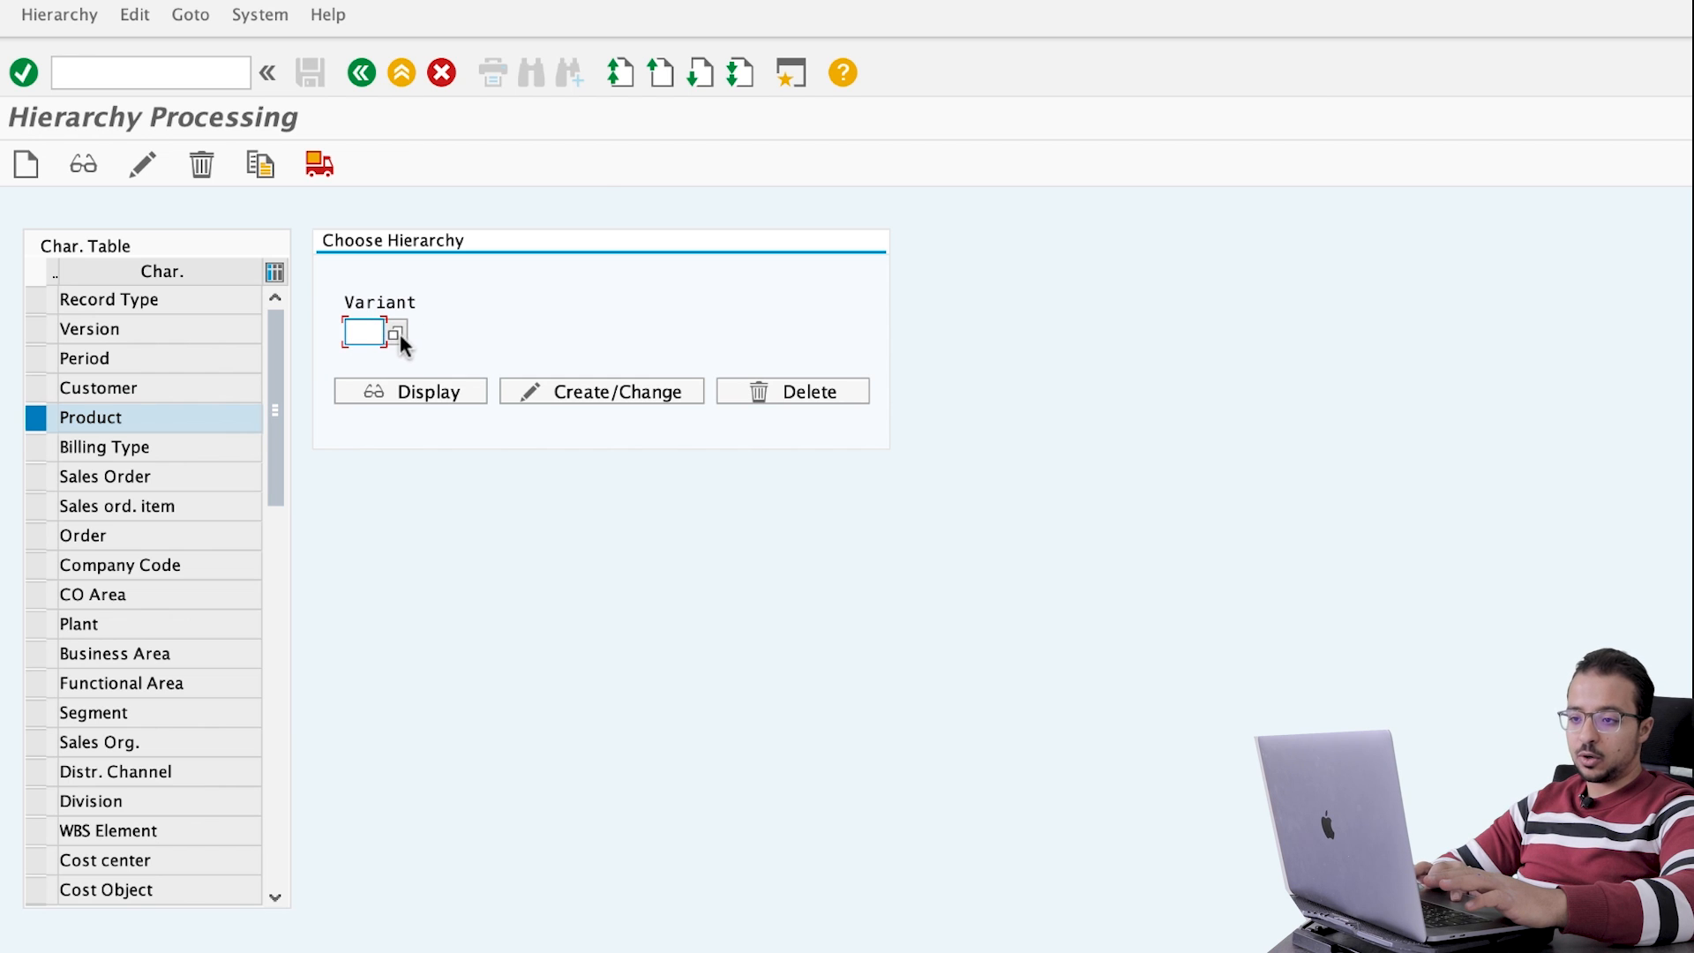
left_click(395, 334)
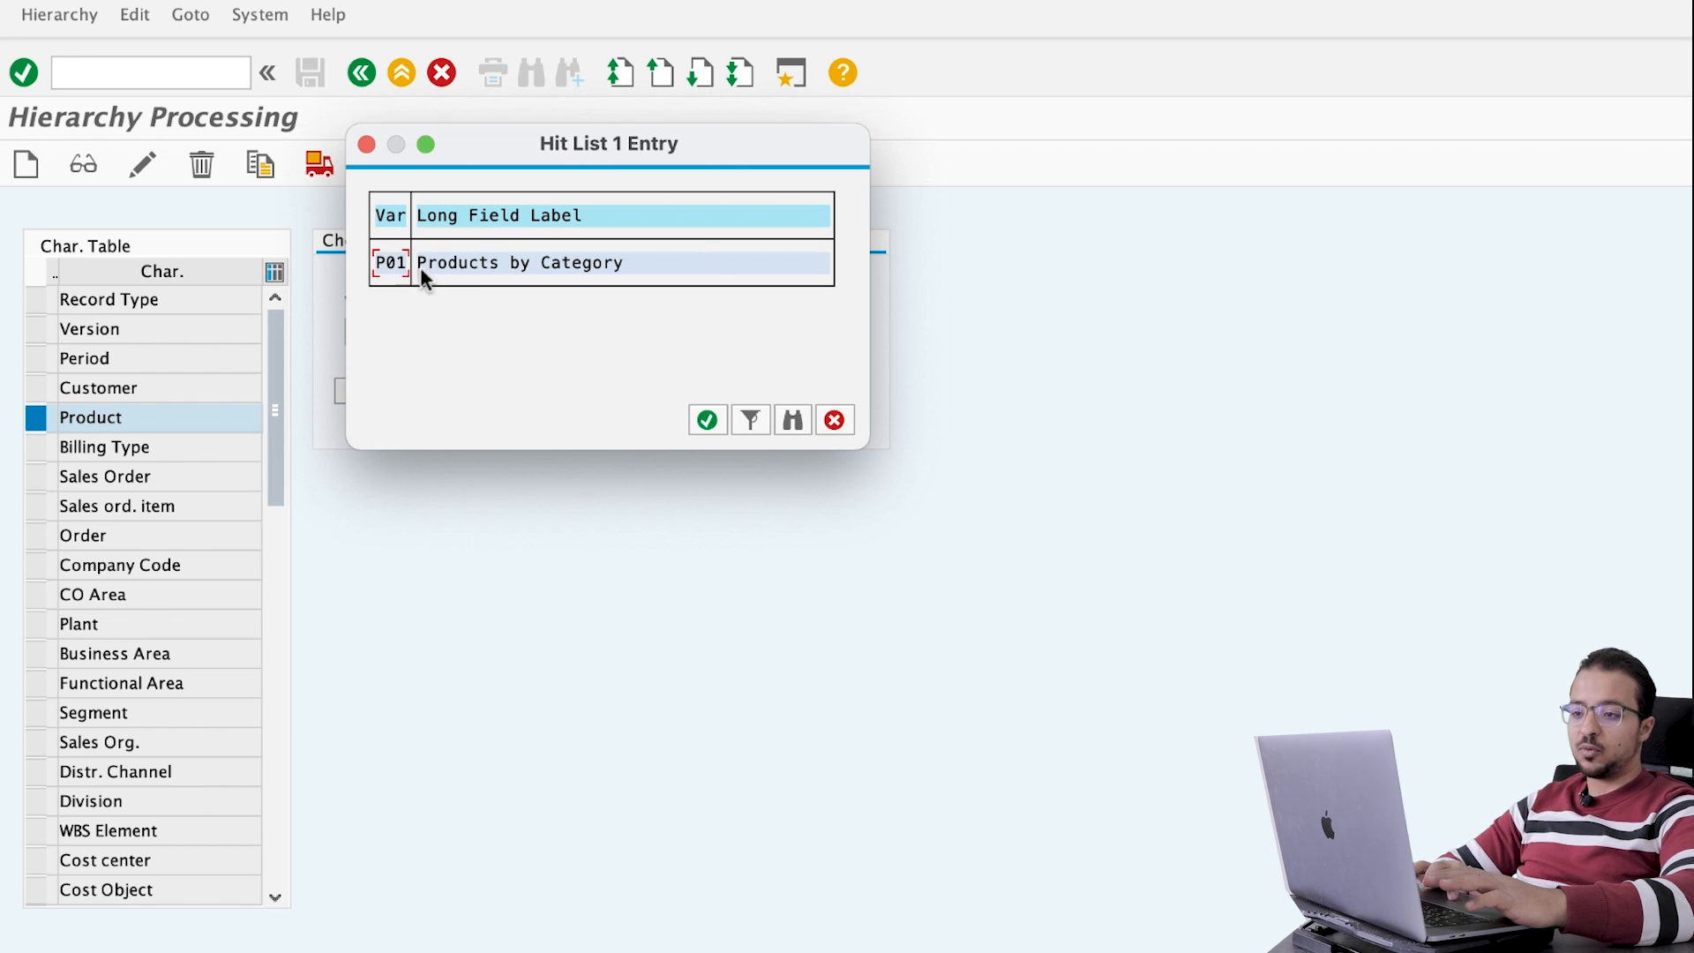
mouse_move(561, 281)
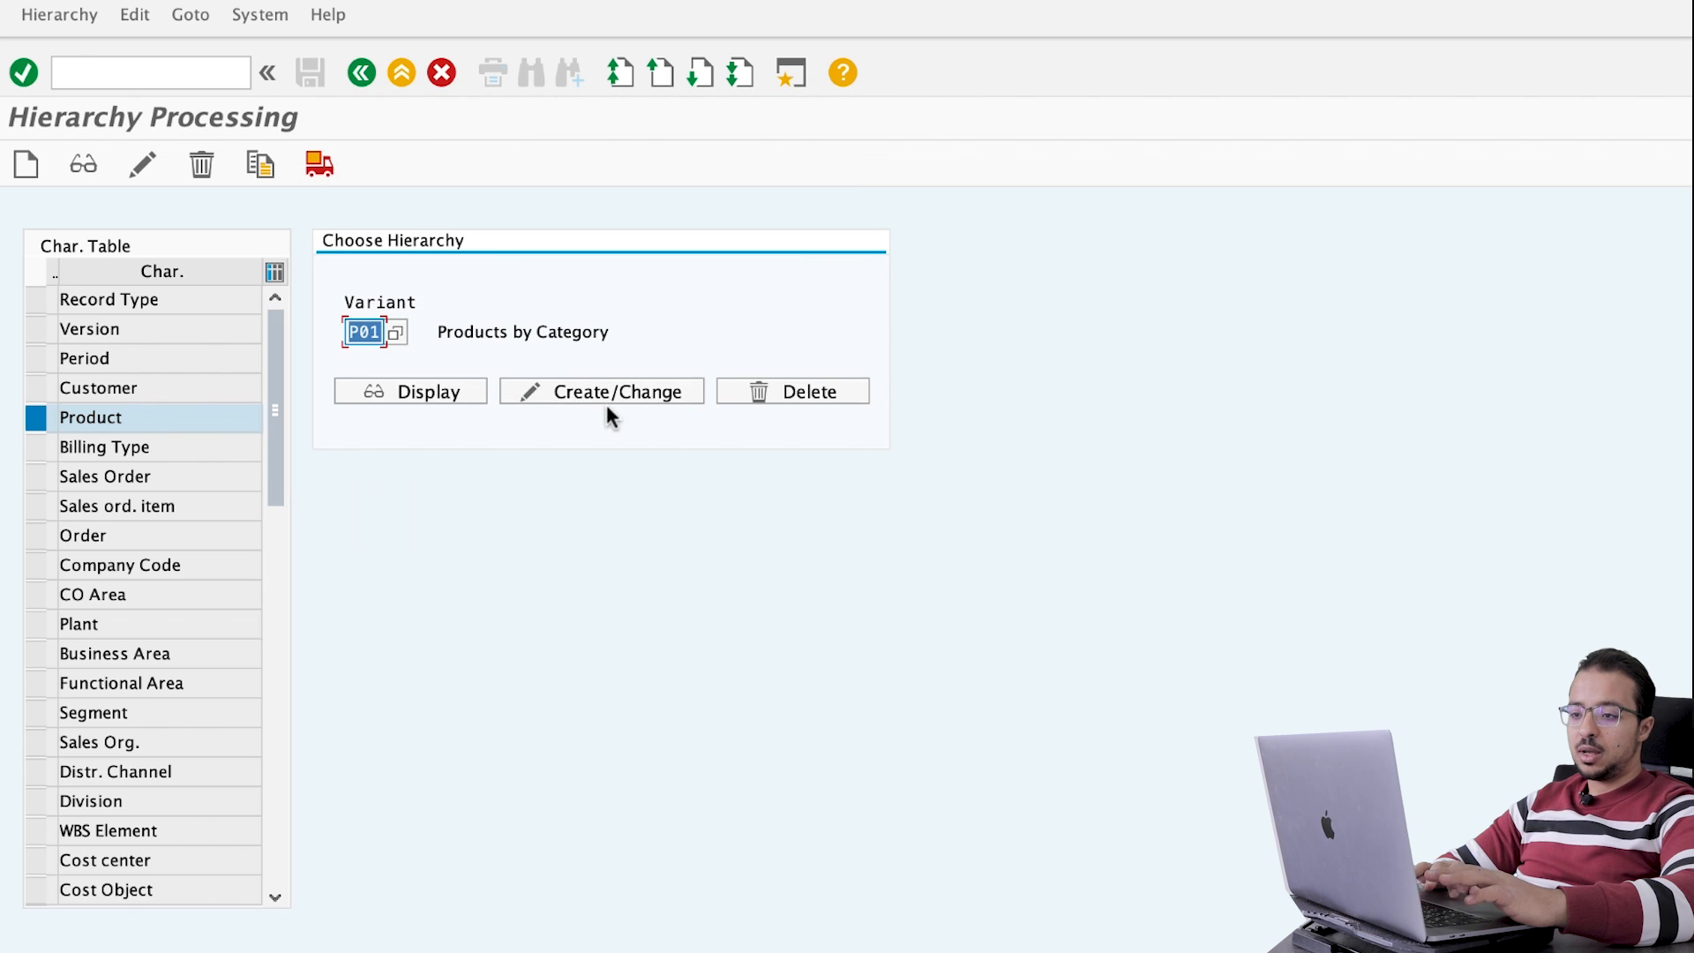
Step: Display hierarchy P01 Products by Category, then go back to the selection screen
left_click(602, 392)
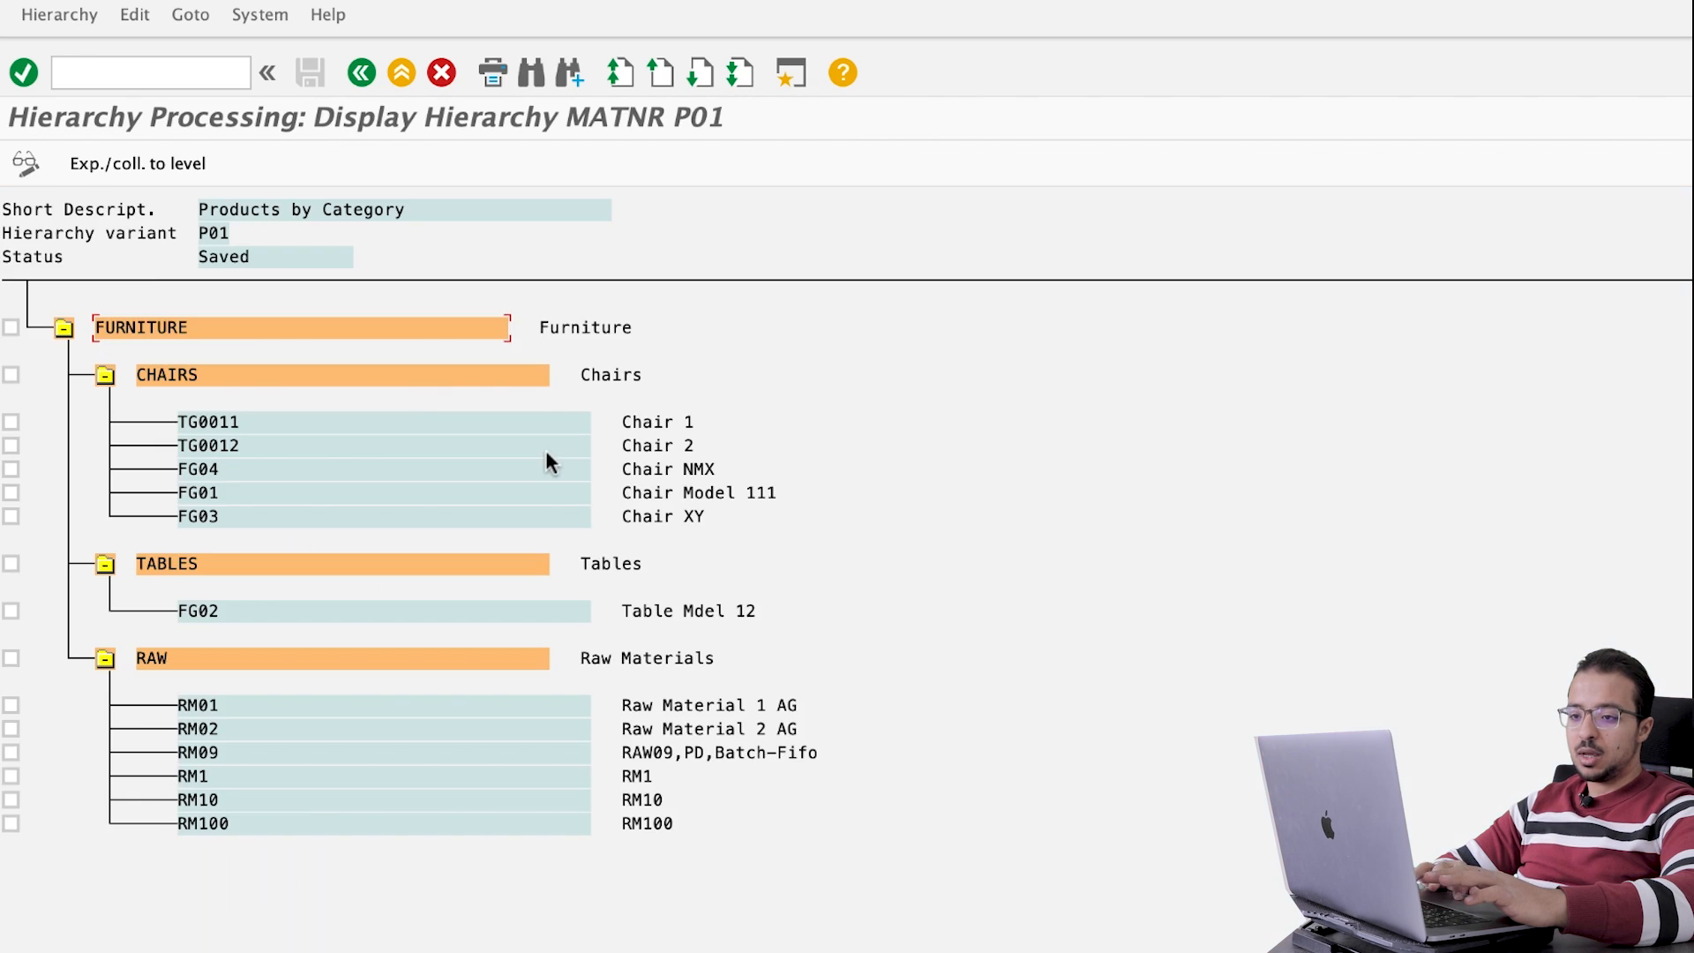
mouse_move(153, 459)
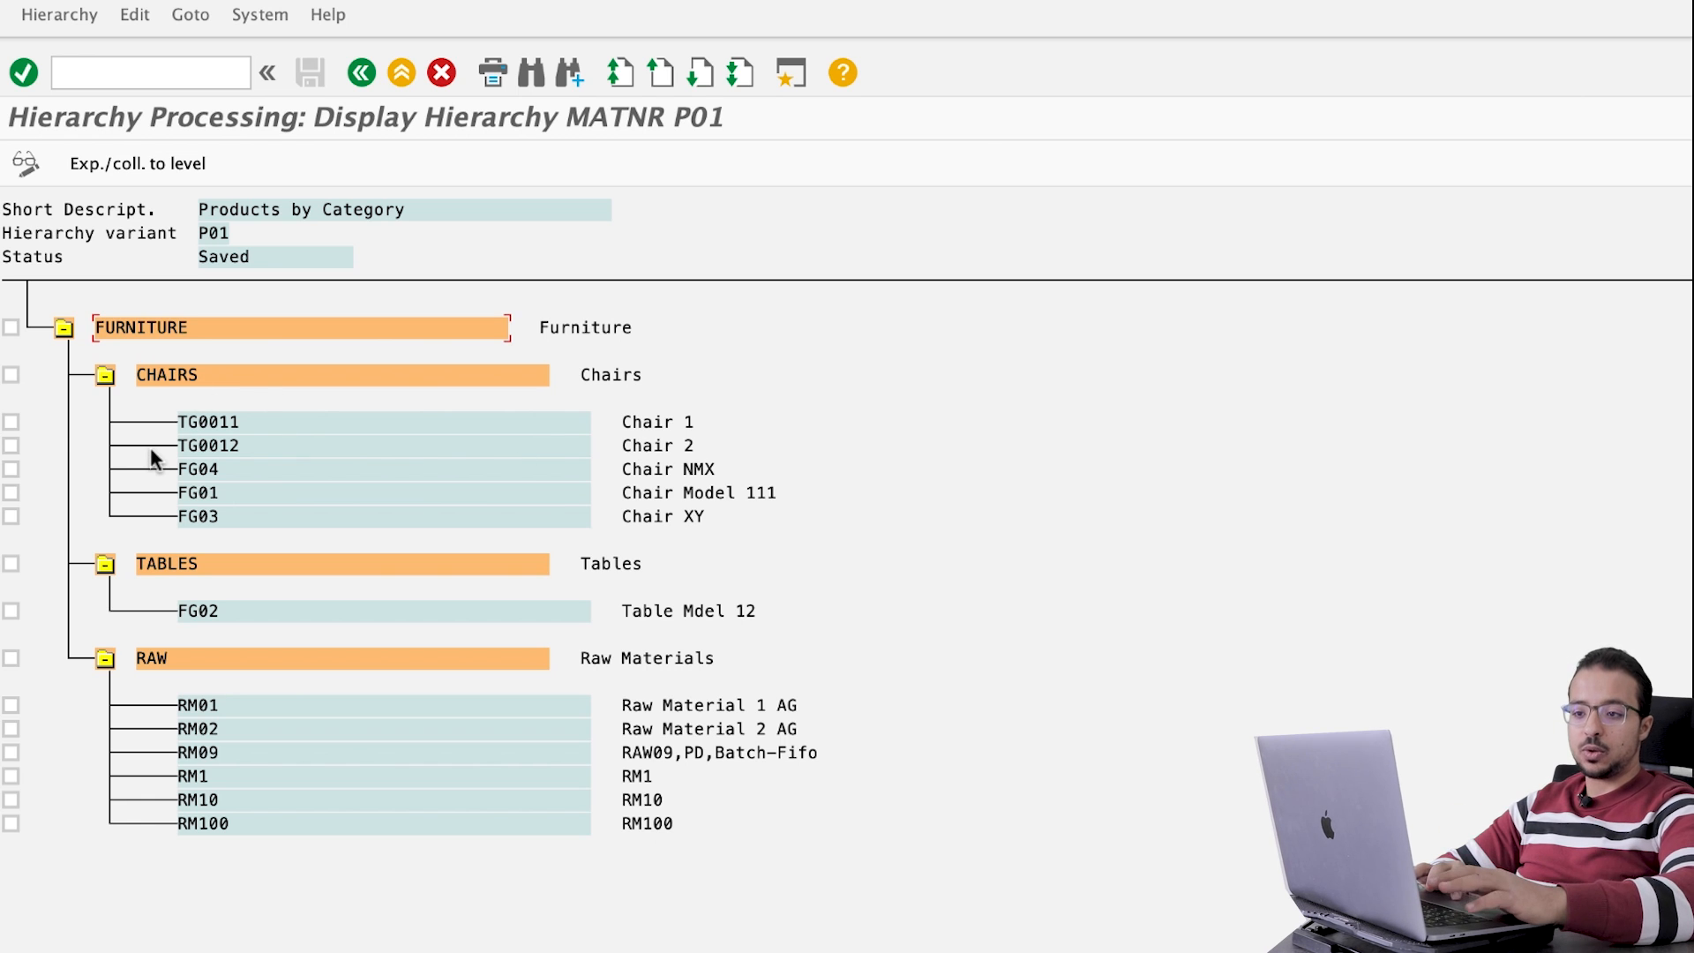
mouse_move(205, 580)
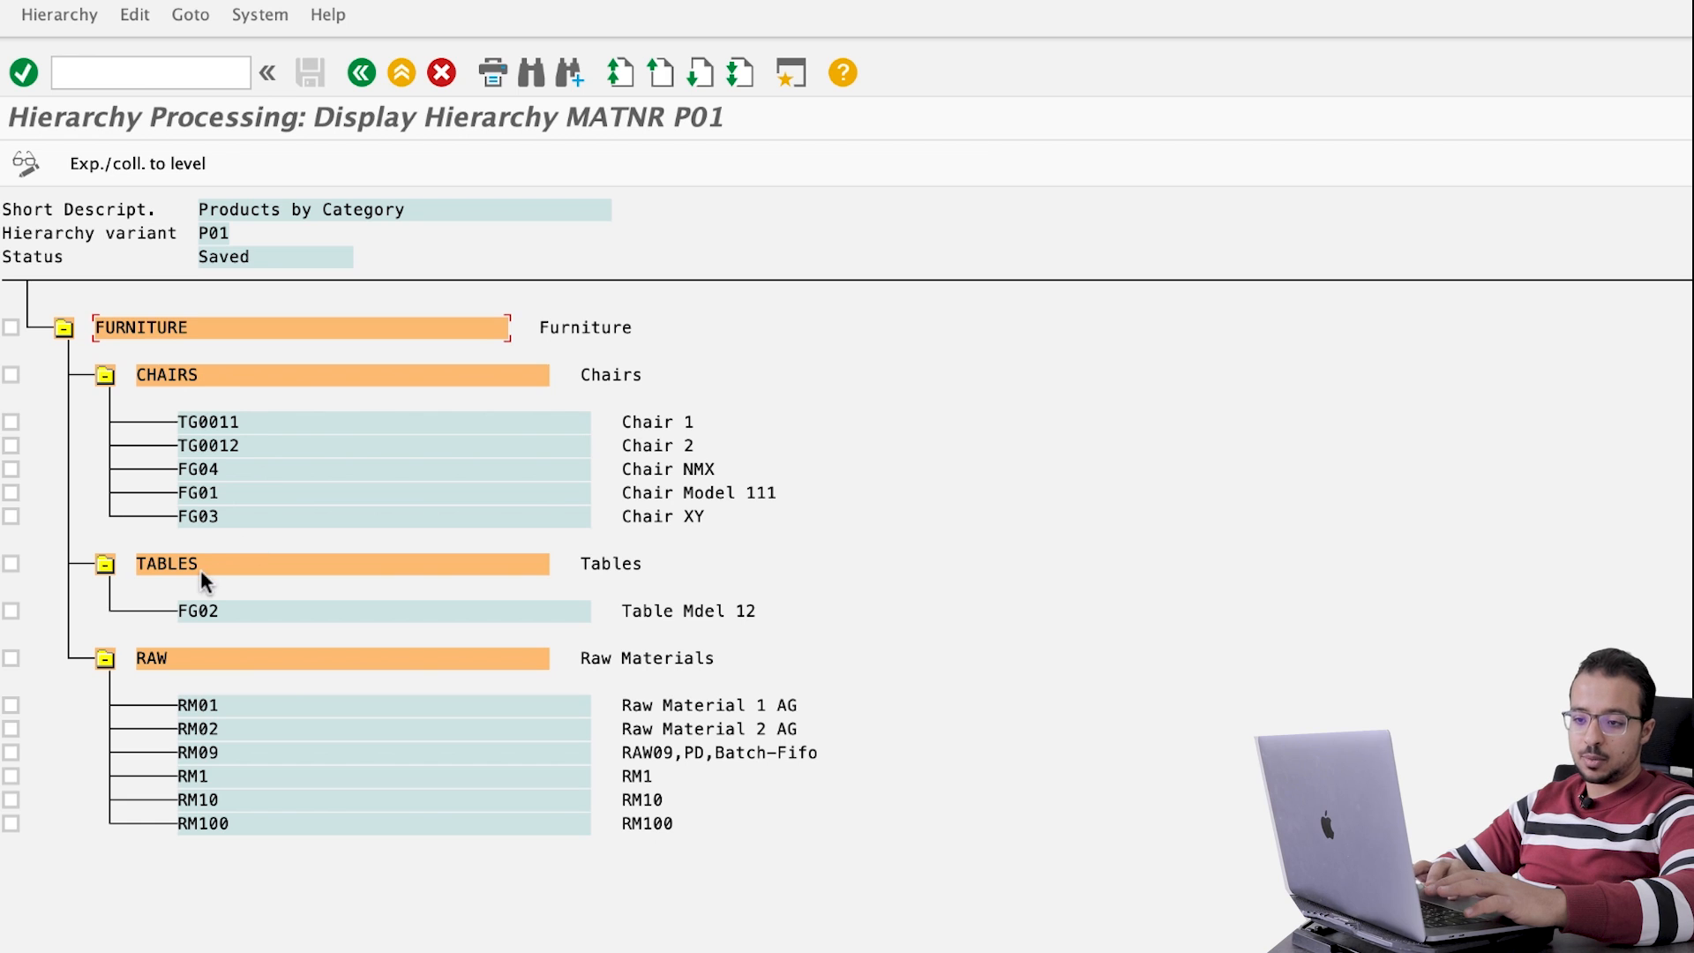
mouse_move(227, 771)
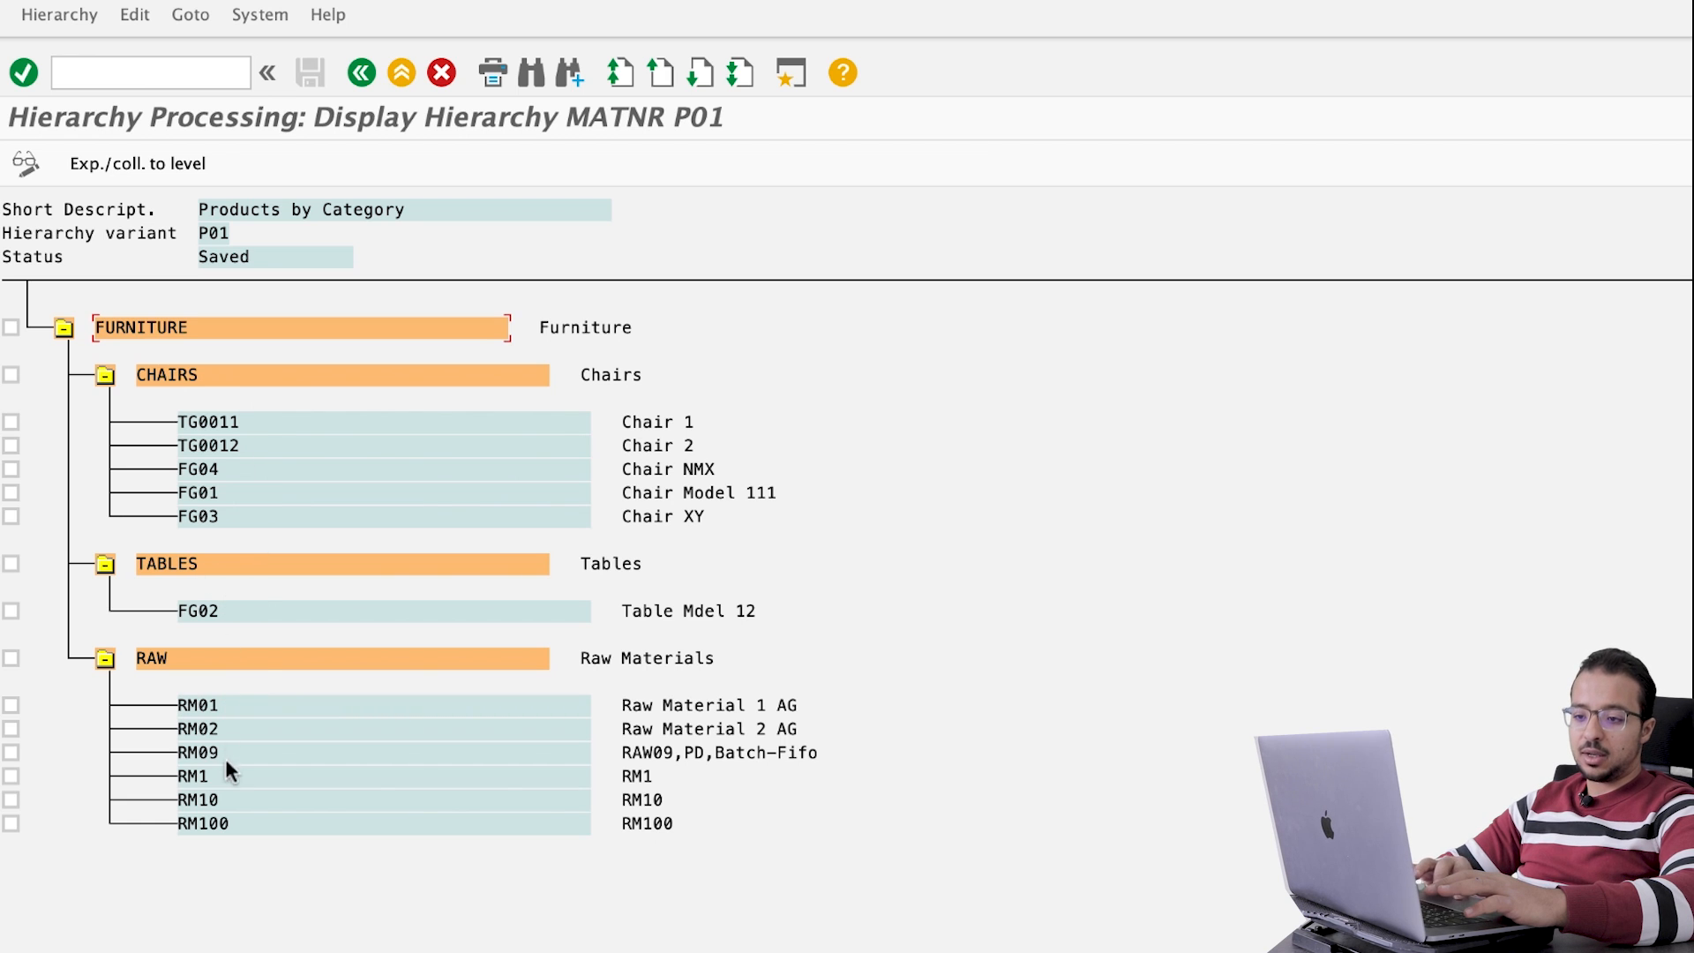
mouse_move(344, 122)
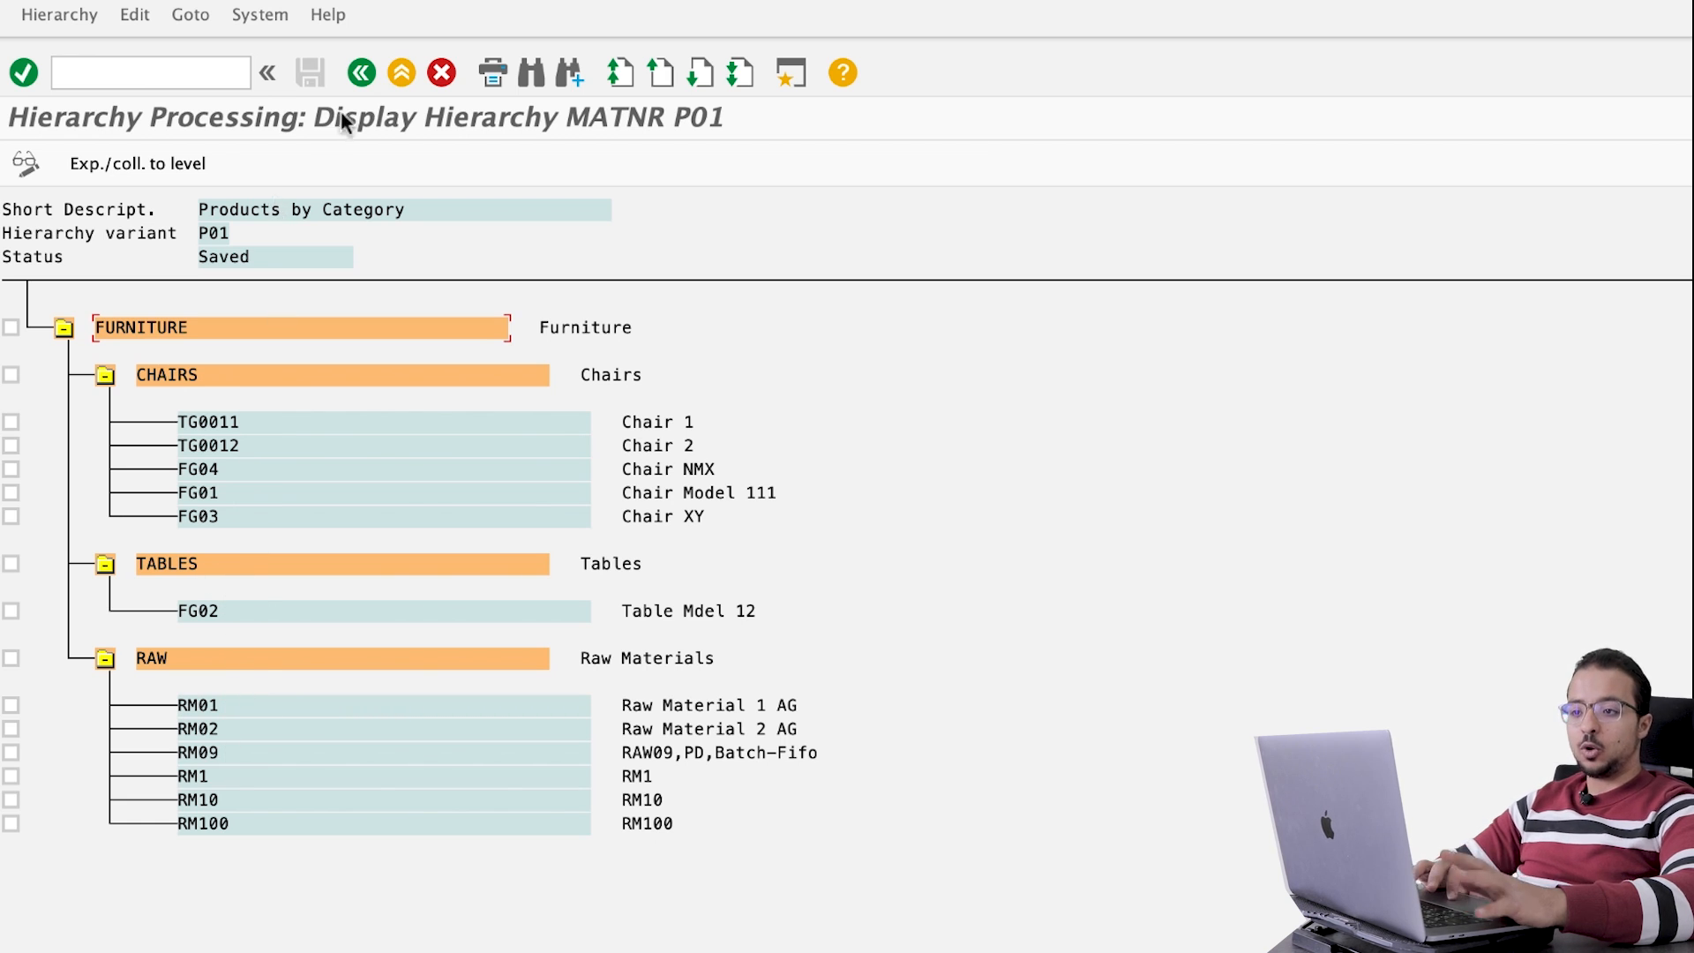
left_click(360, 72)
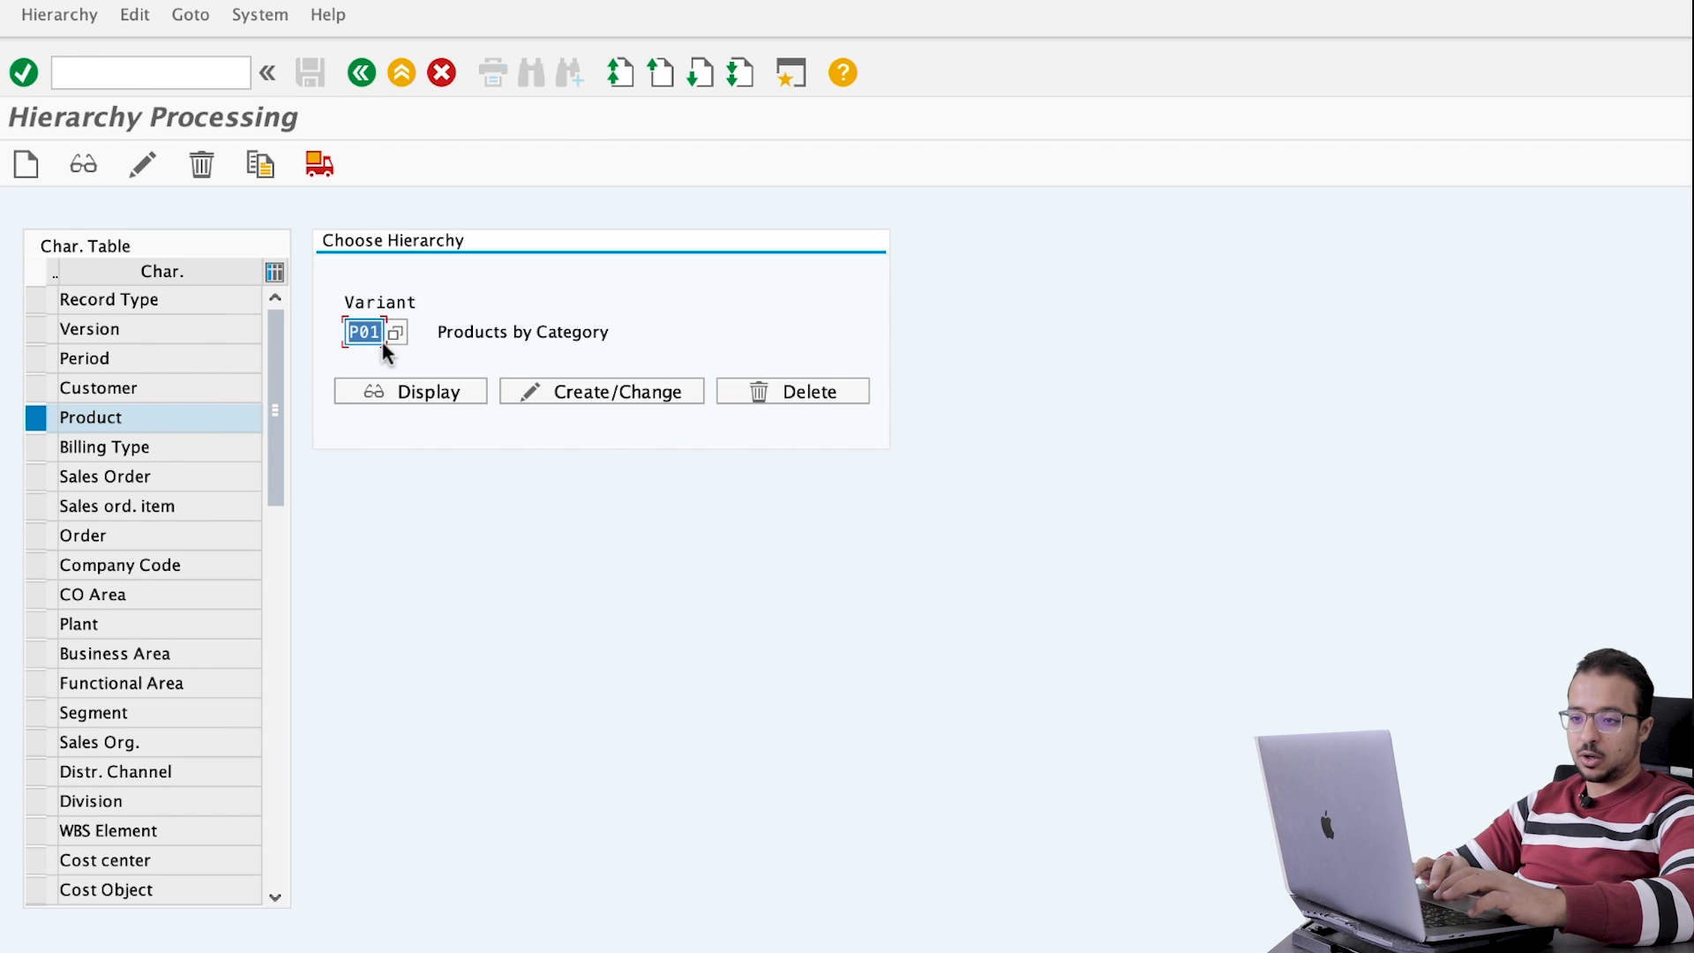
mouse_move(259, 164)
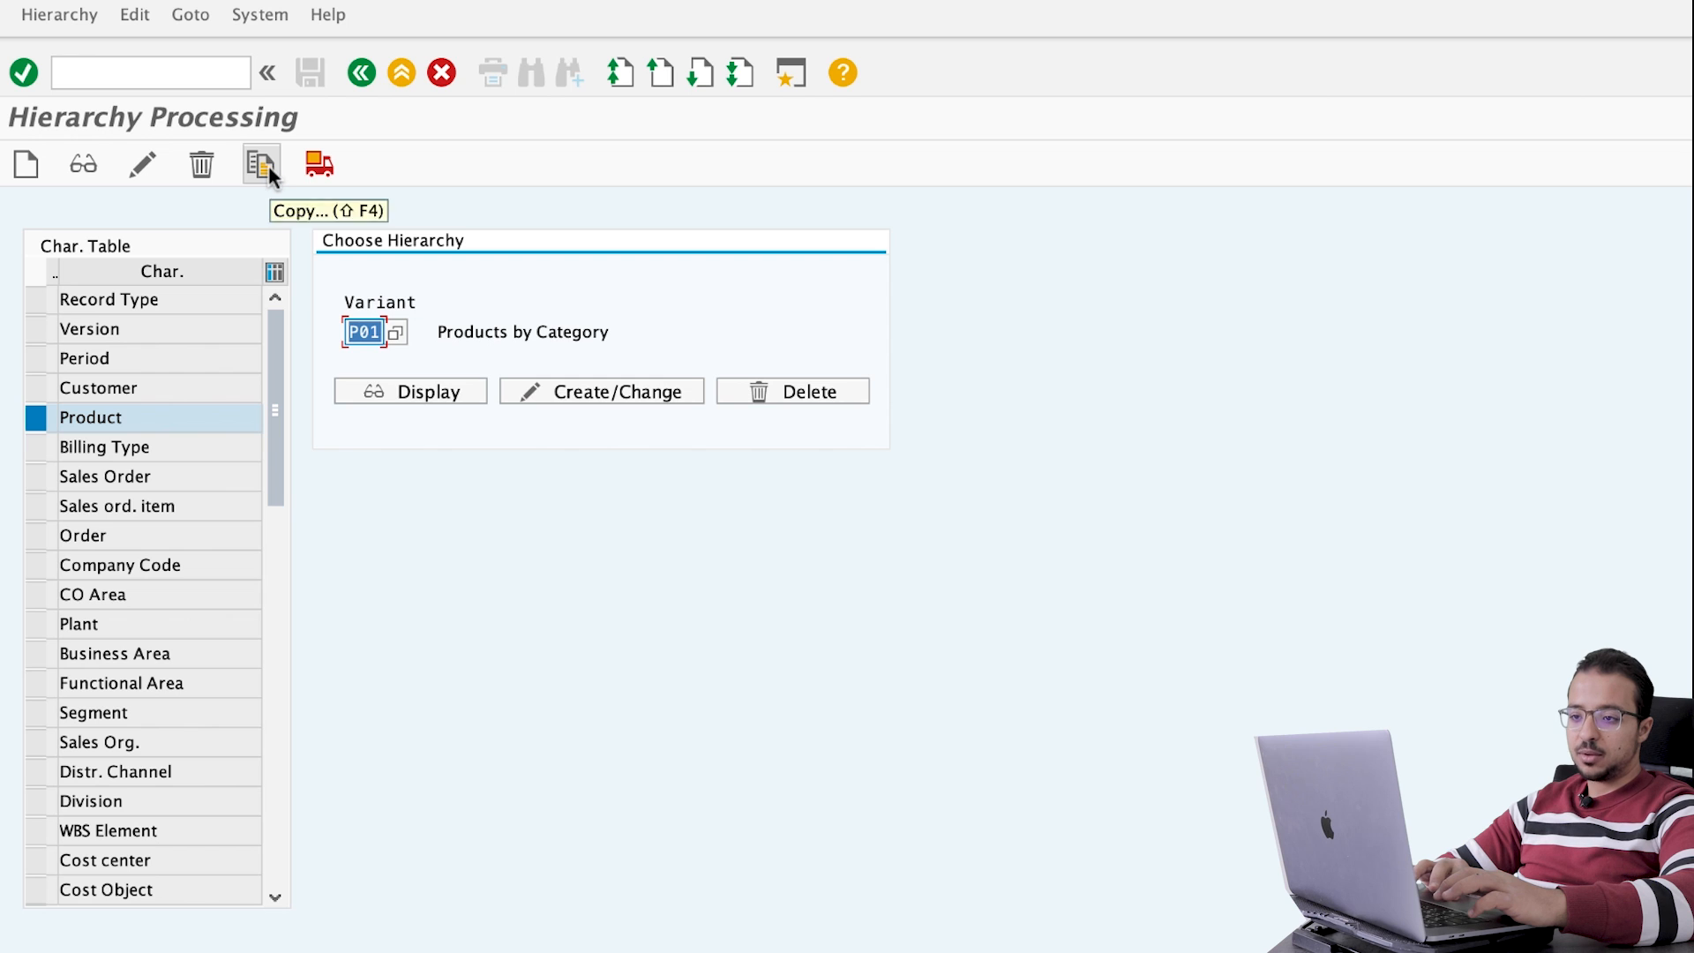
Step: Copy hierarchy P01 into new variant P02 and open P02 for maintenance
left_click(259, 164)
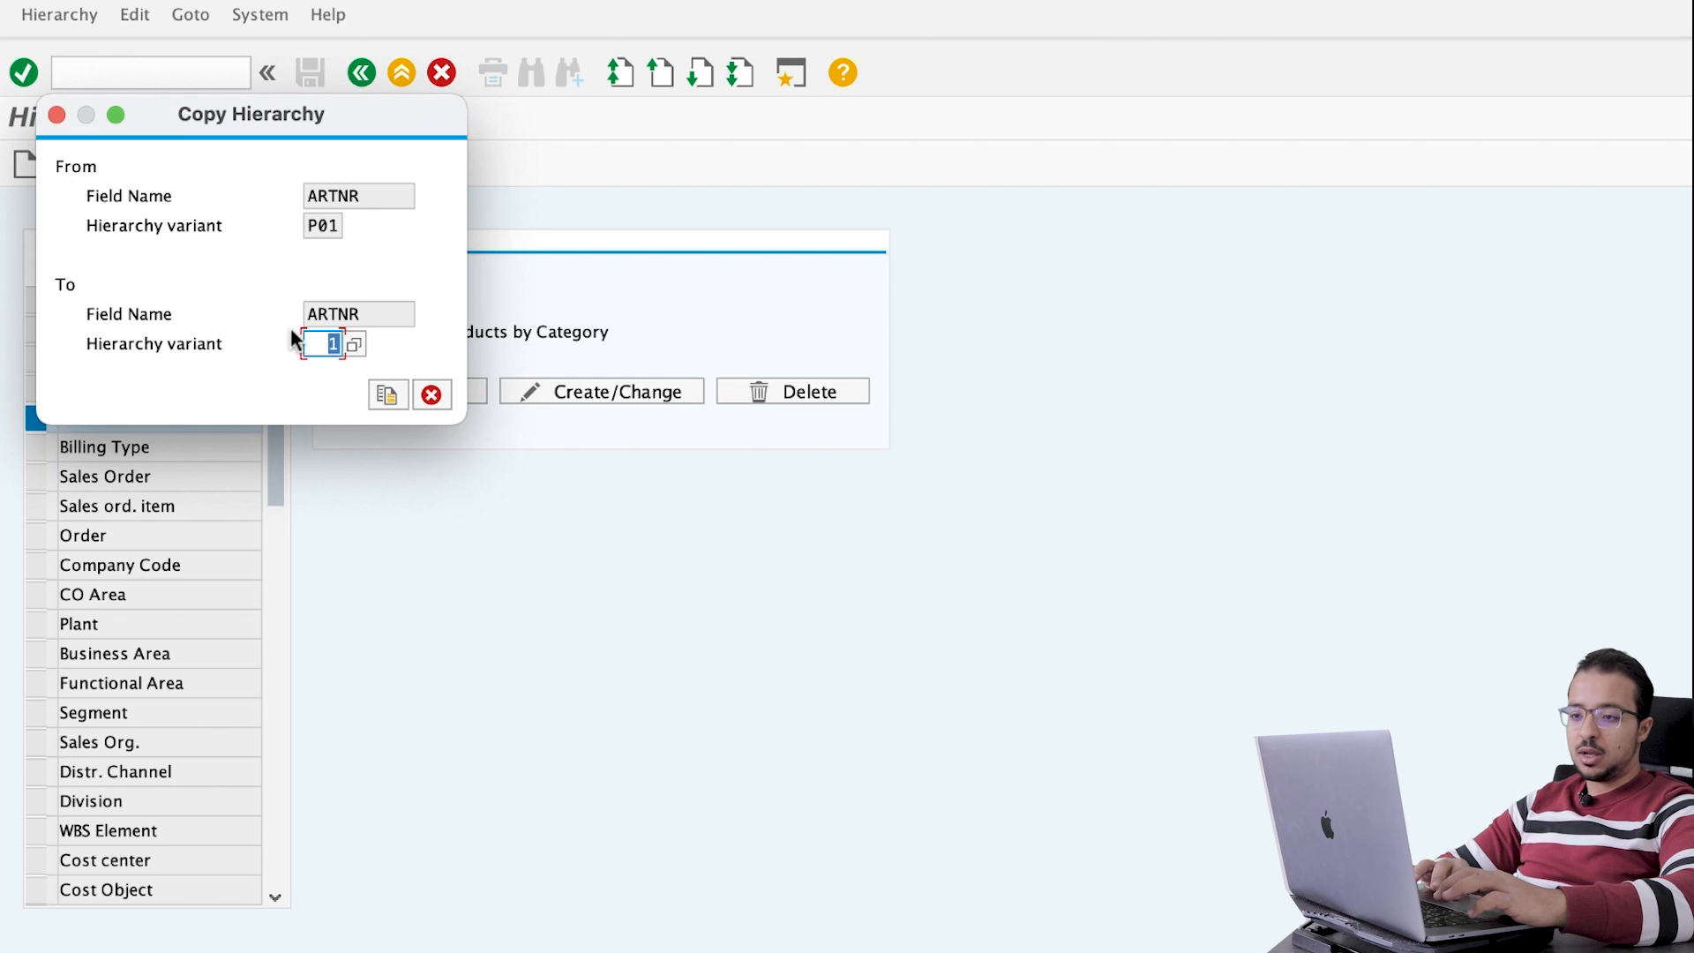
mouse_move(340, 408)
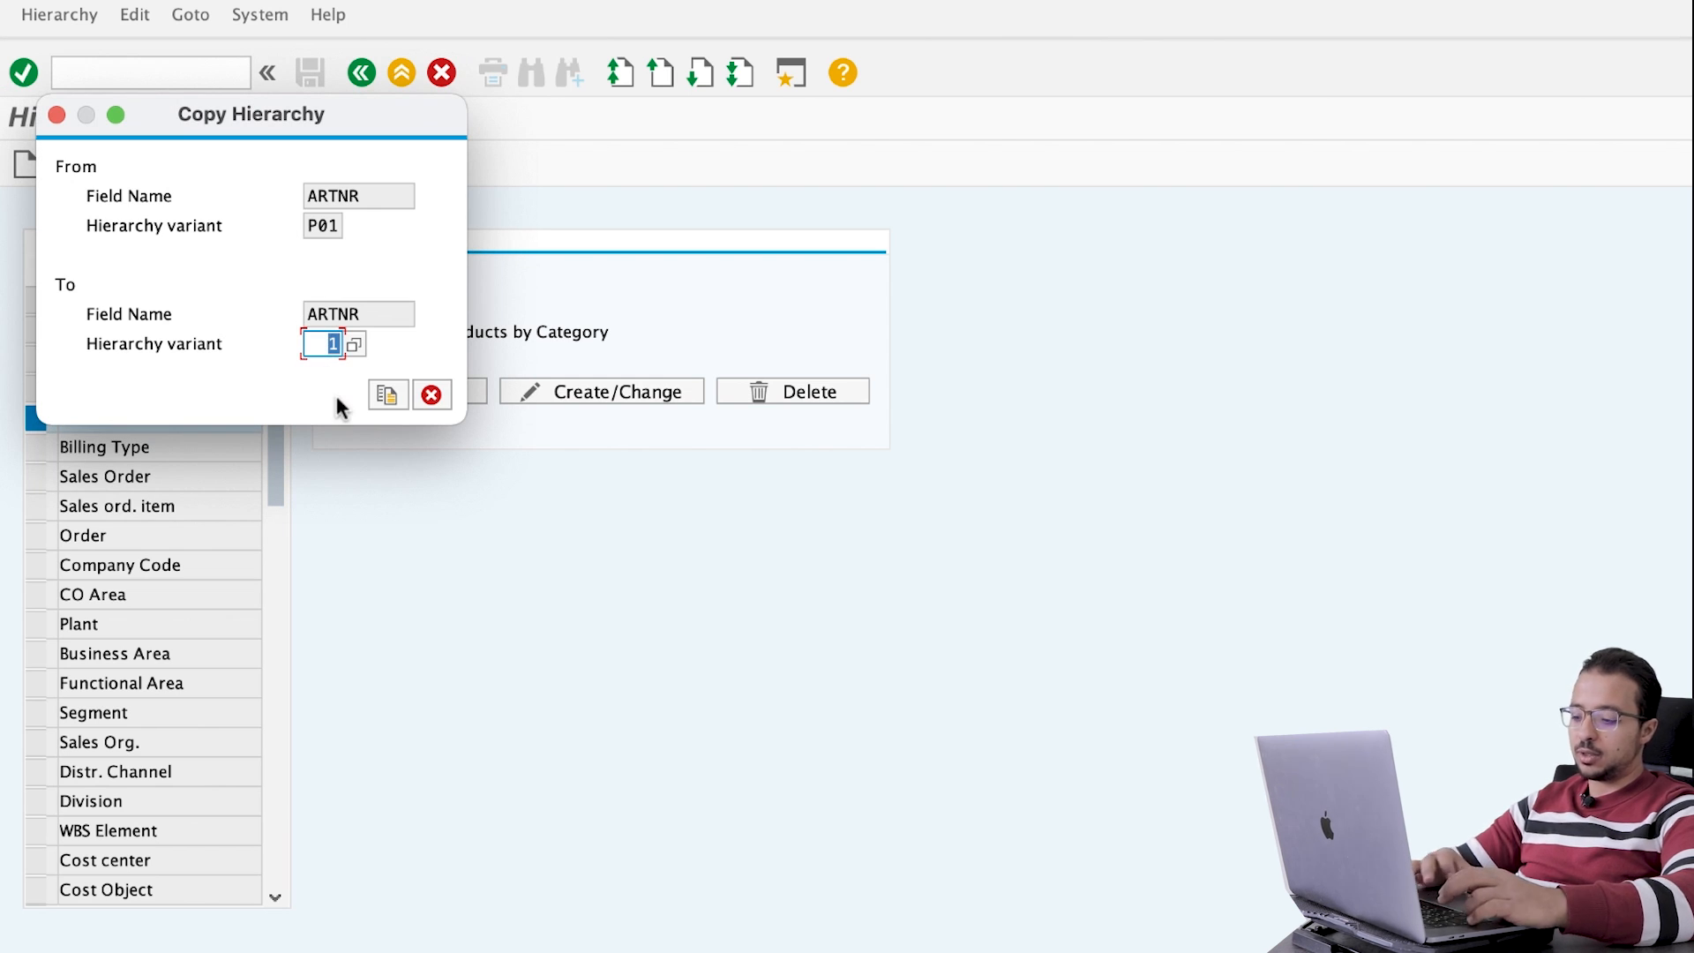
type("P02")
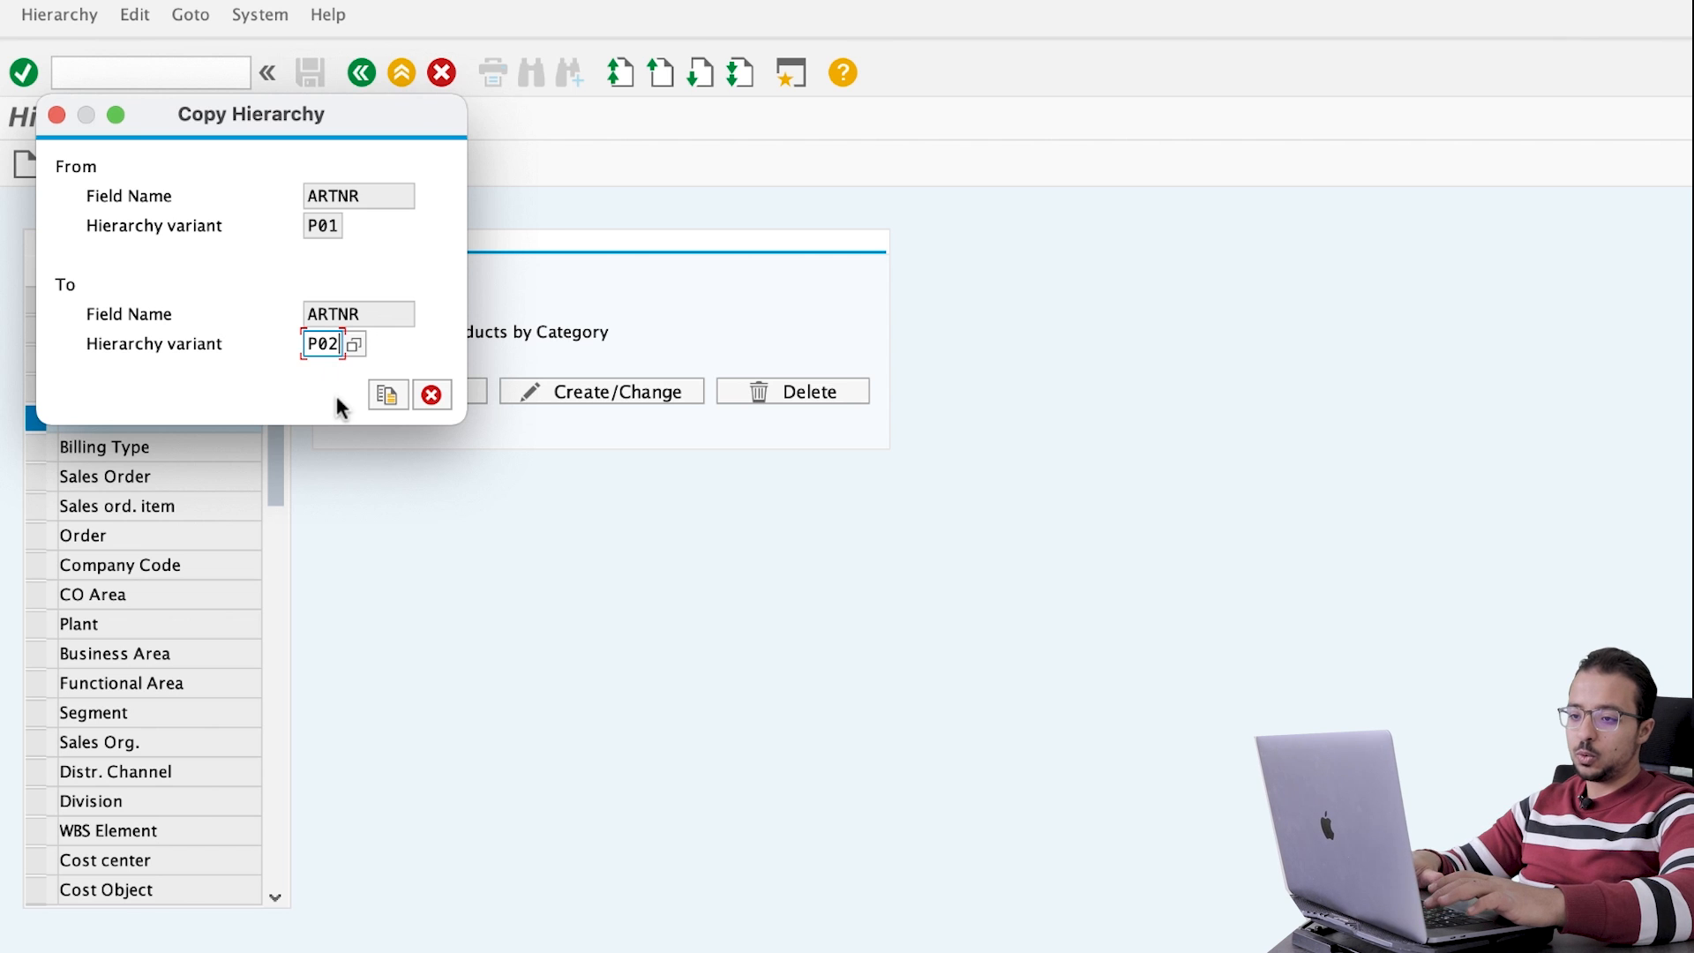
left_click(387, 392)
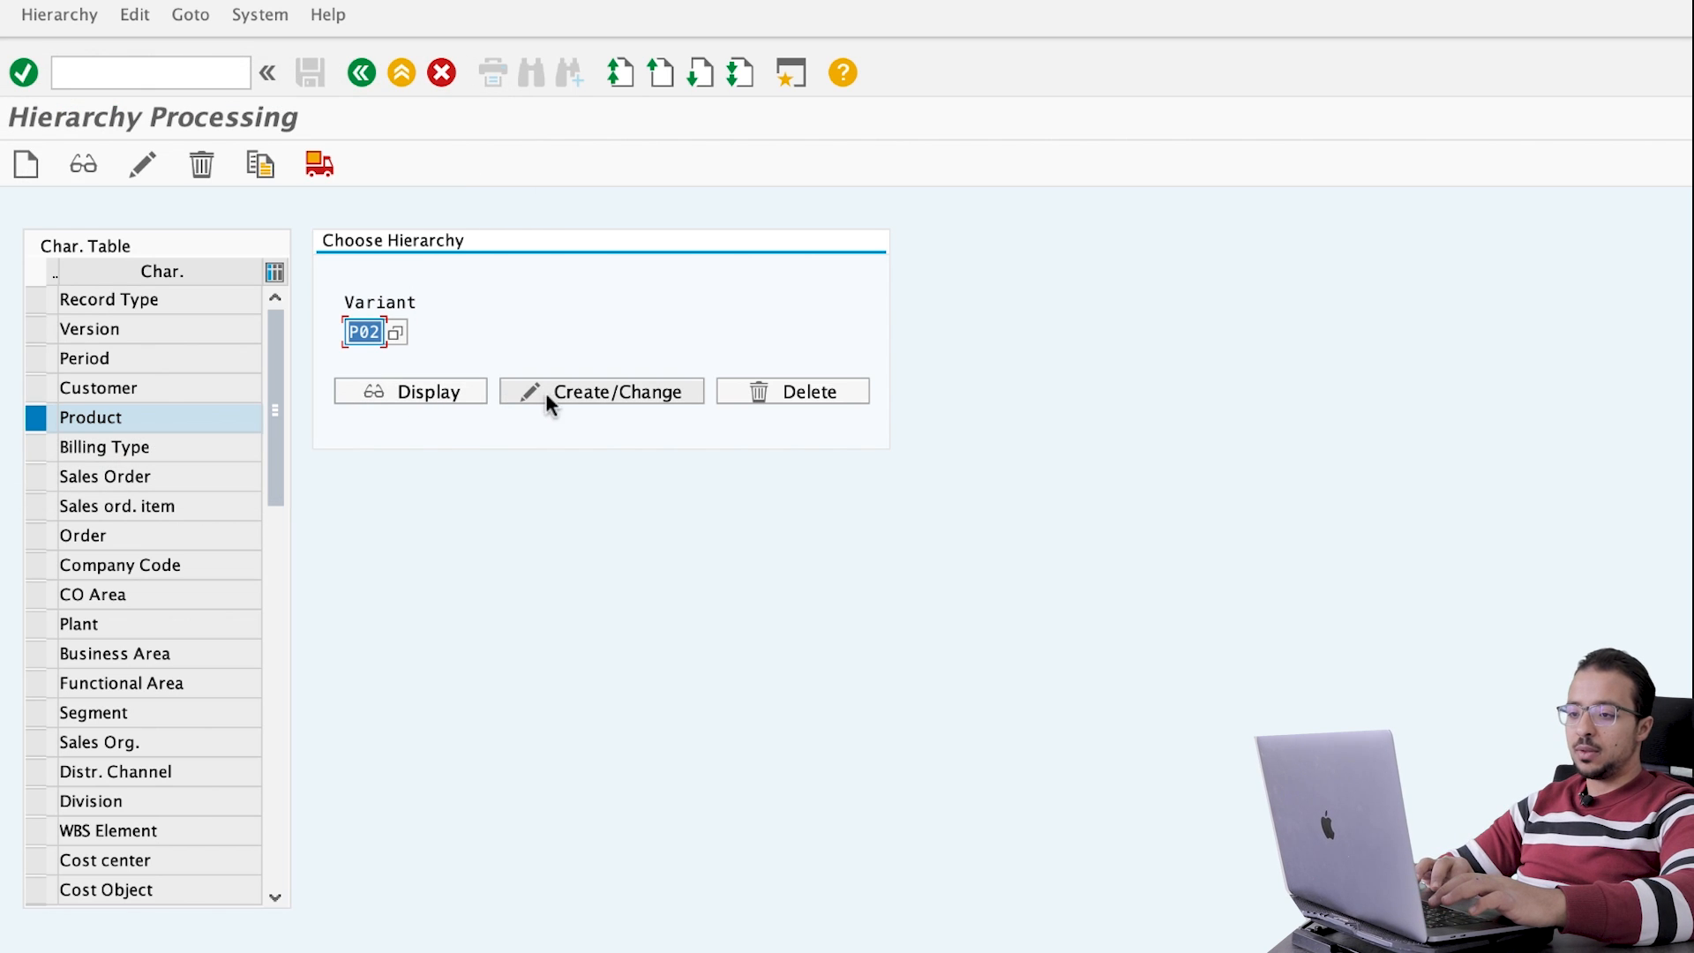
left_click(600, 392)
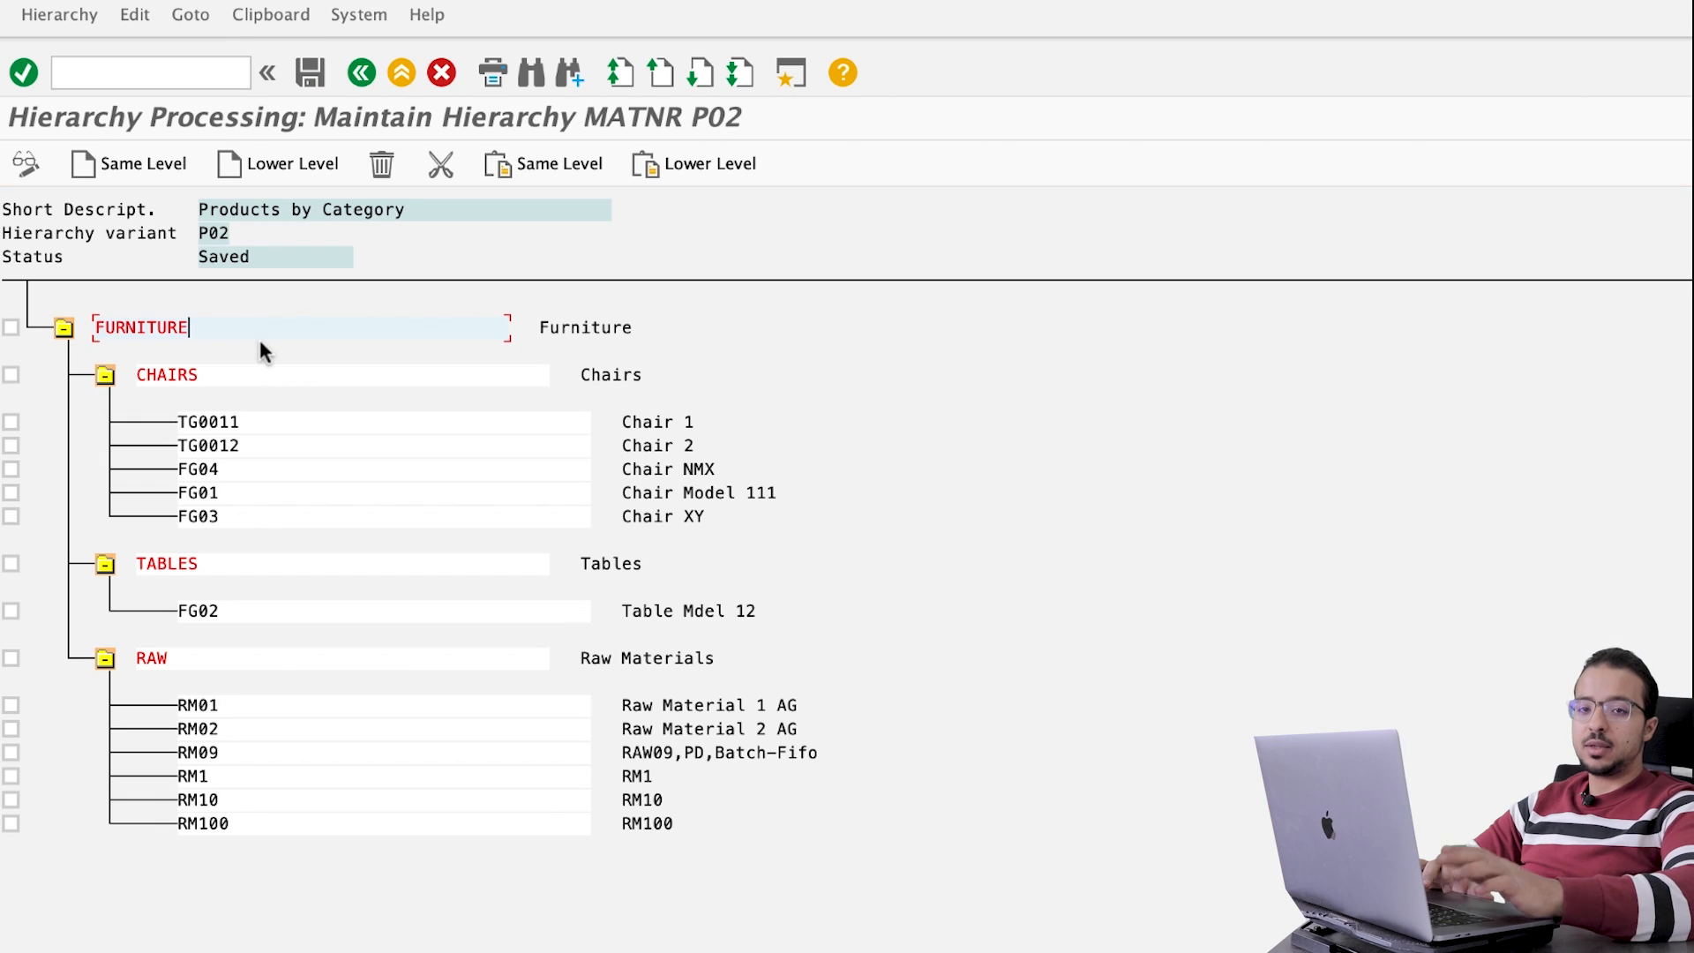
mouse_move(63, 570)
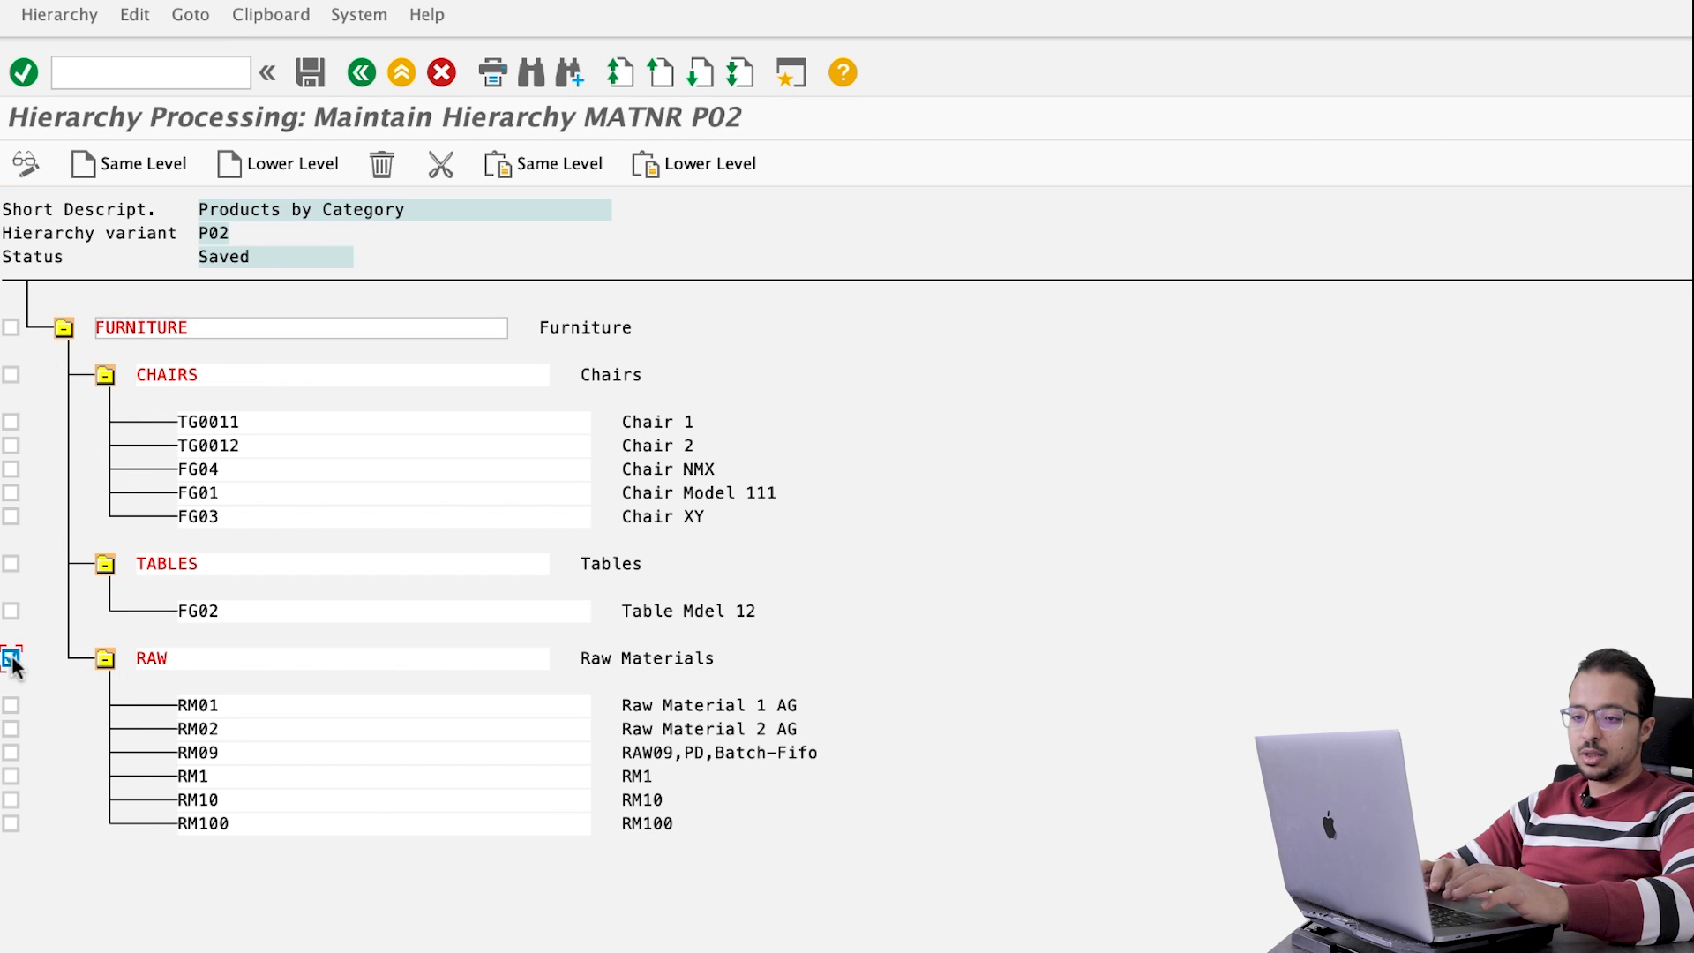
Step: Delete the RAW node with all its raw materials from hierarchy P02, confirming the prompt
left_click(12, 658)
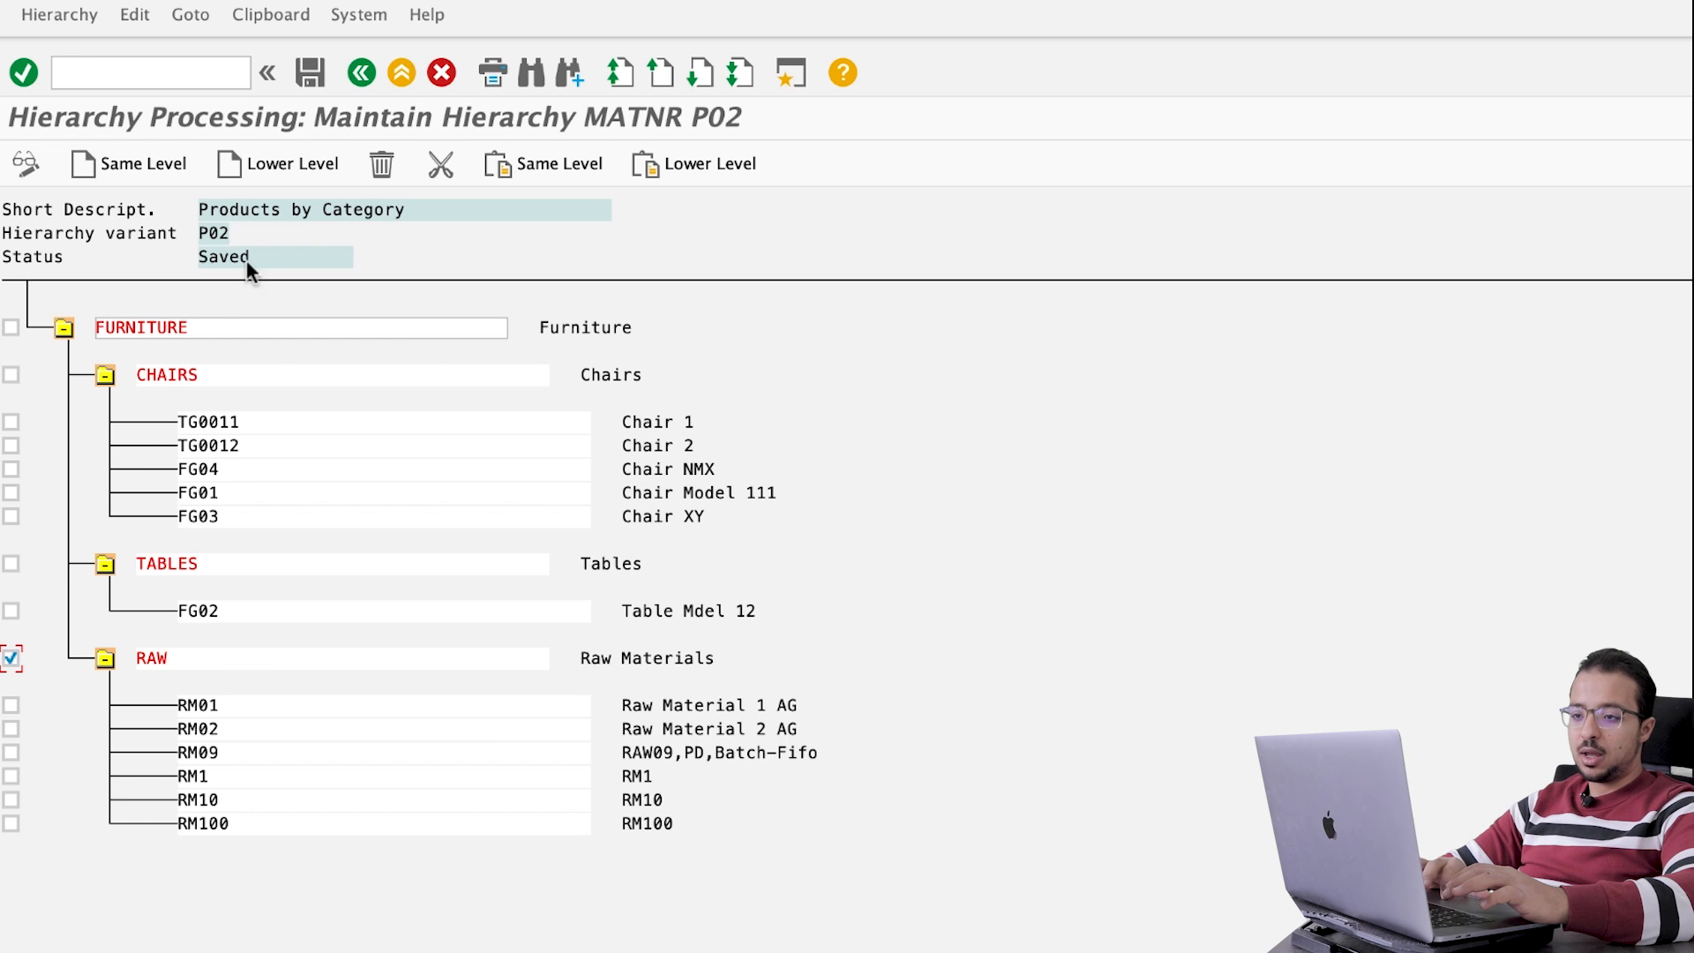
left_click(381, 163)
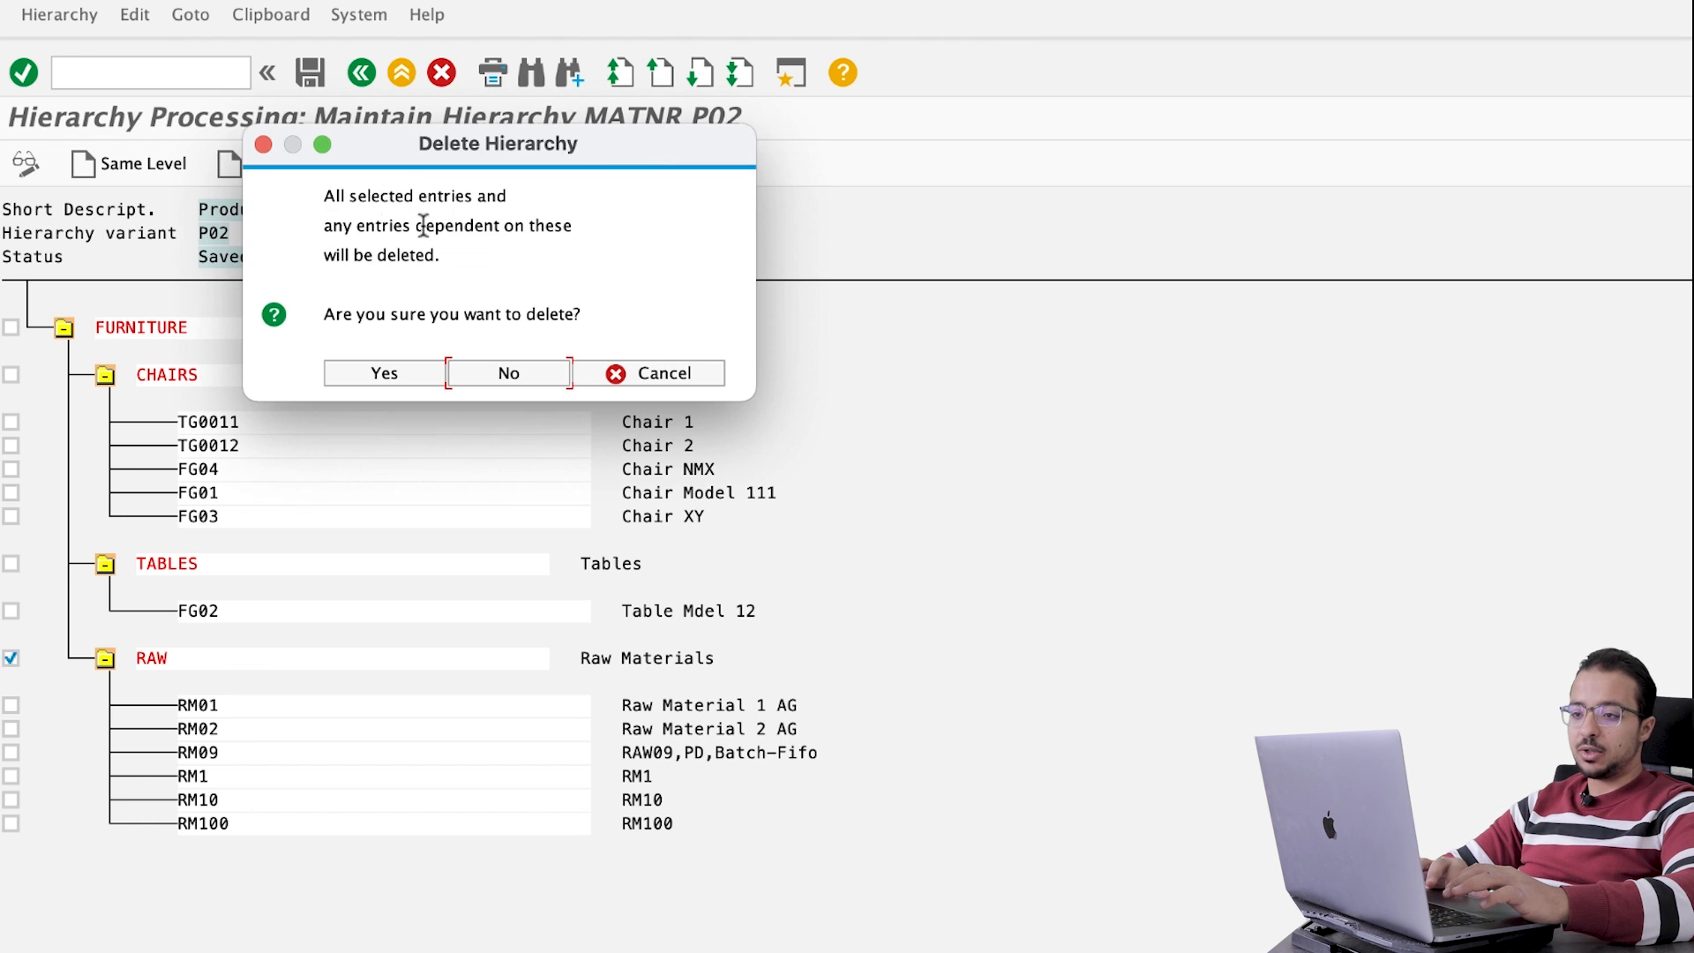
mouse_move(473, 249)
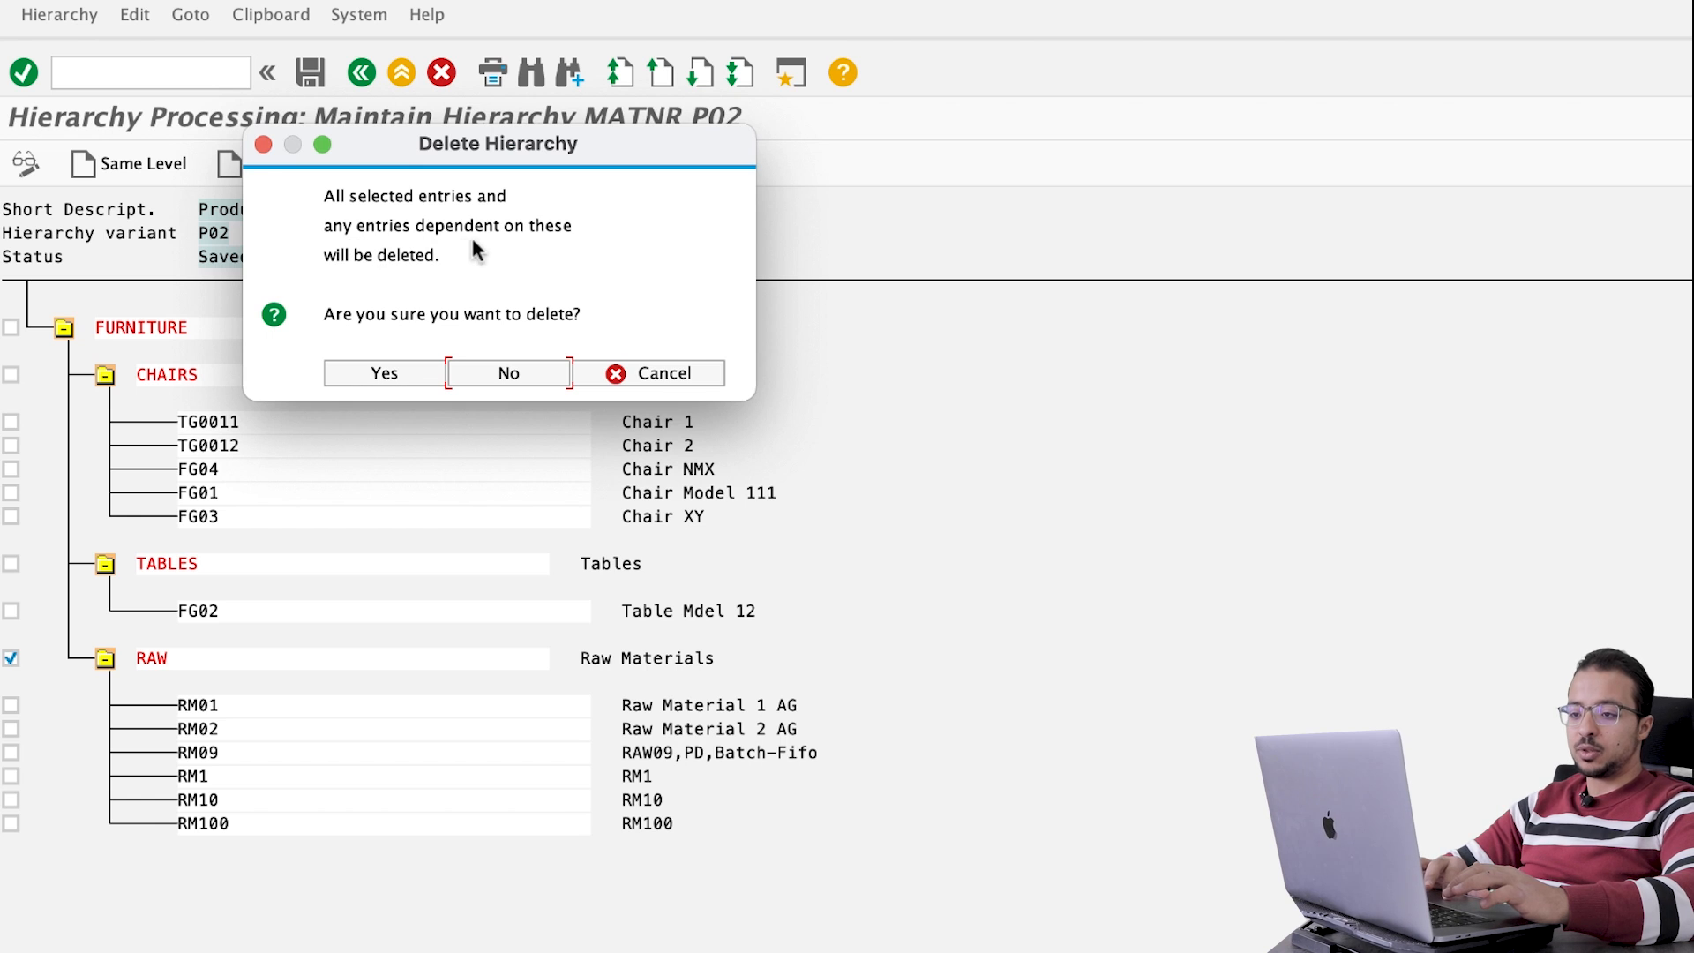
mouse_move(438, 263)
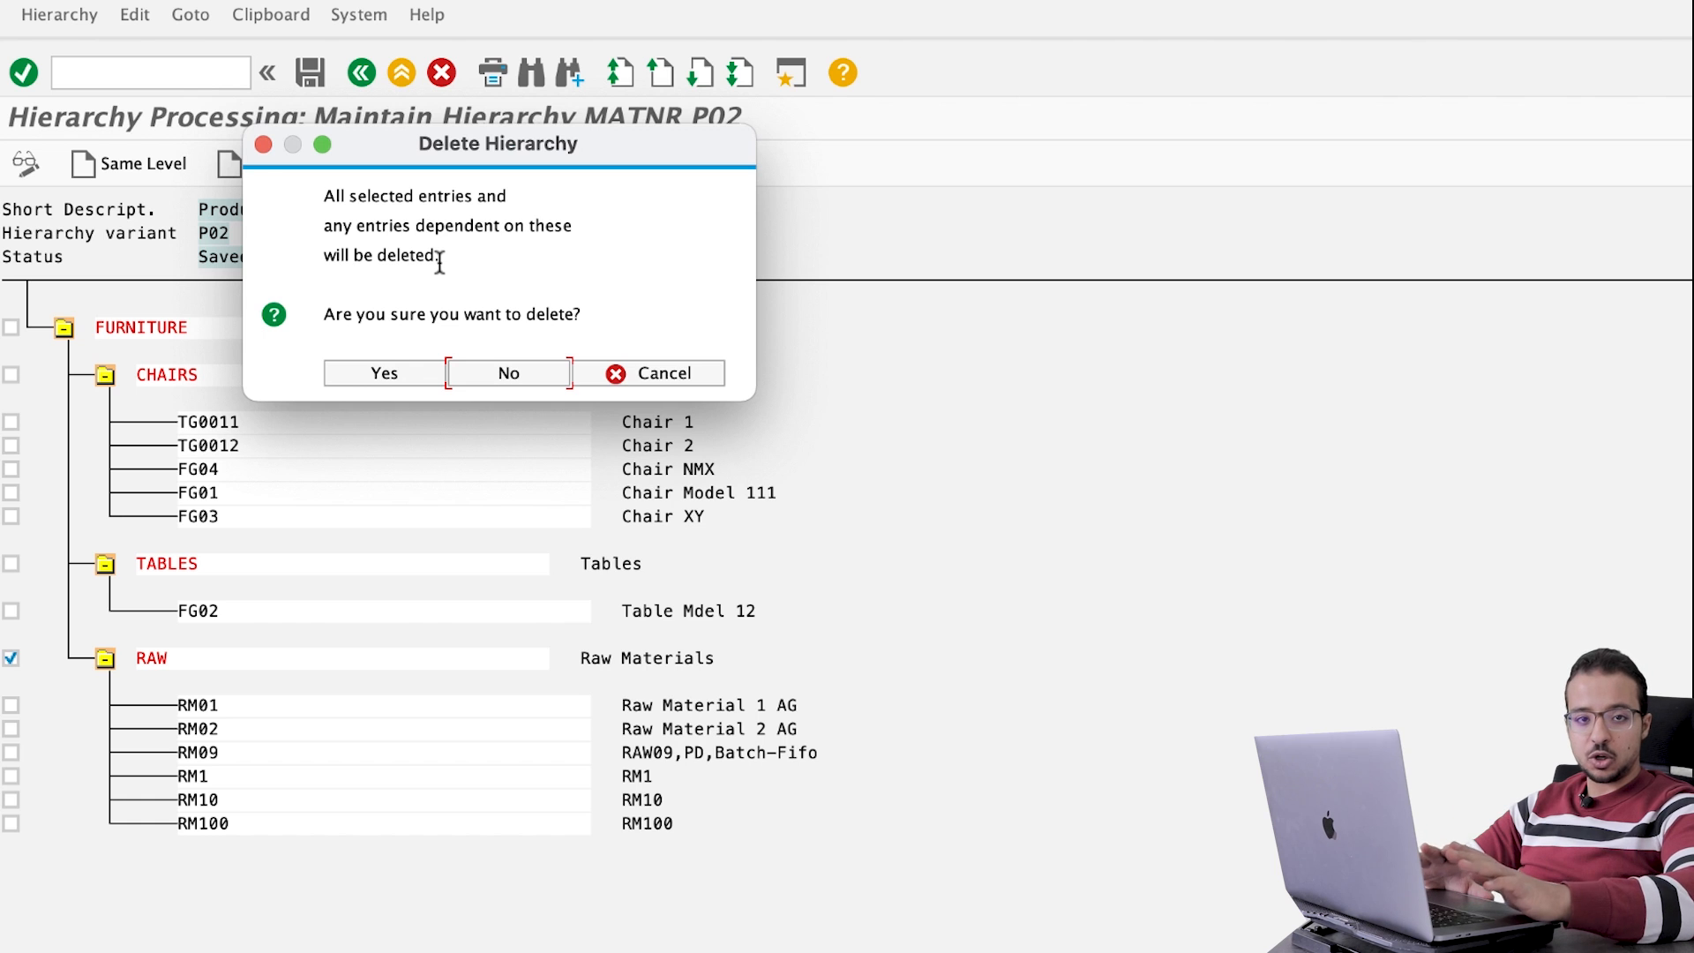
left_click(383, 373)
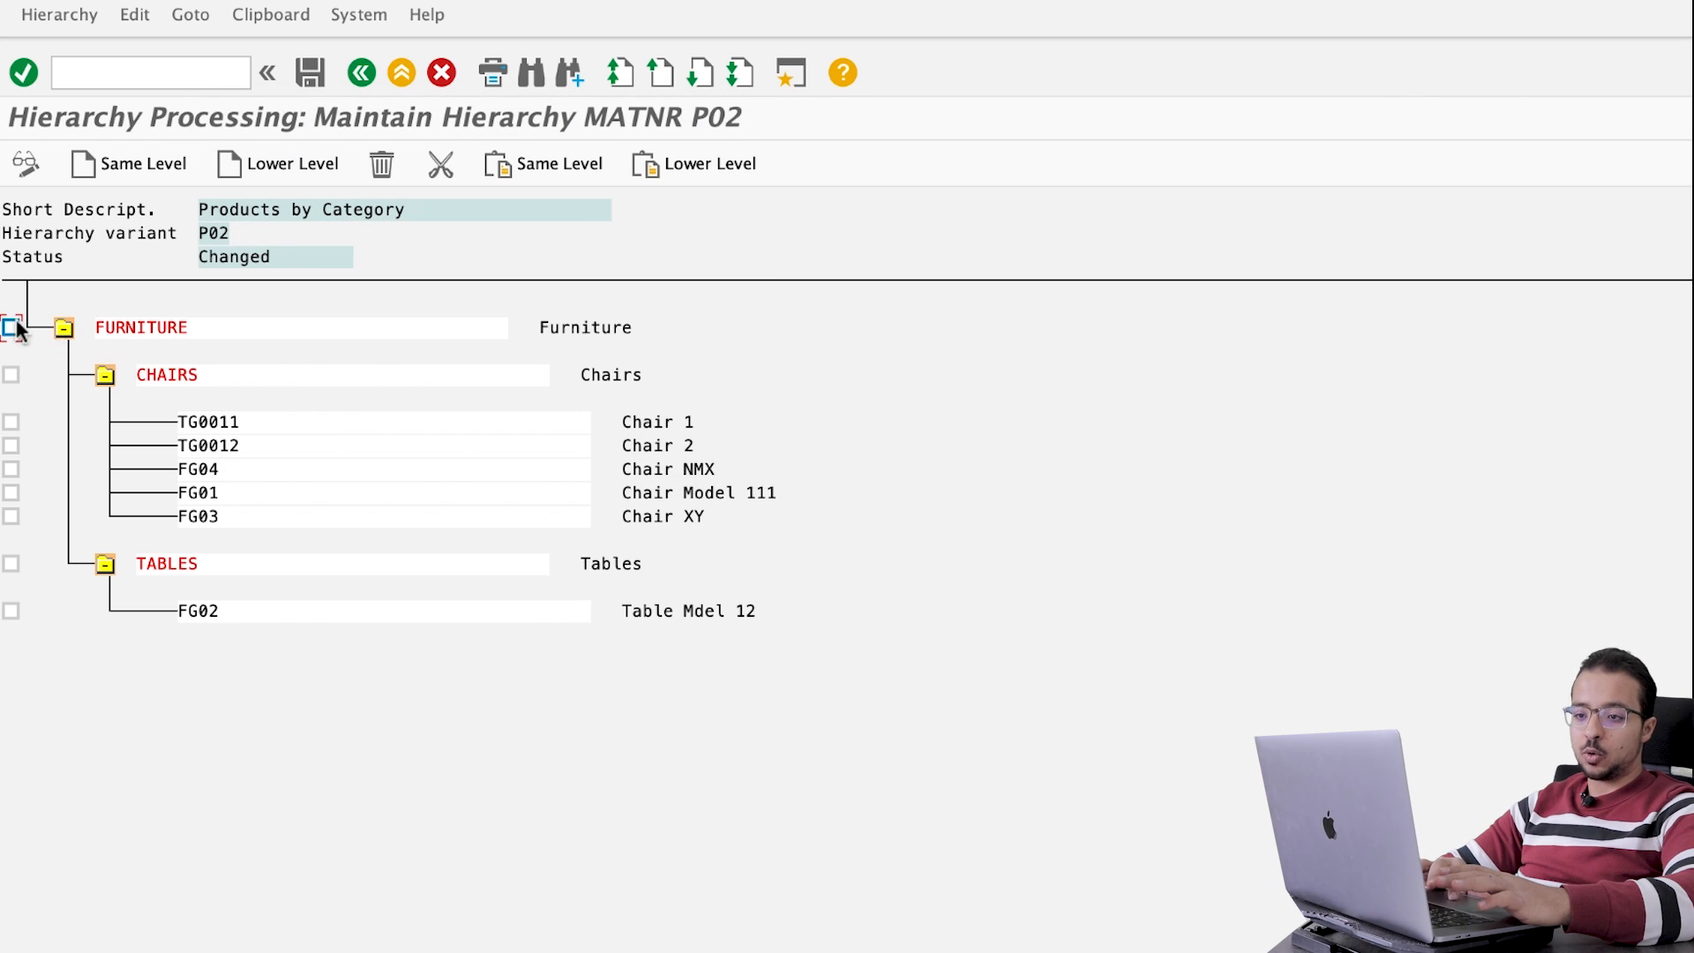
Step: Insert node CUSTOME under FURNITURE and add material RM01 beneath it
left_click(12, 328)
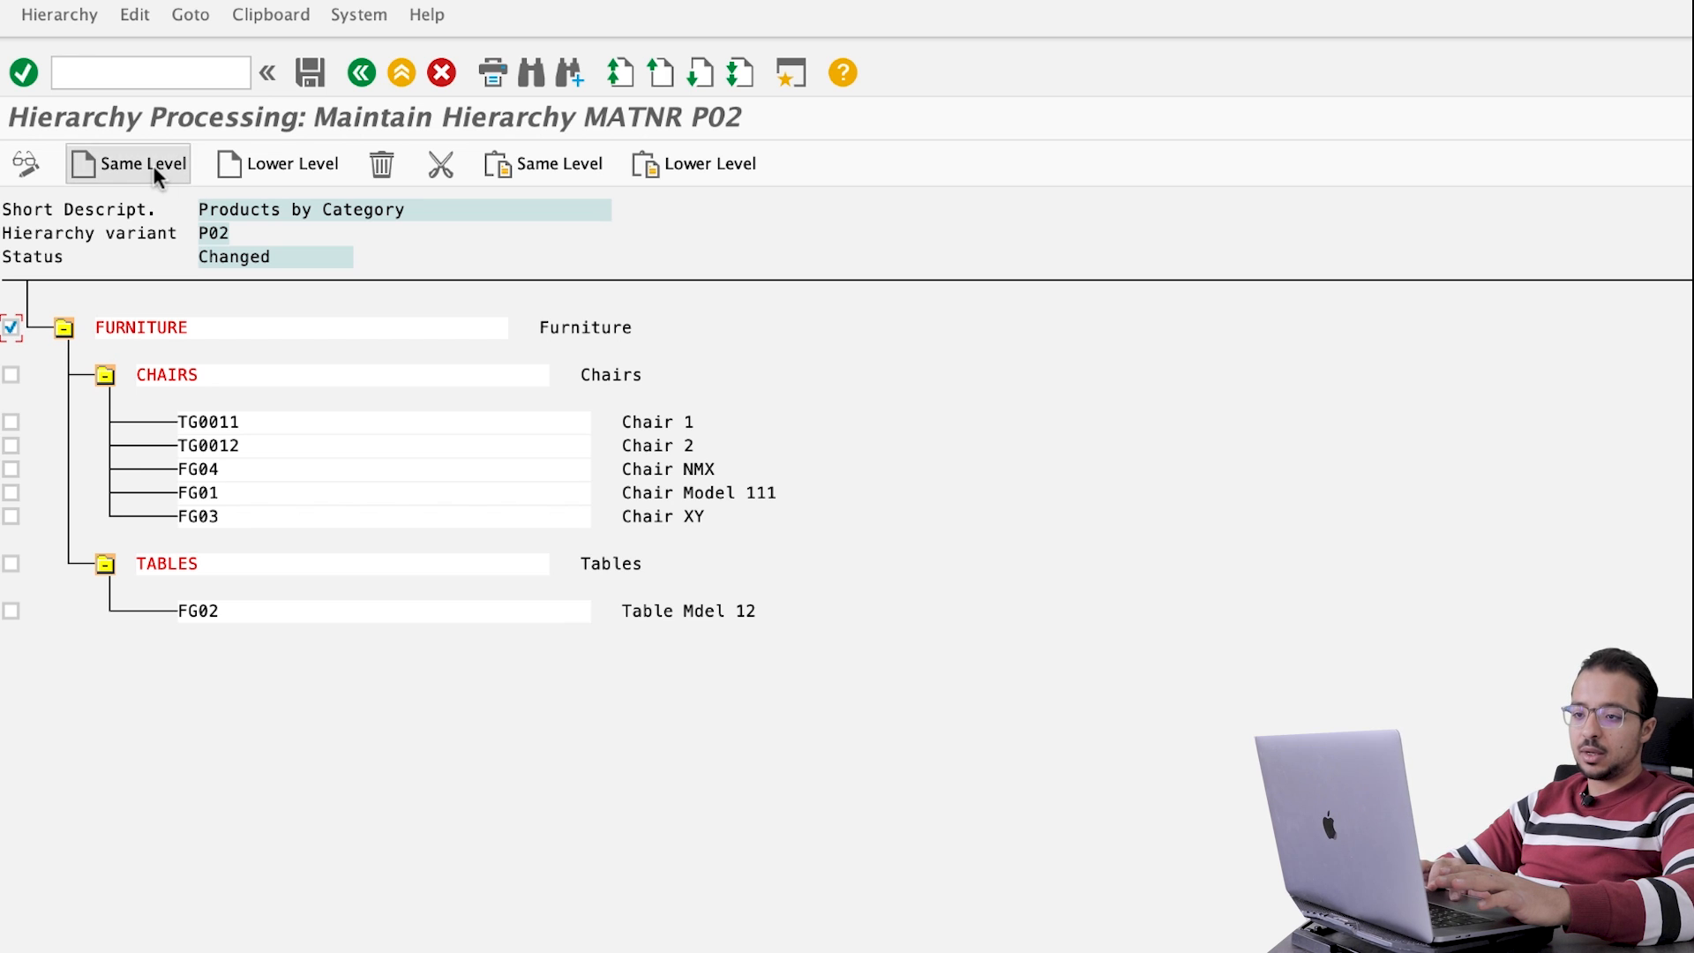
left_click(141, 162)
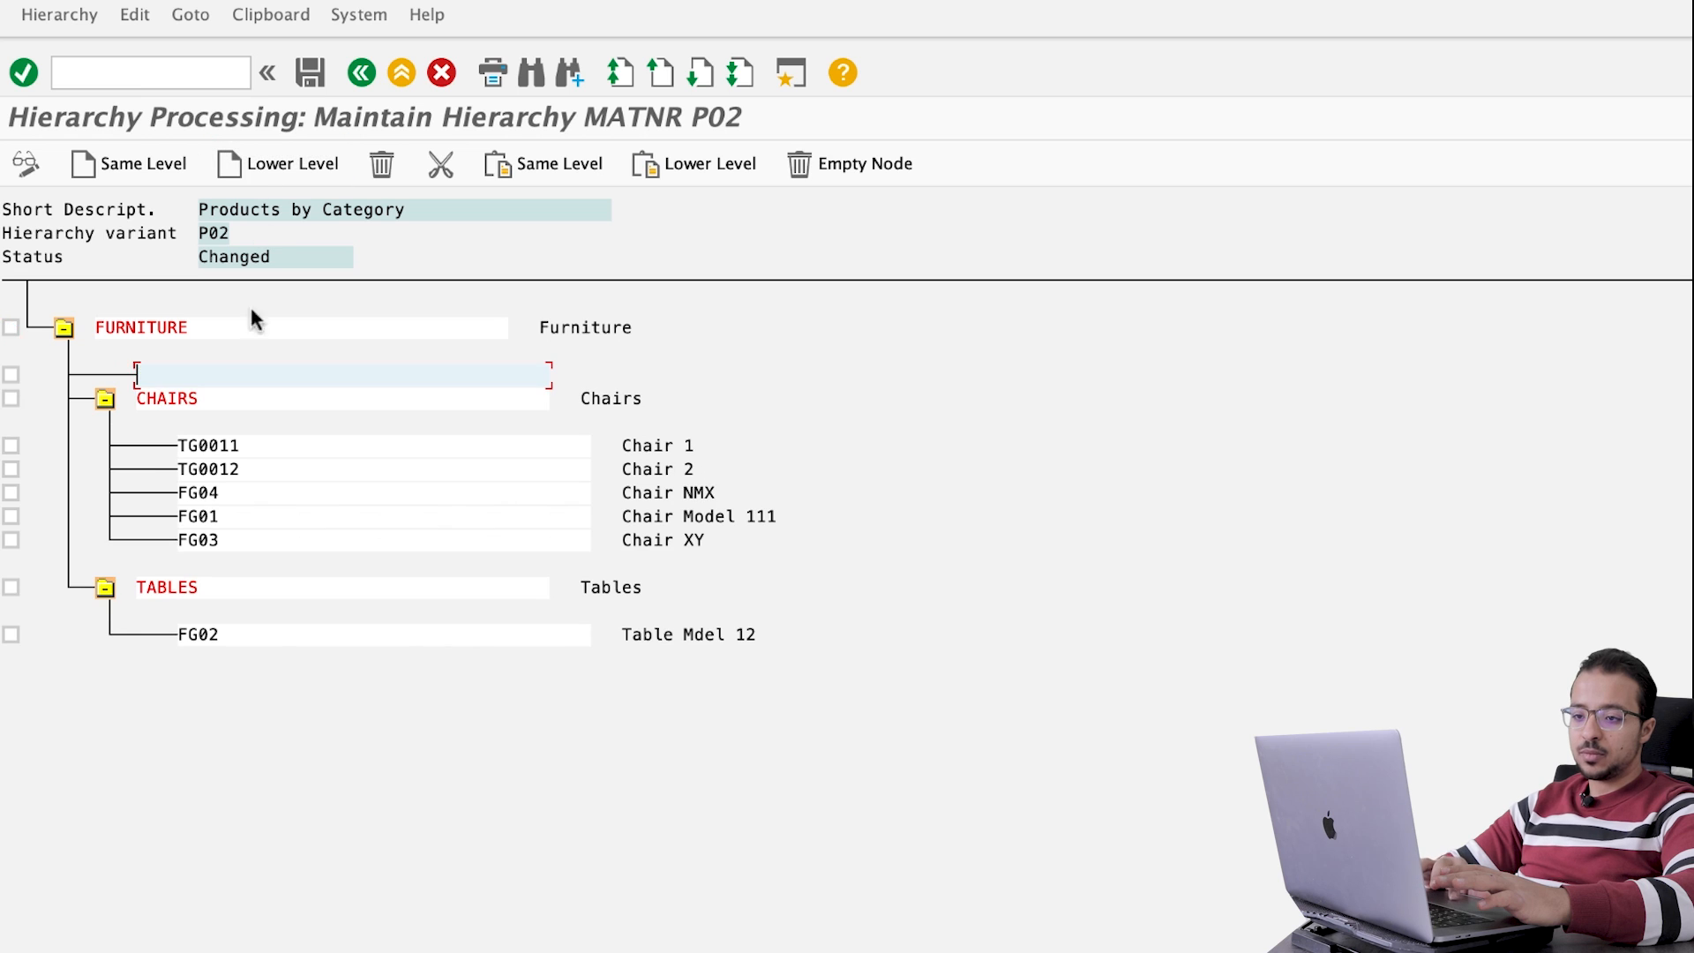
mouse_move(169, 375)
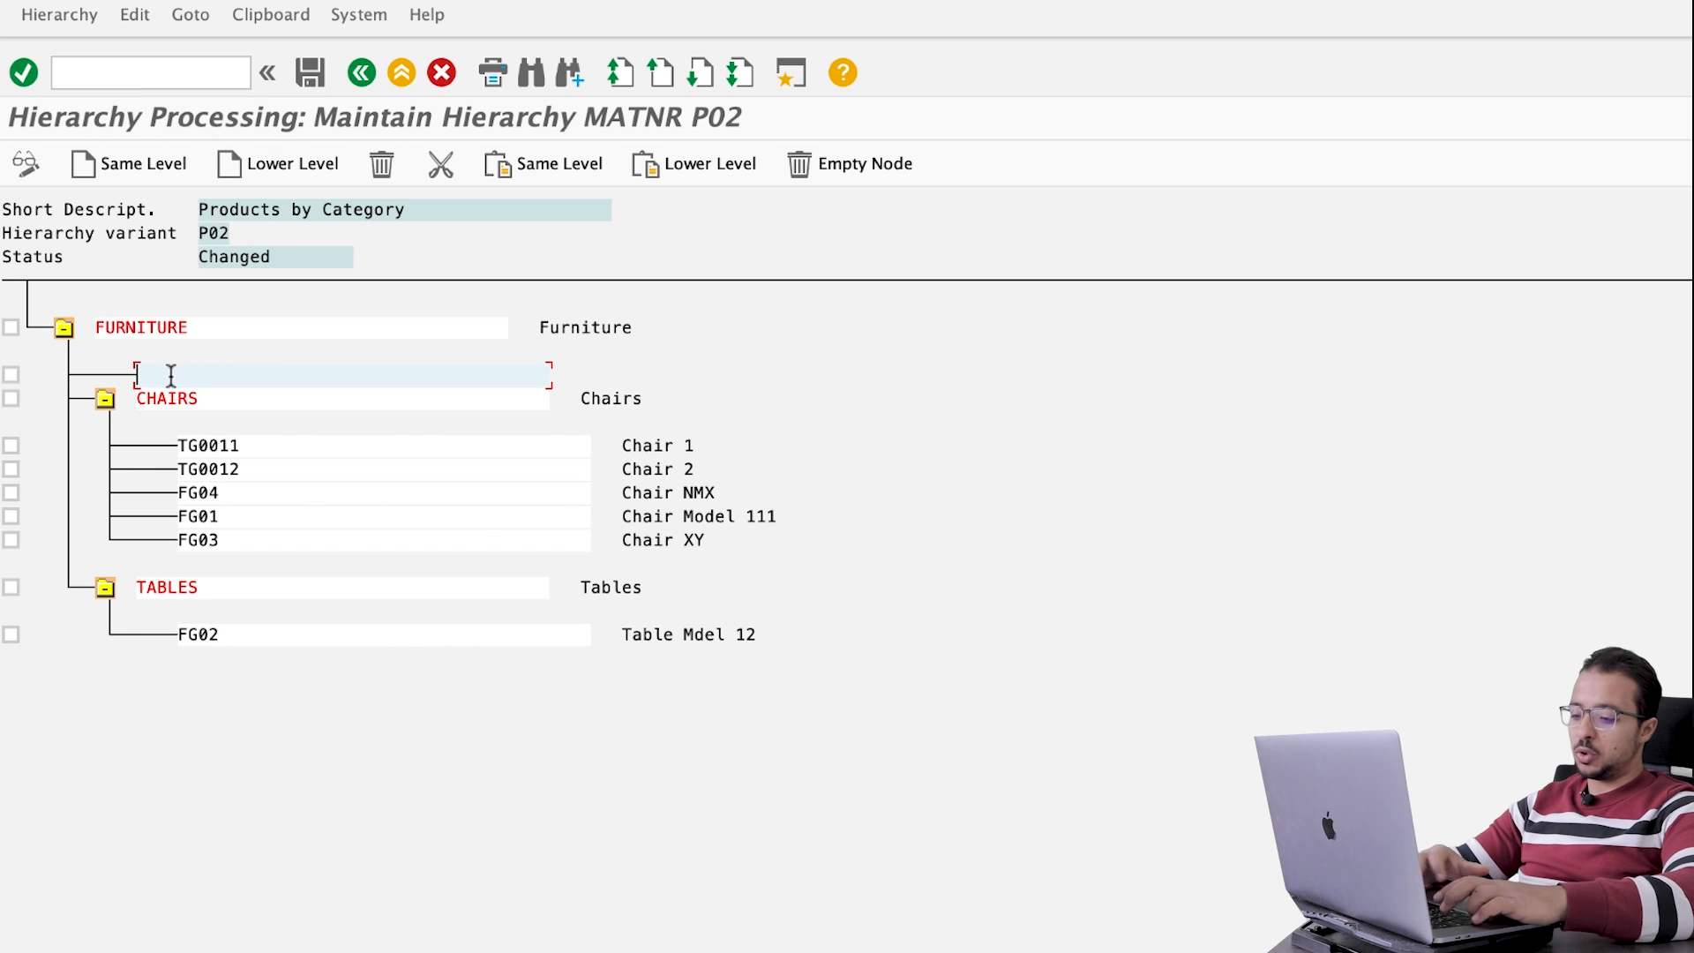
type("CUstome")
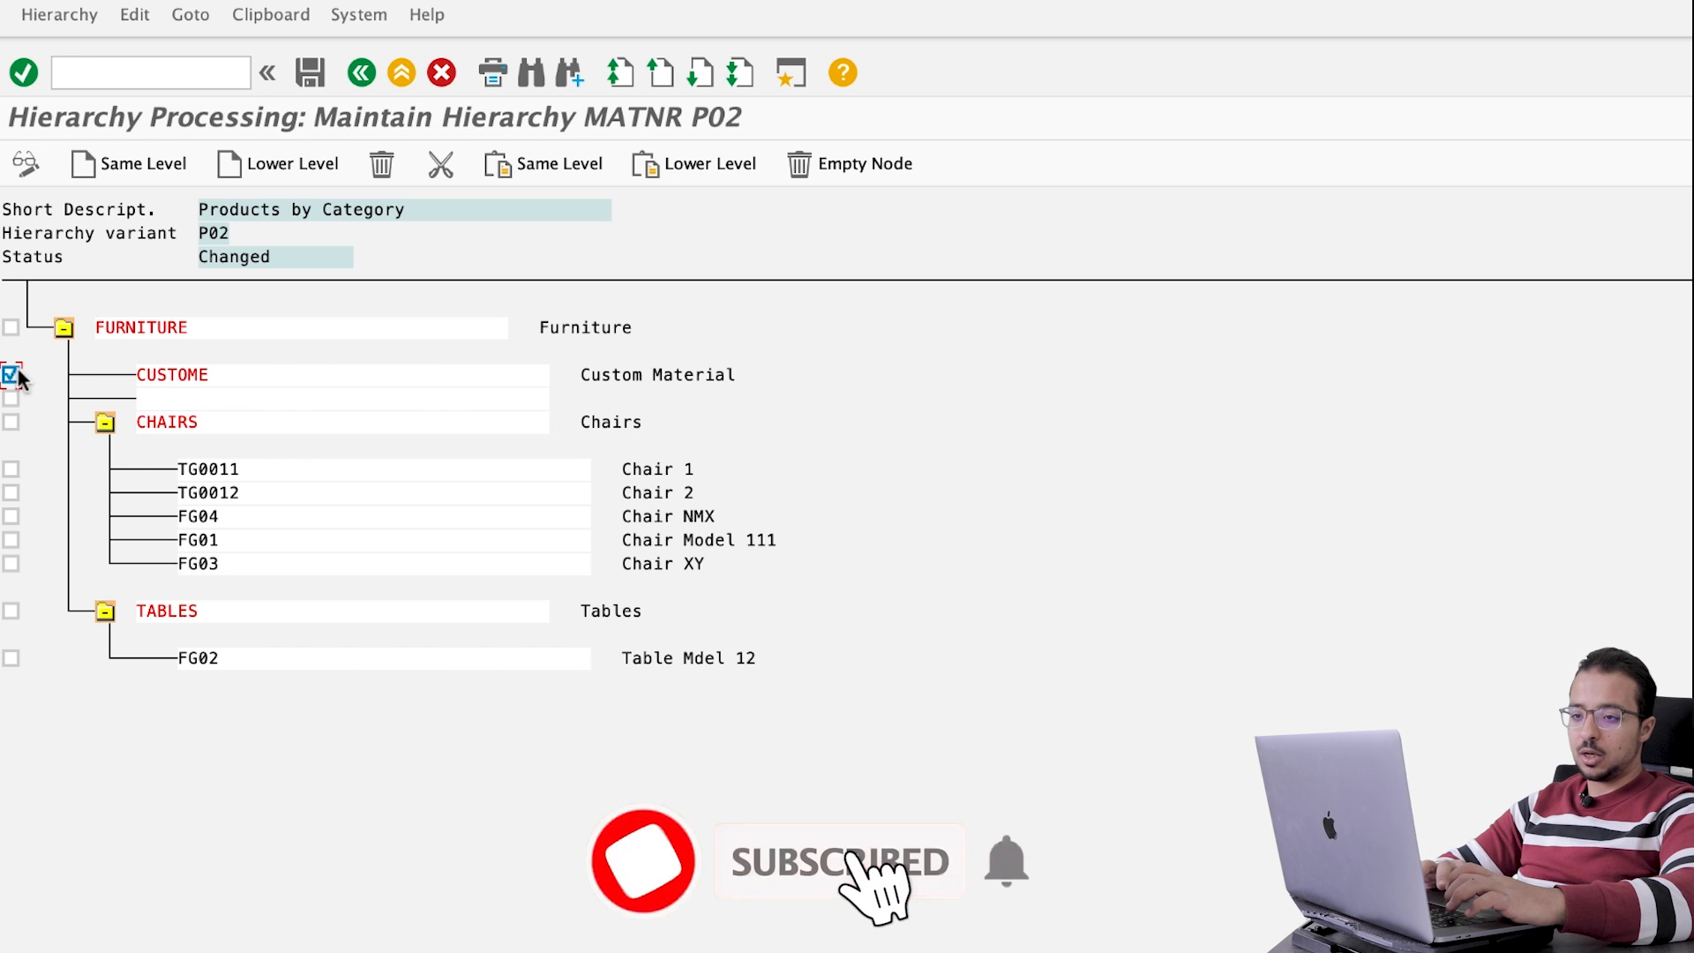
left_click(291, 162)
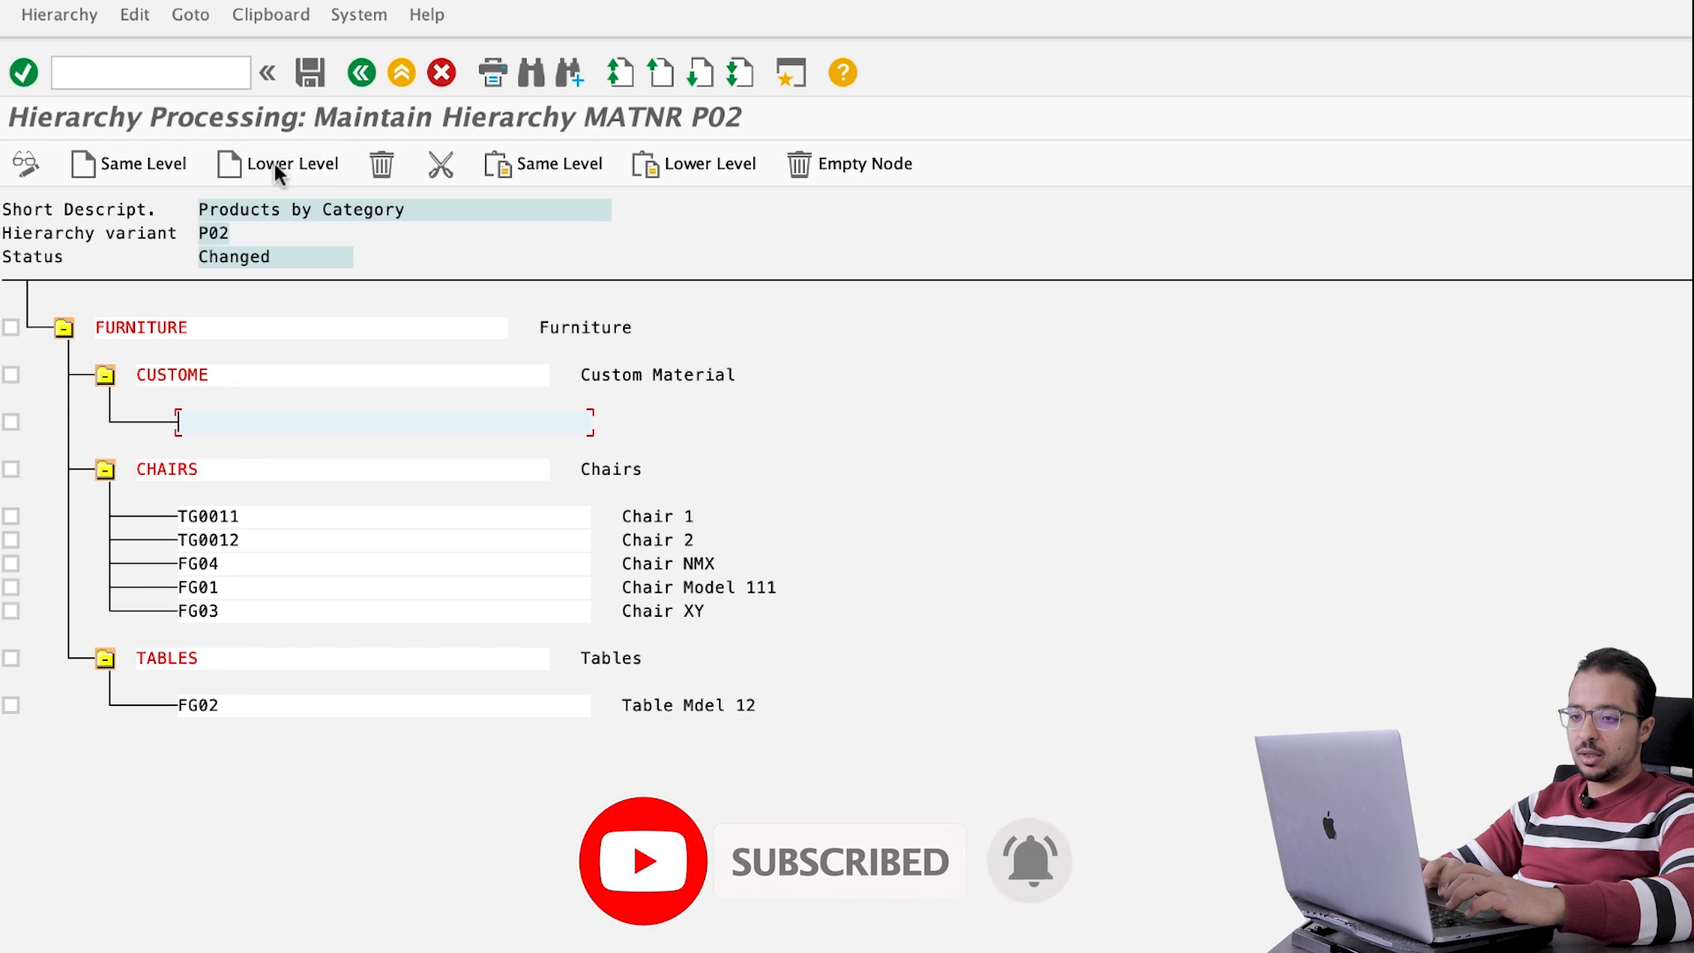
mouse_move(208, 411)
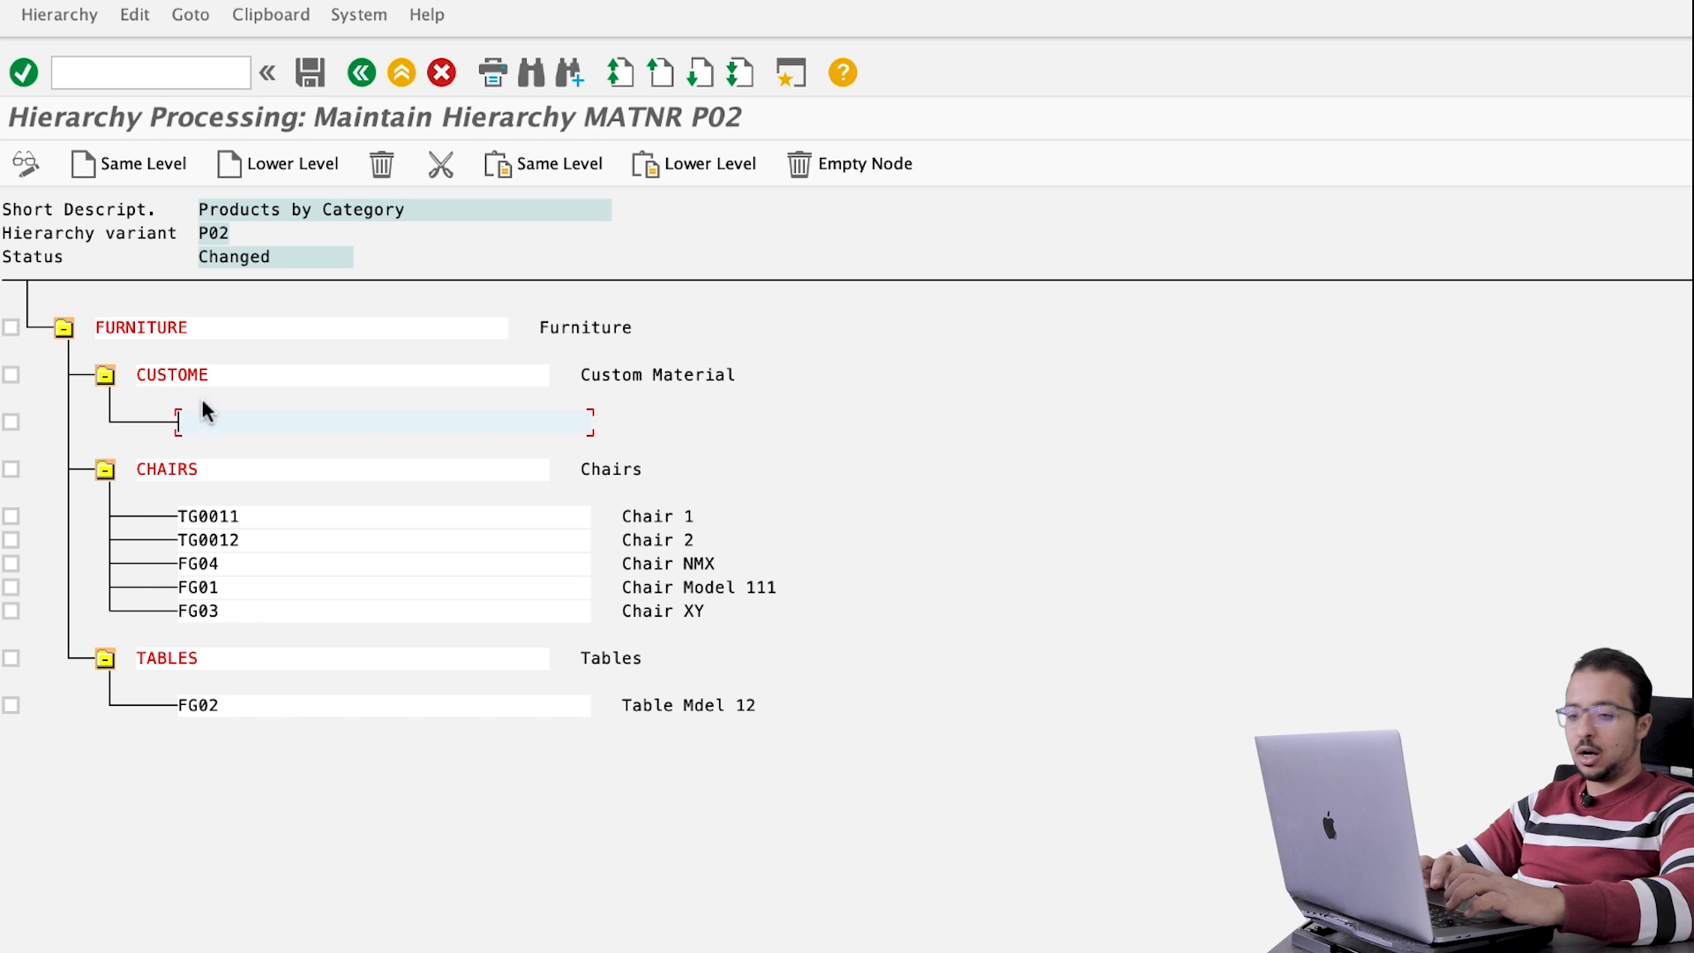
mouse_move(255, 413)
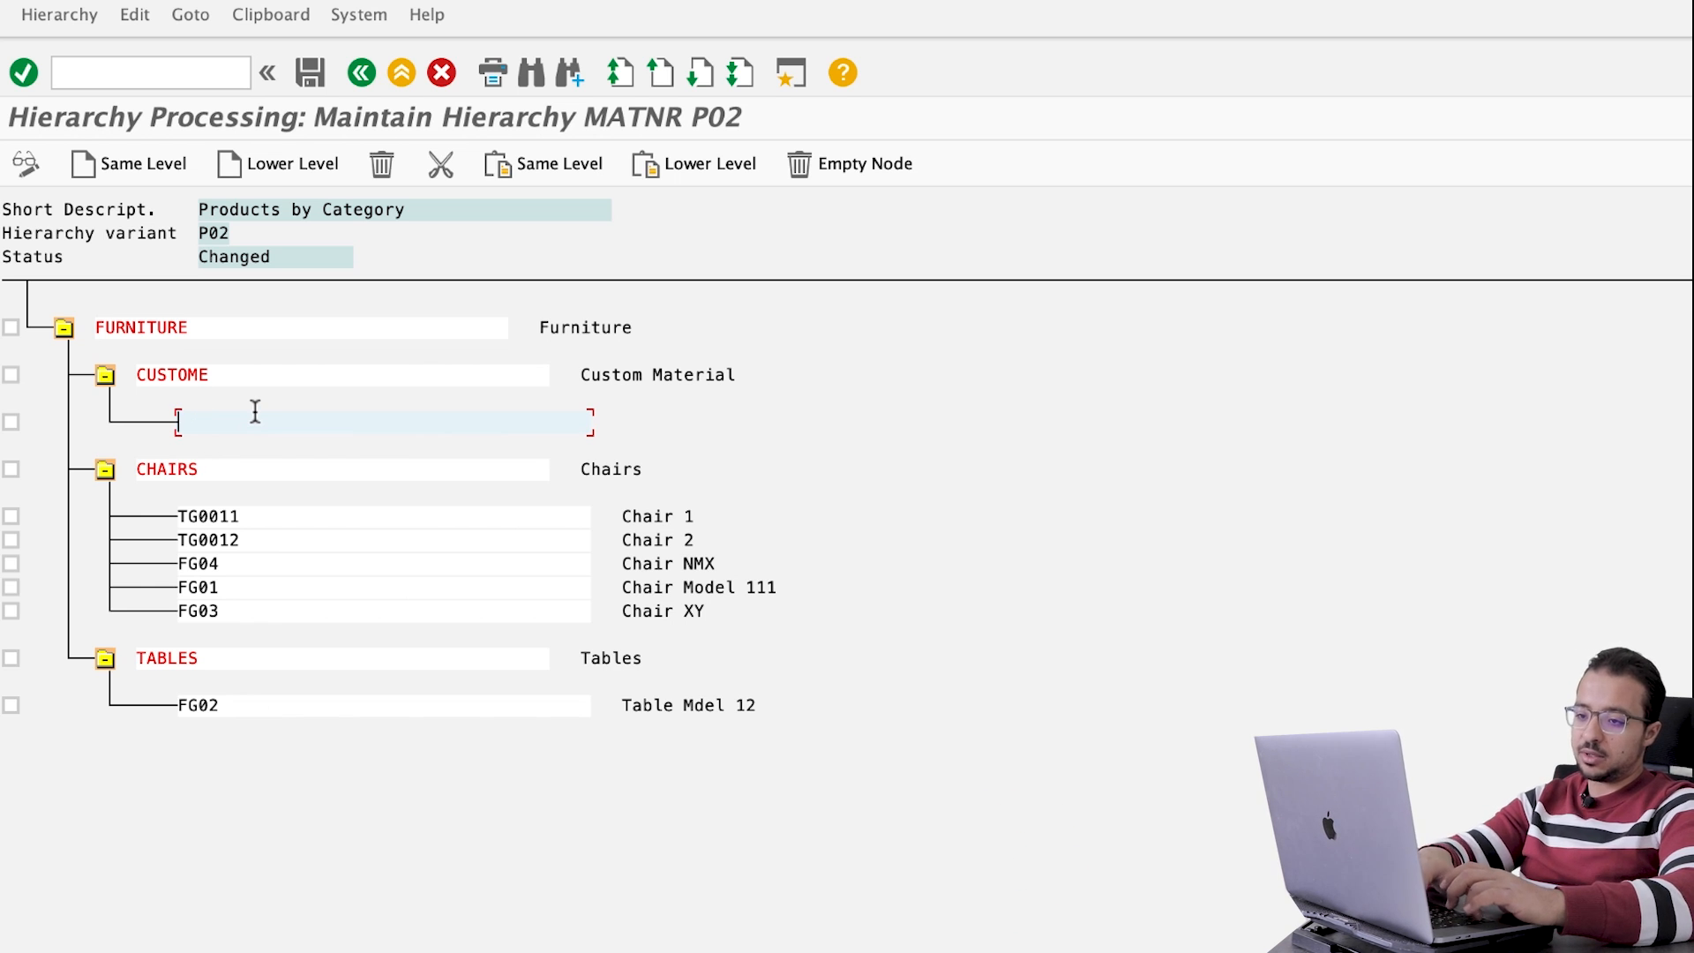
type("RM01")
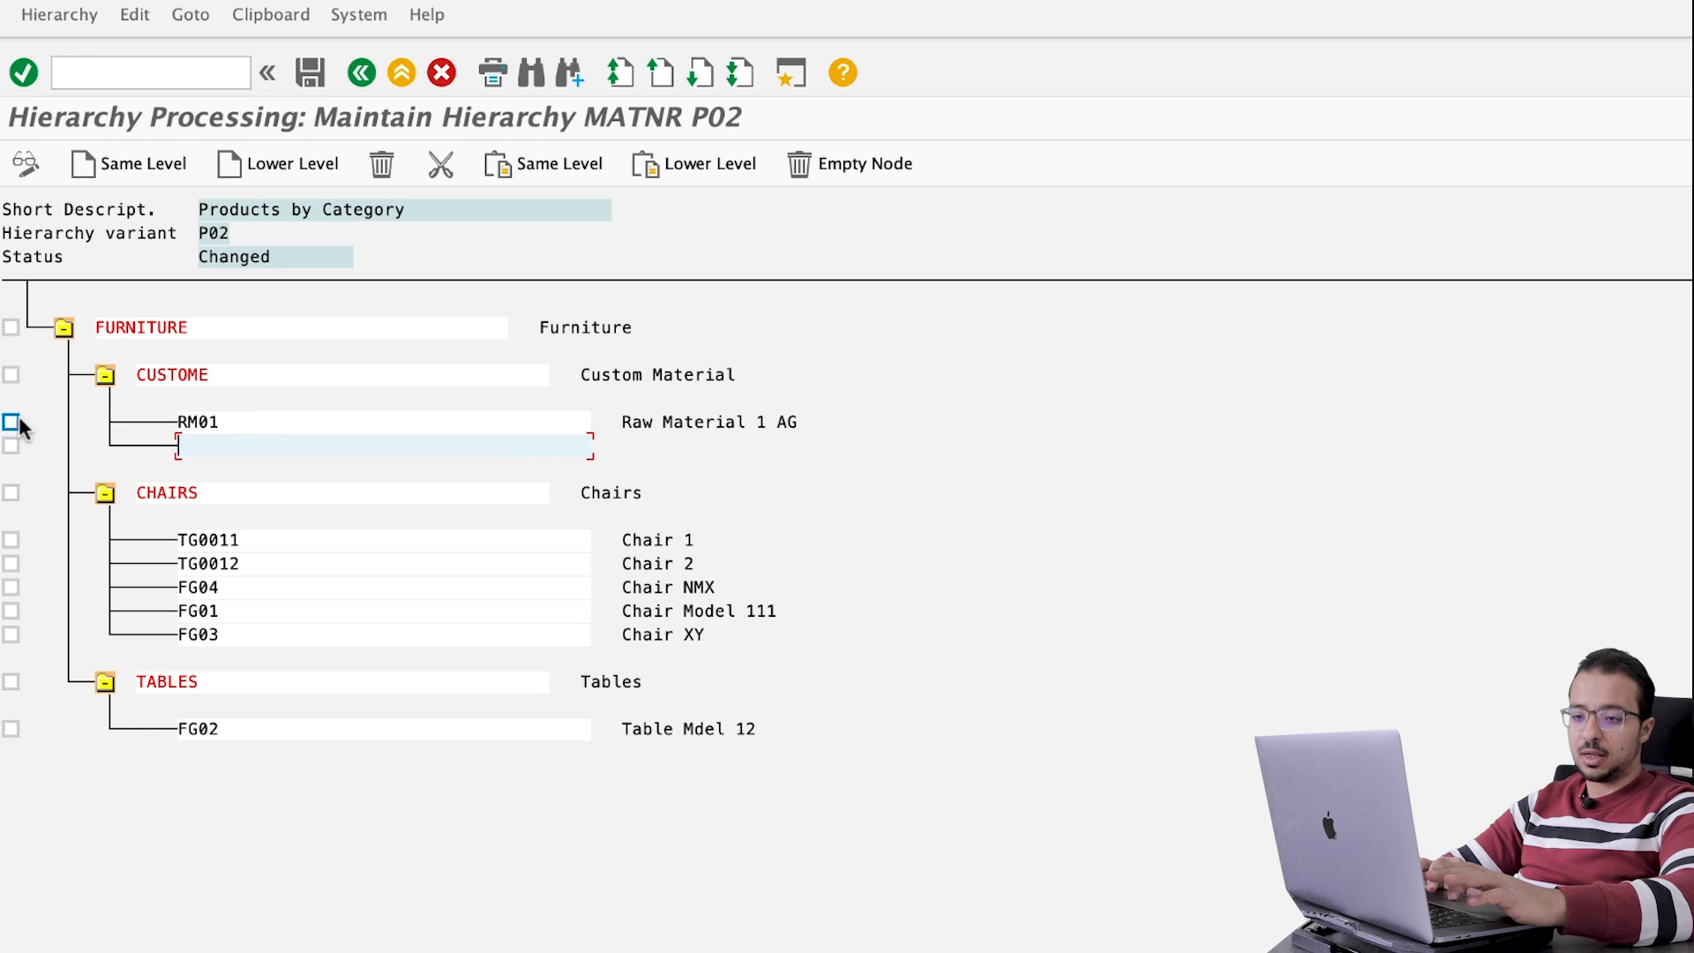
Step: Replace the CUSTOME entry with the material range RM01 to RM100
left_click(134, 14)
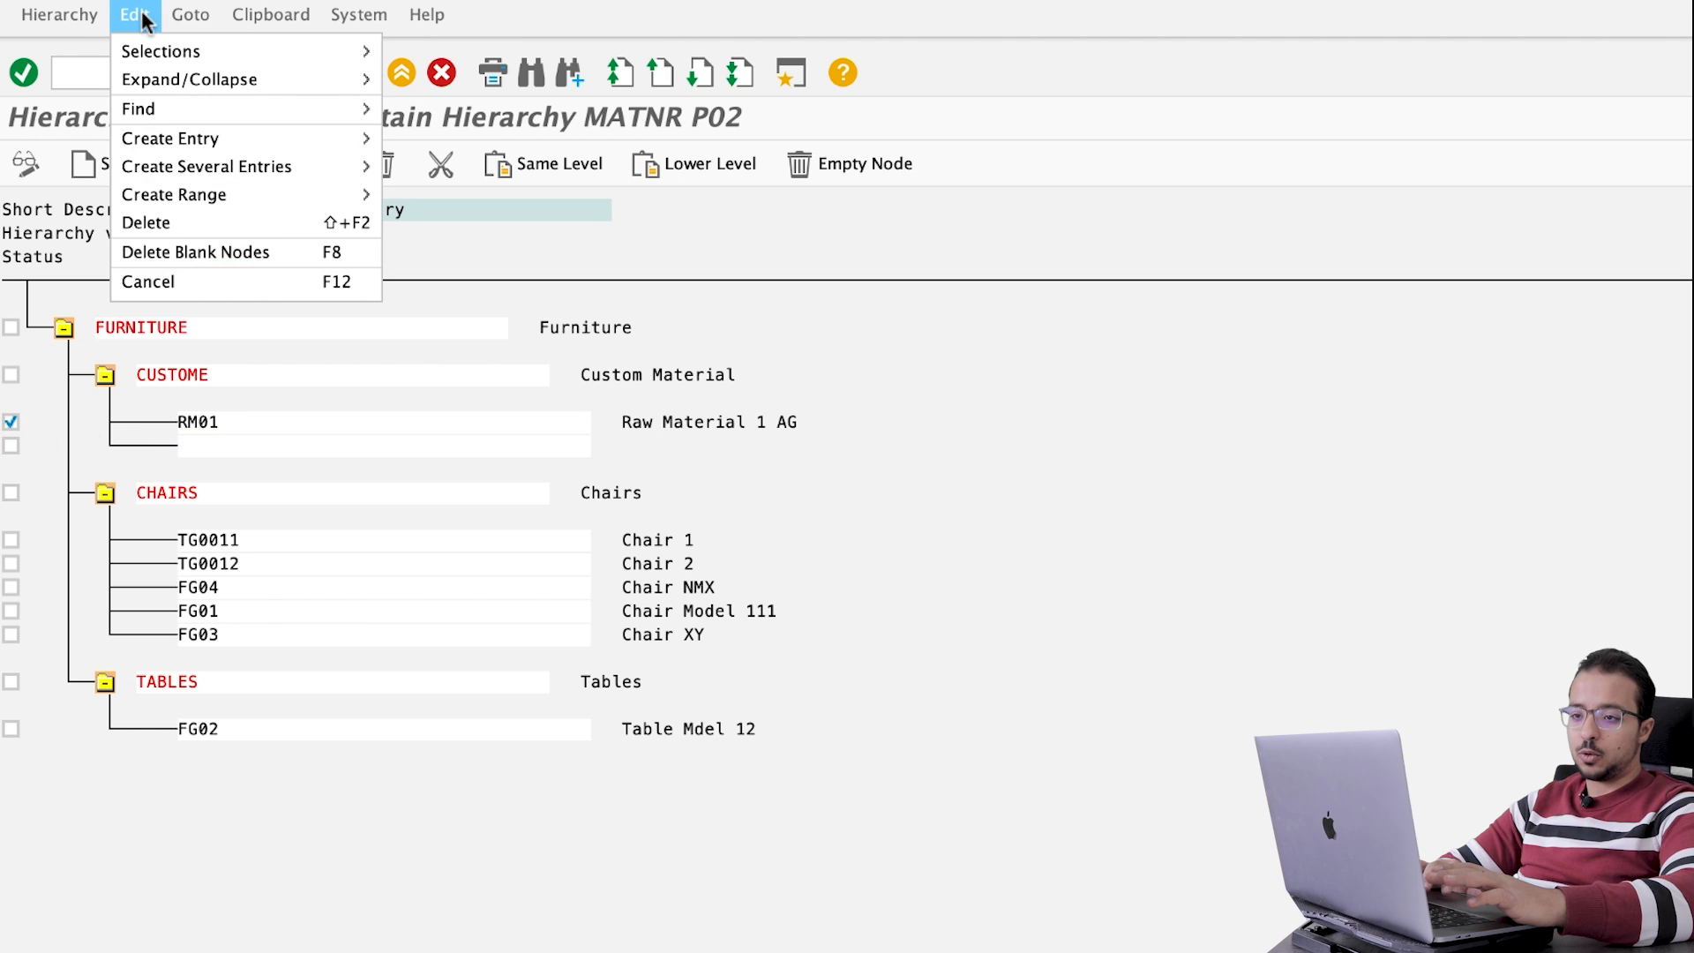
mouse_move(173, 194)
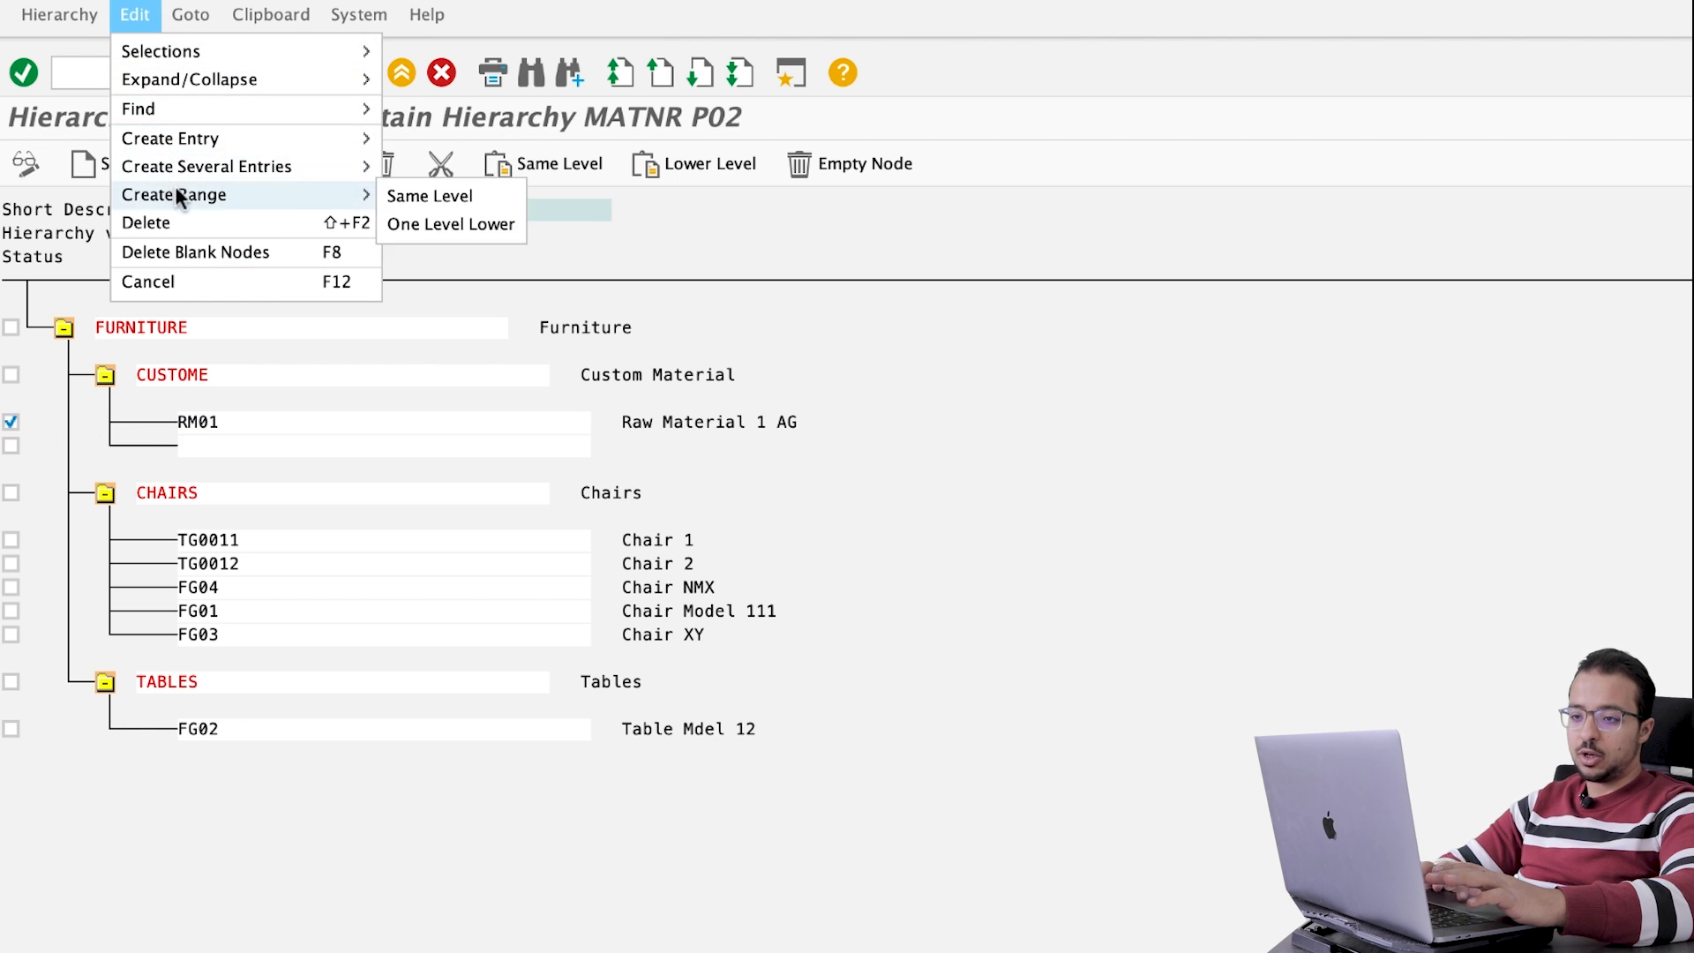
mouse_move(428, 196)
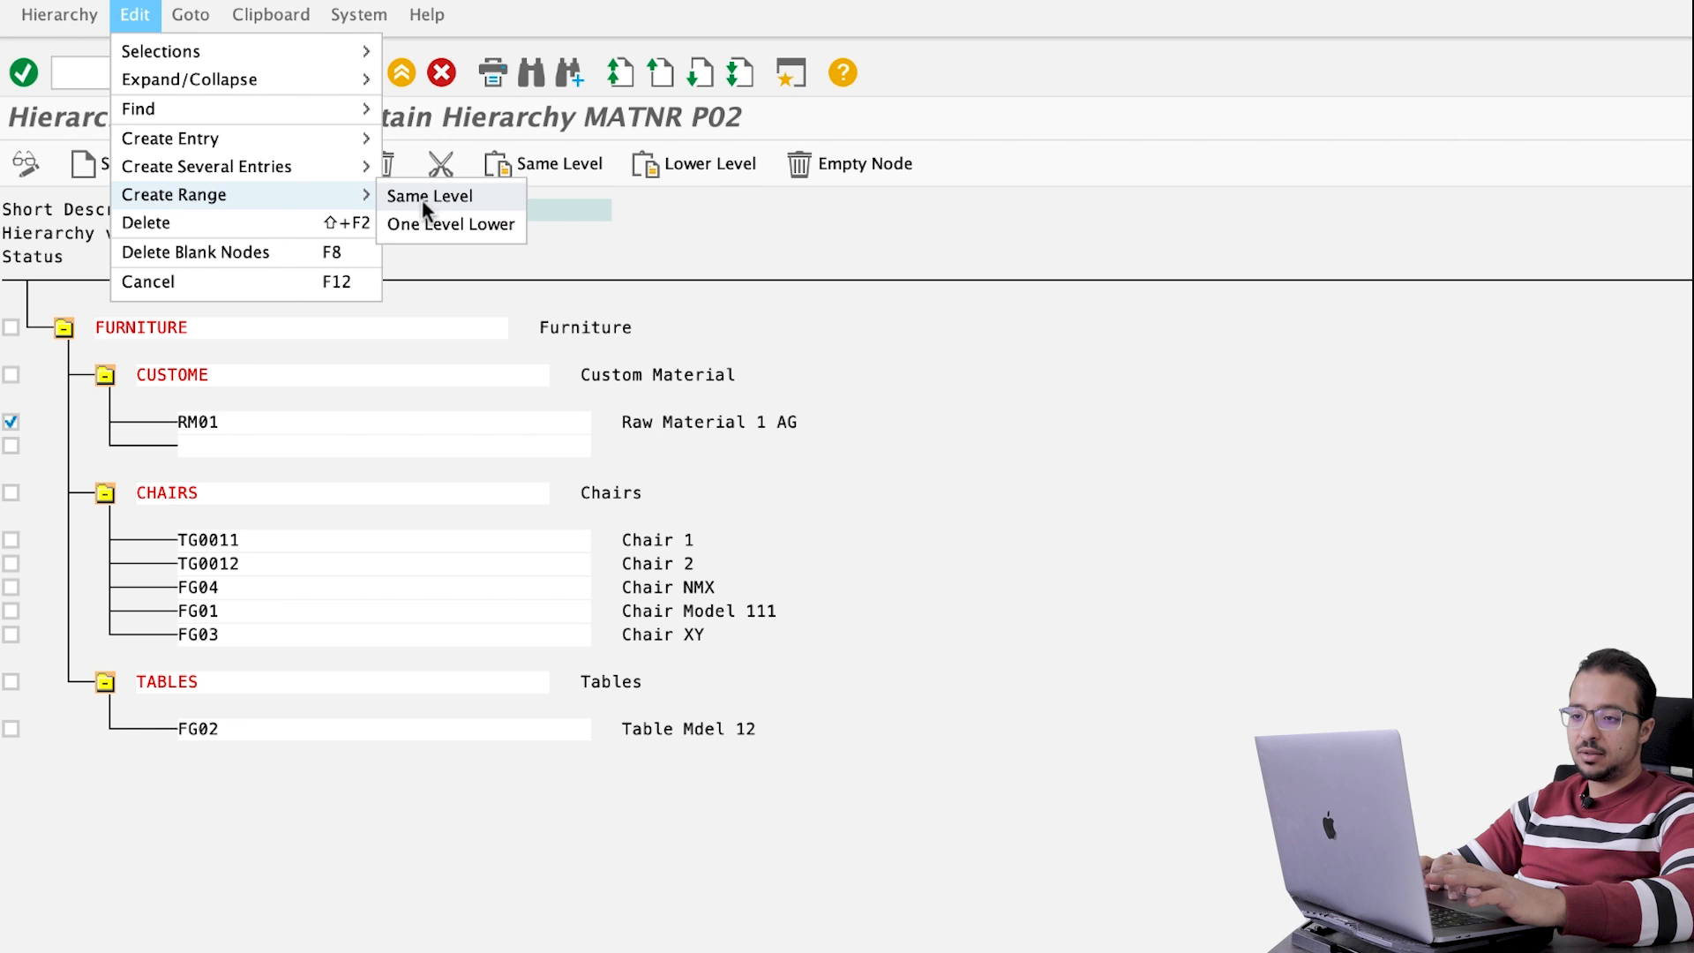
left_click(428, 196)
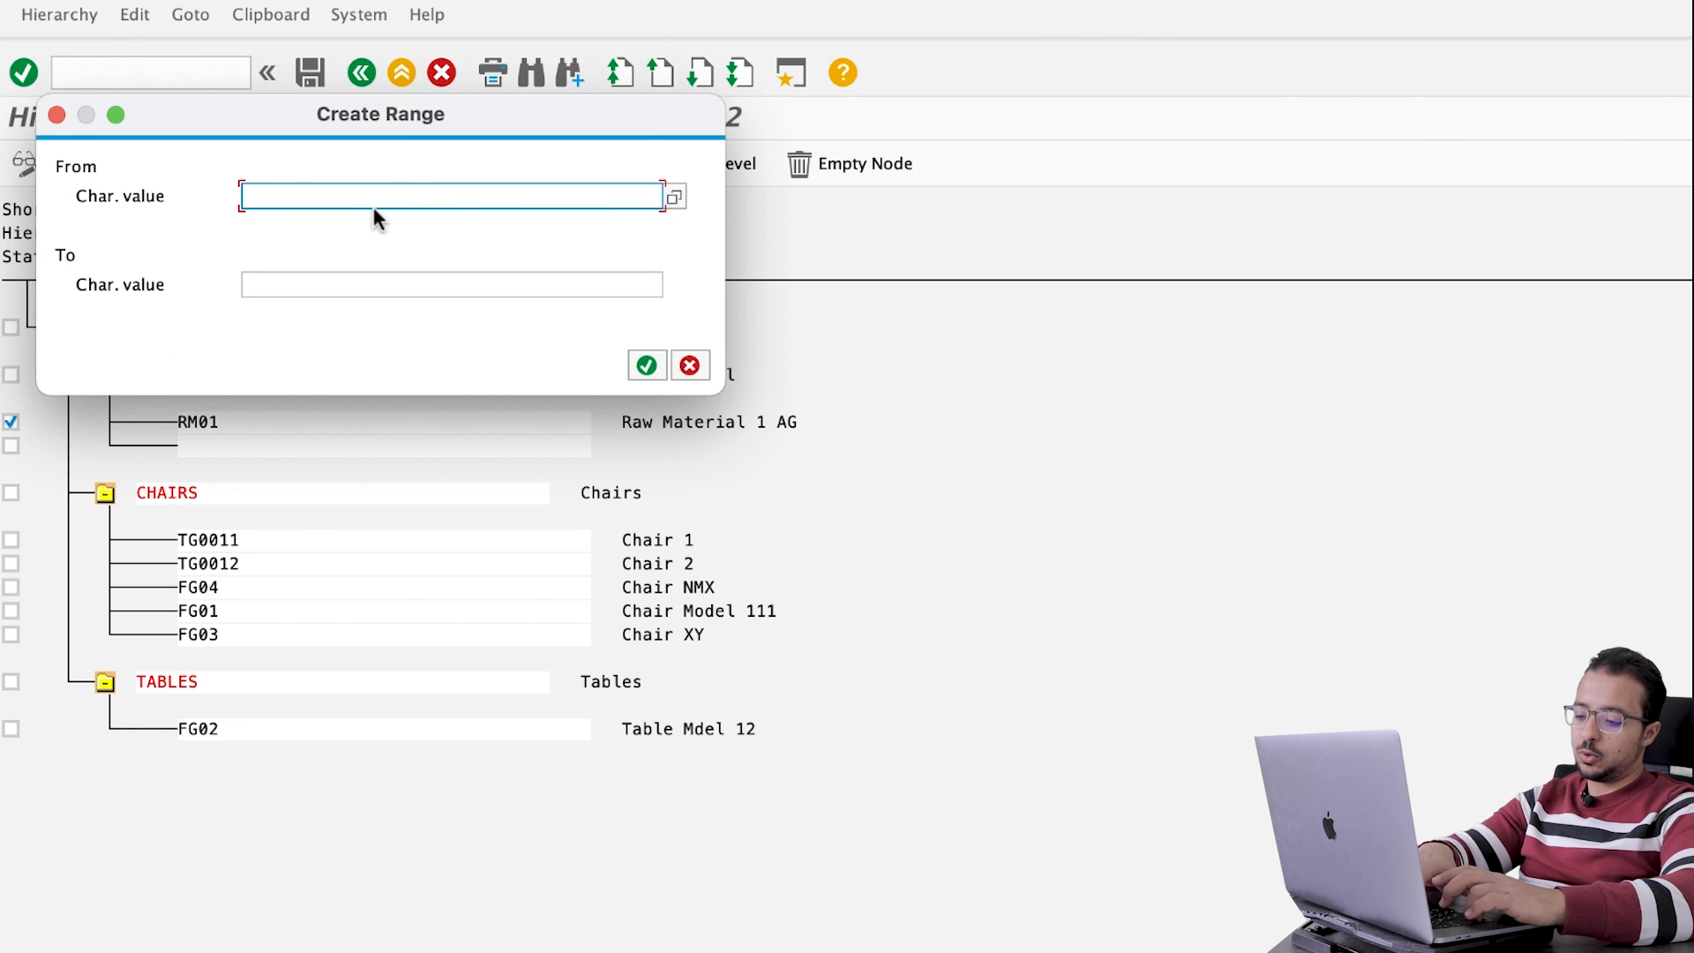
type("RM01")
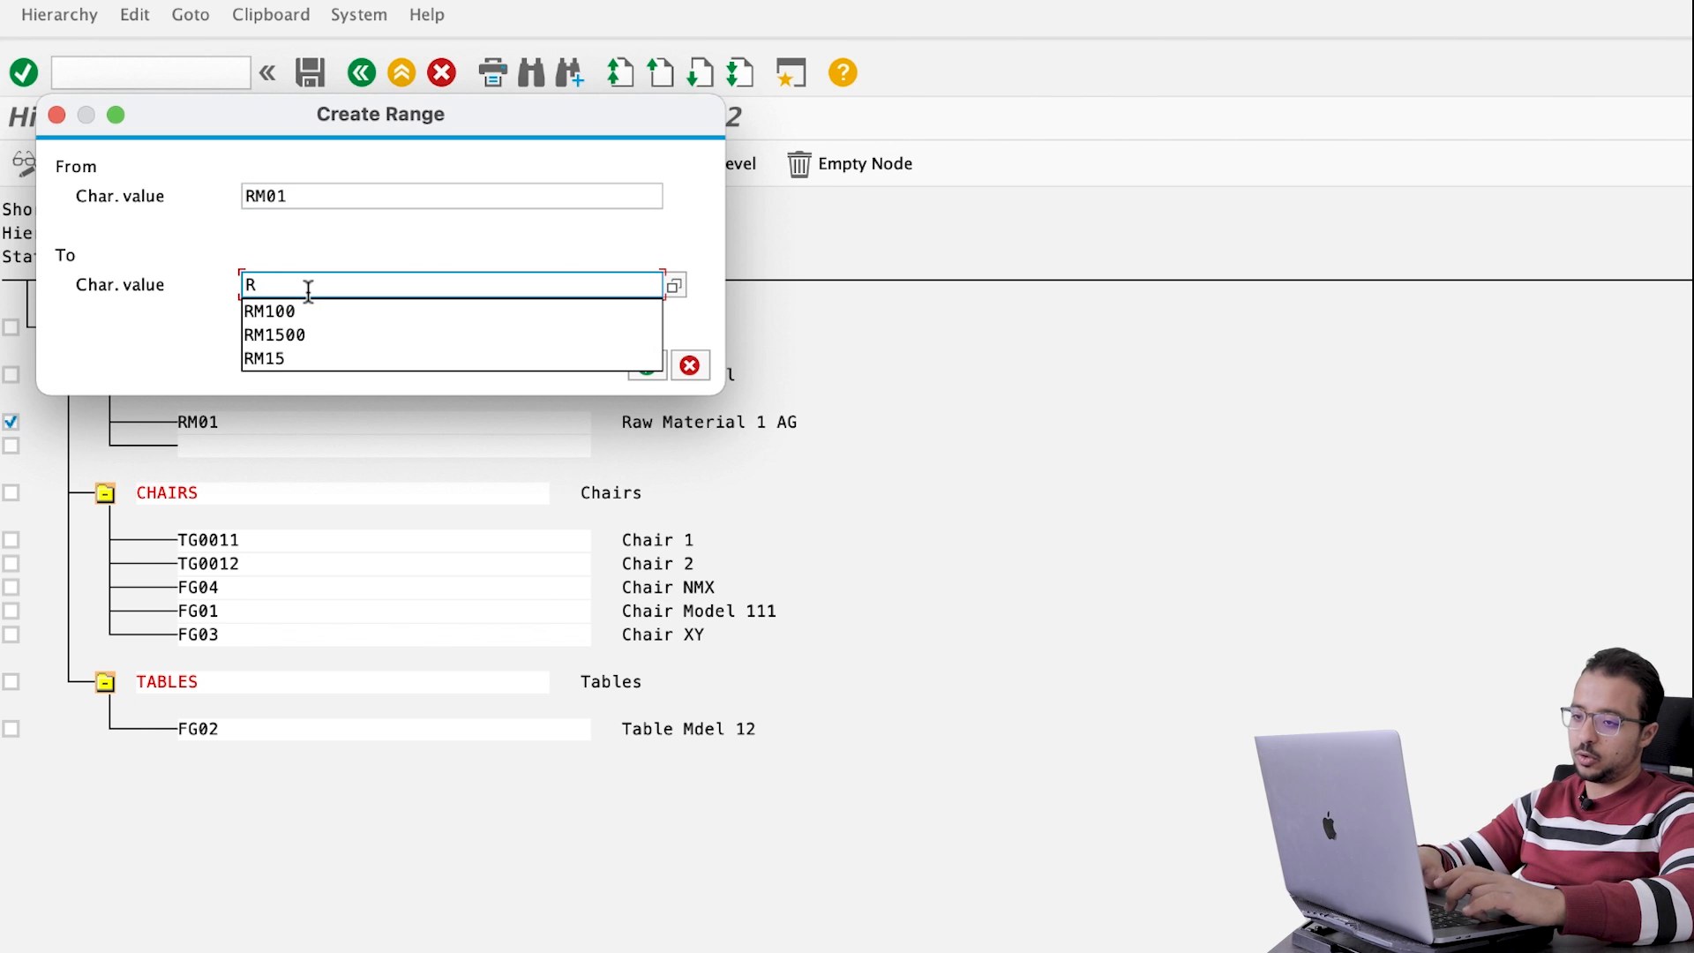
left_click(268, 310)
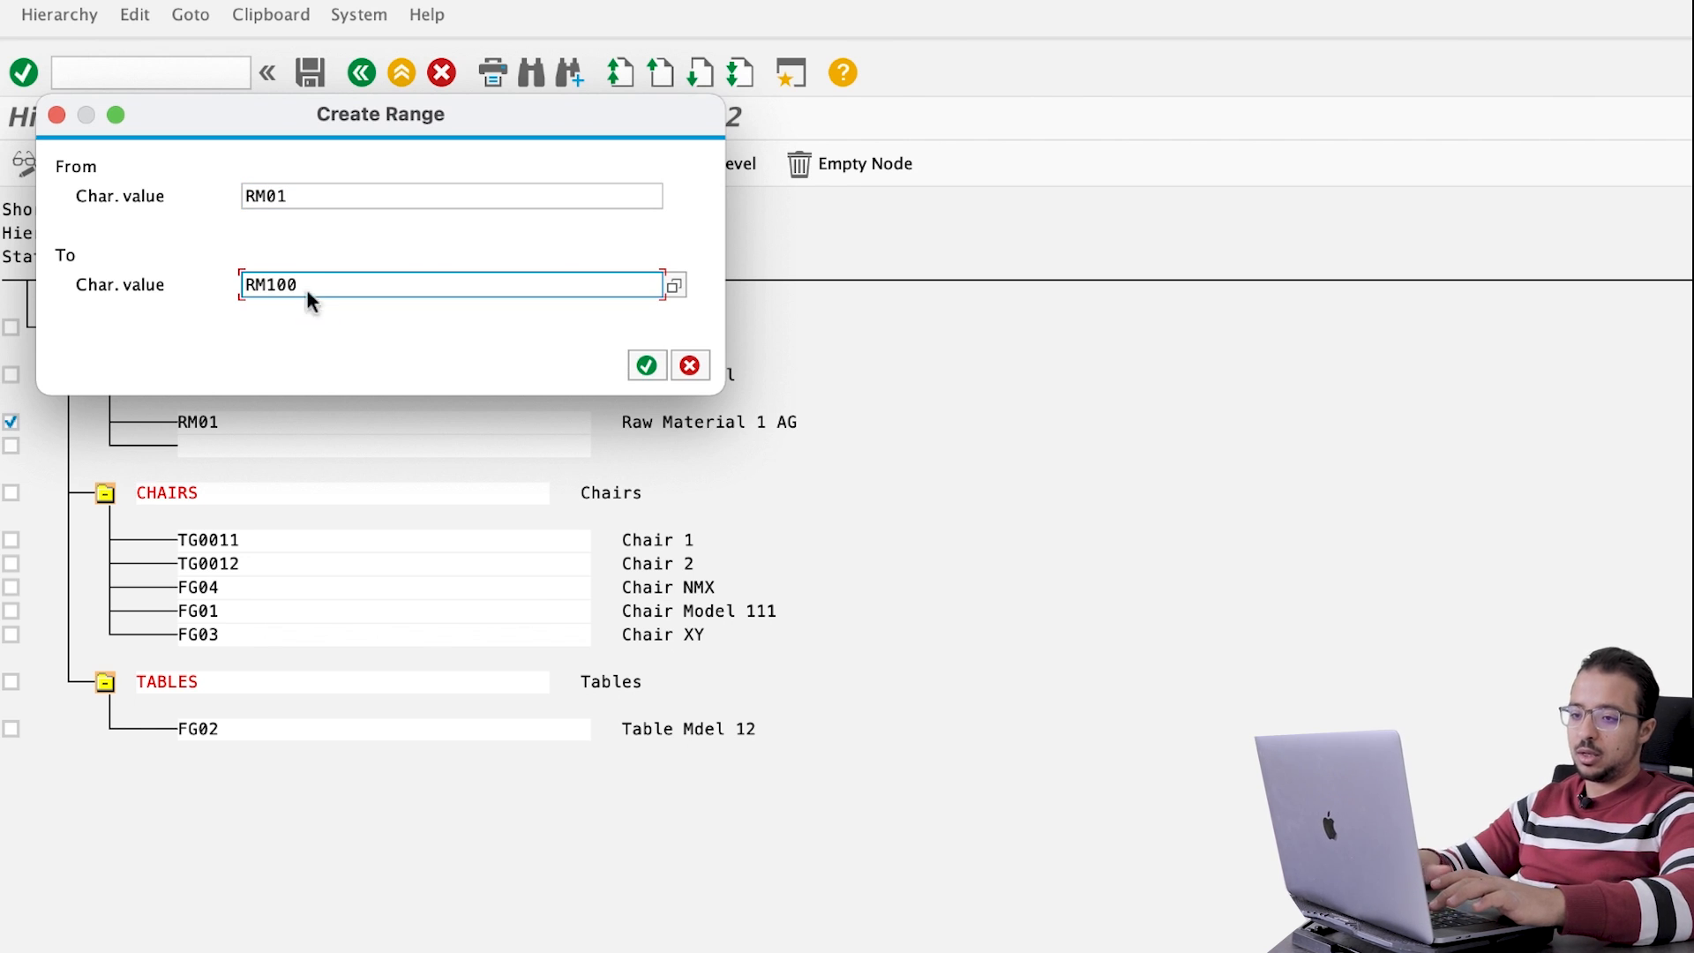
left_click(645, 364)
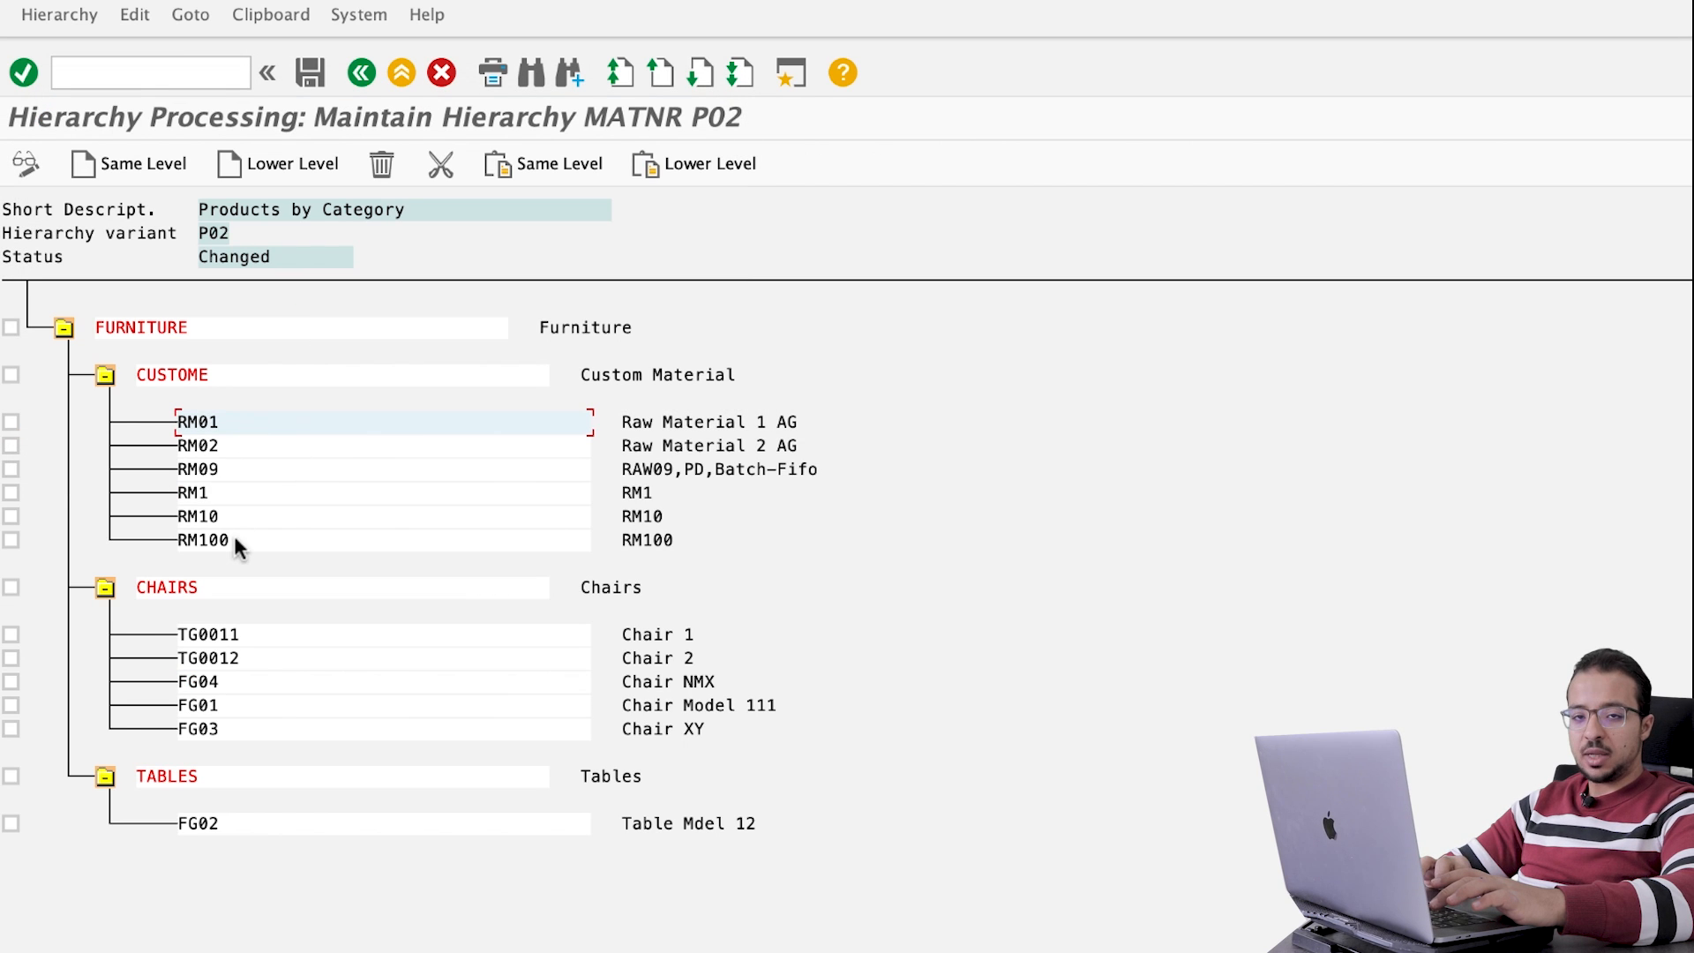
mouse_move(267, 456)
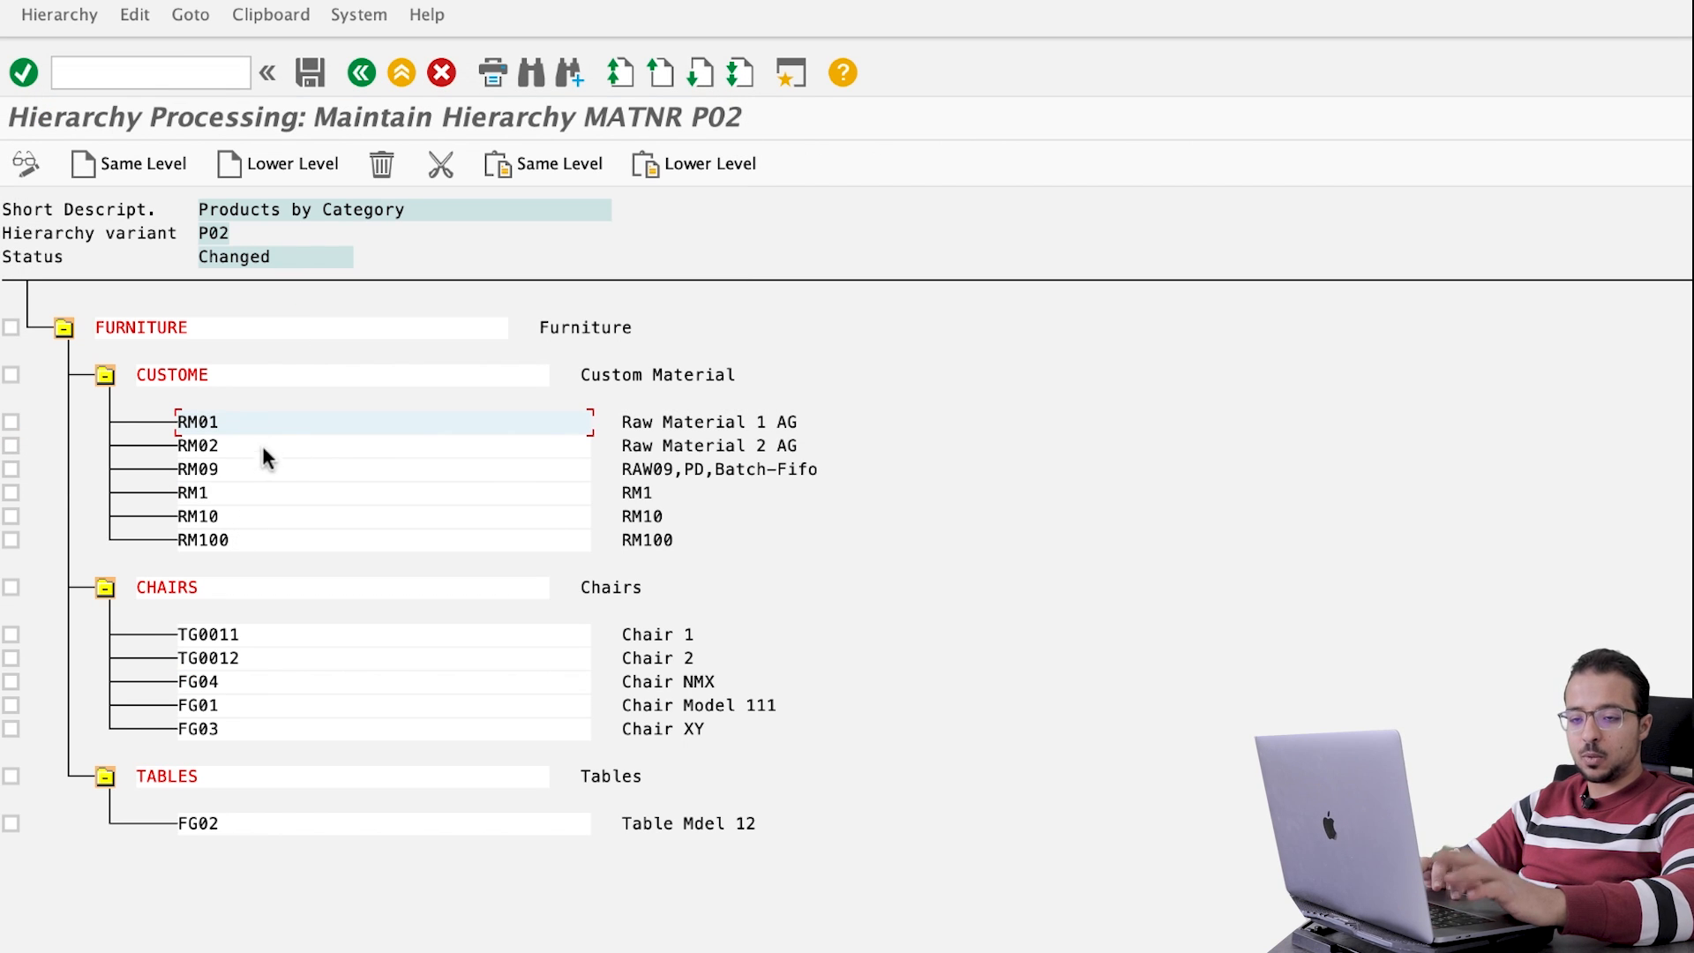
mouse_move(224, 446)
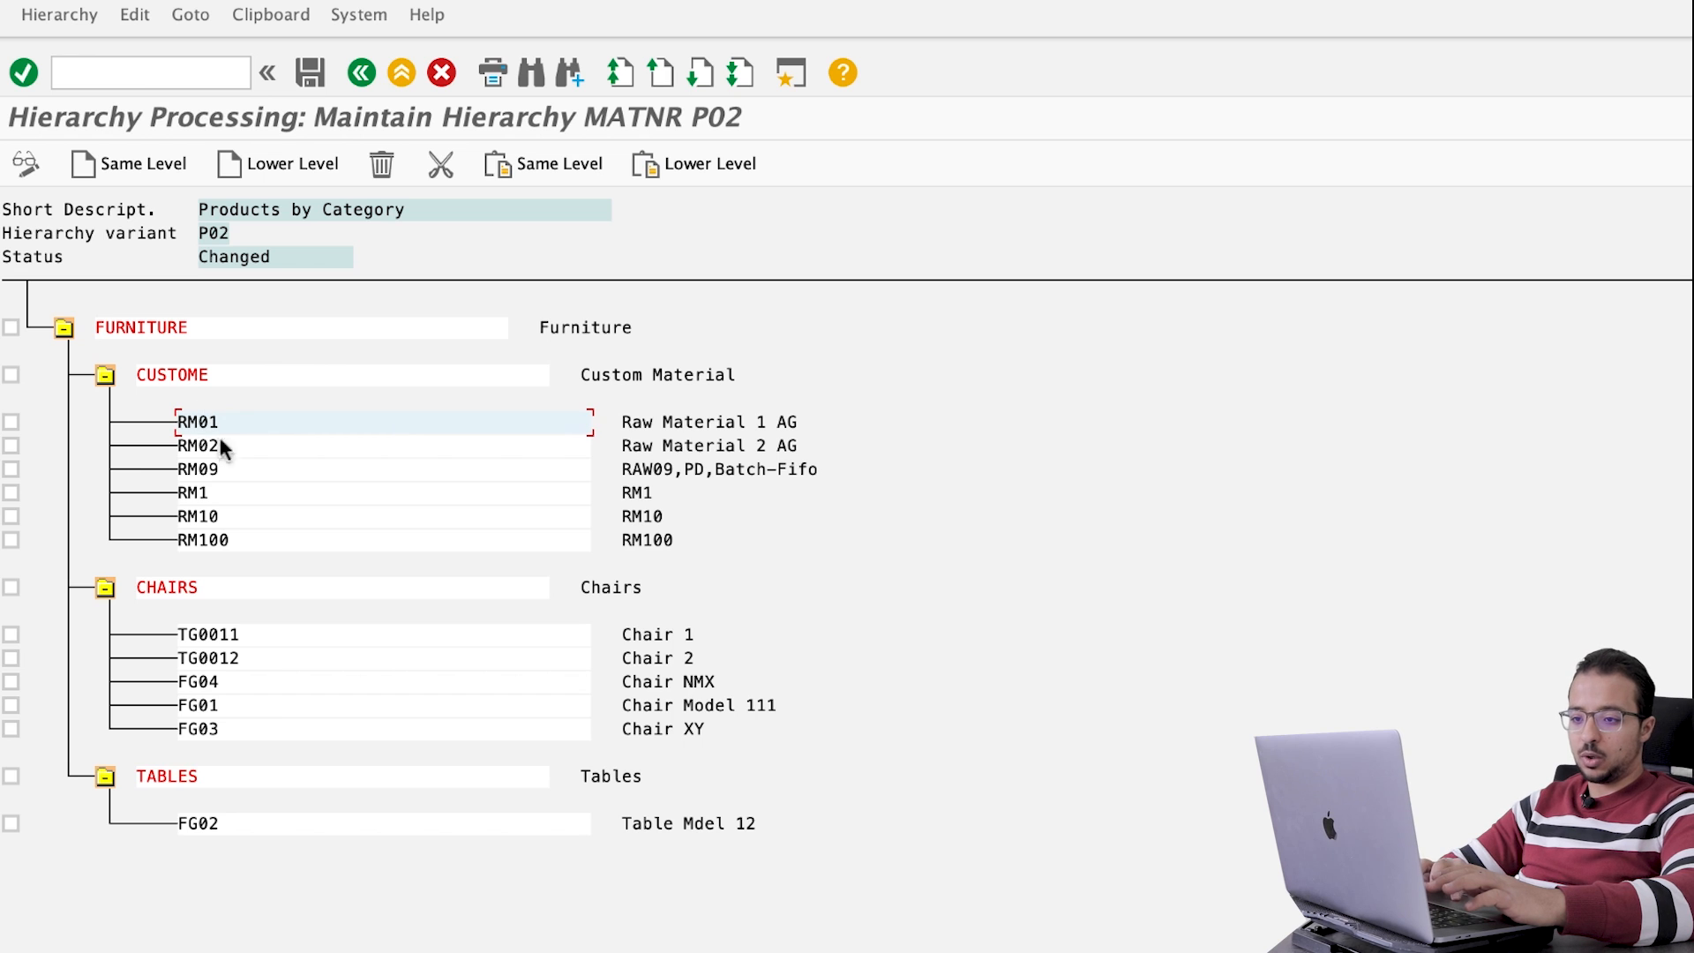
mouse_move(328, 388)
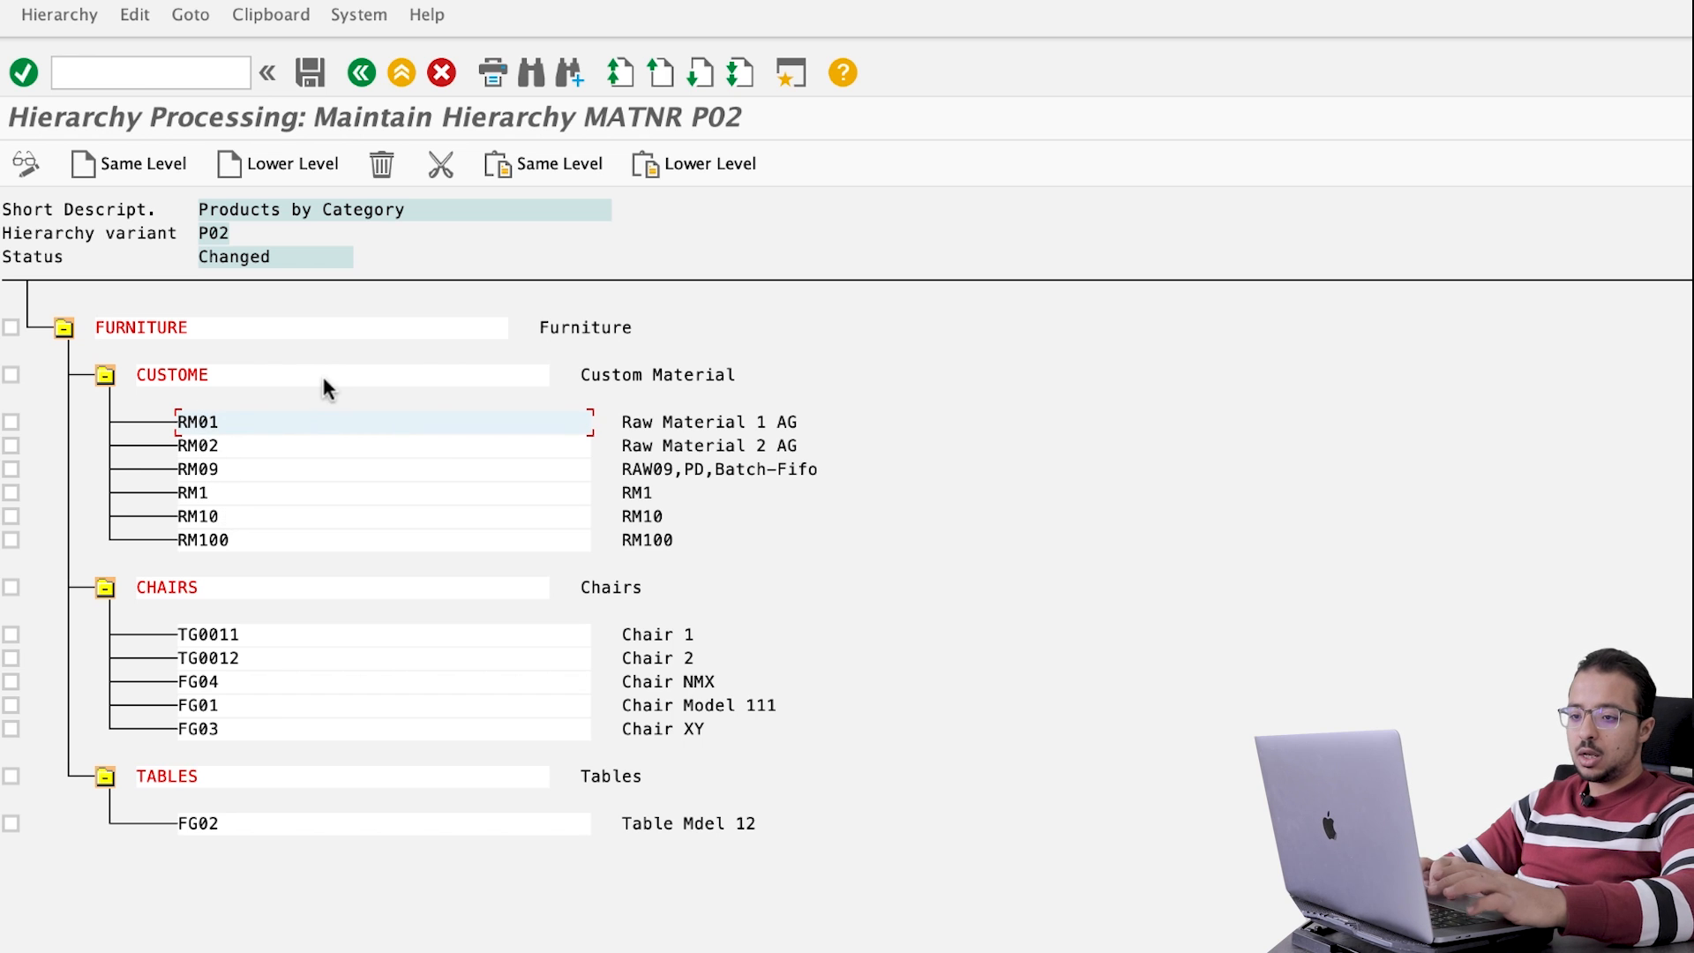
mouse_move(102, 616)
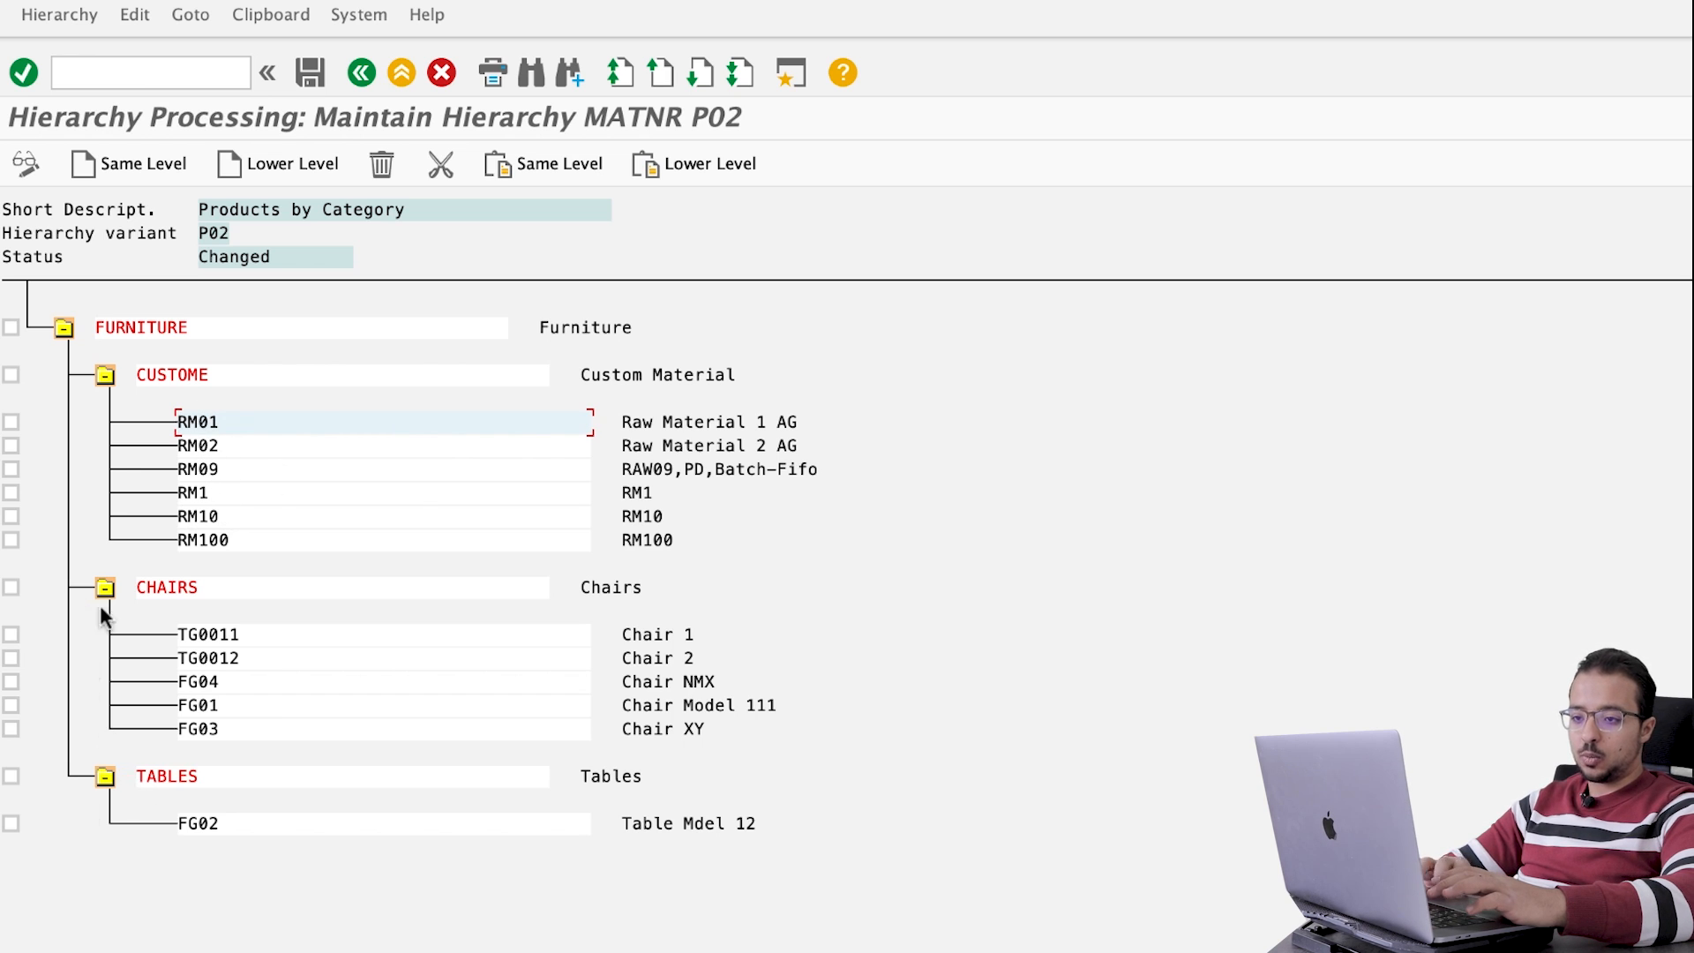
mouse_move(46, 603)
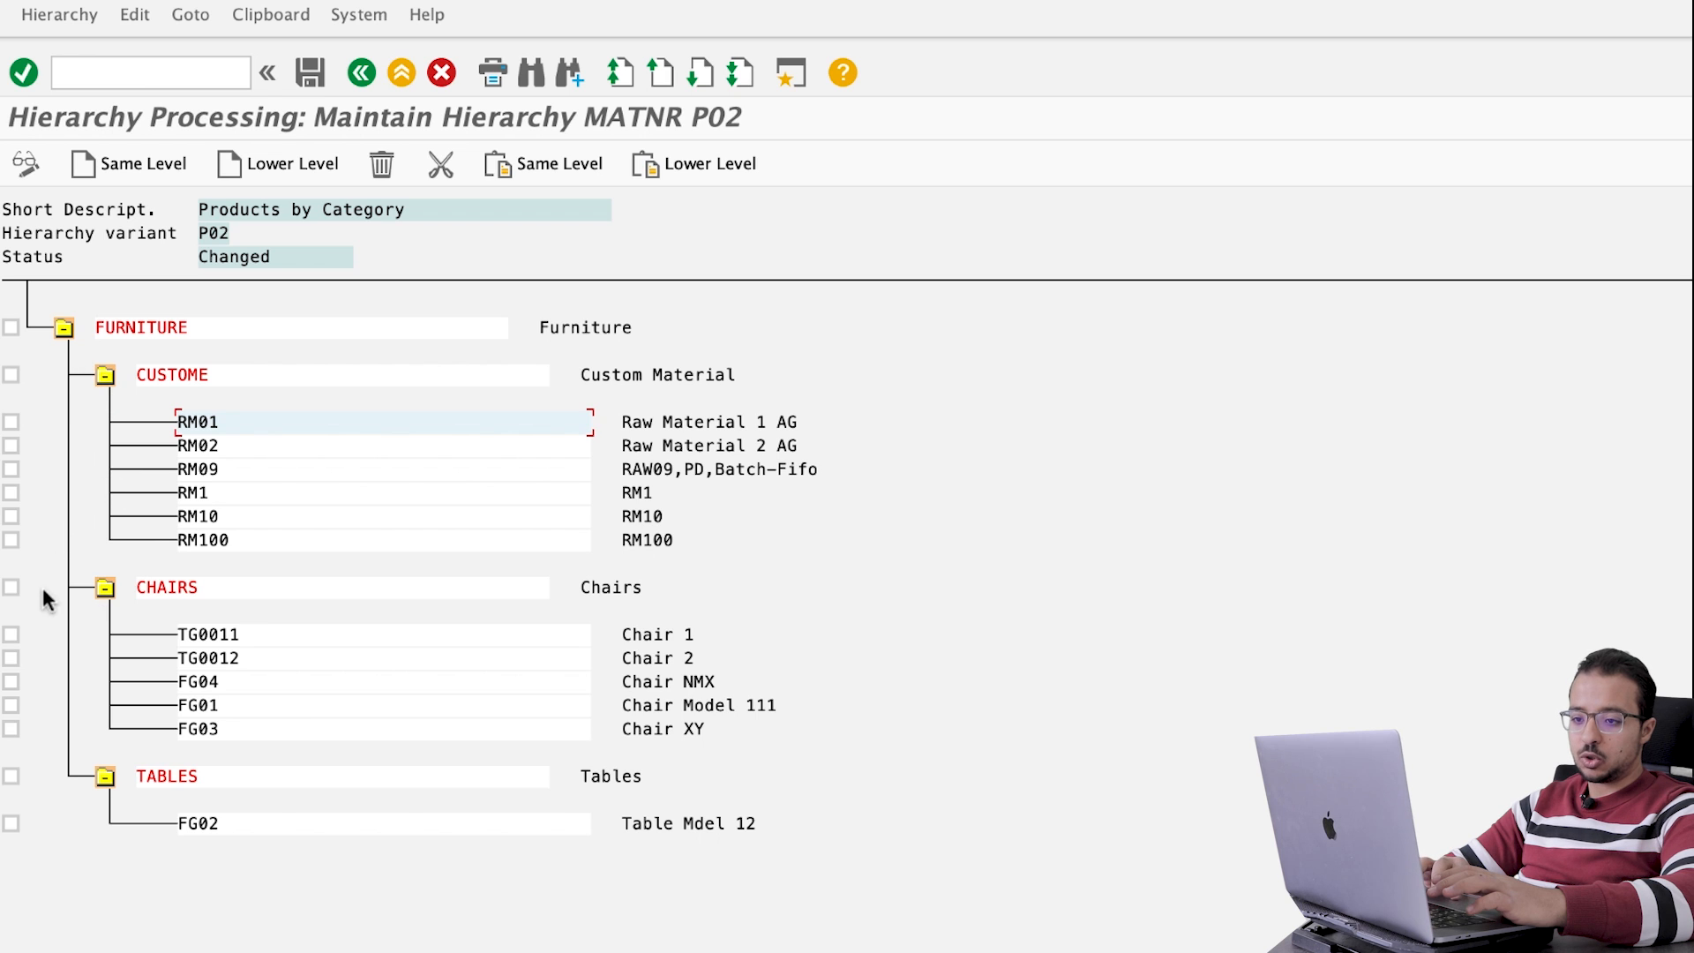
Step: Add node SPECIAL described 'Special Chairs' alongside CHAIRS under FURNITURE
left_click(13, 585)
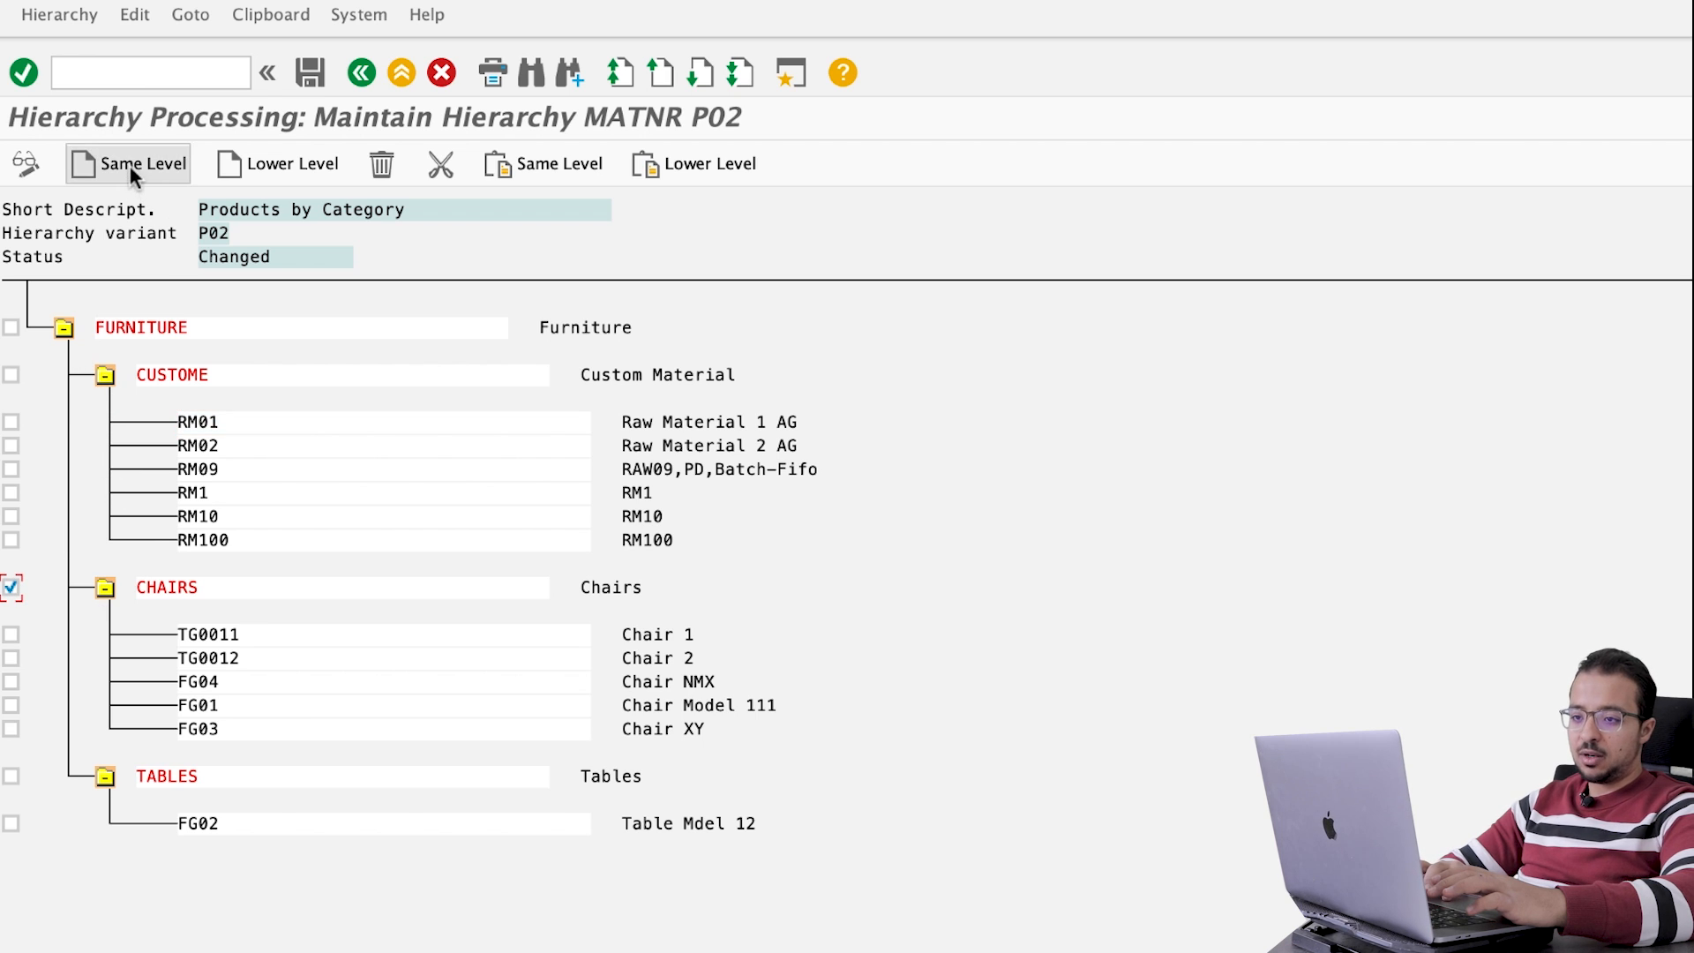
left_click(142, 163)
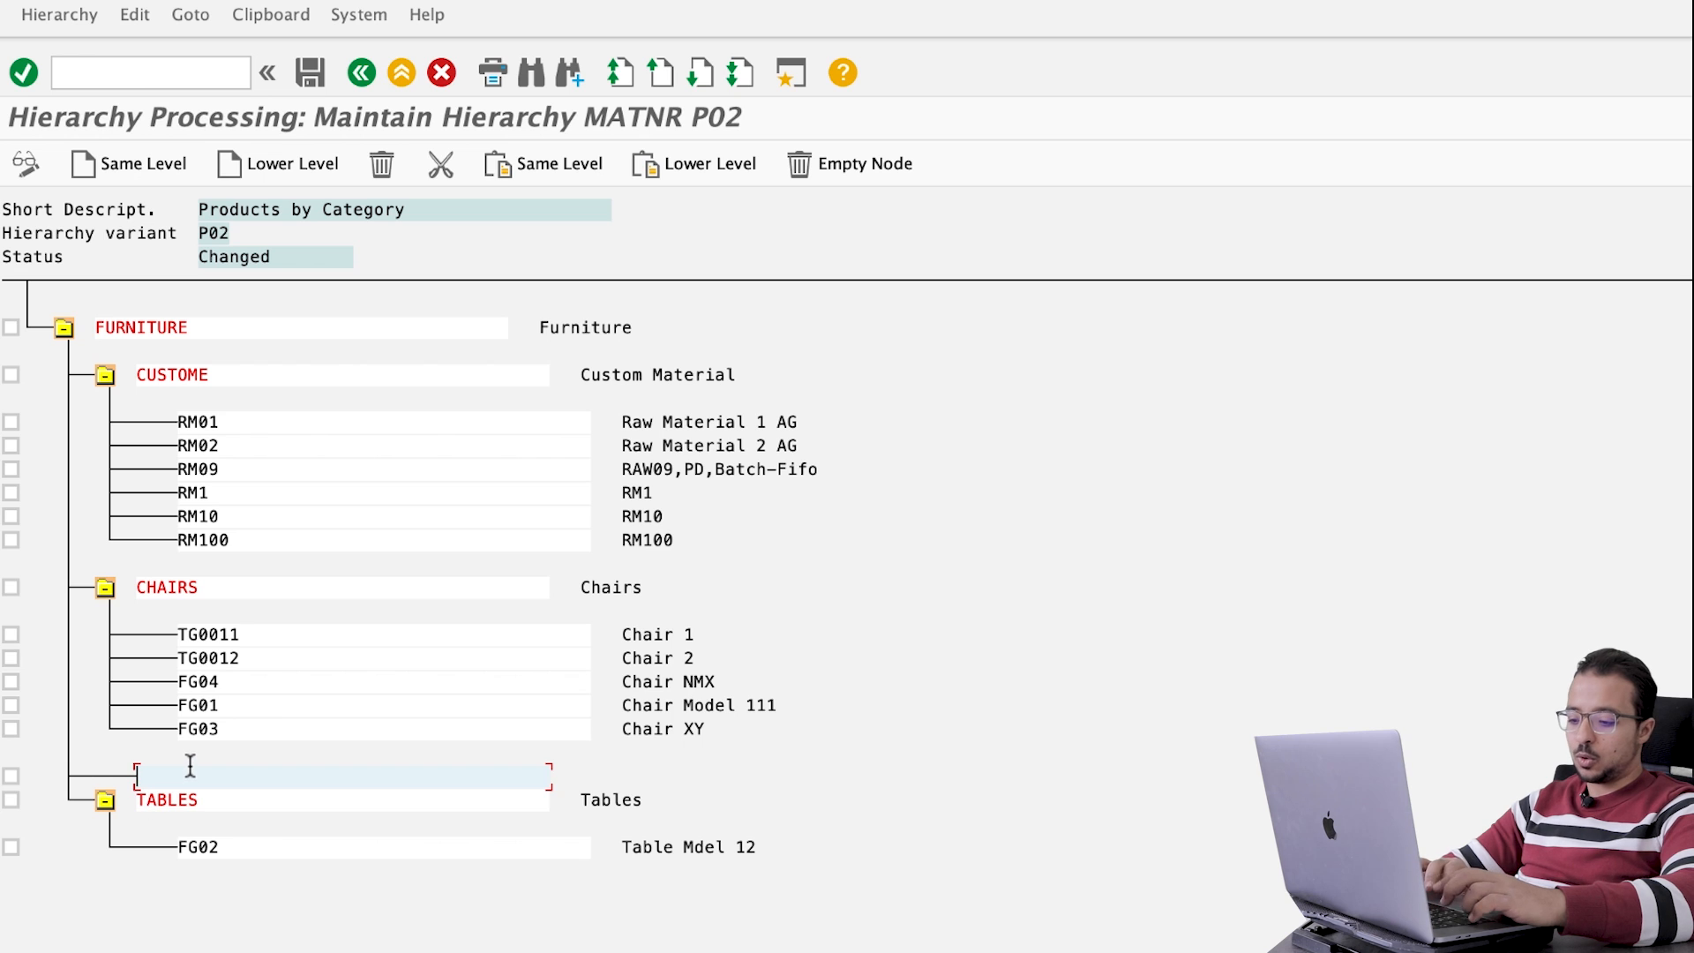
type("Spec")
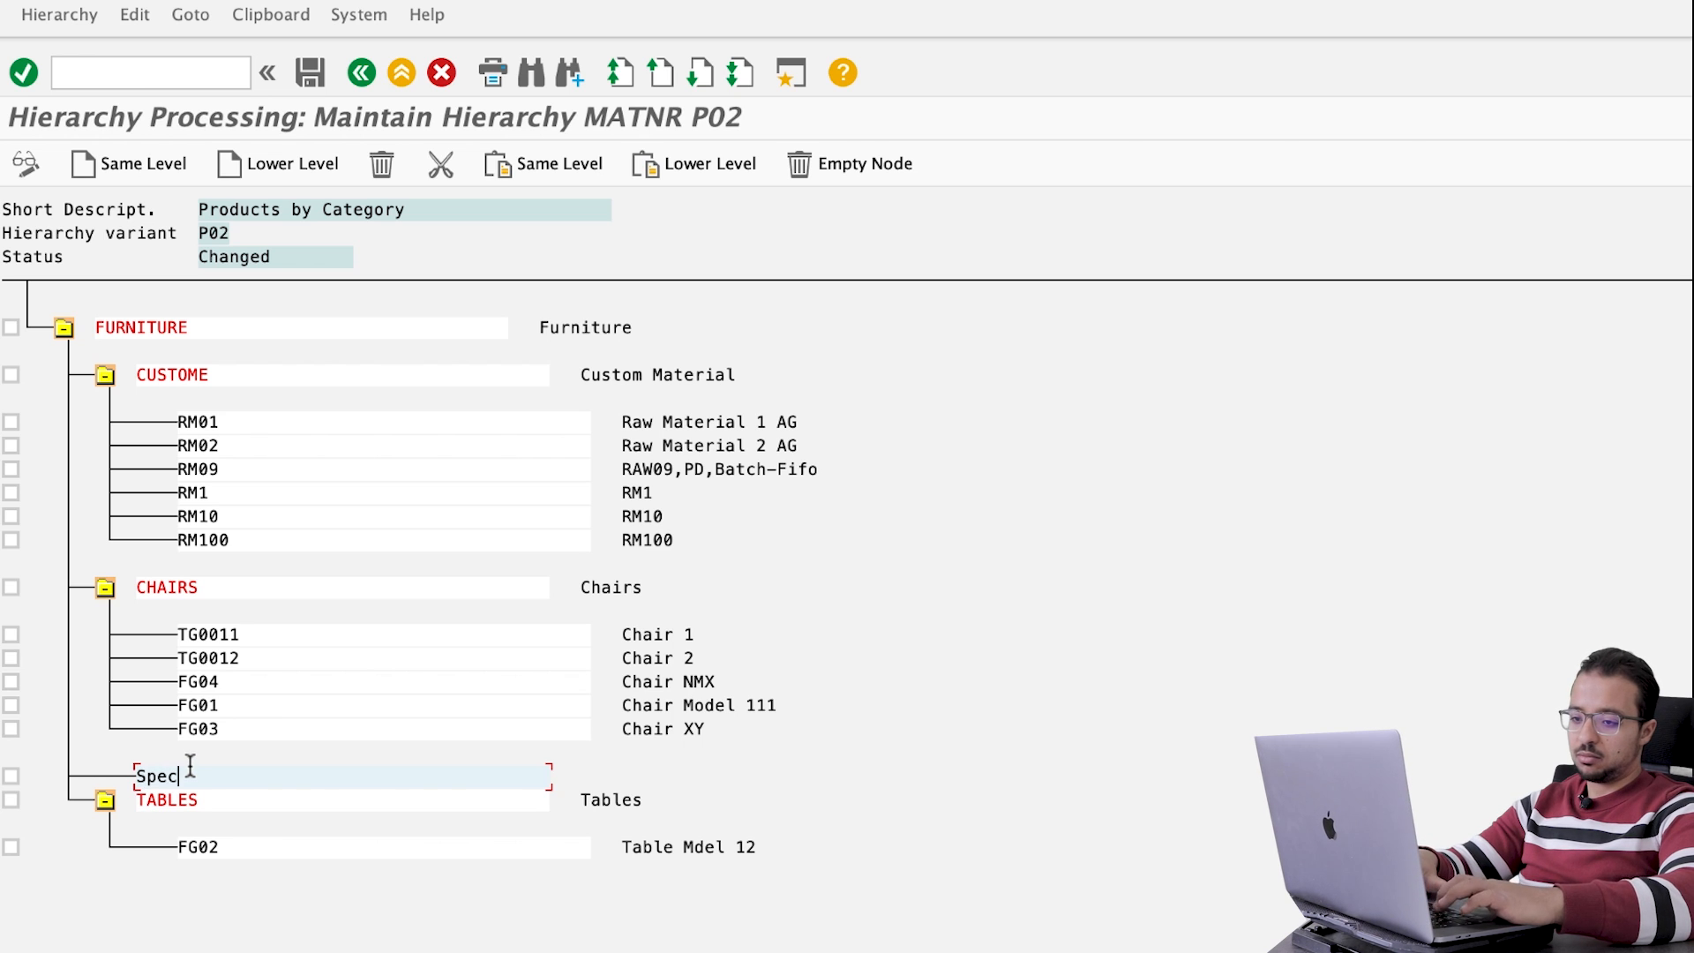
type("ial")
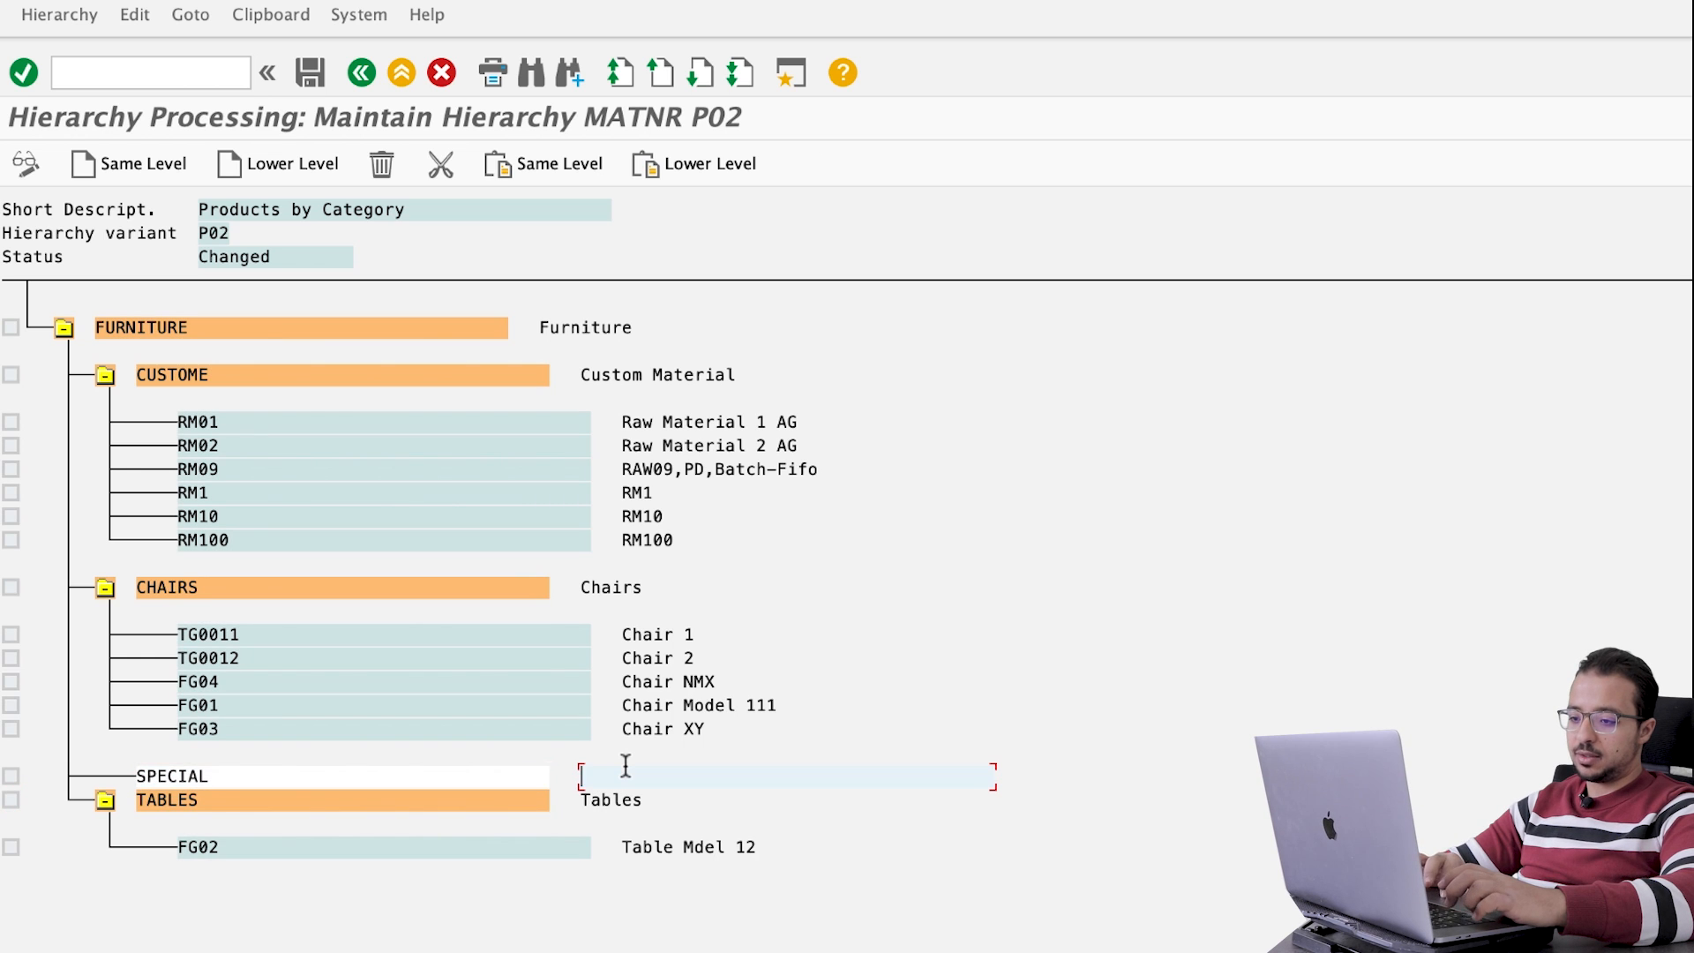
type("Special C")
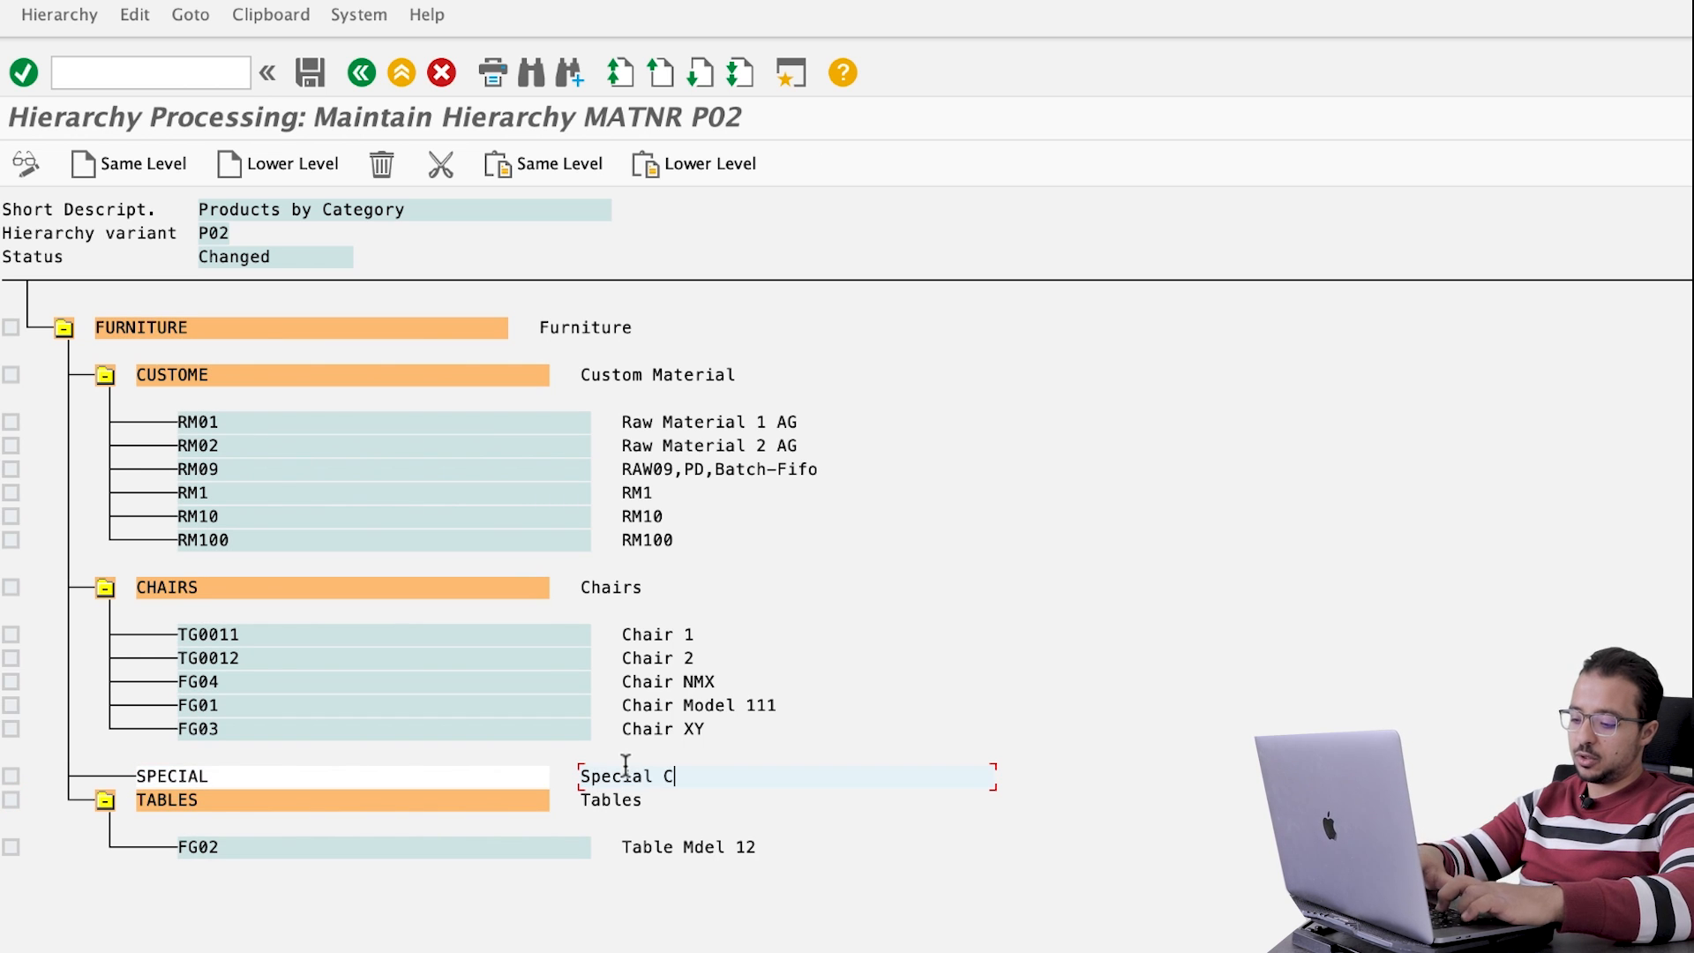
type("hairs")
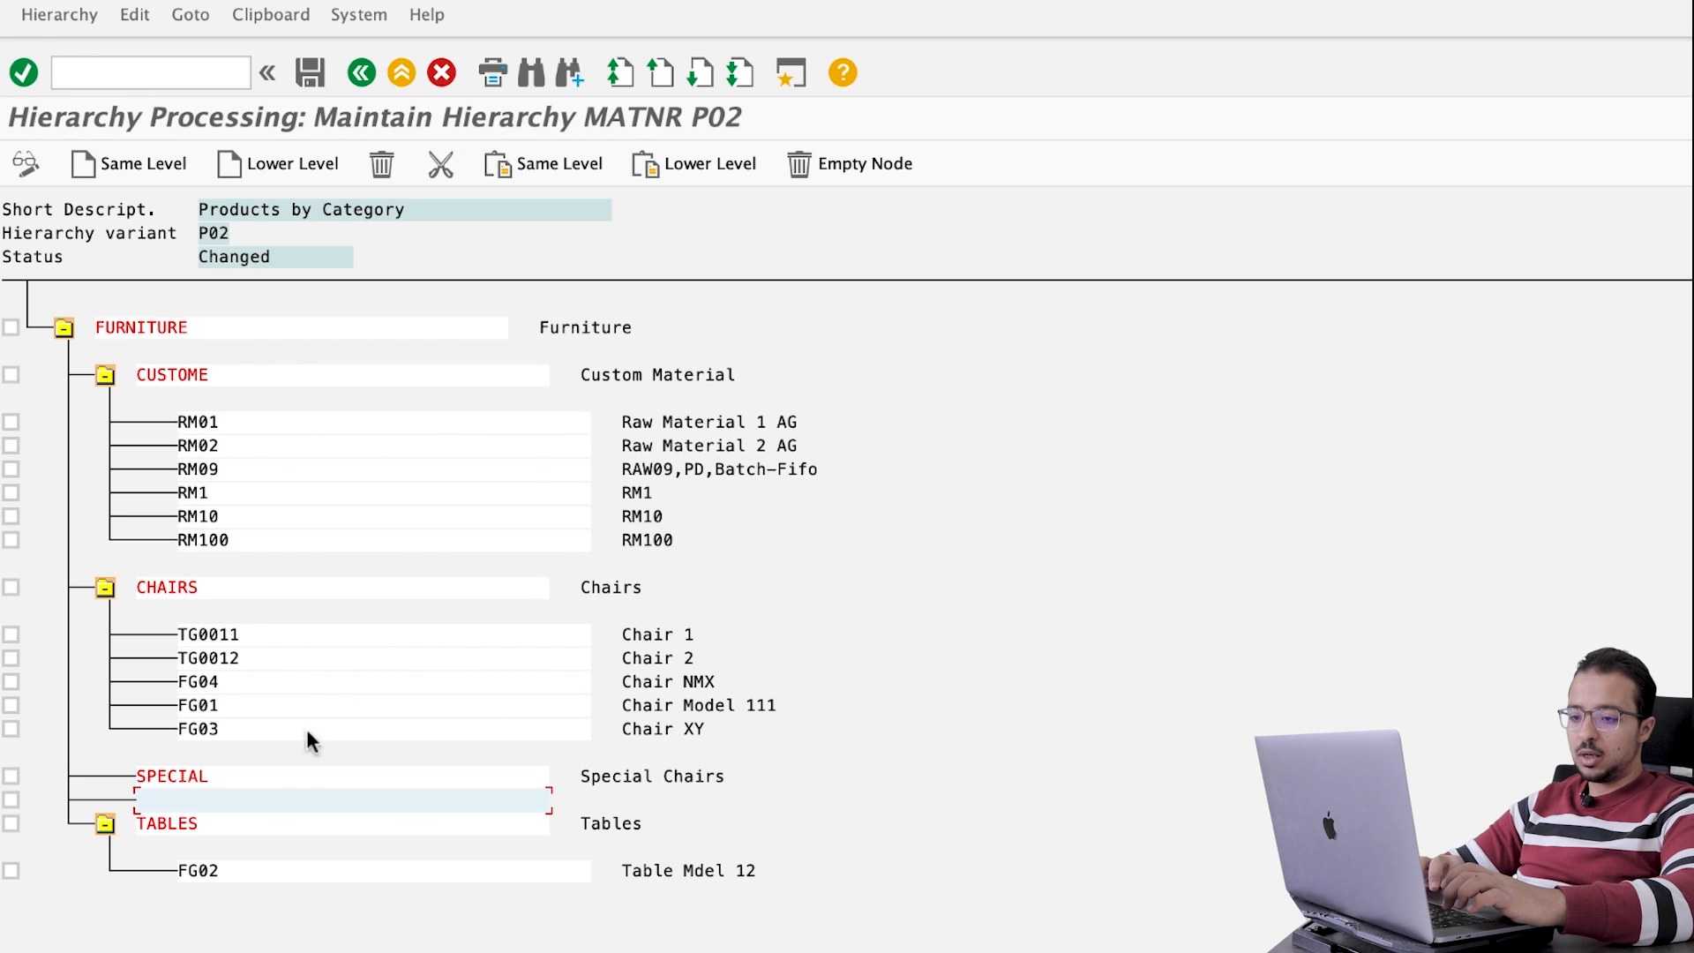
Step: Mark chair TG0011 for moving out of CHAIRS
left_click(208, 633)
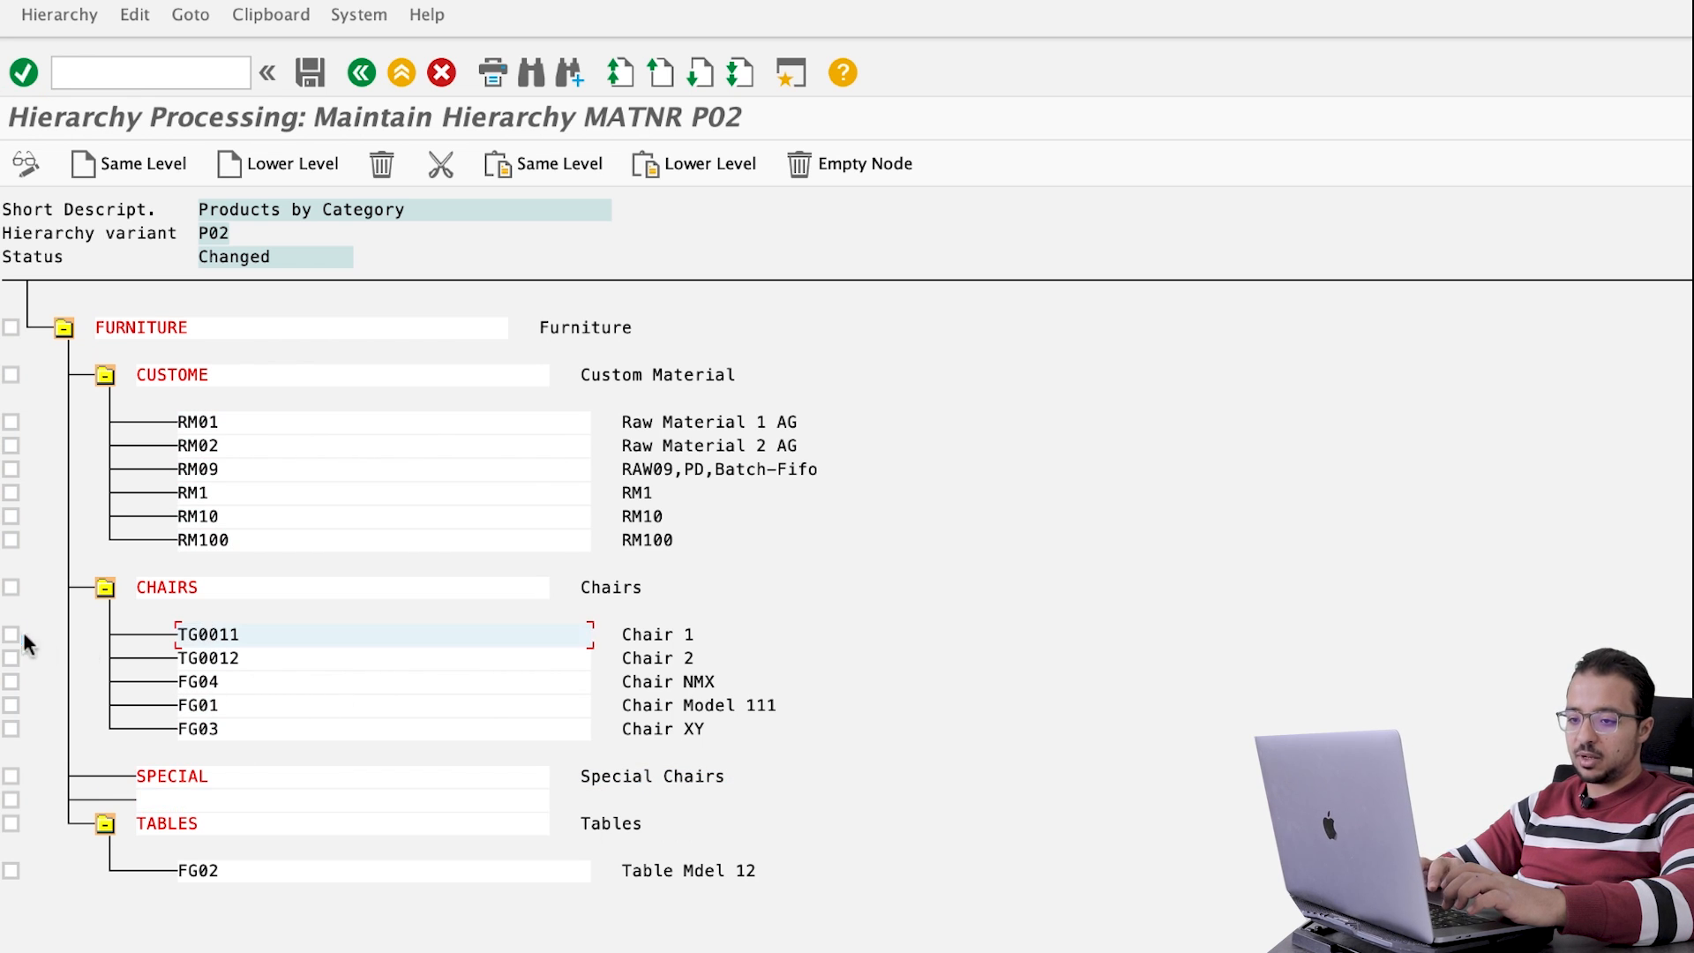
left_click(12, 633)
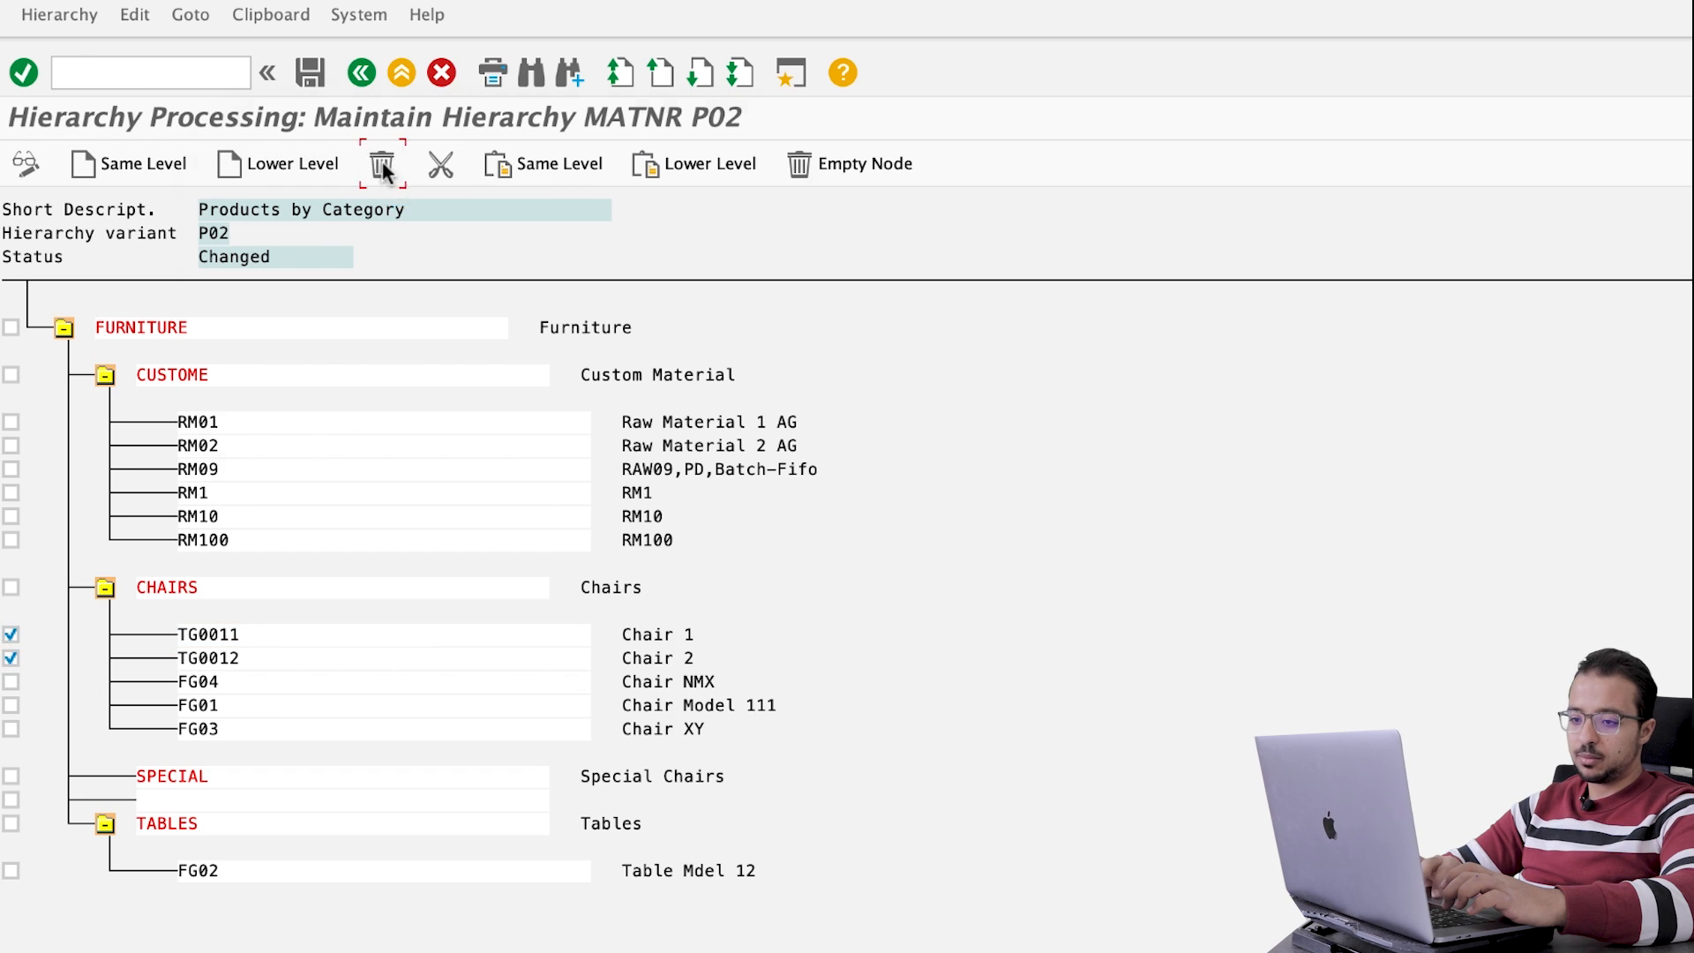
Step: Move the marked chairs, enter TG0011/TG0012 under SPECIAL and save hierarchy P02
left_click(383, 162)
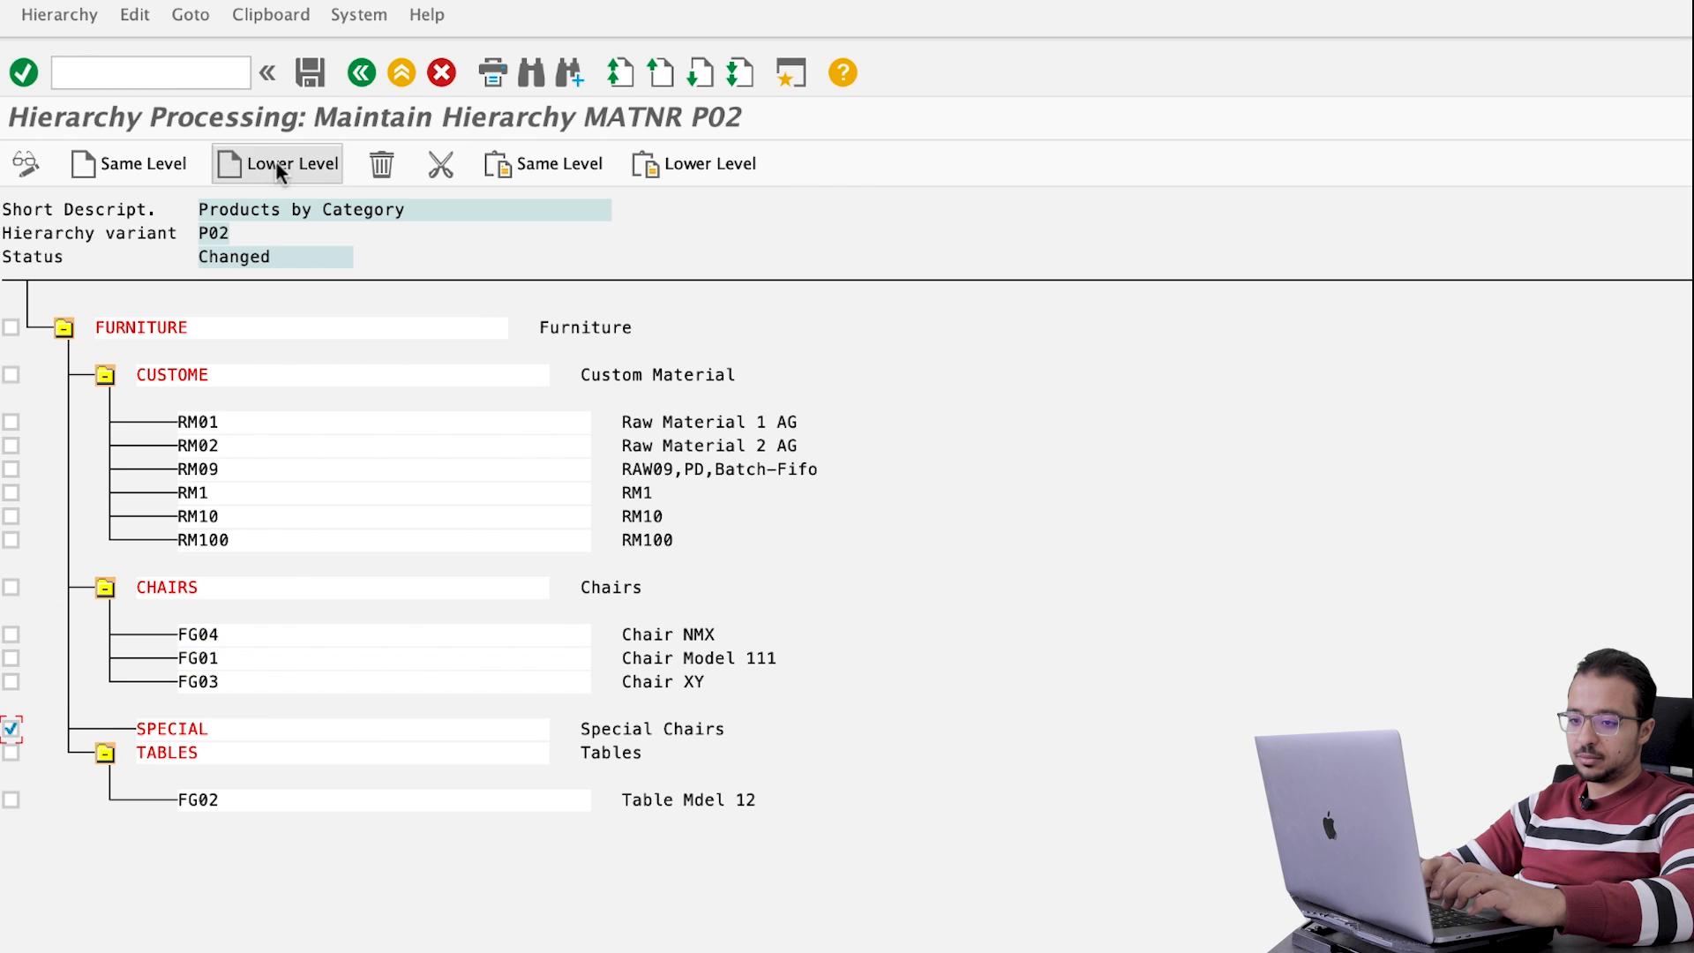
left_click(291, 162)
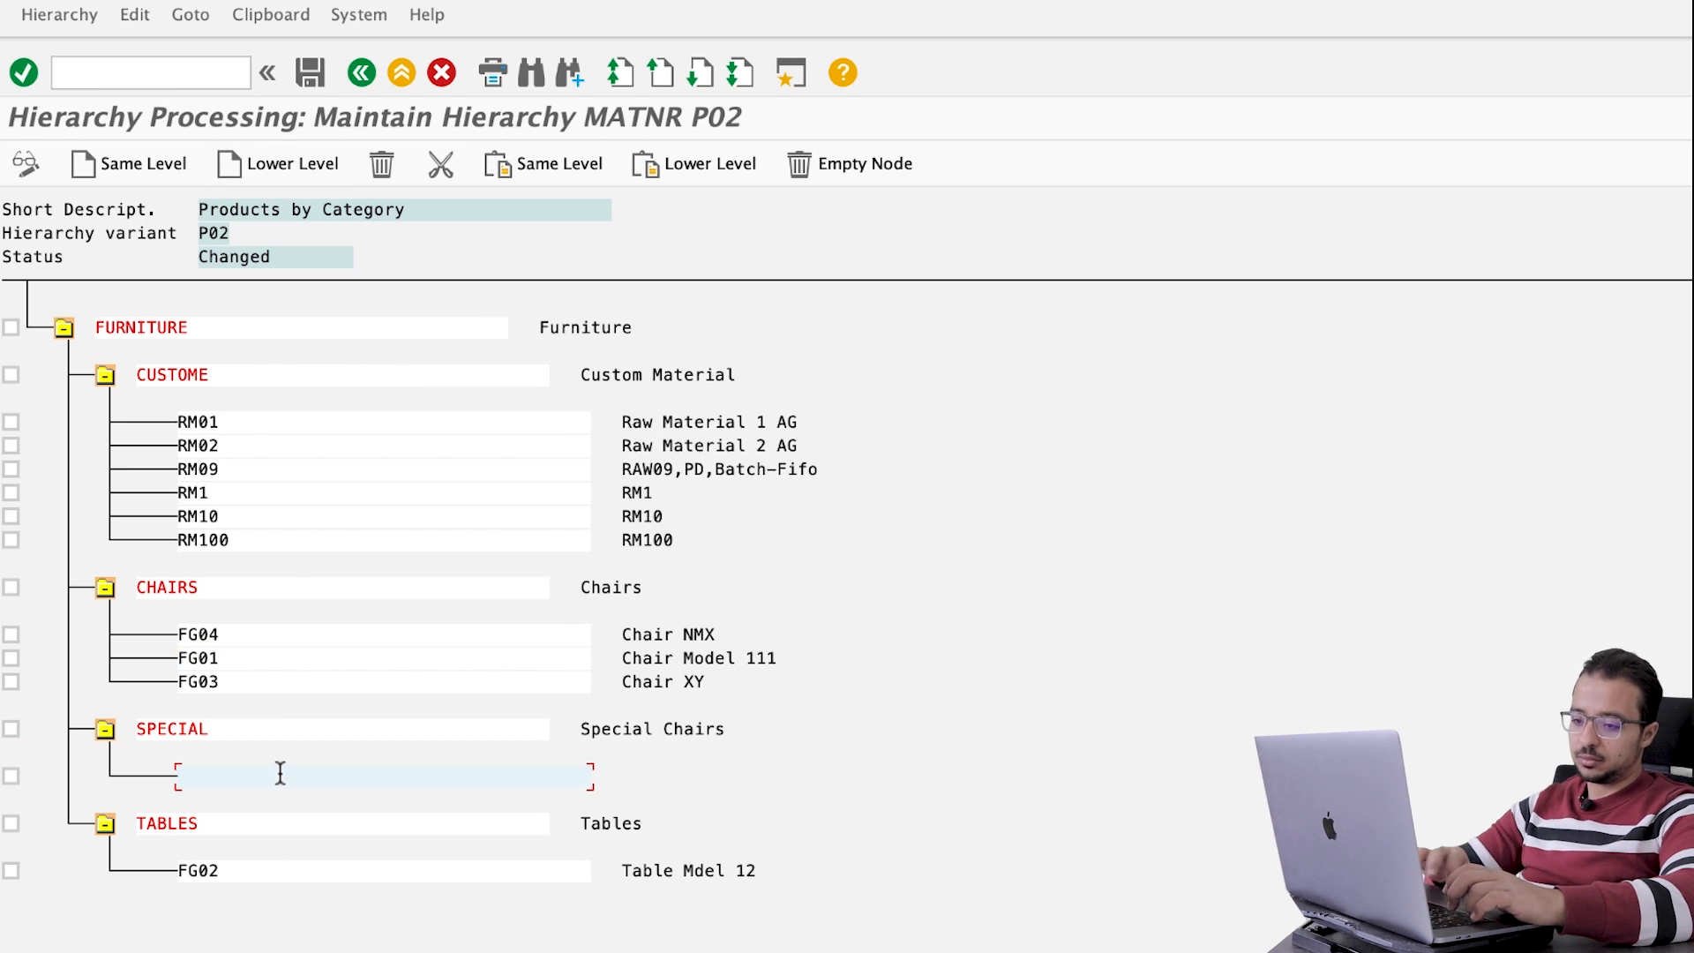
type("TH0011")
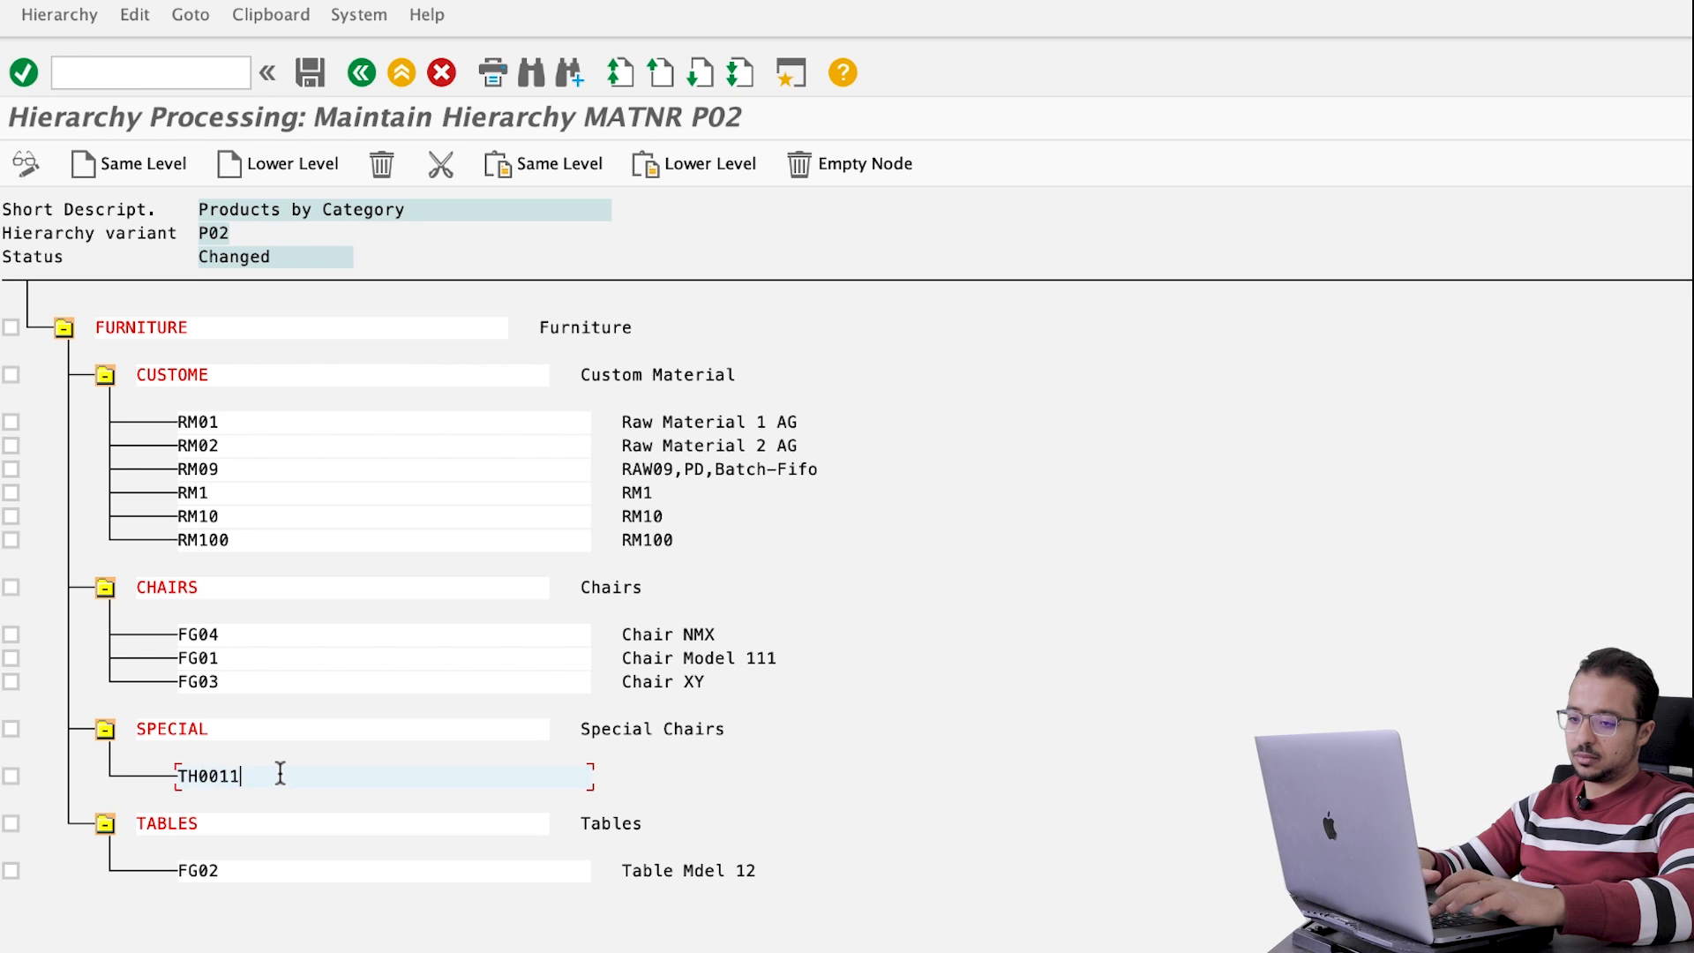
type("TG001")
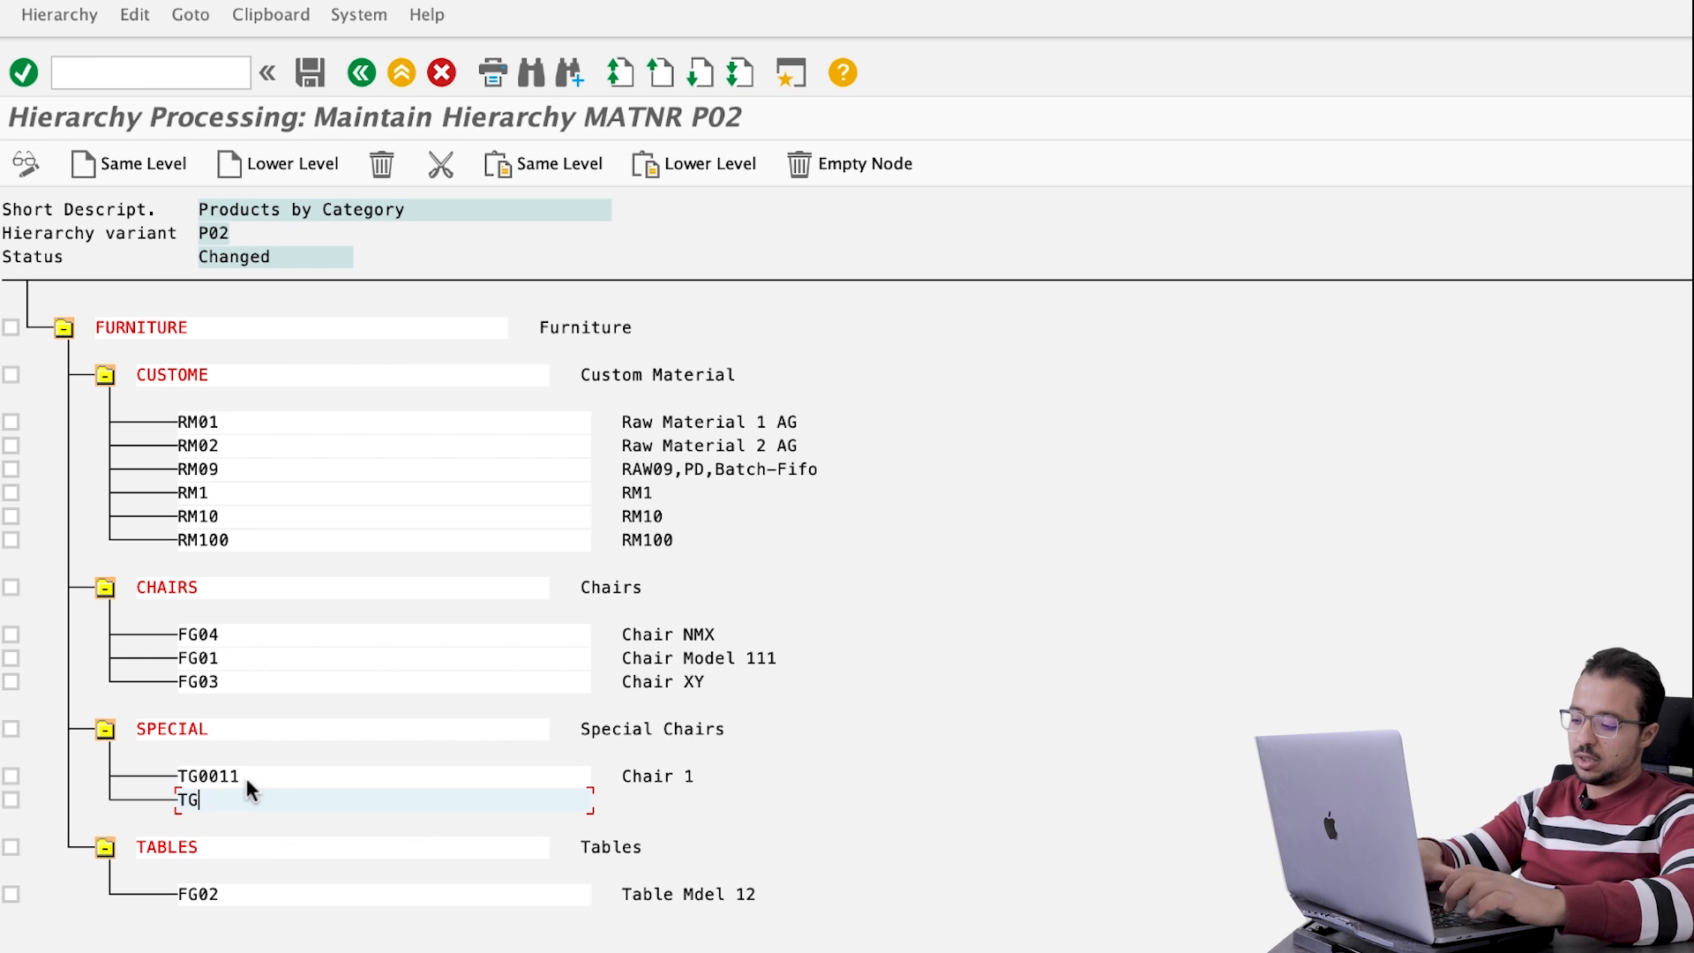
left_click(311, 72)
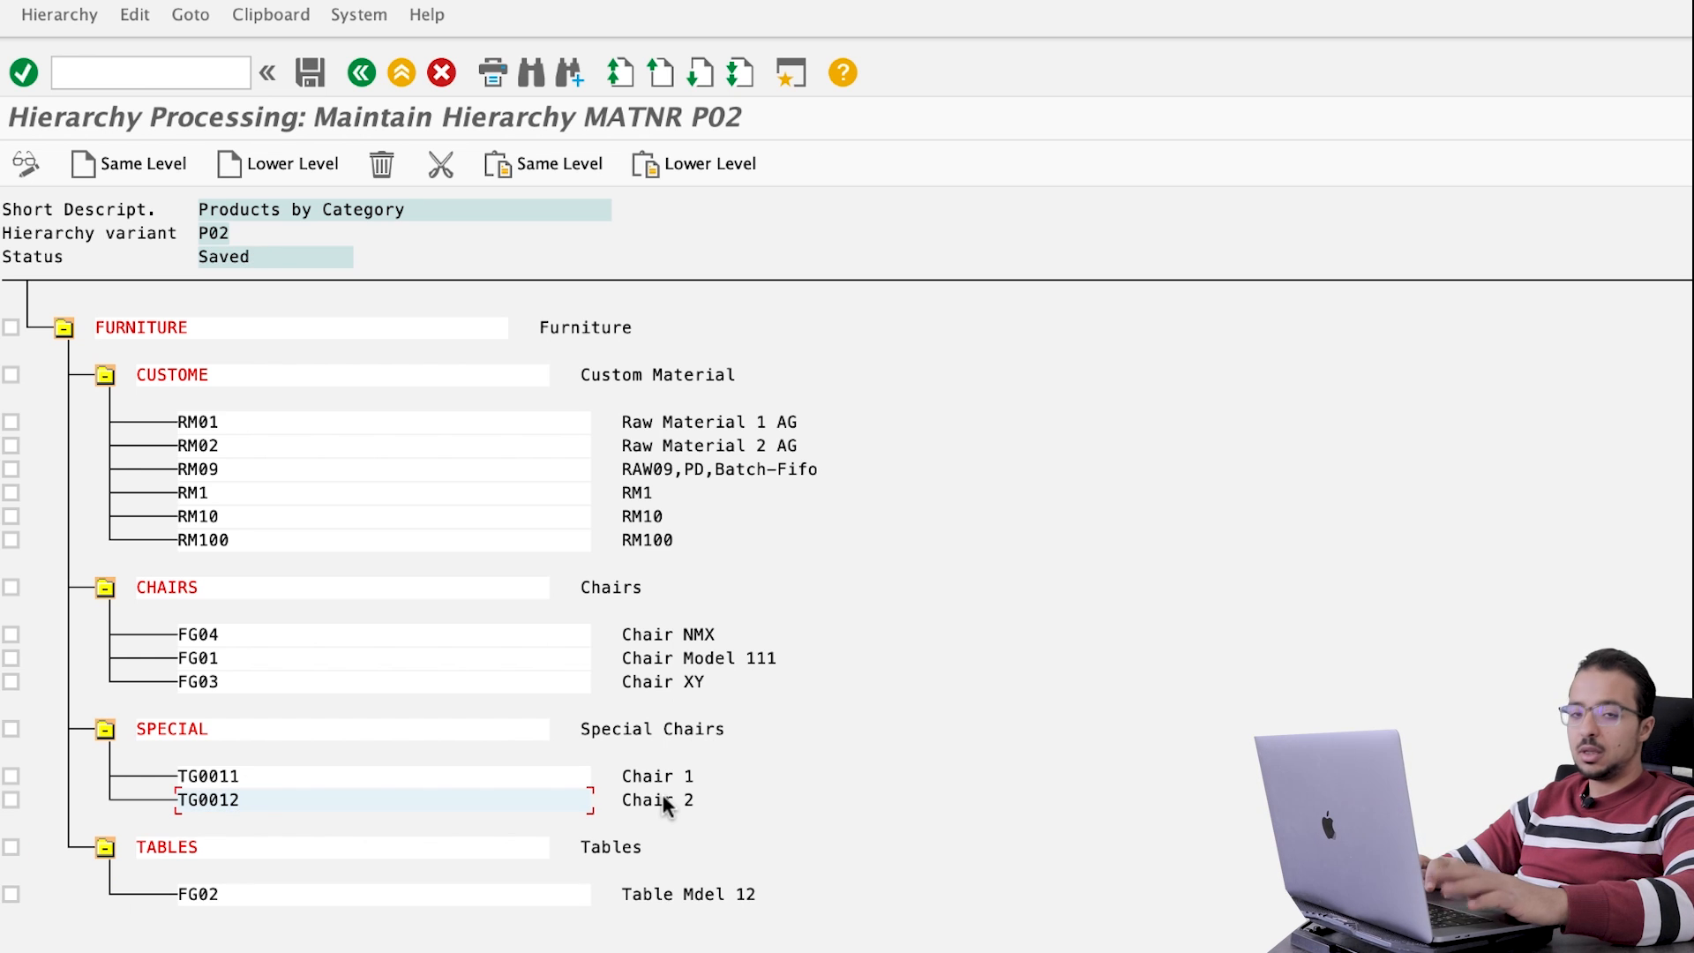
mouse_move(517, 725)
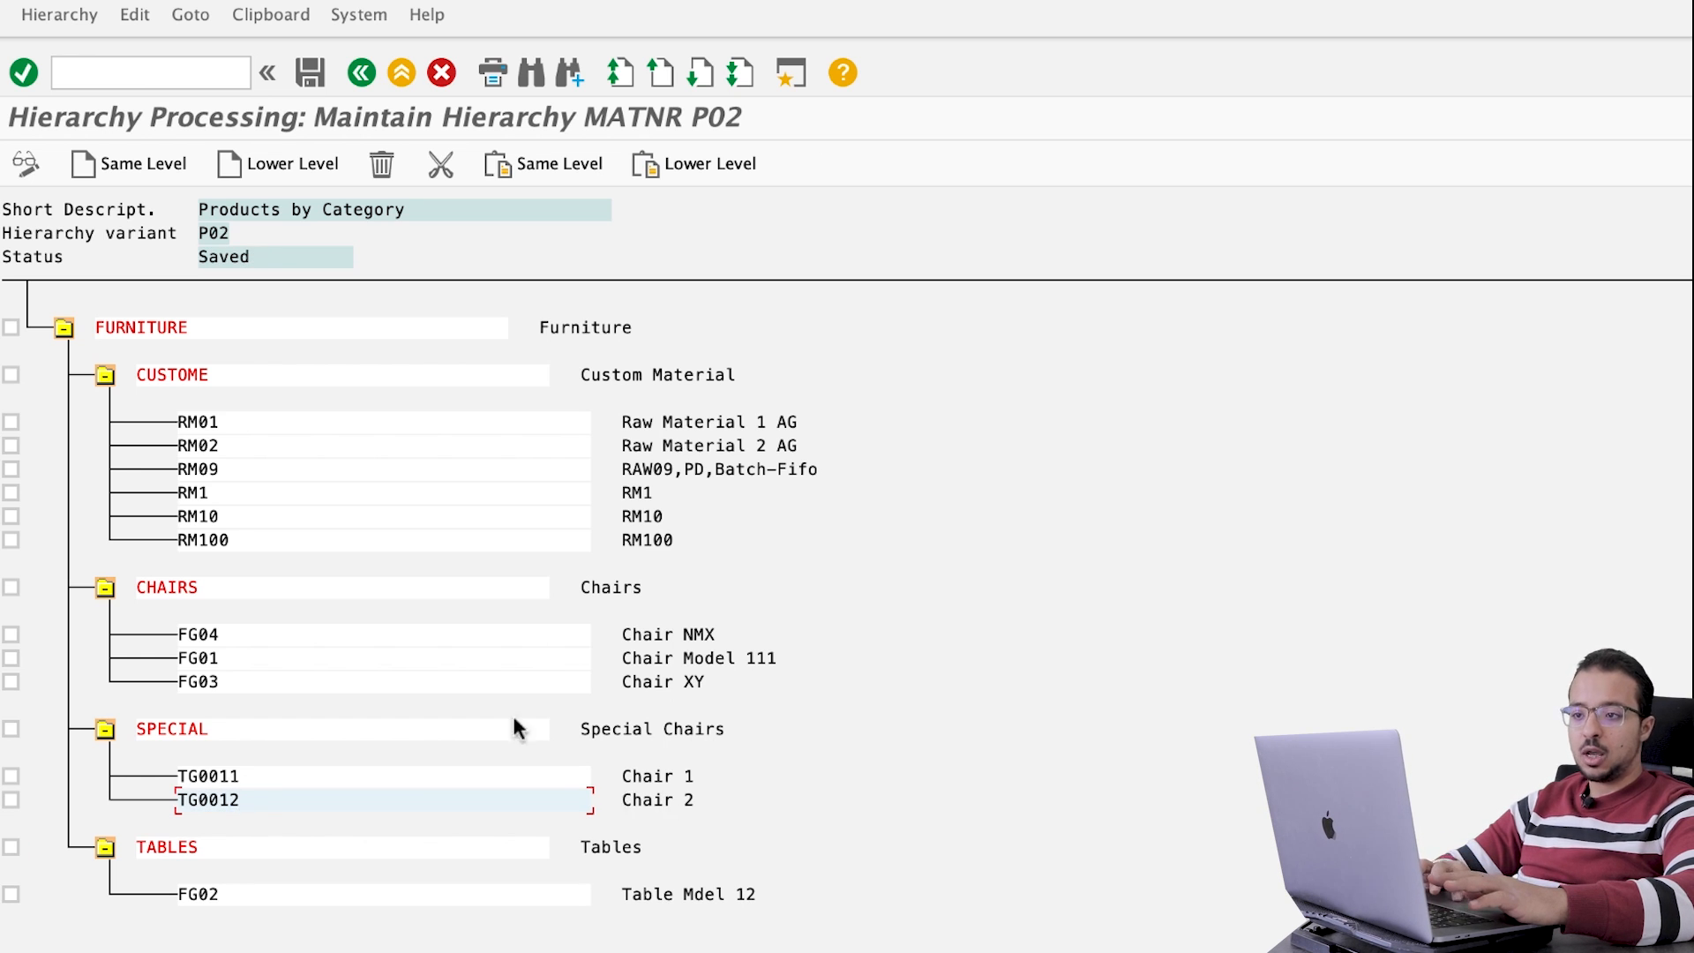
mouse_move(726, 305)
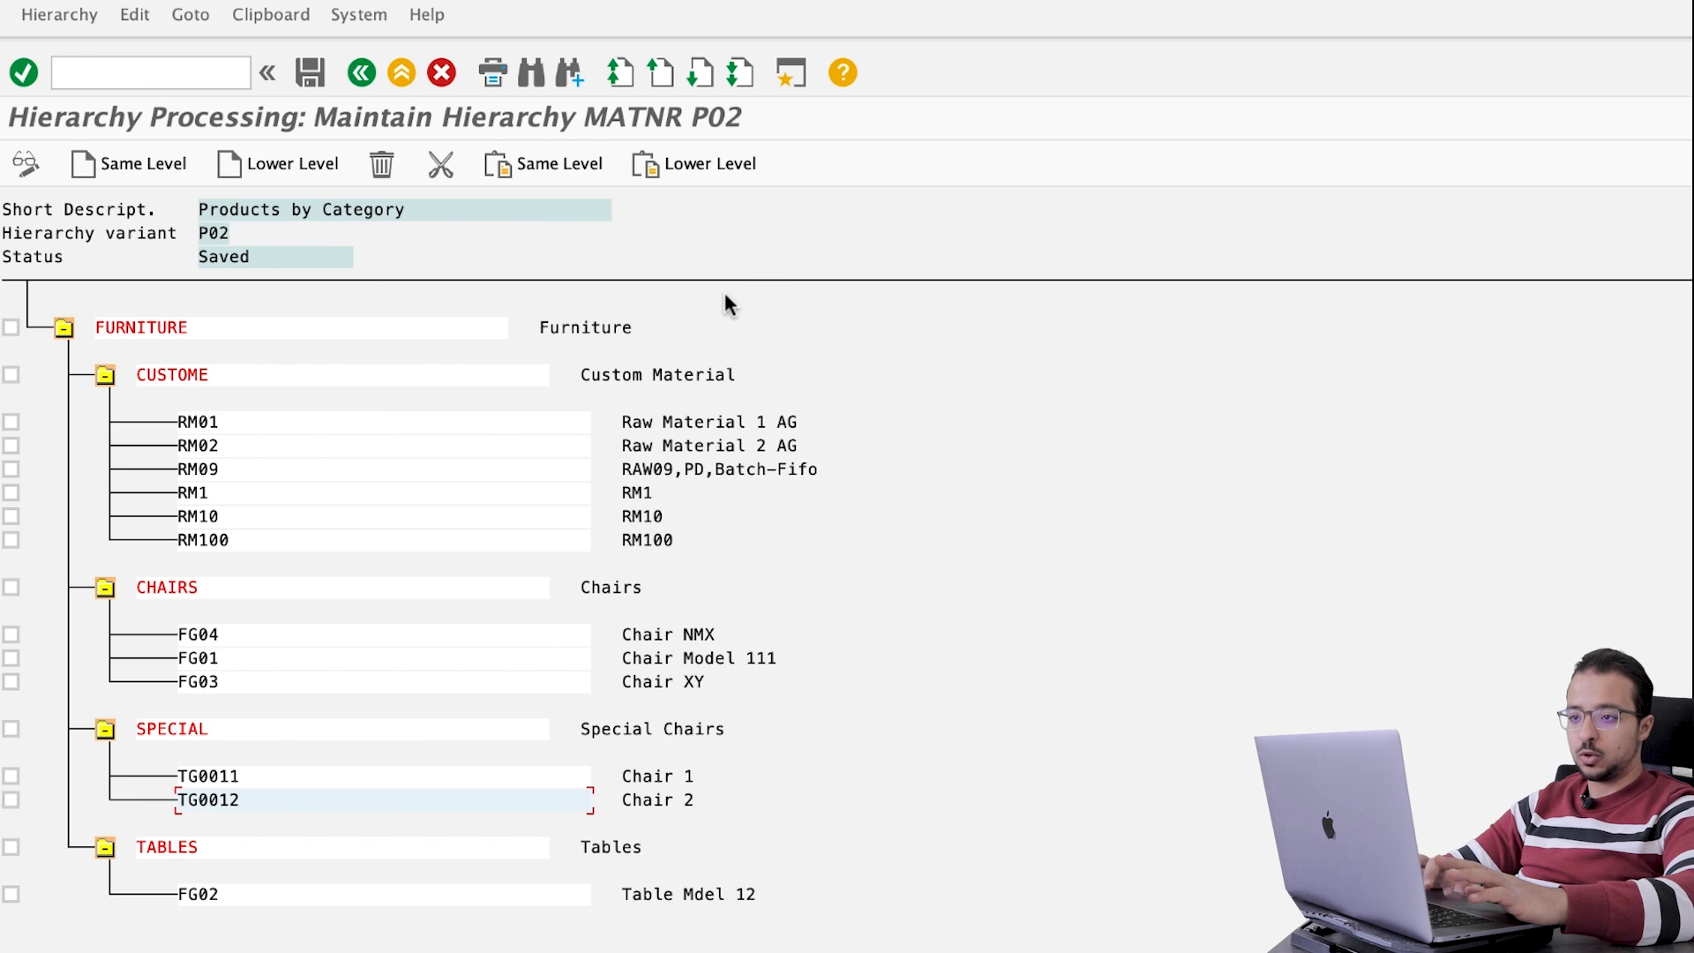
mouse_move(312, 81)
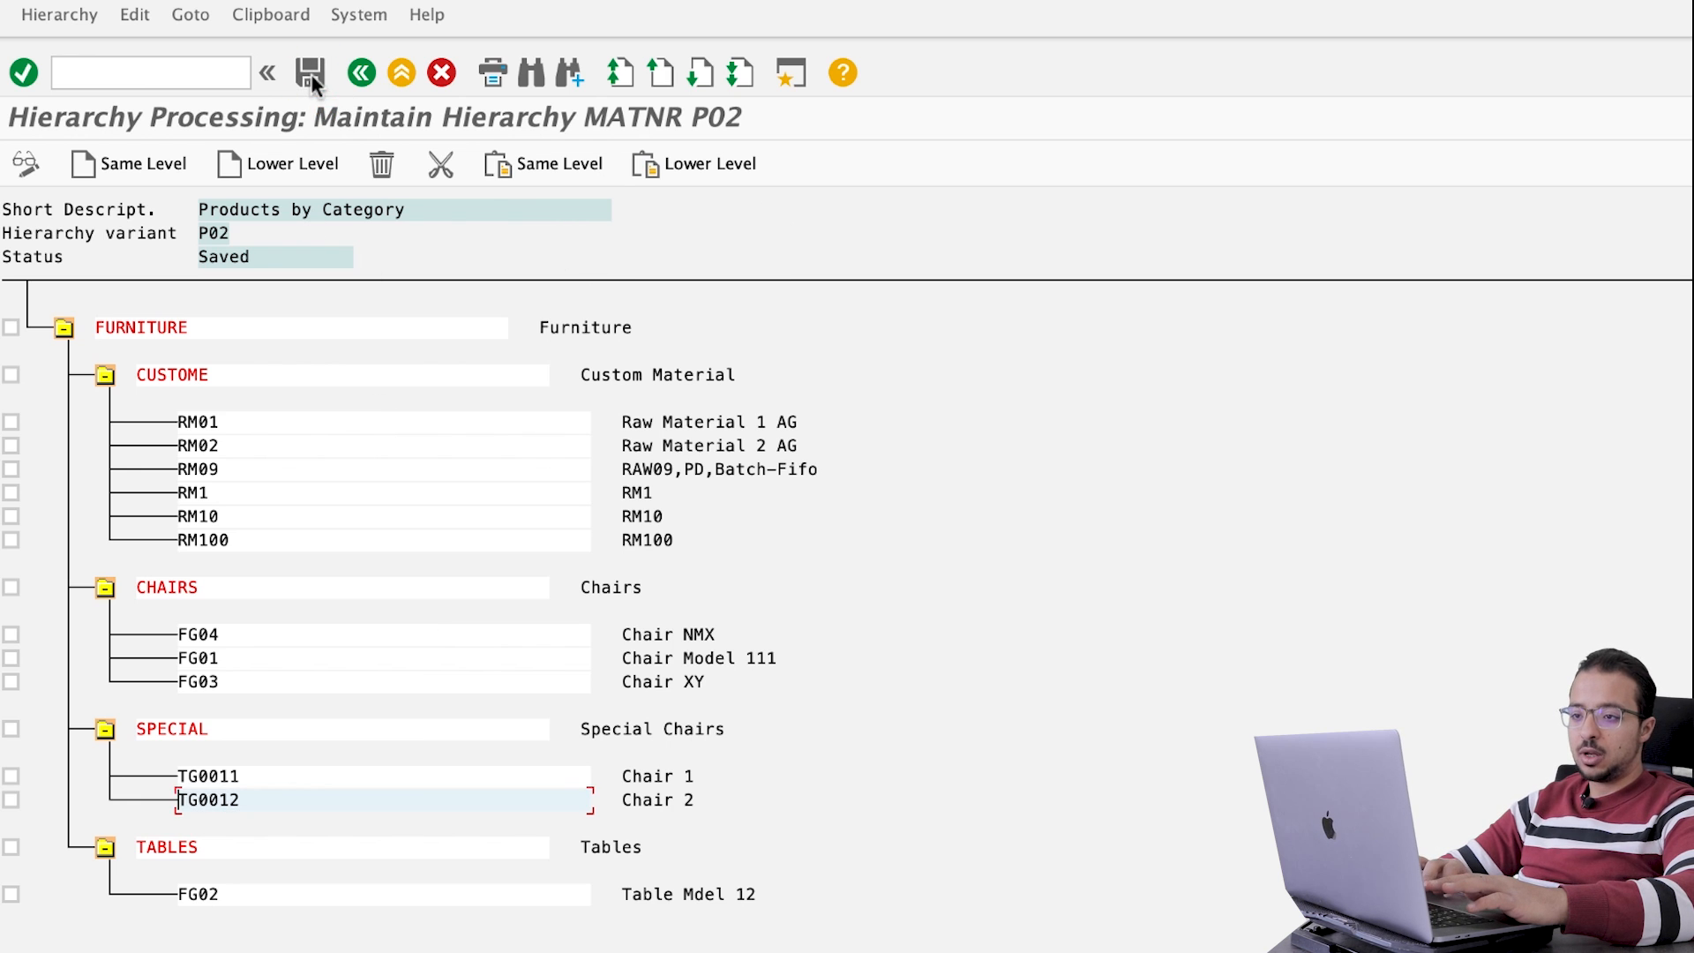
mouse_move(272, 14)
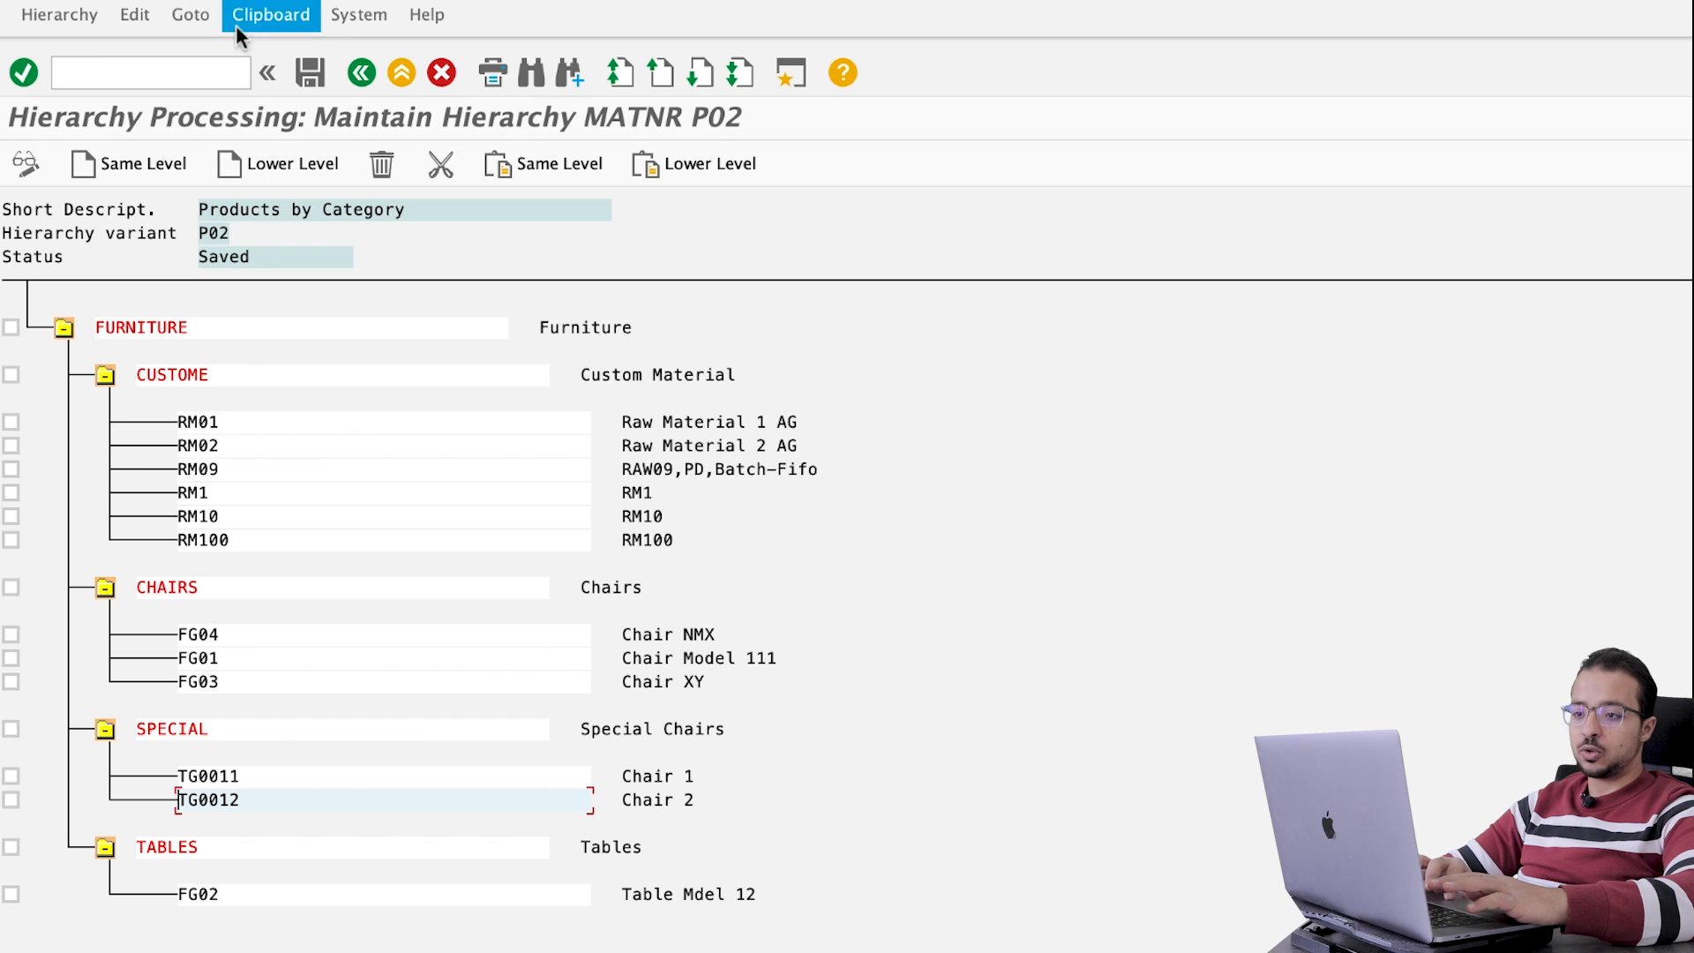
Step: Change P02's description from 'Products by Category' to 'Products by Special' in its attributes and go back
left_click(190, 14)
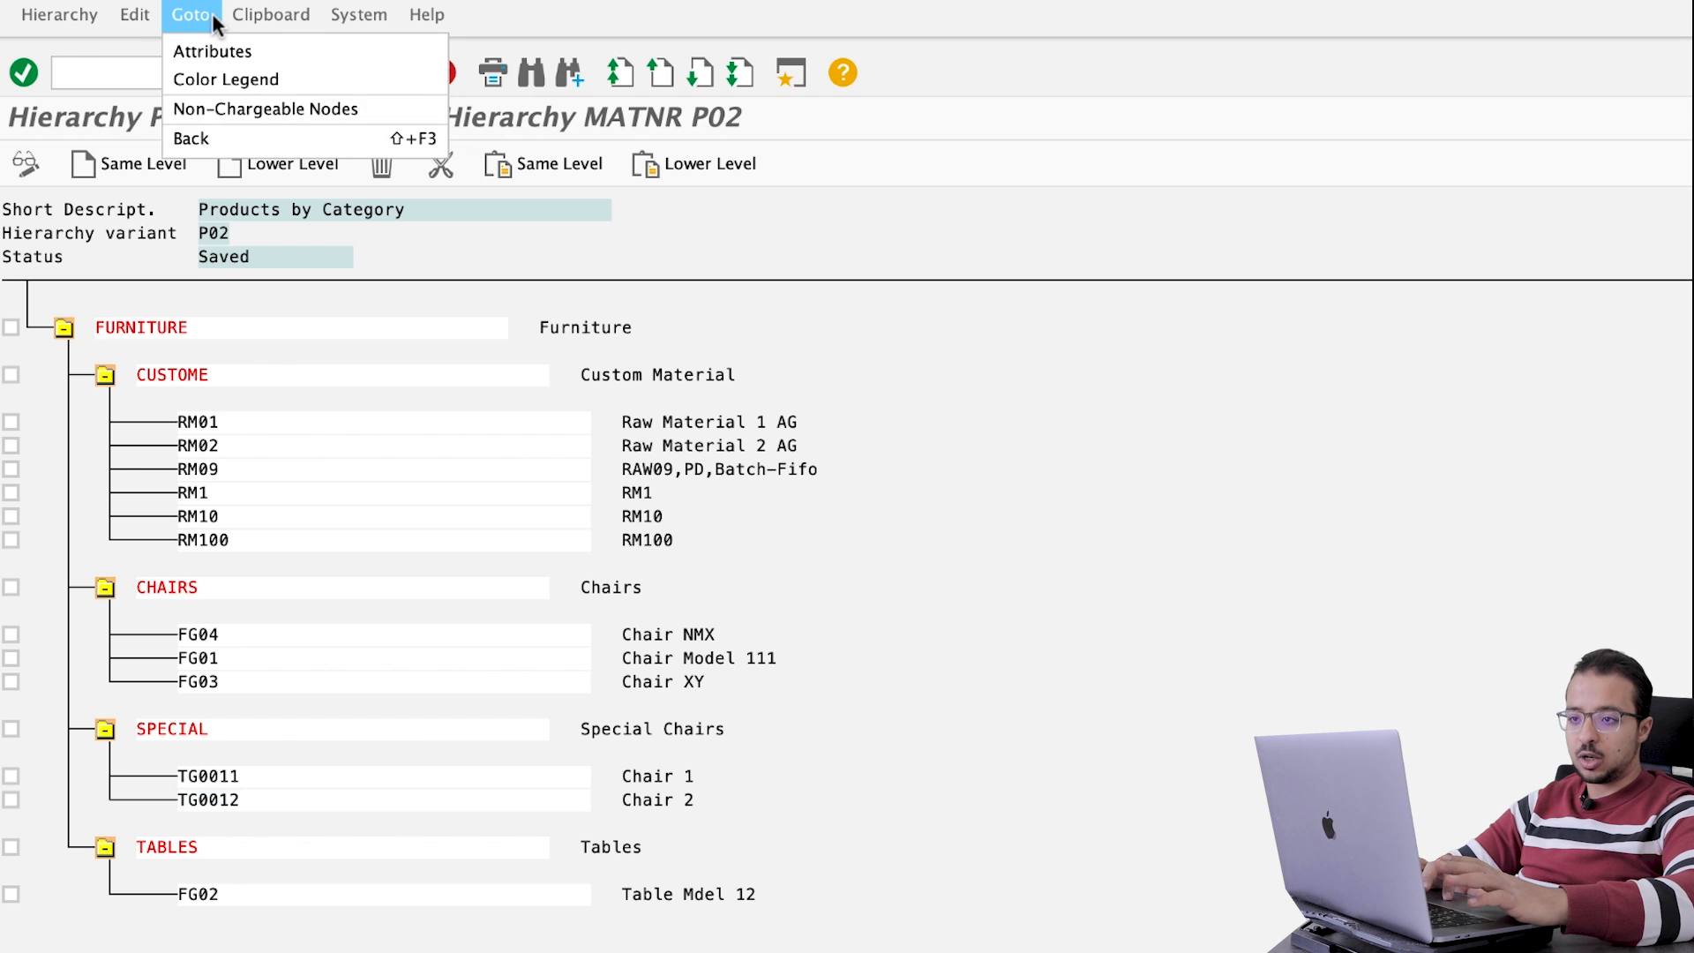
left_click(212, 51)
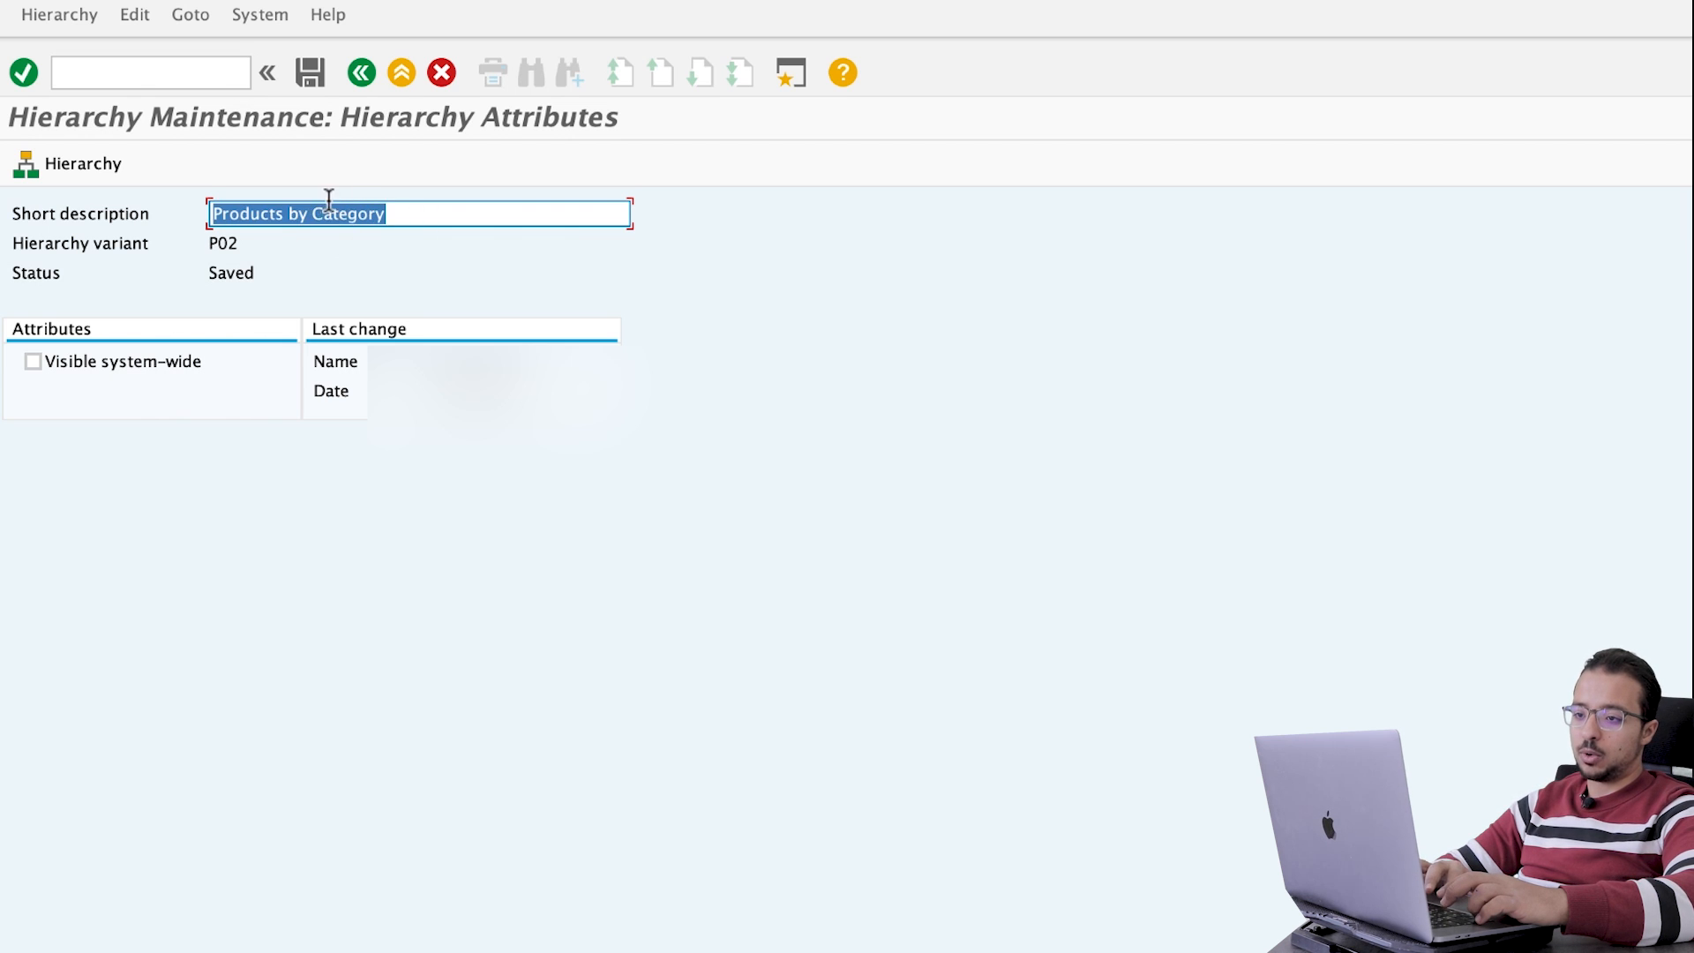
double_click(347, 214)
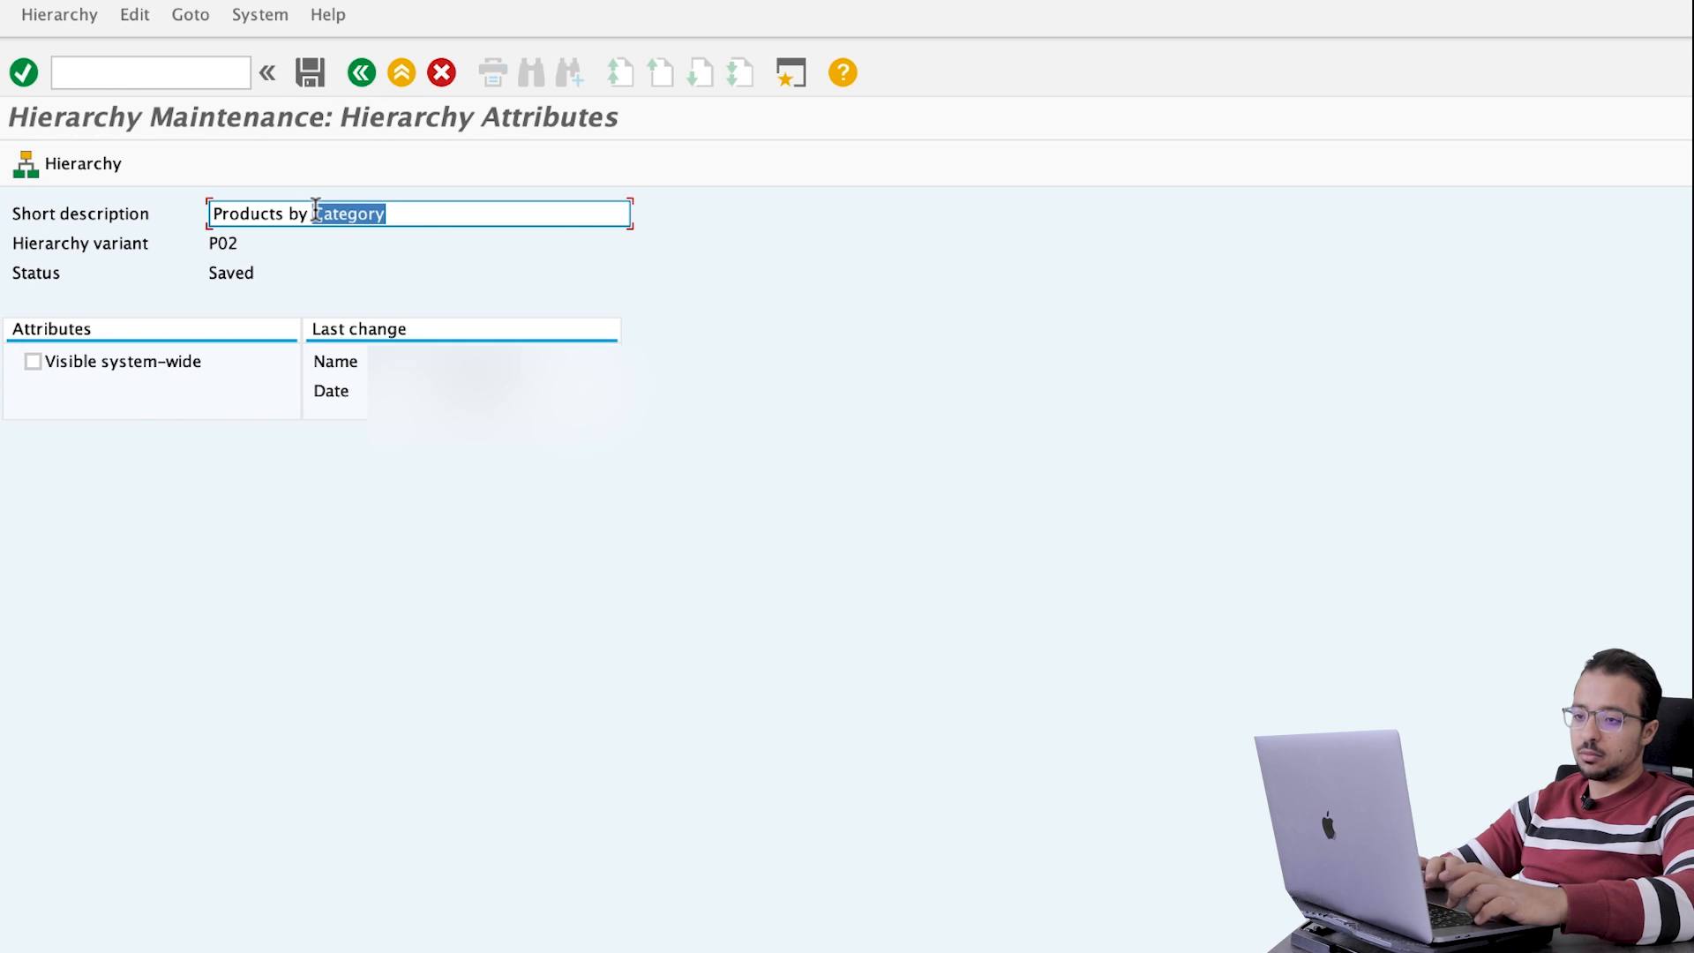
type("Special")
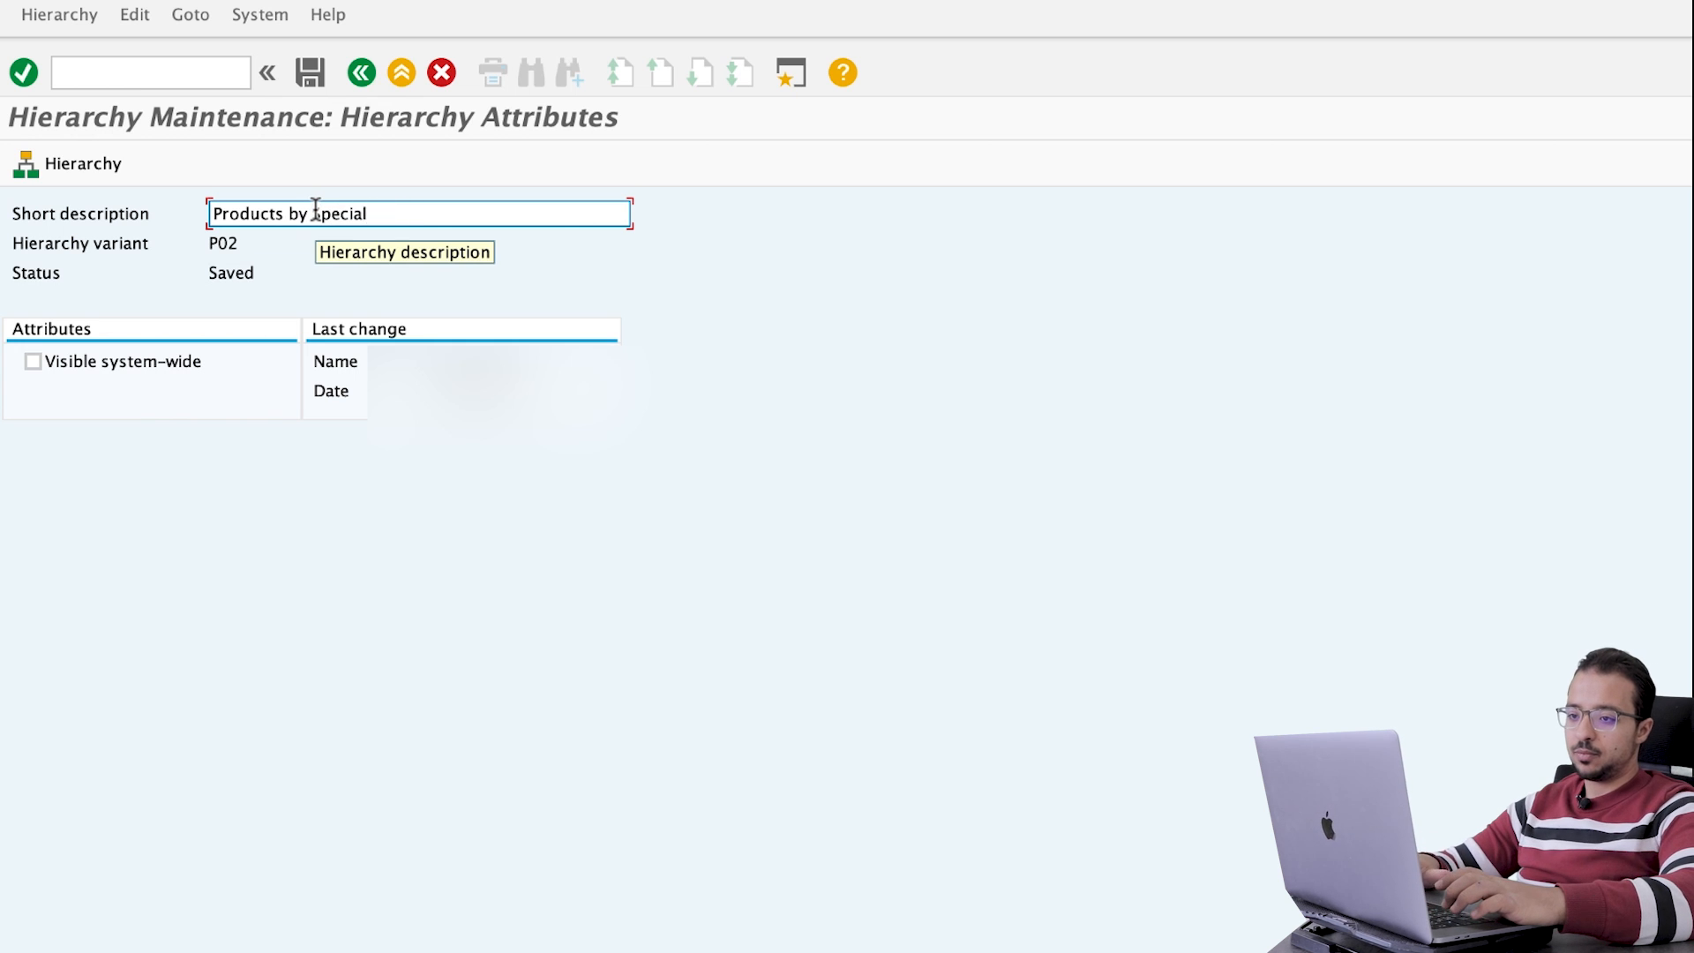
left_click(360, 73)
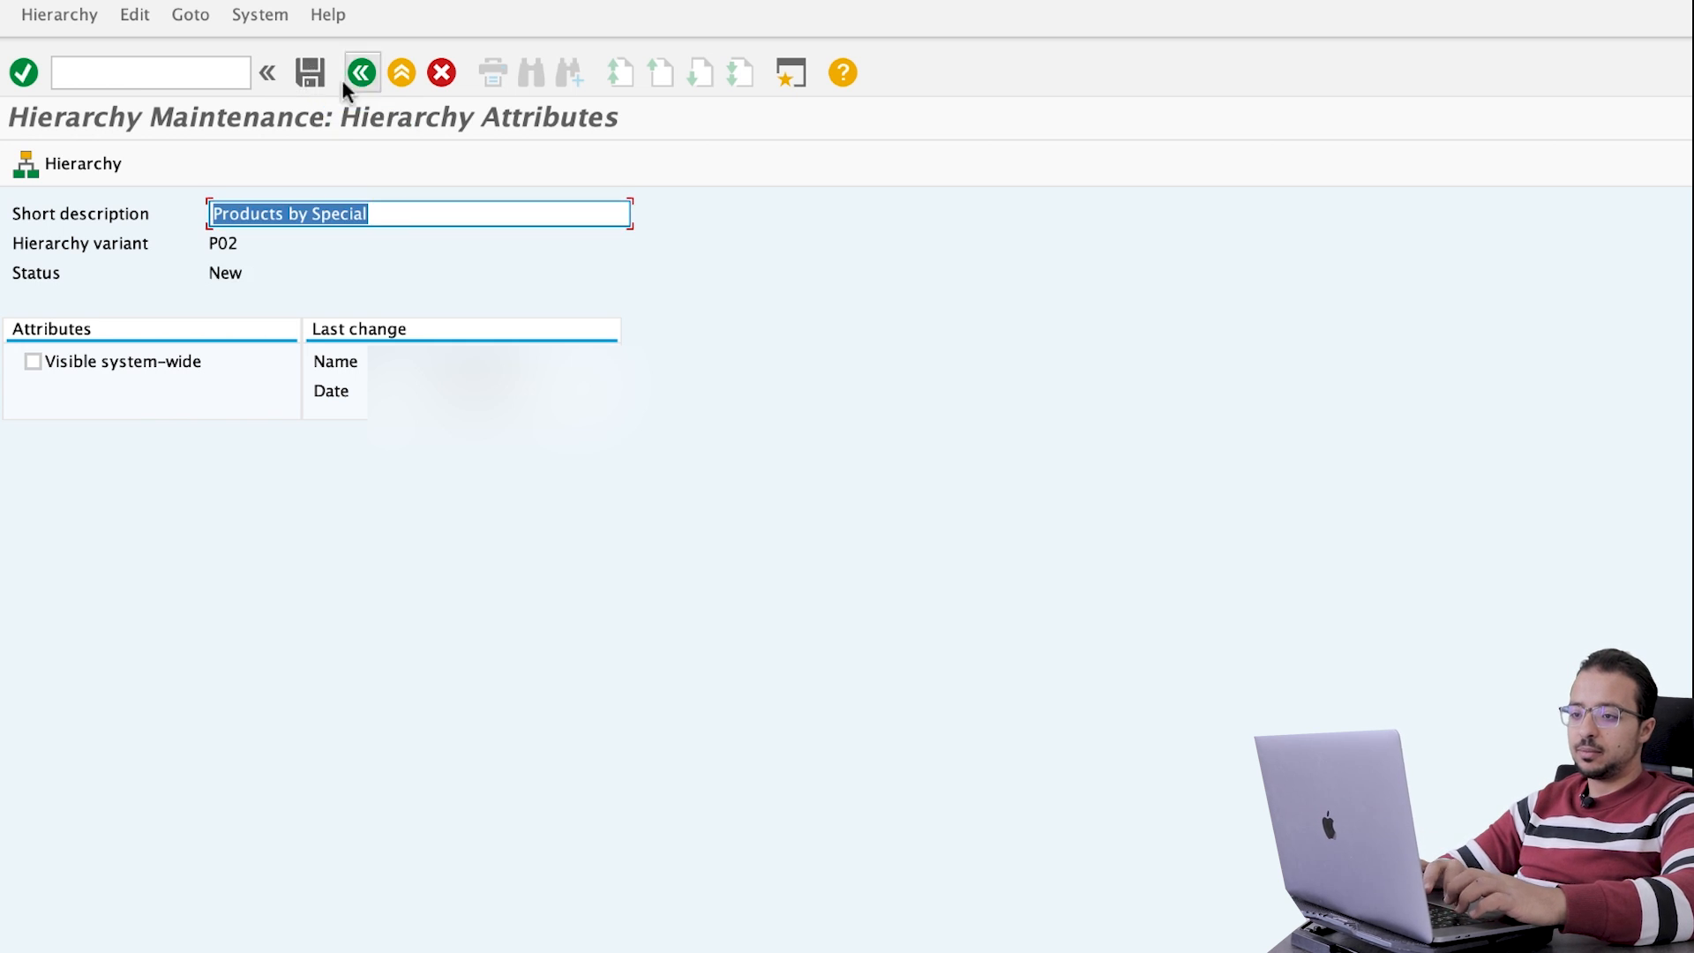
left_click(360, 73)
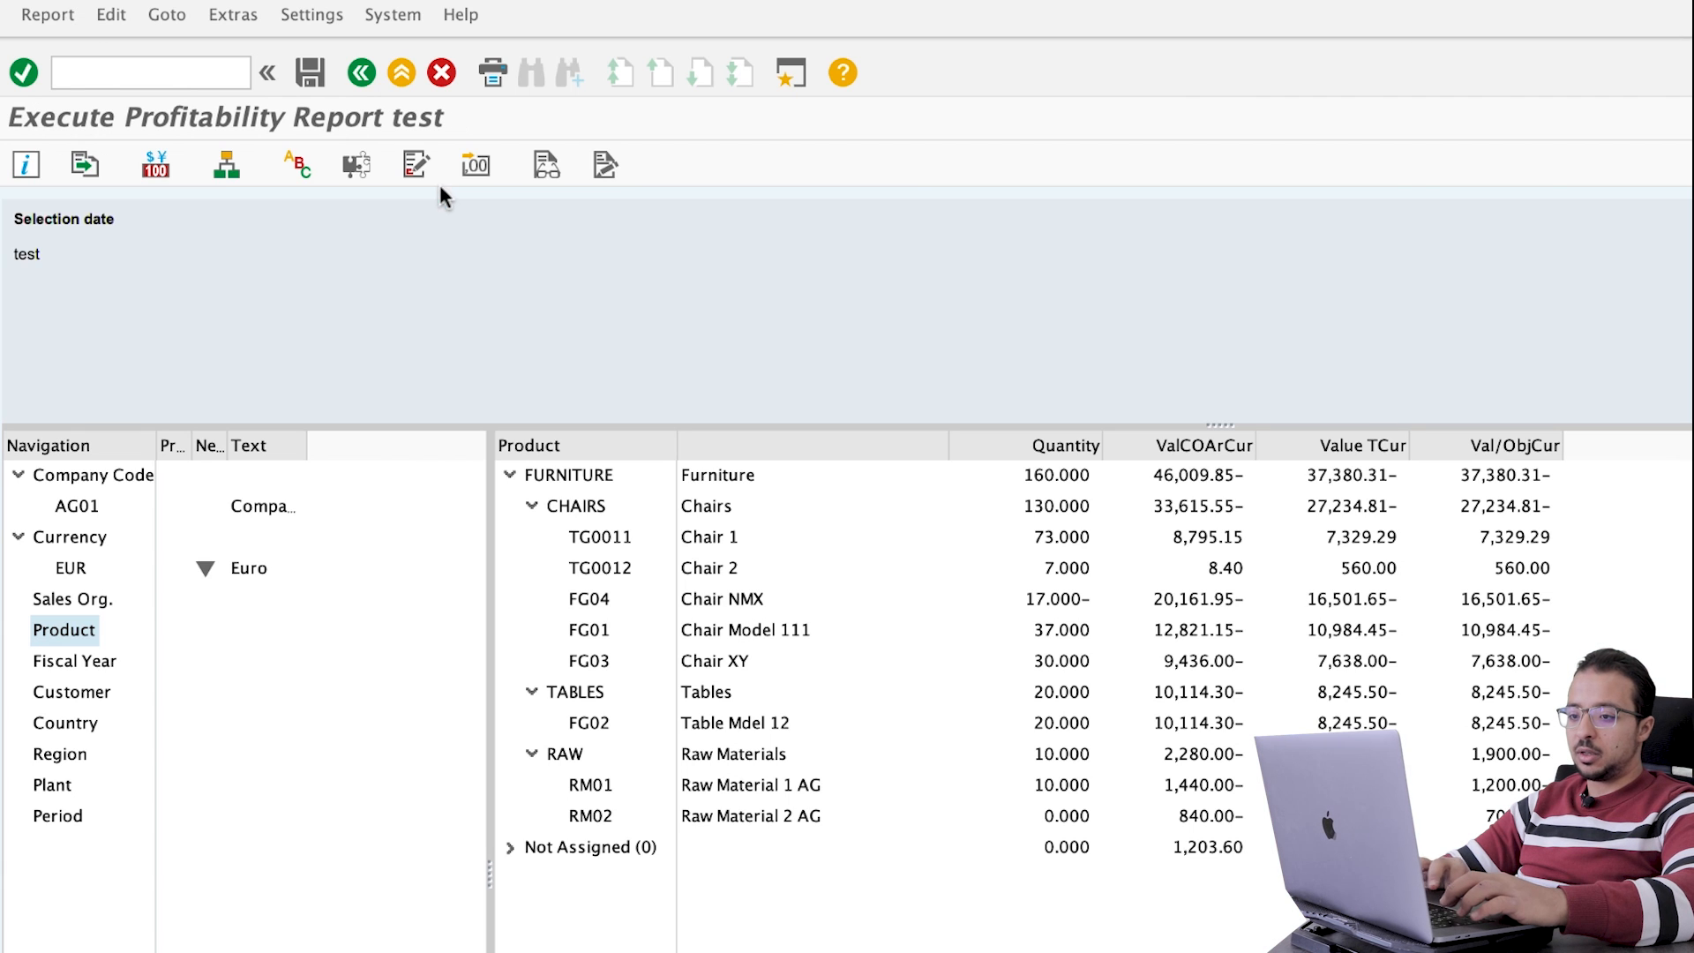
Step: Bring up the hierarchy selection list for the Product characteristic in Navigation
left_click(63, 630)
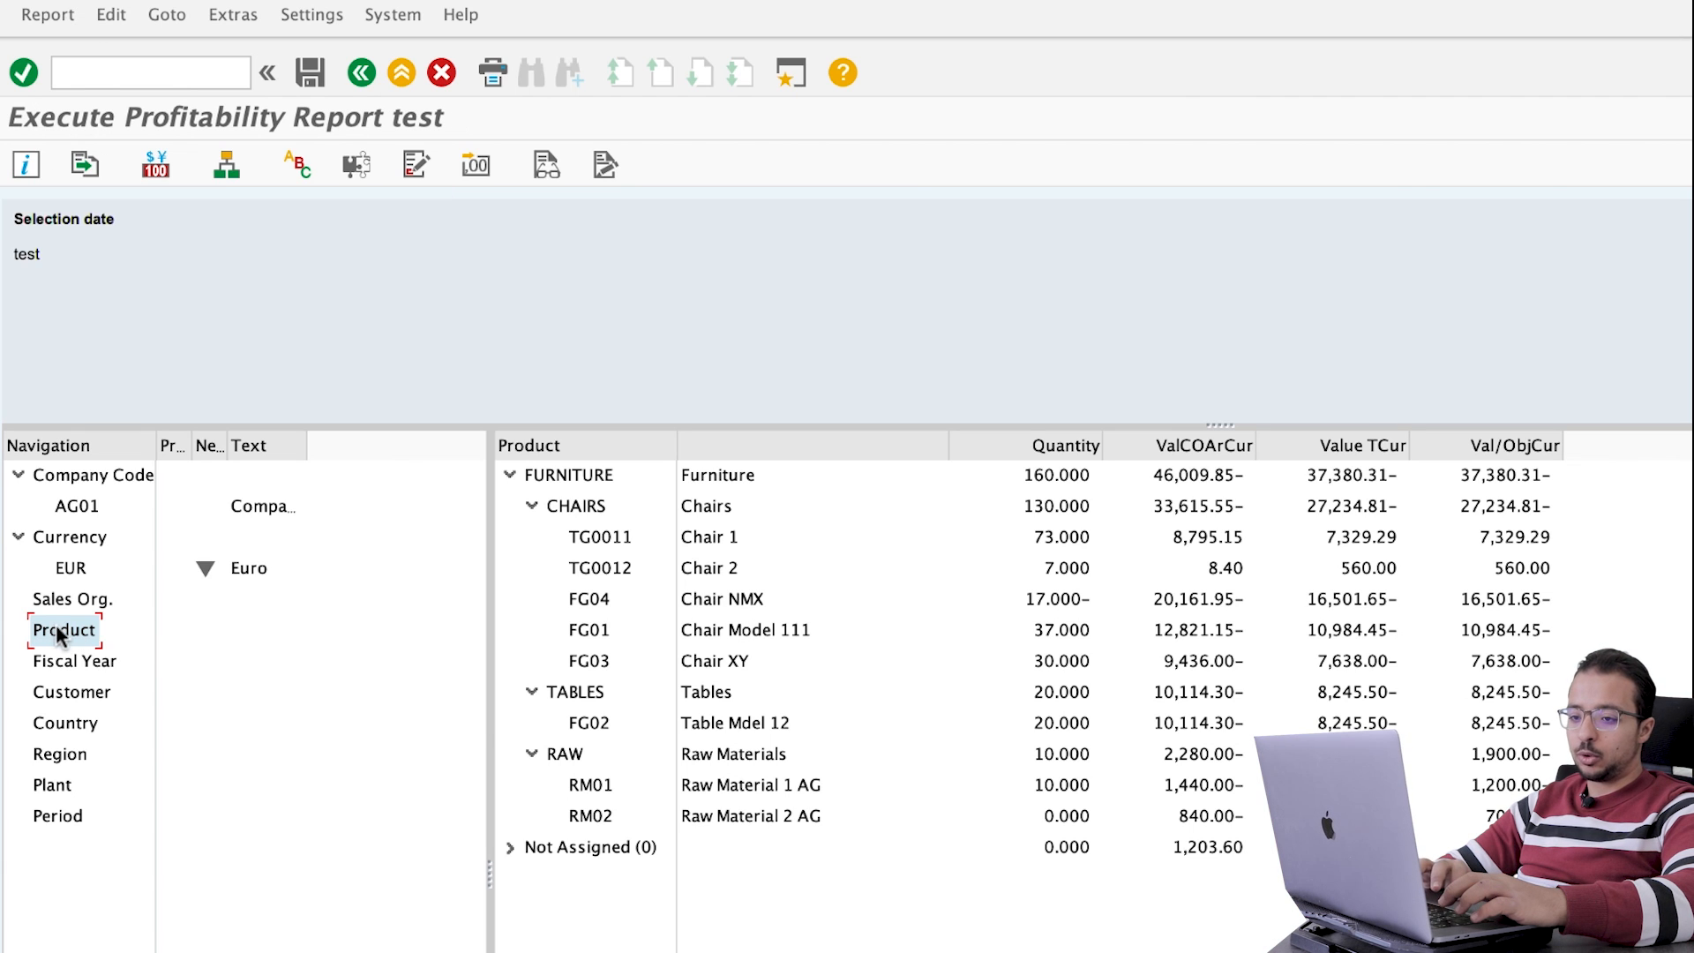
mouse_move(228, 164)
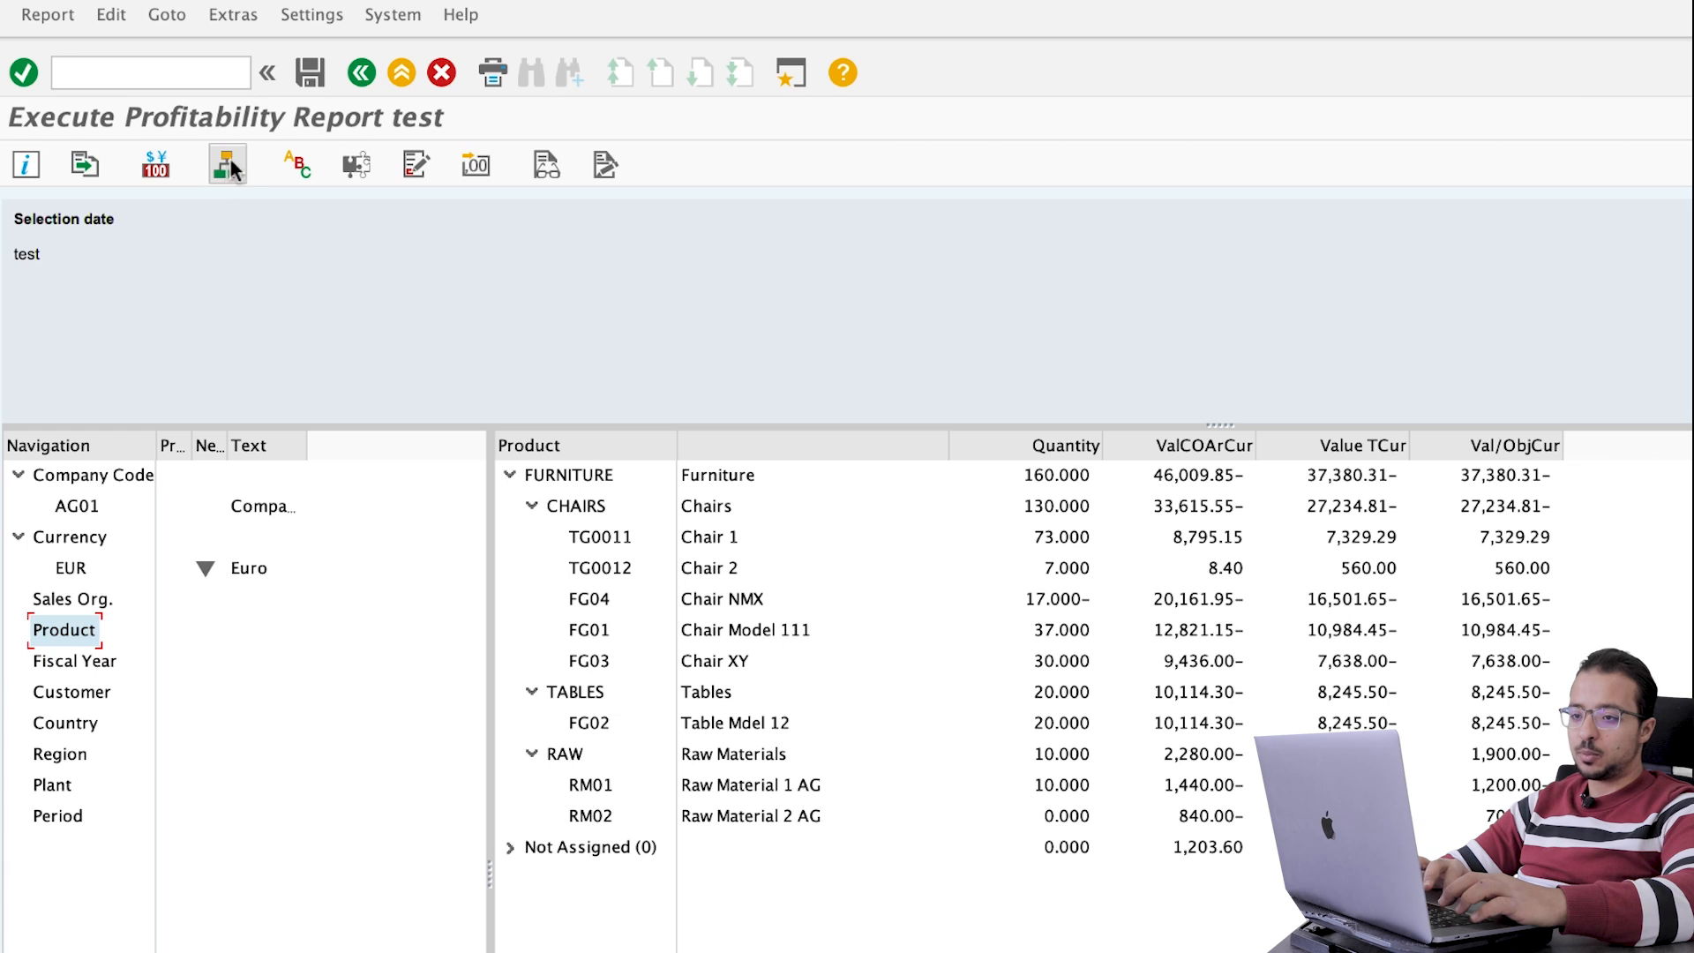
left_click(227, 165)
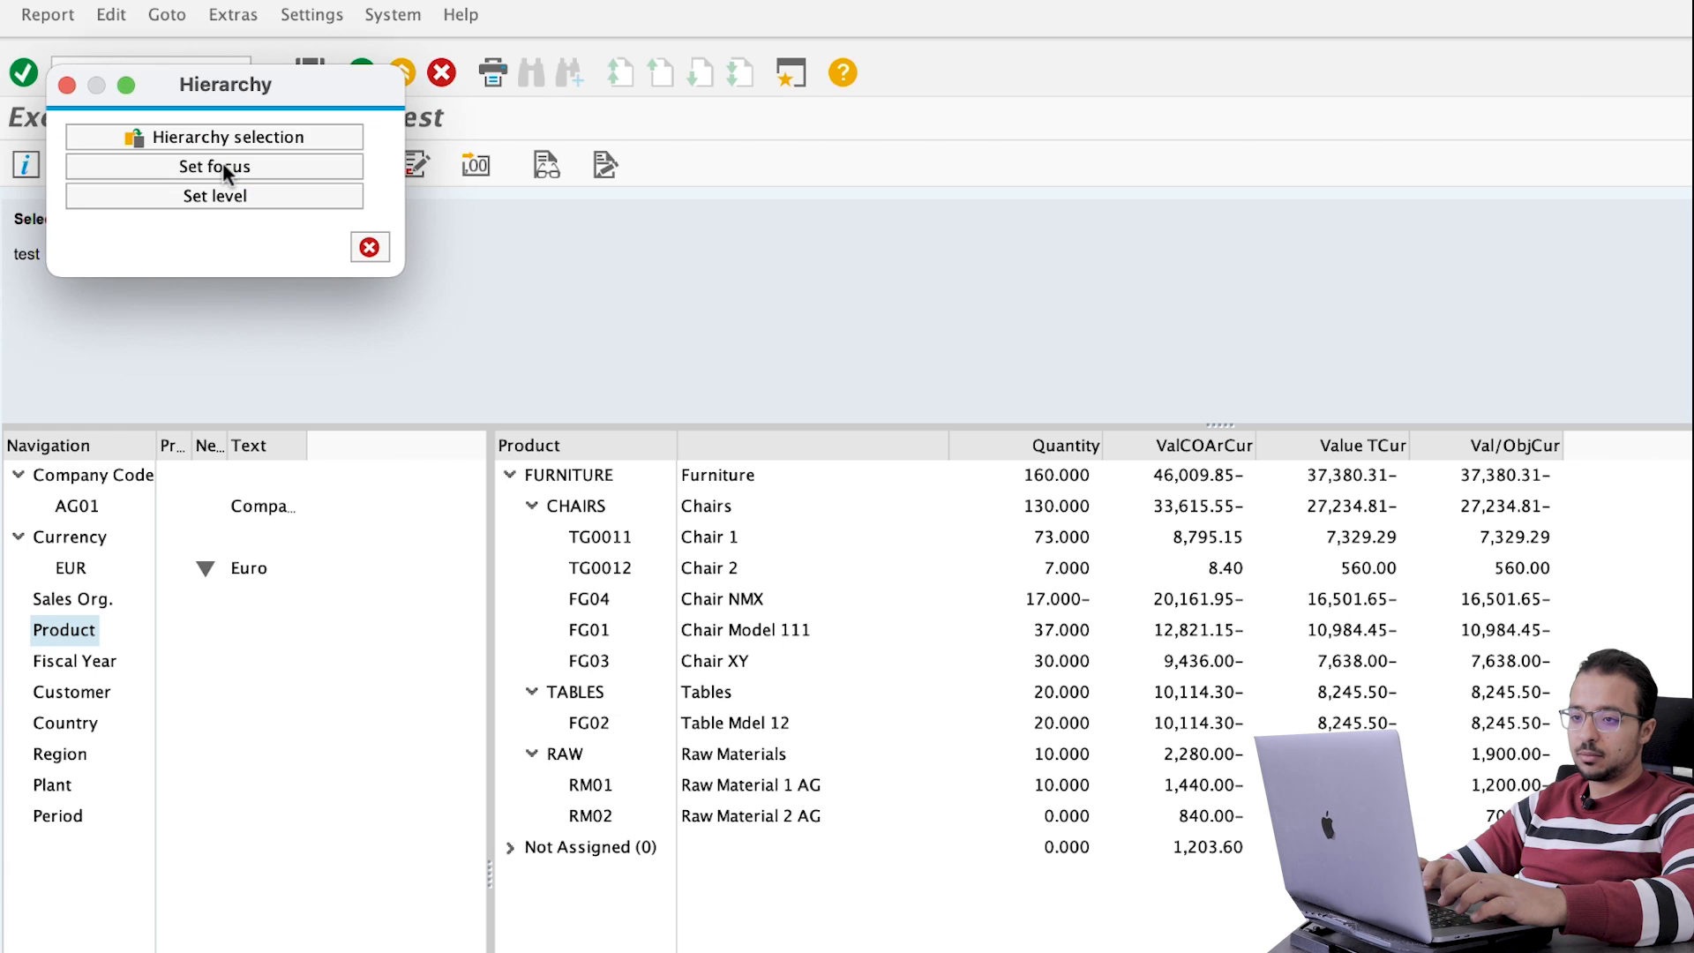
left_click(214, 138)
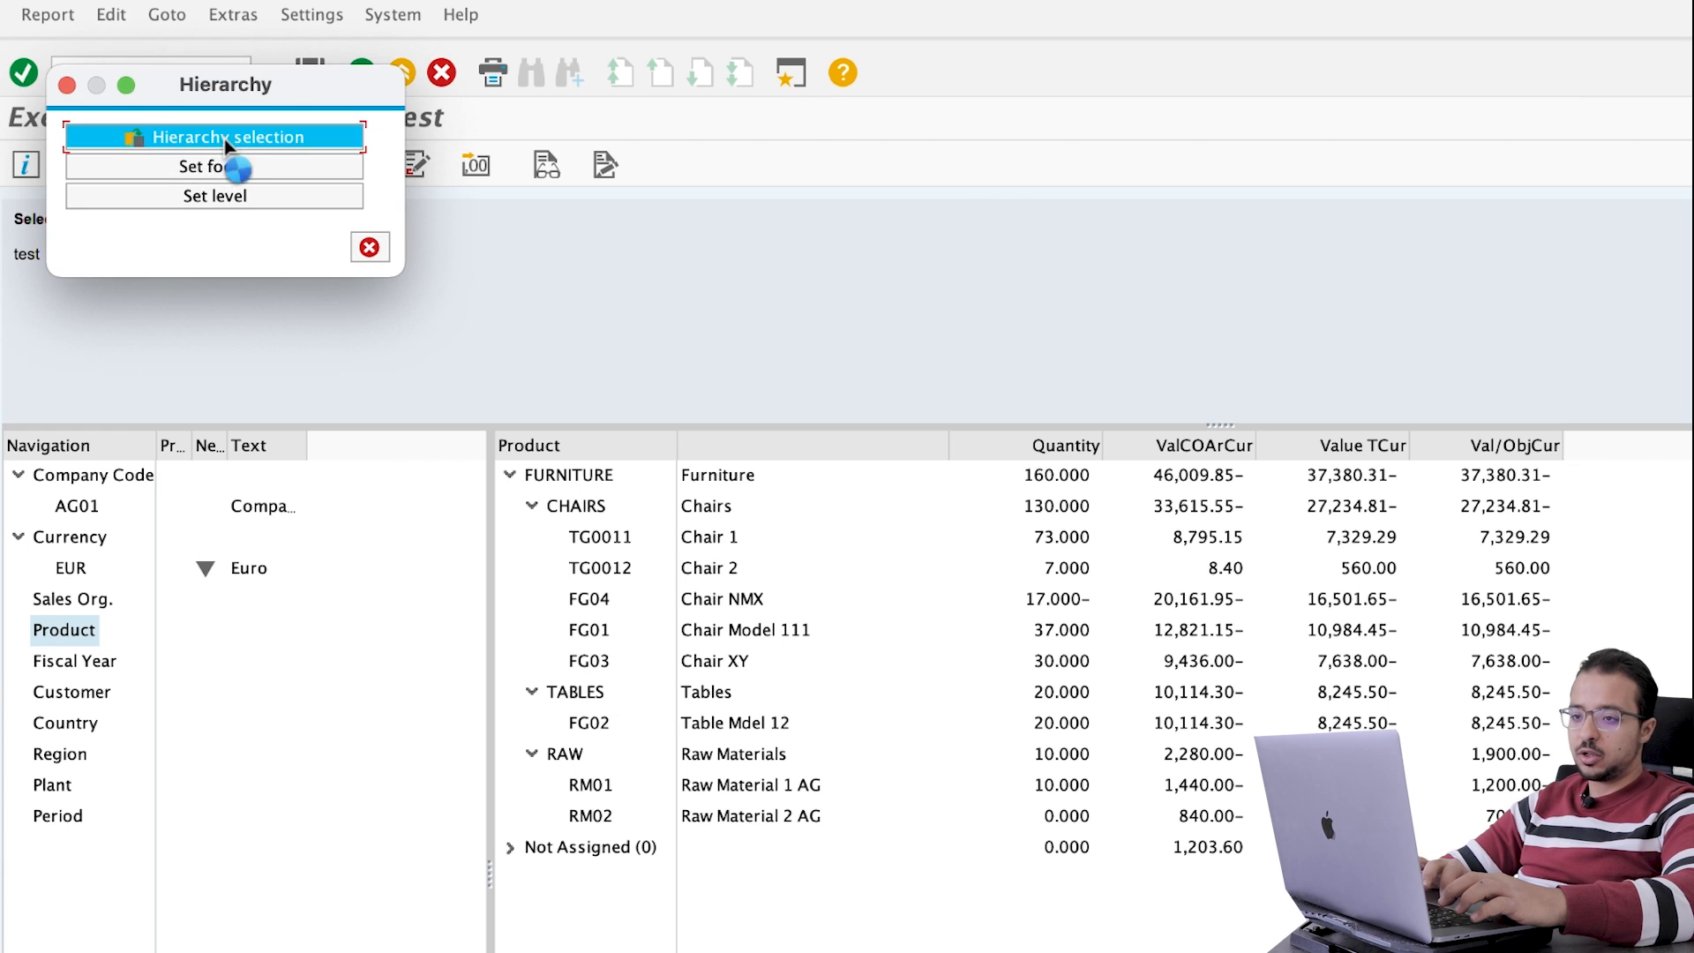
left_click(227, 136)
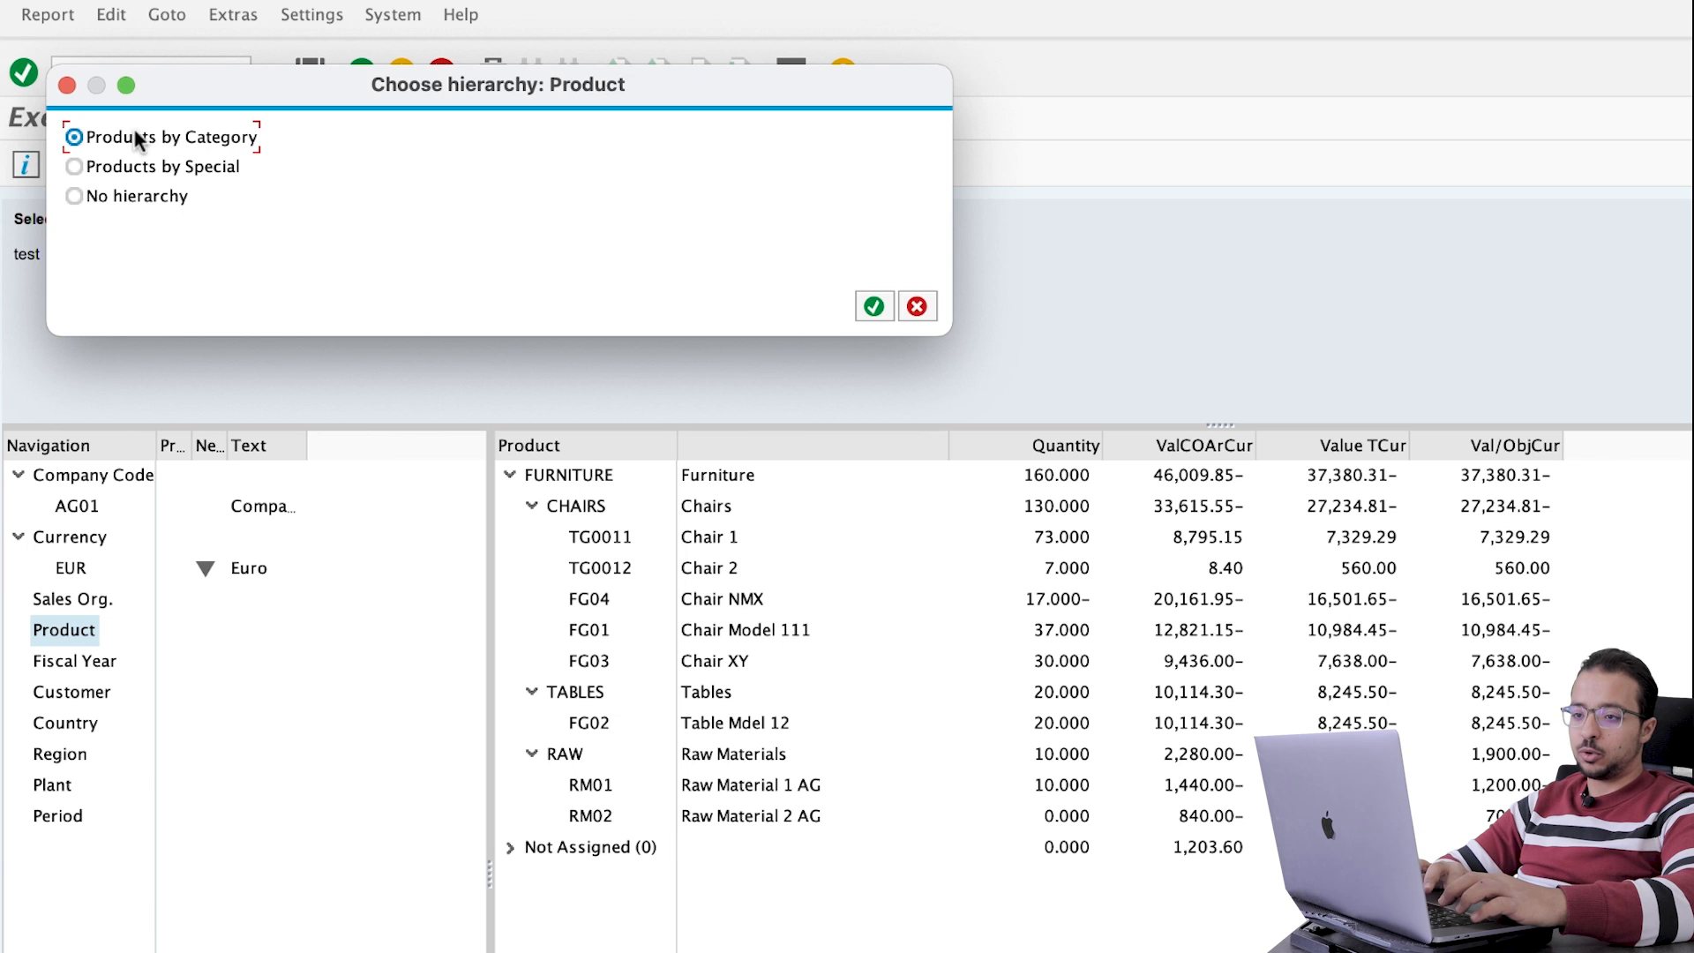
Step: Apply the Products by Special hierarchy so SPECIAL appears as its own group under FURNITURE
left_click(74, 166)
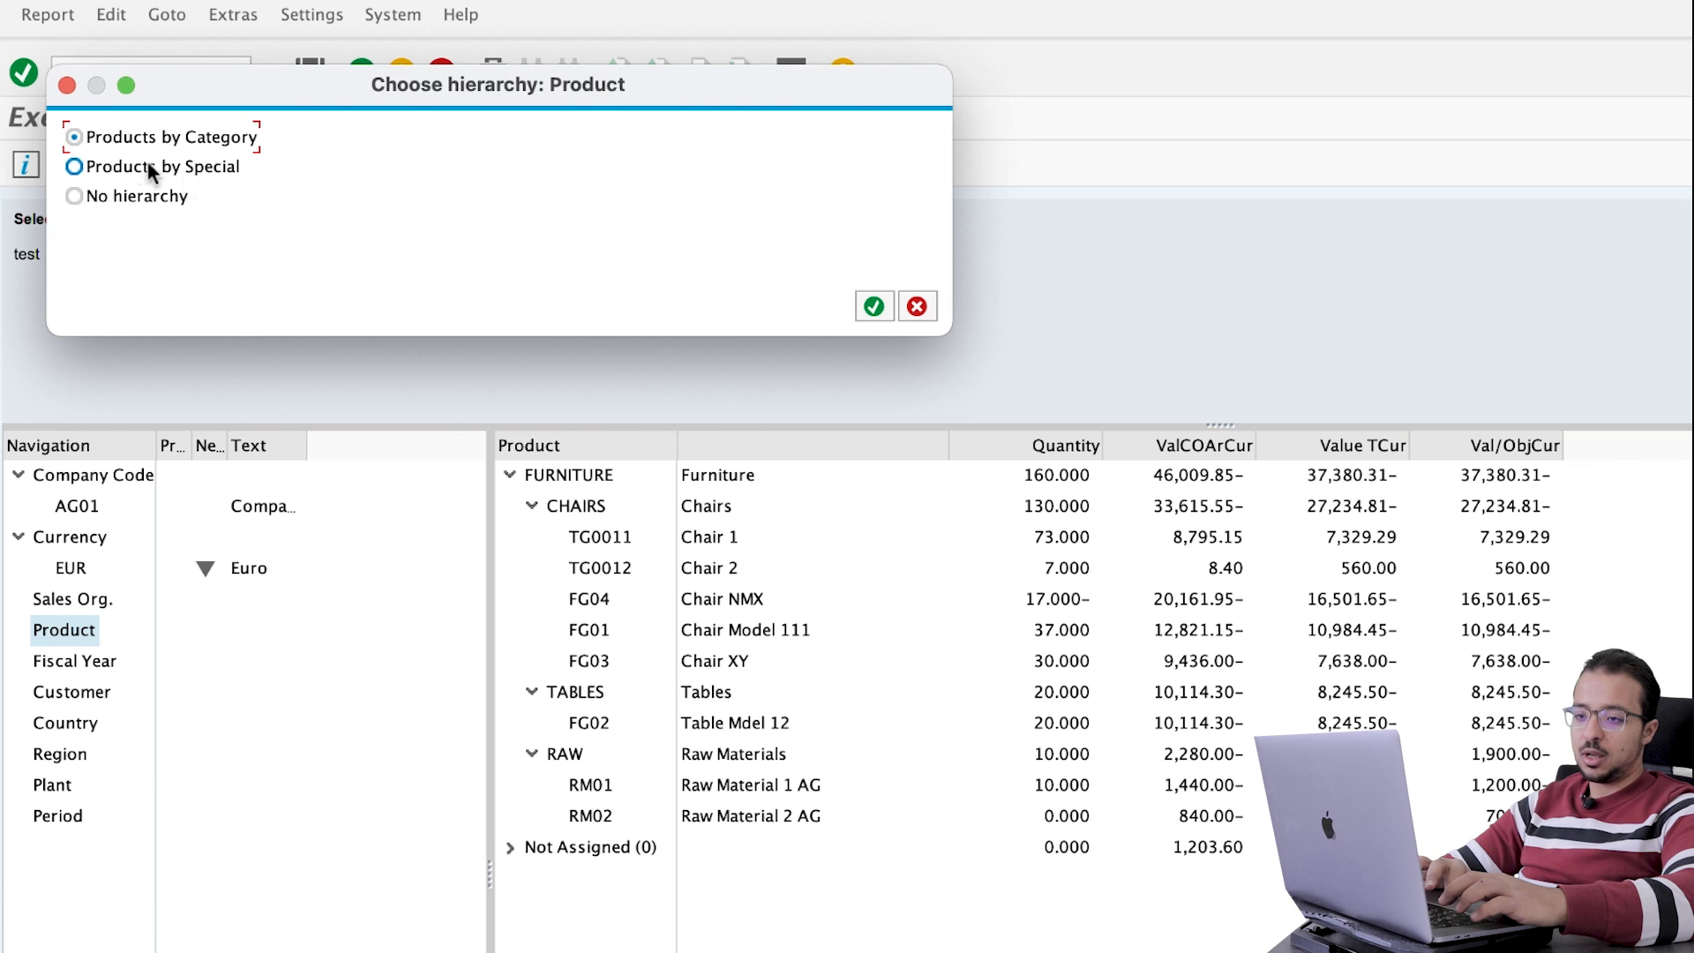
left_click(74, 166)
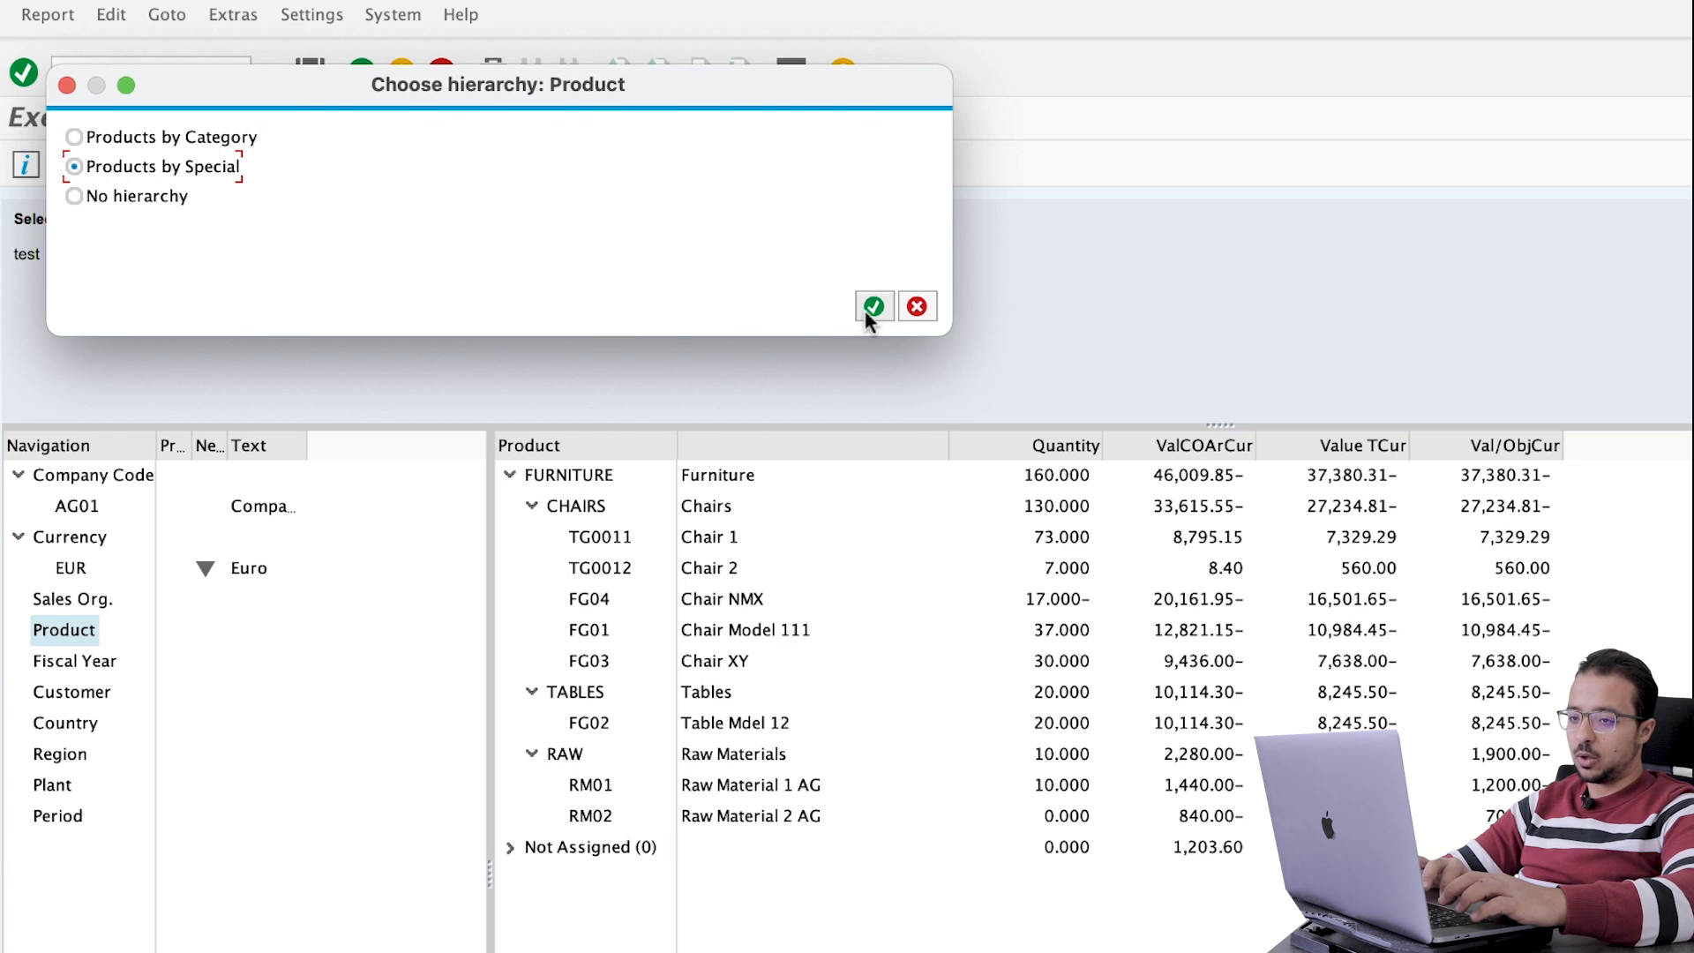
left_click(873, 306)
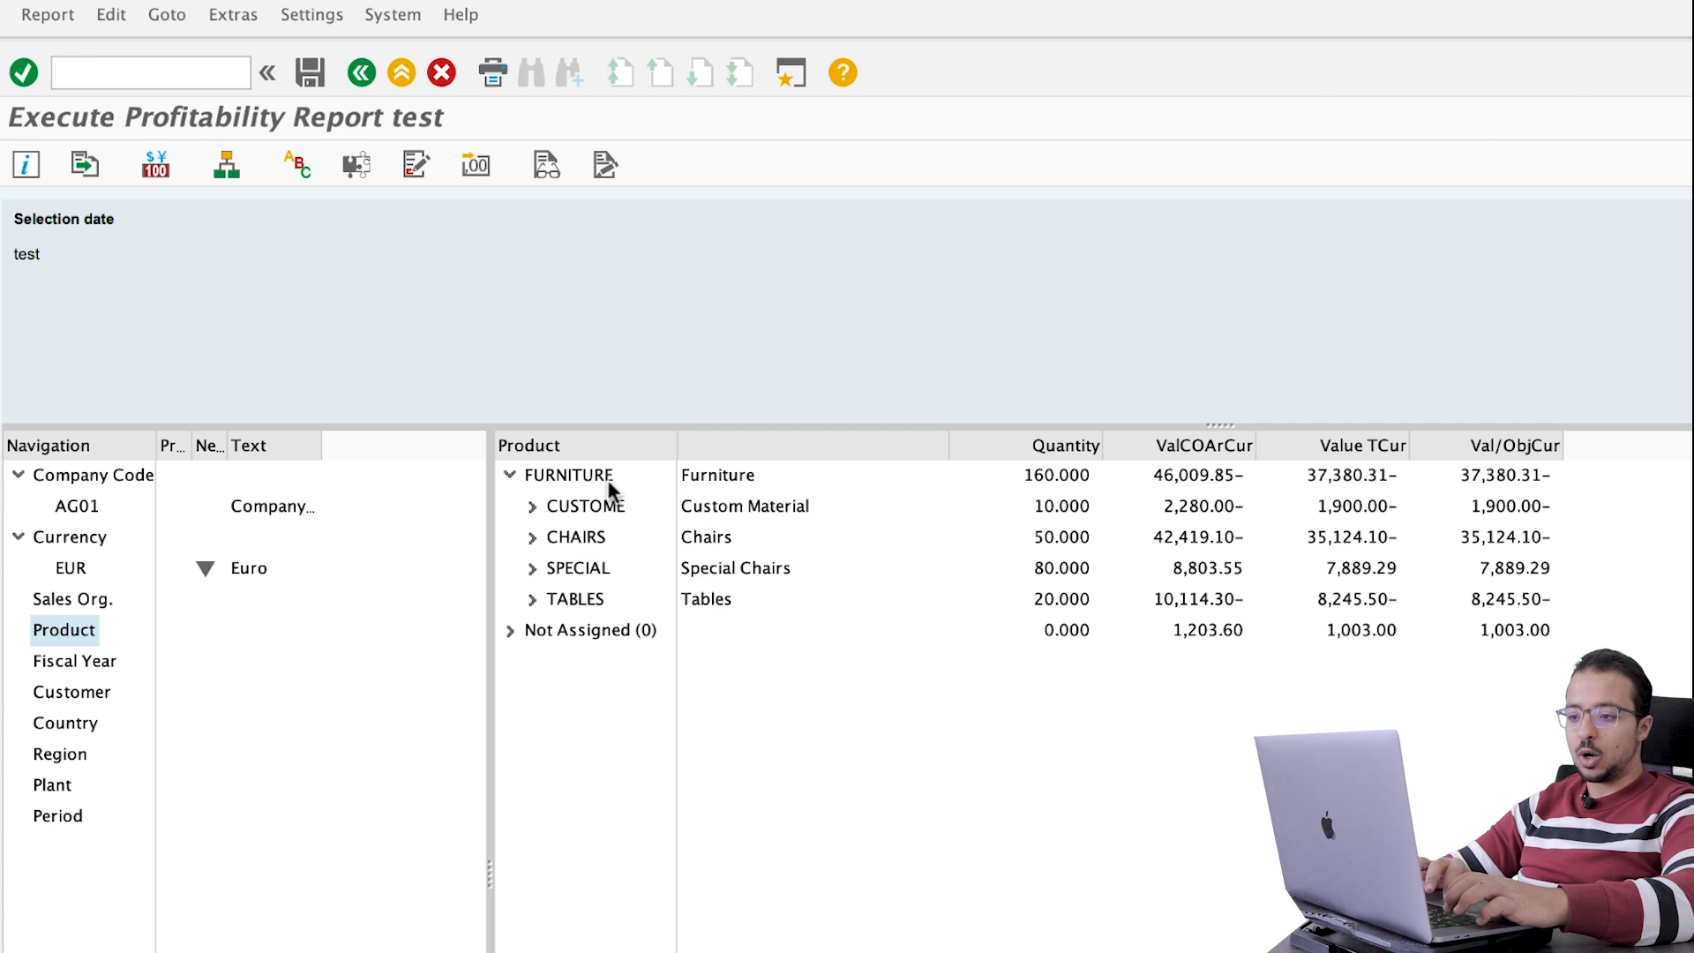
mouse_move(704, 581)
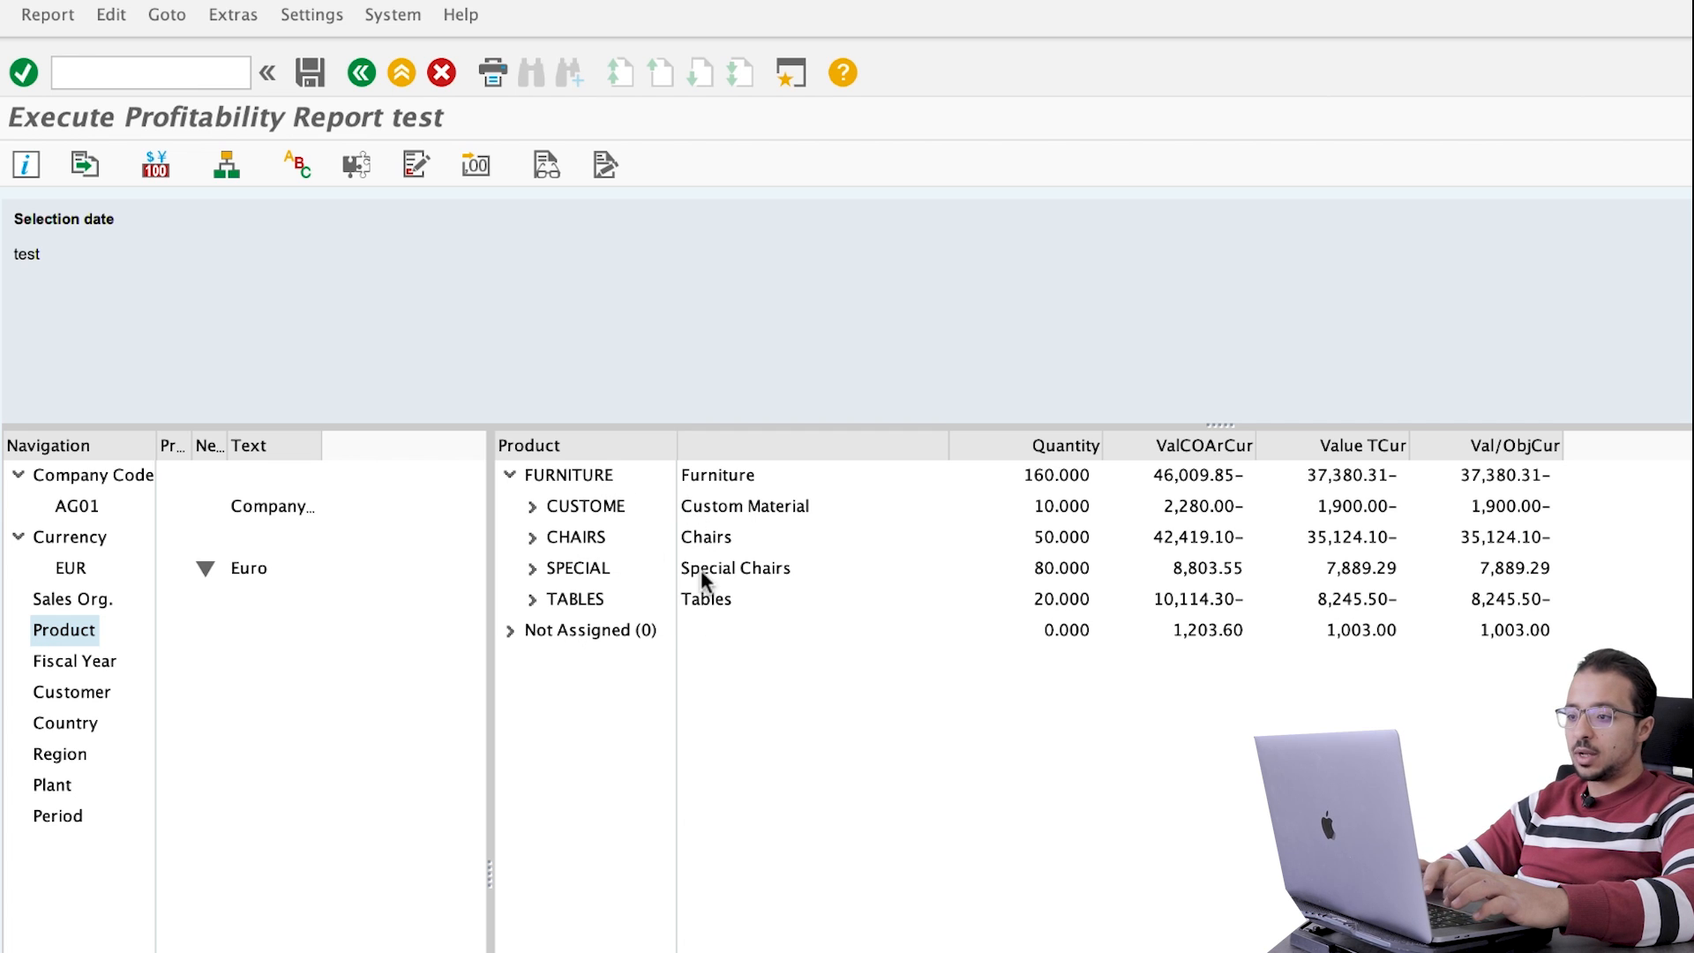
mouse_move(1206, 498)
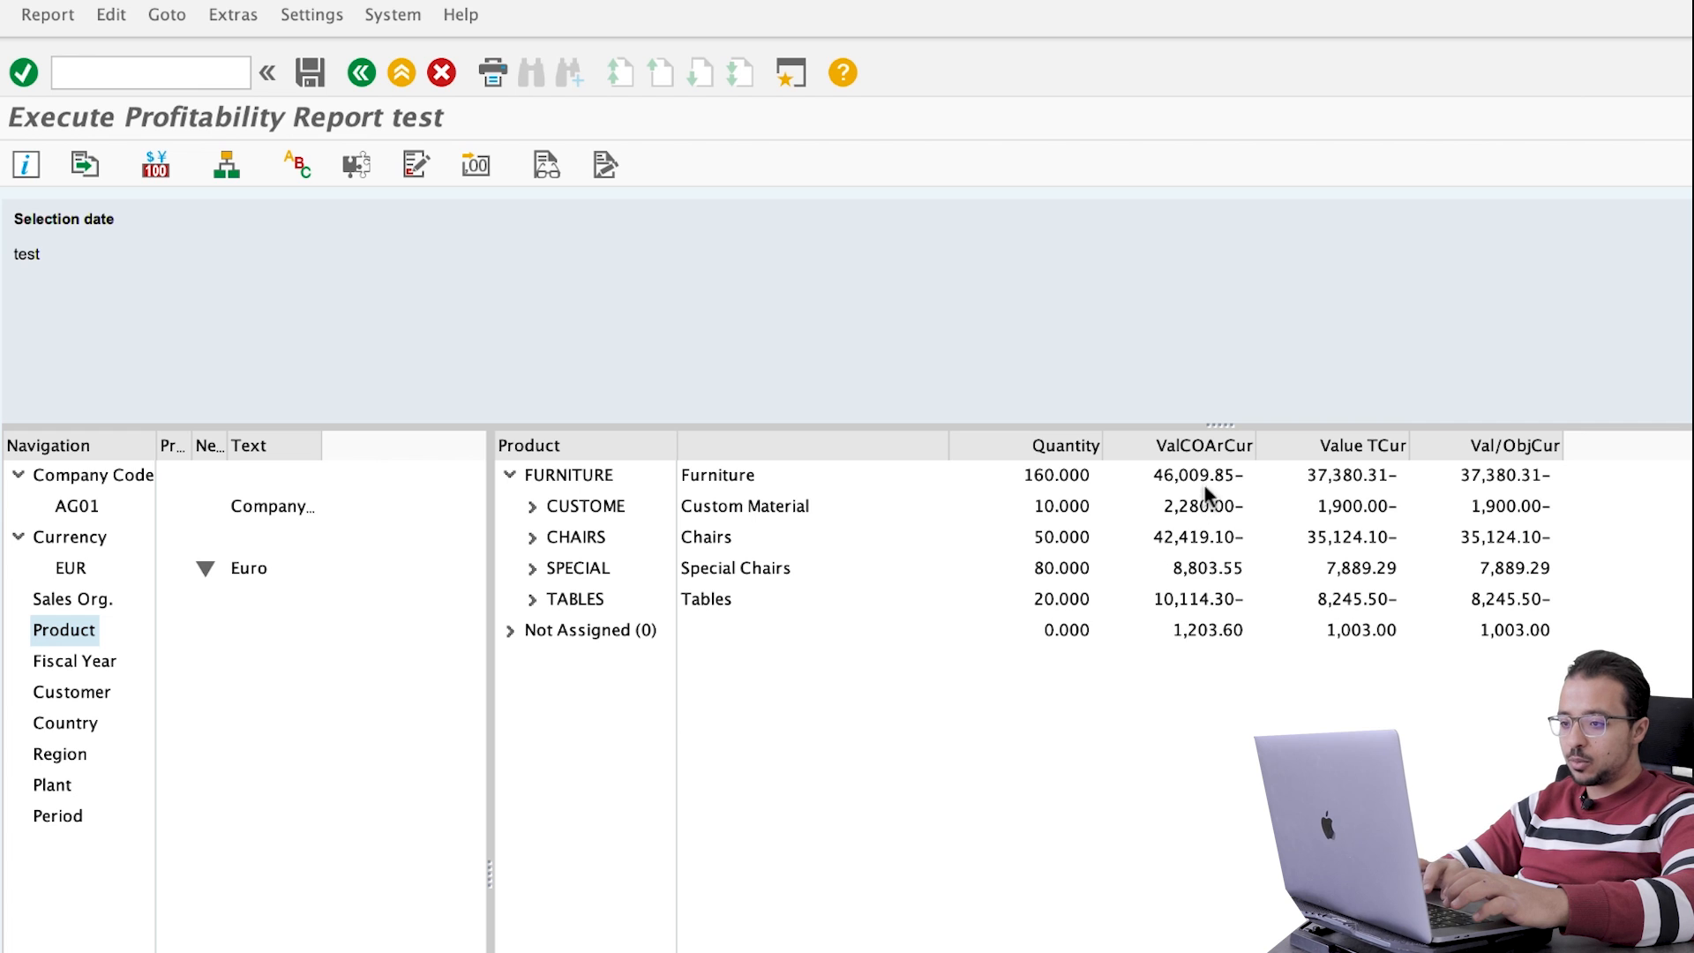
mouse_move(993, 539)
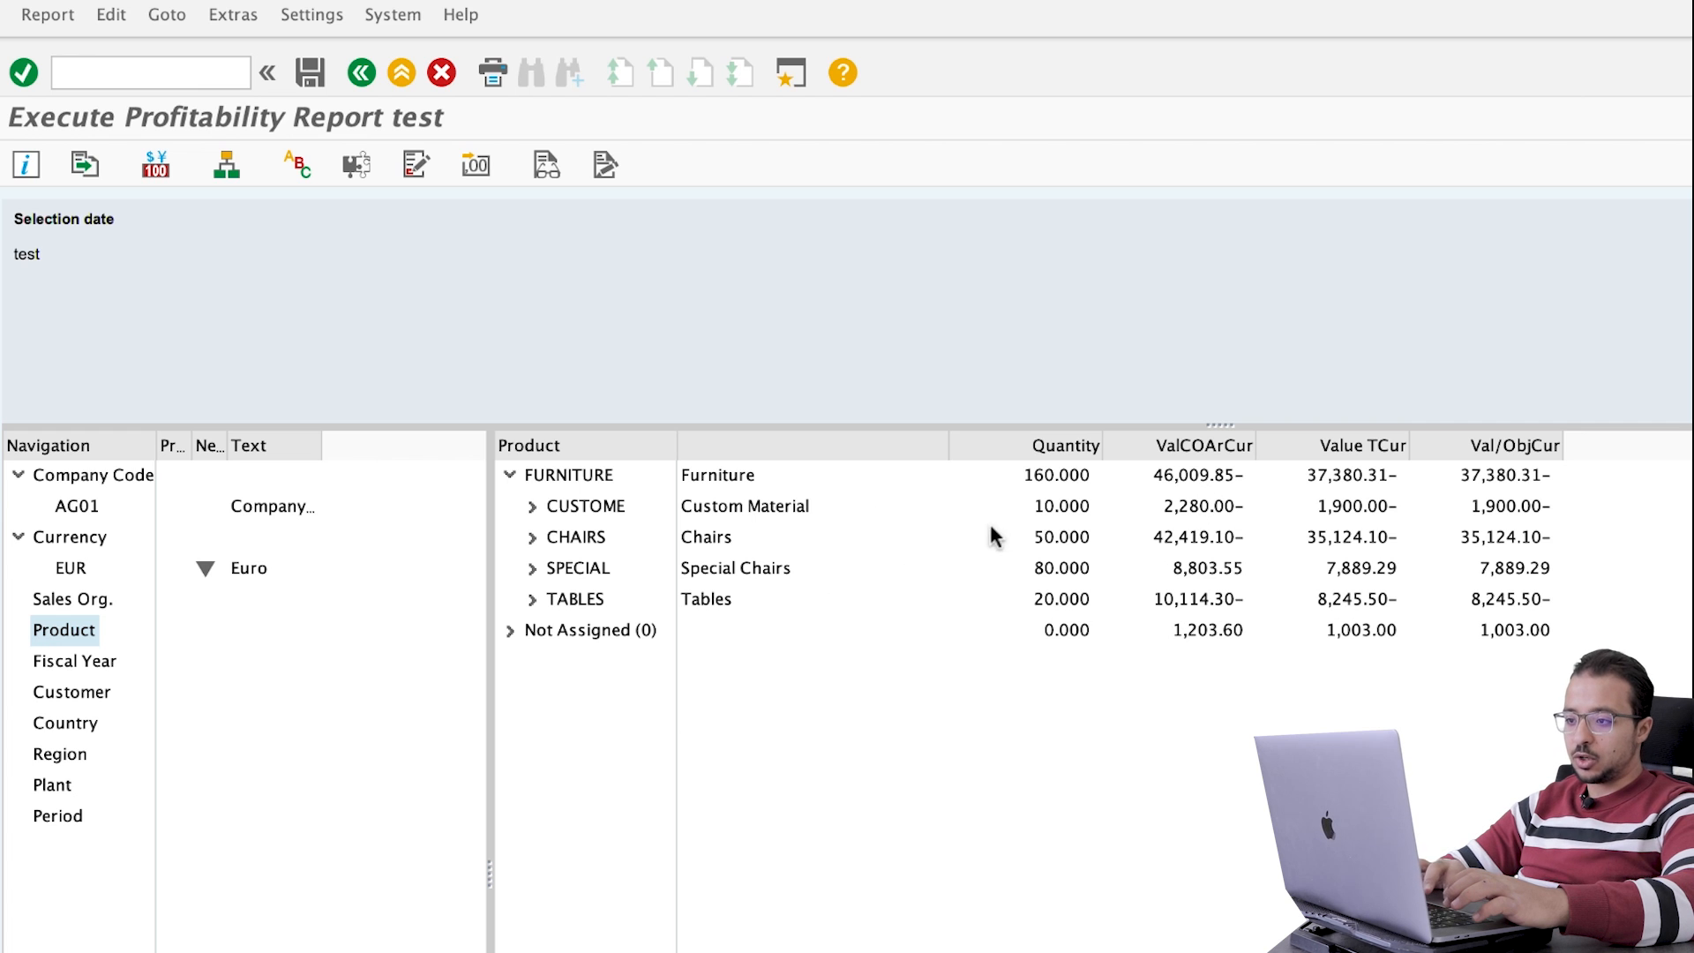
mouse_move(1119, 523)
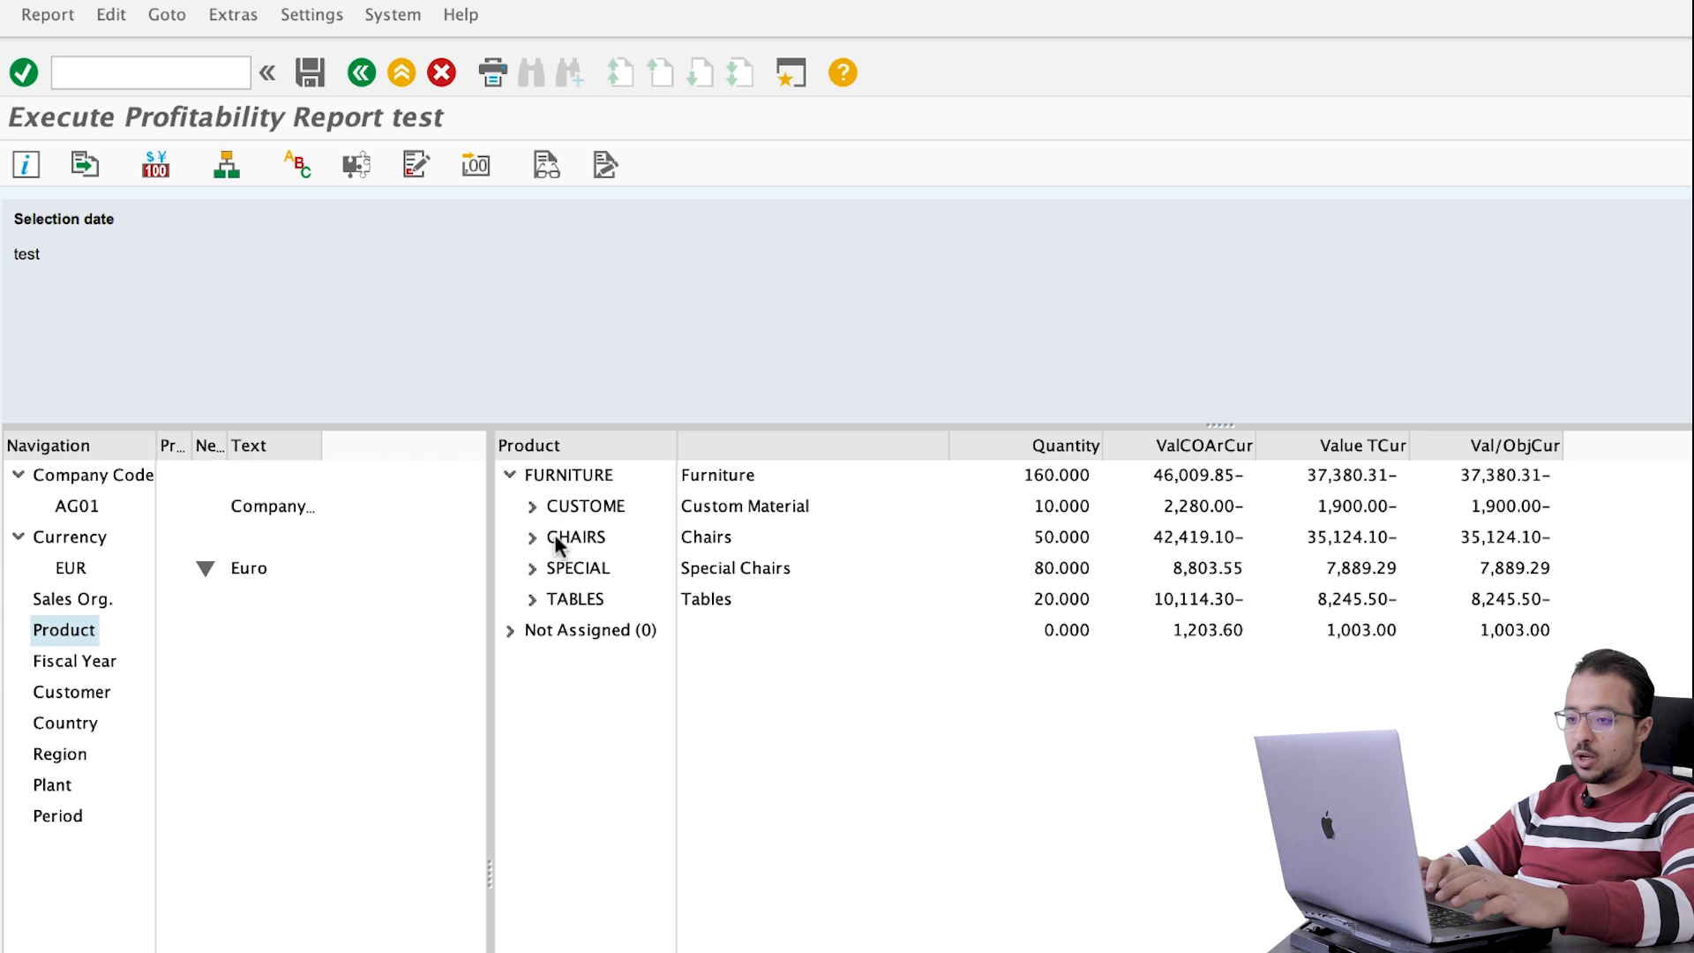
left_click(575, 536)
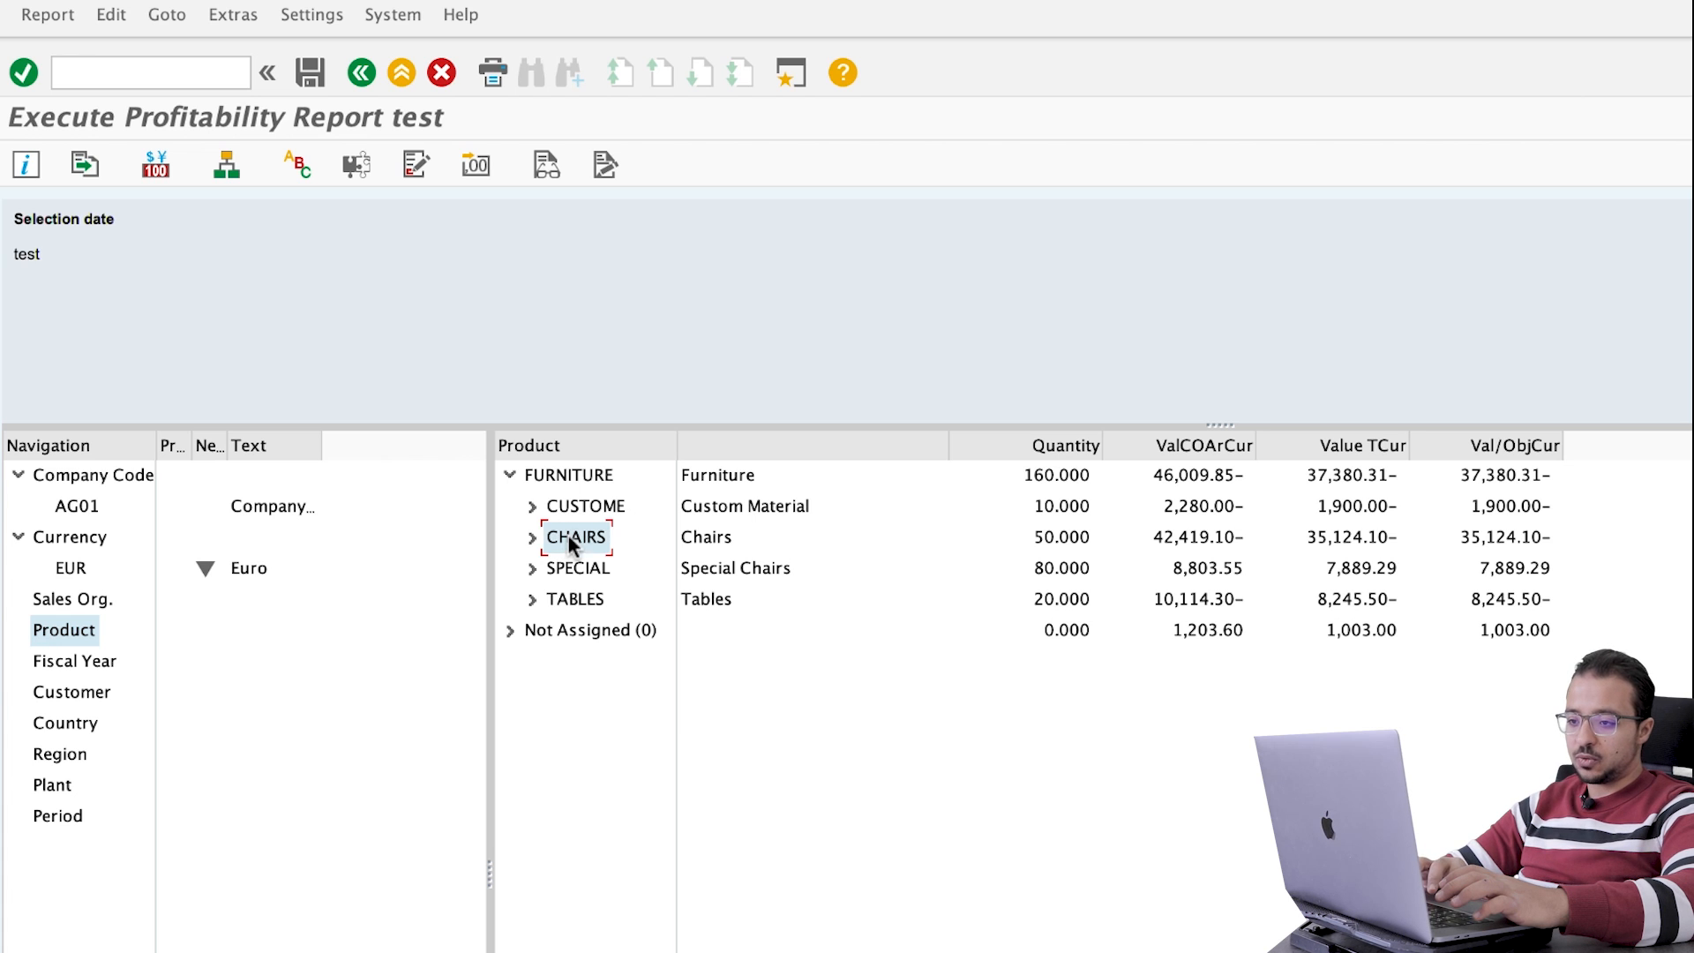
Step: Drill into CHAIRS to break its 50 units down by customer
double_click(576, 537)
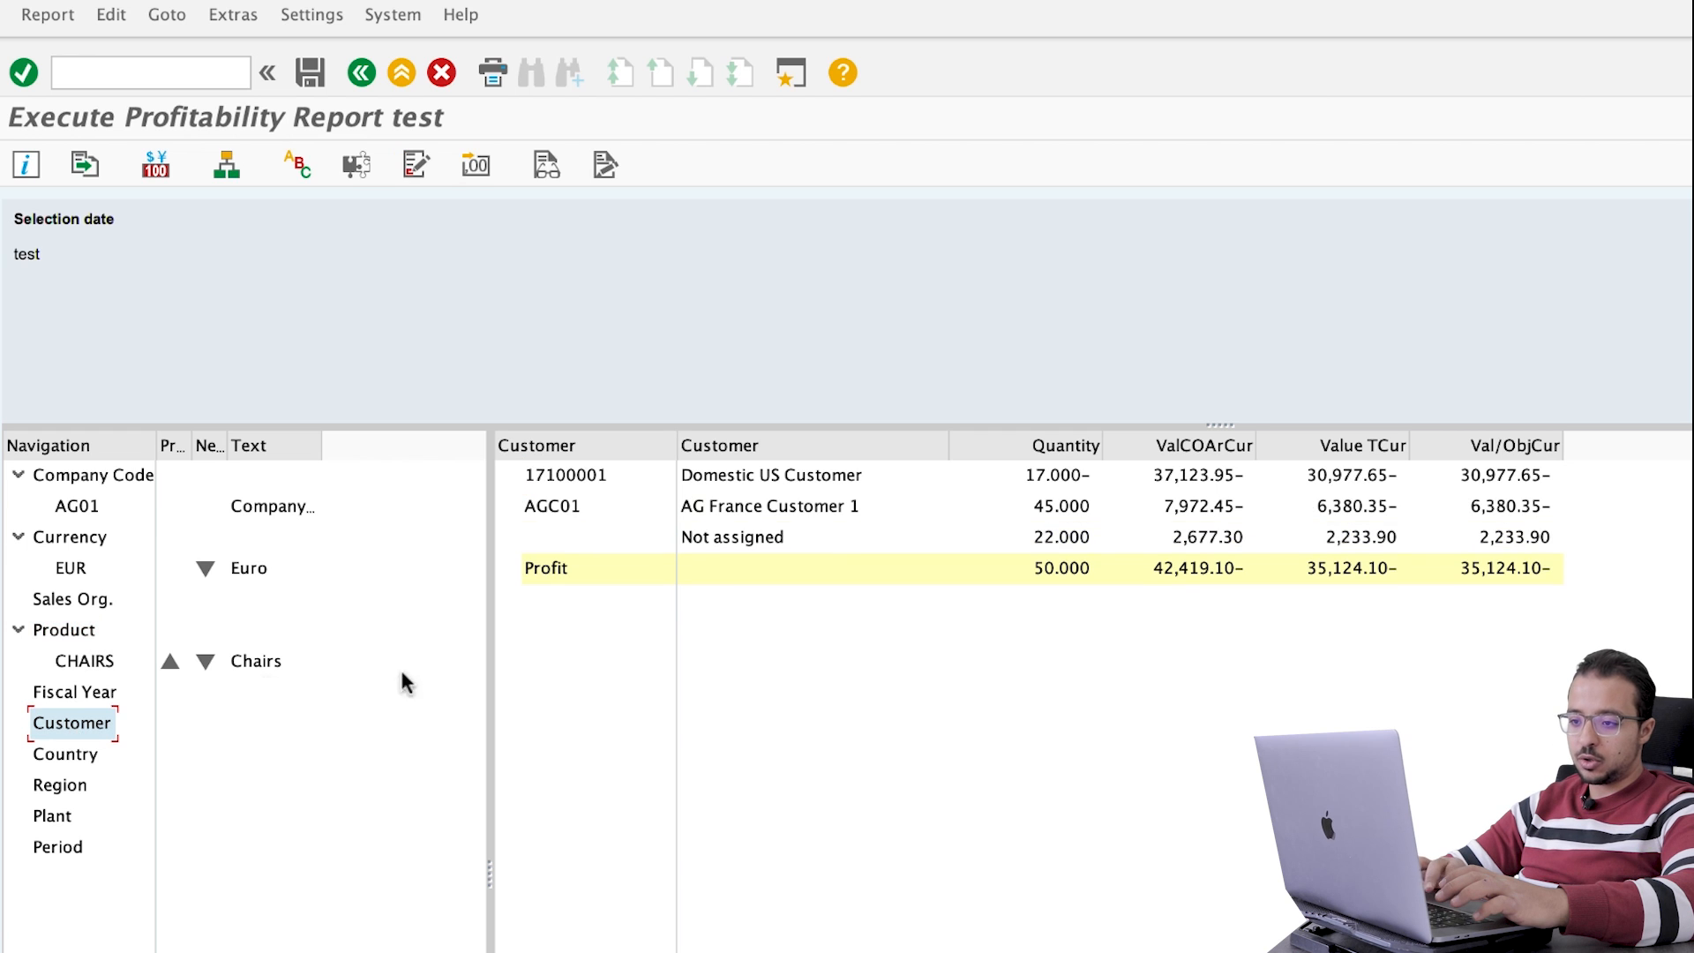
mouse_move(641, 497)
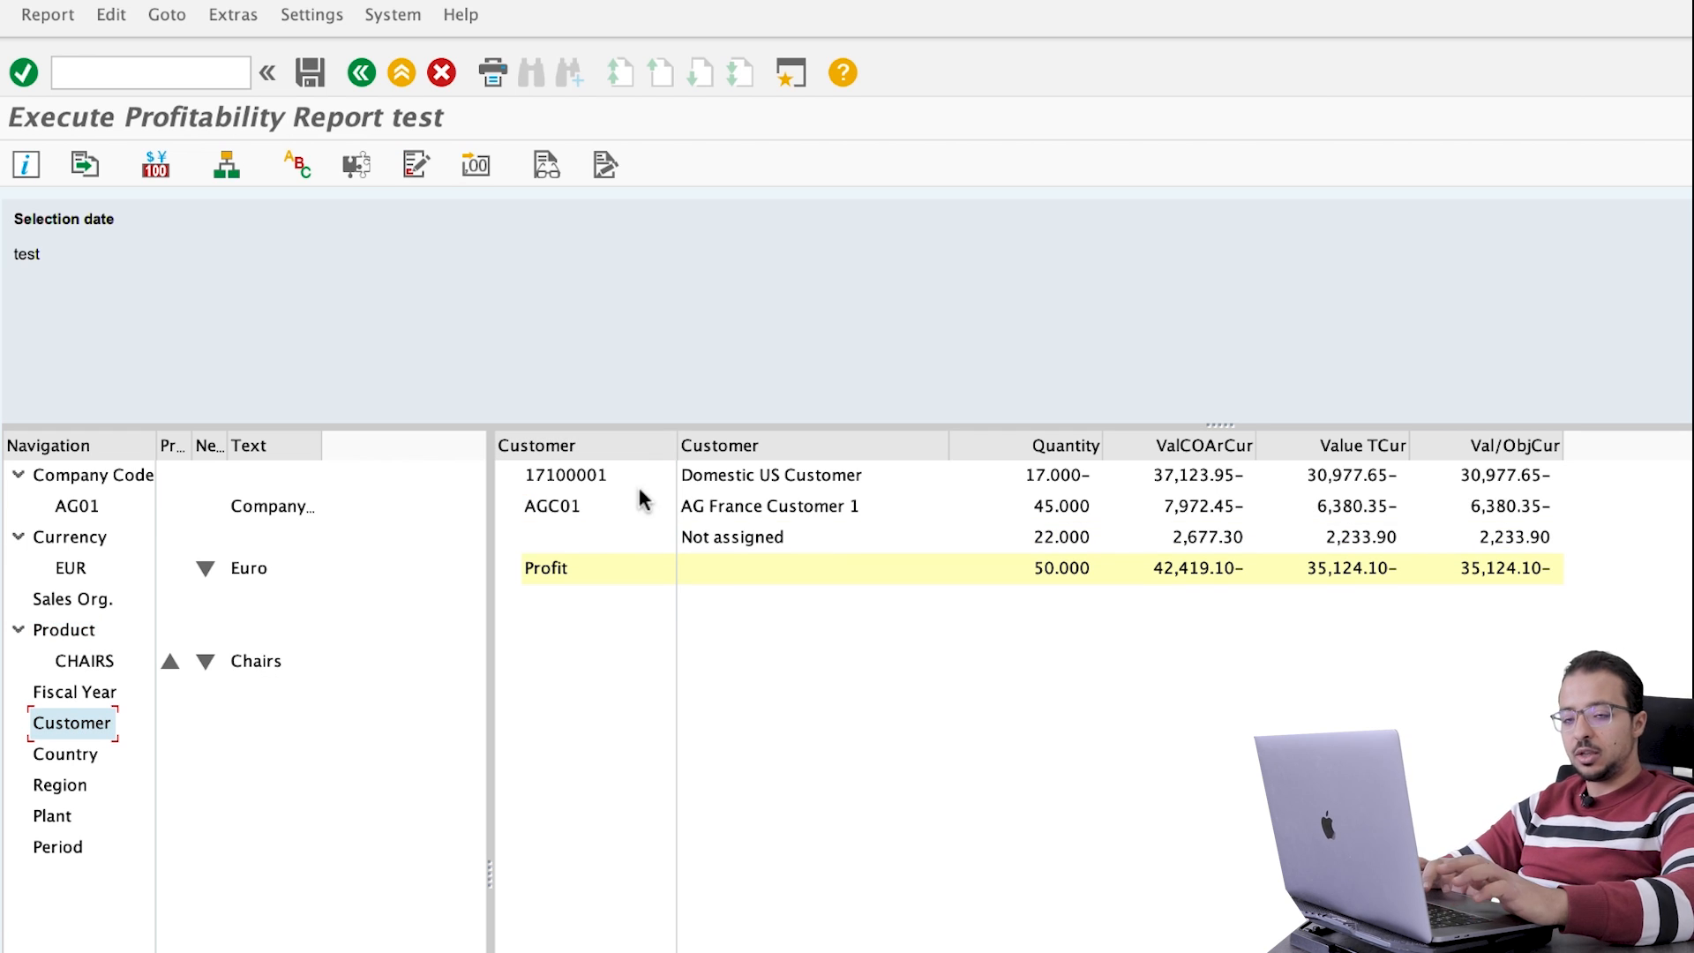
mouse_move(612, 496)
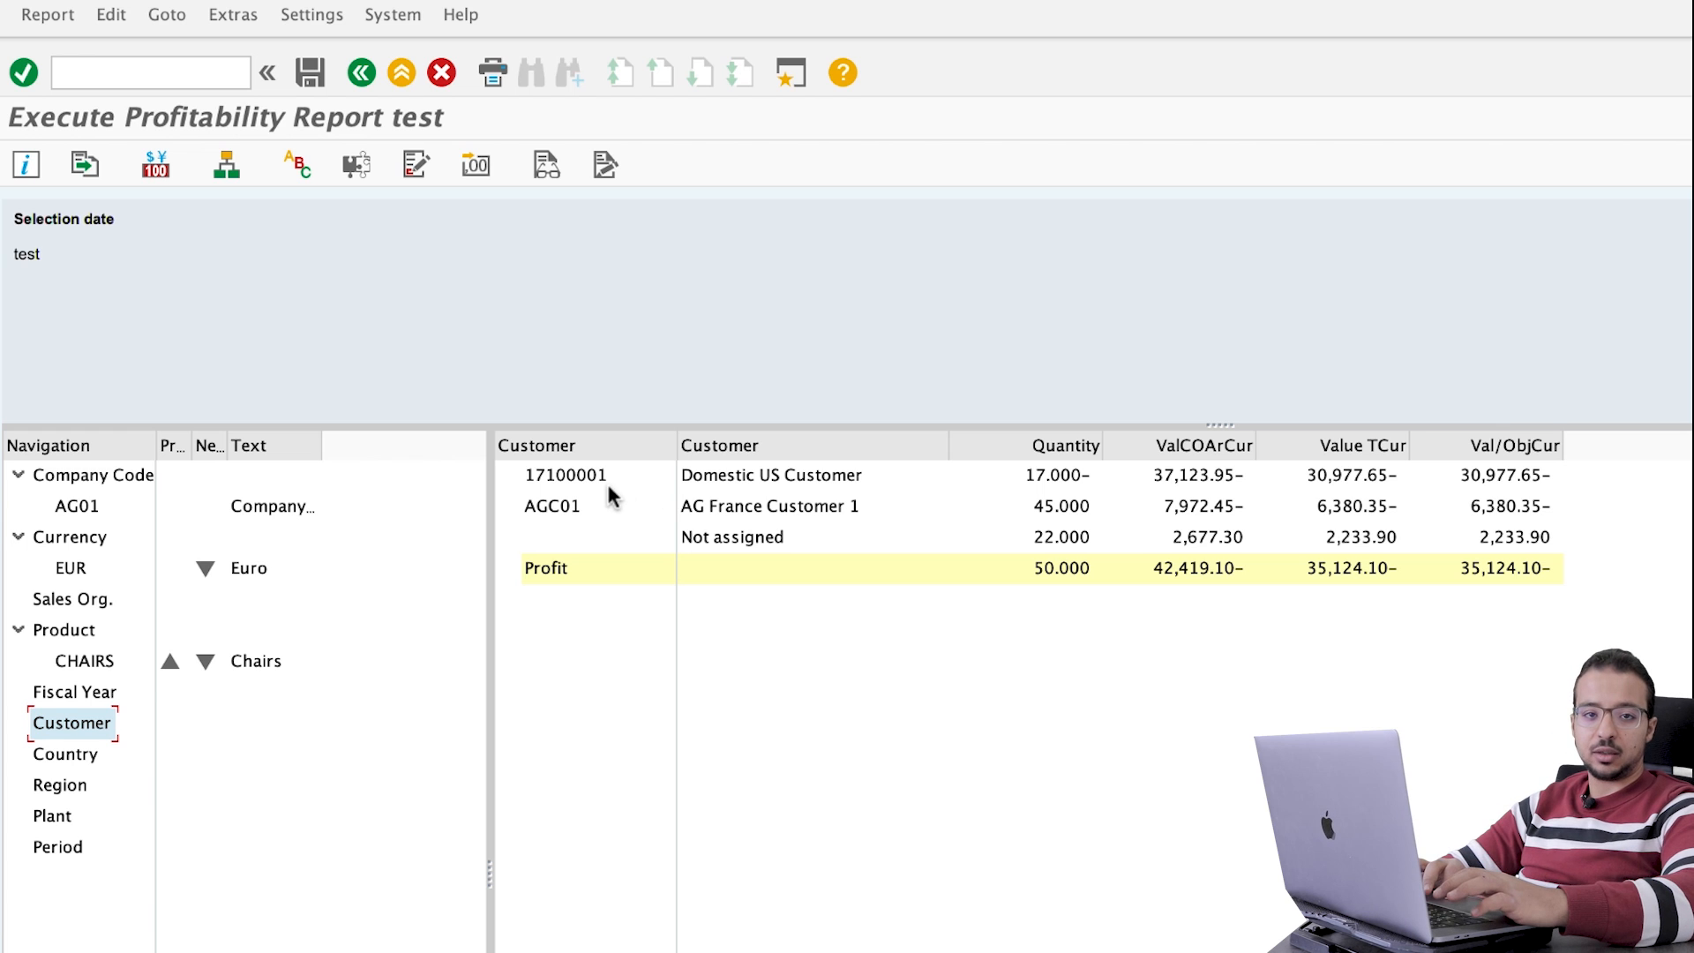
mouse_move(600, 498)
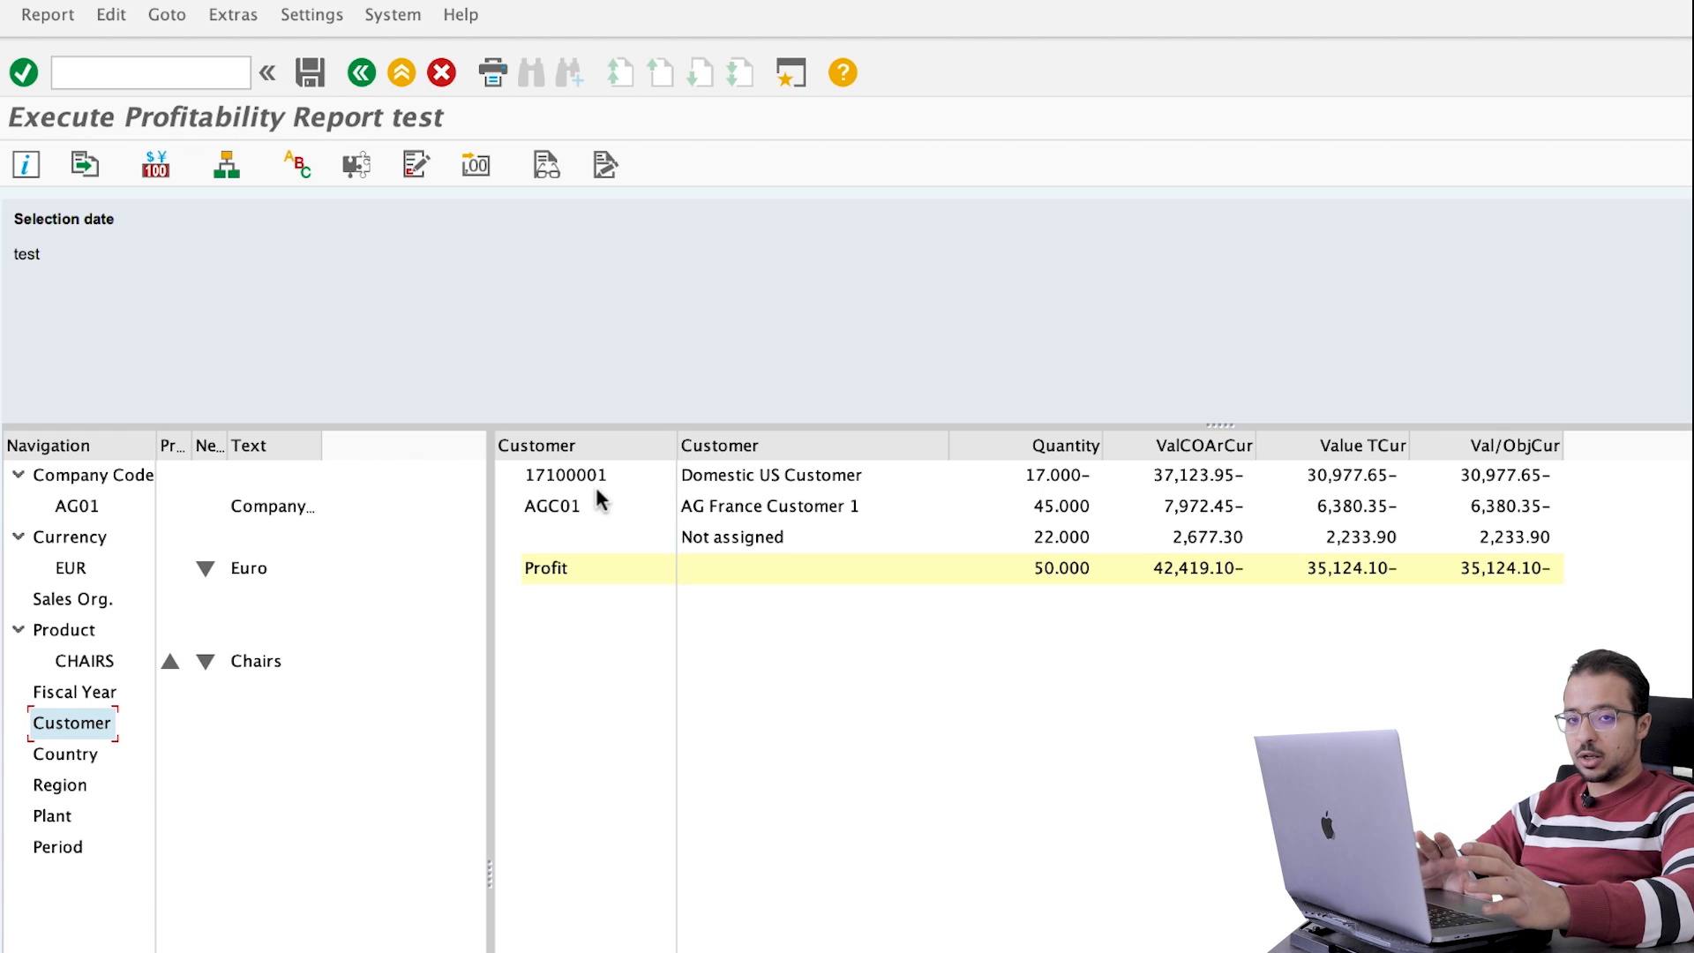